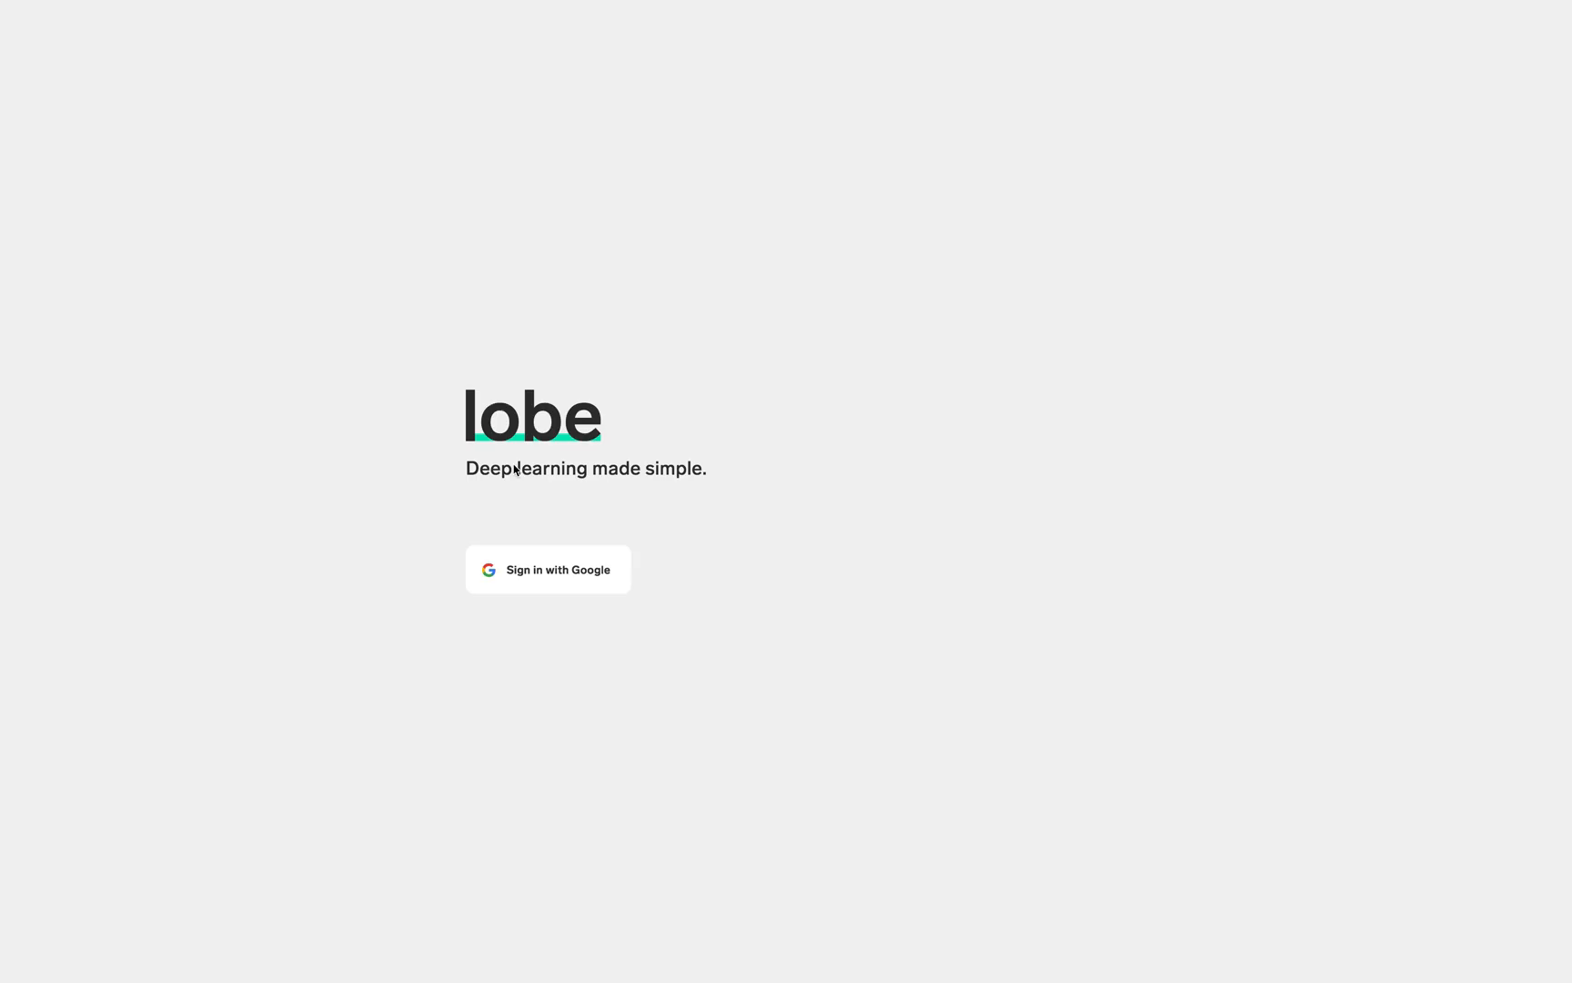
- Sign in with Google to reach the Projects page with the three starter projects
{"action": "left_click", "coordinate": [547, 569]}
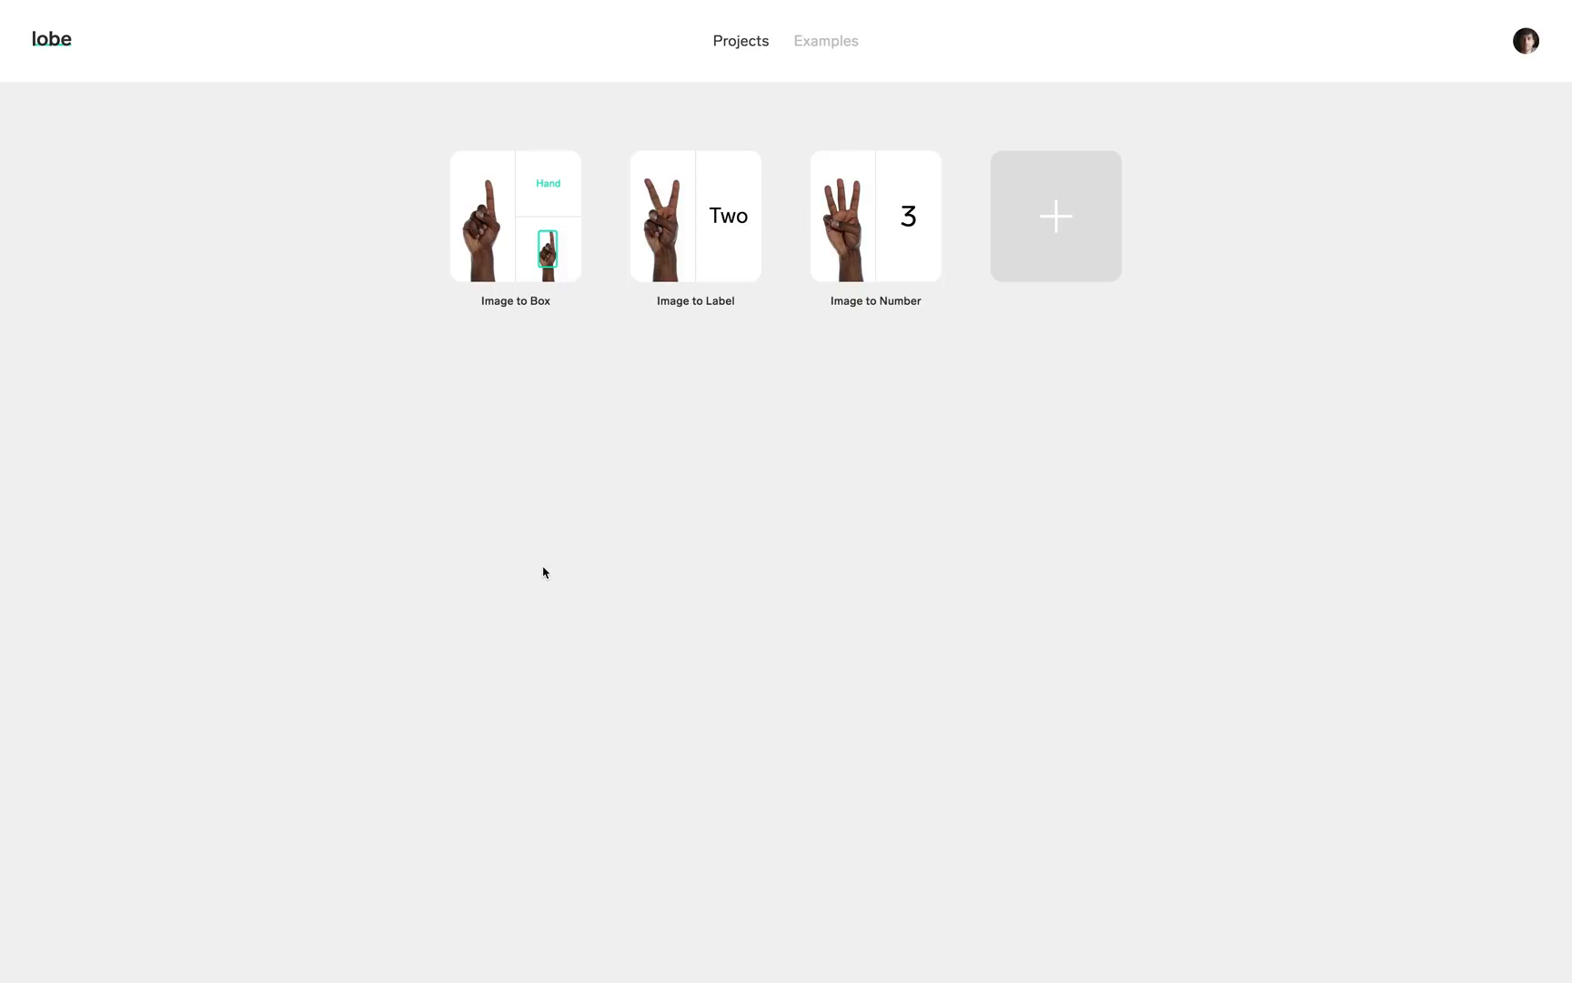
{"action": "mouse_move", "coordinate": [801, 100]}
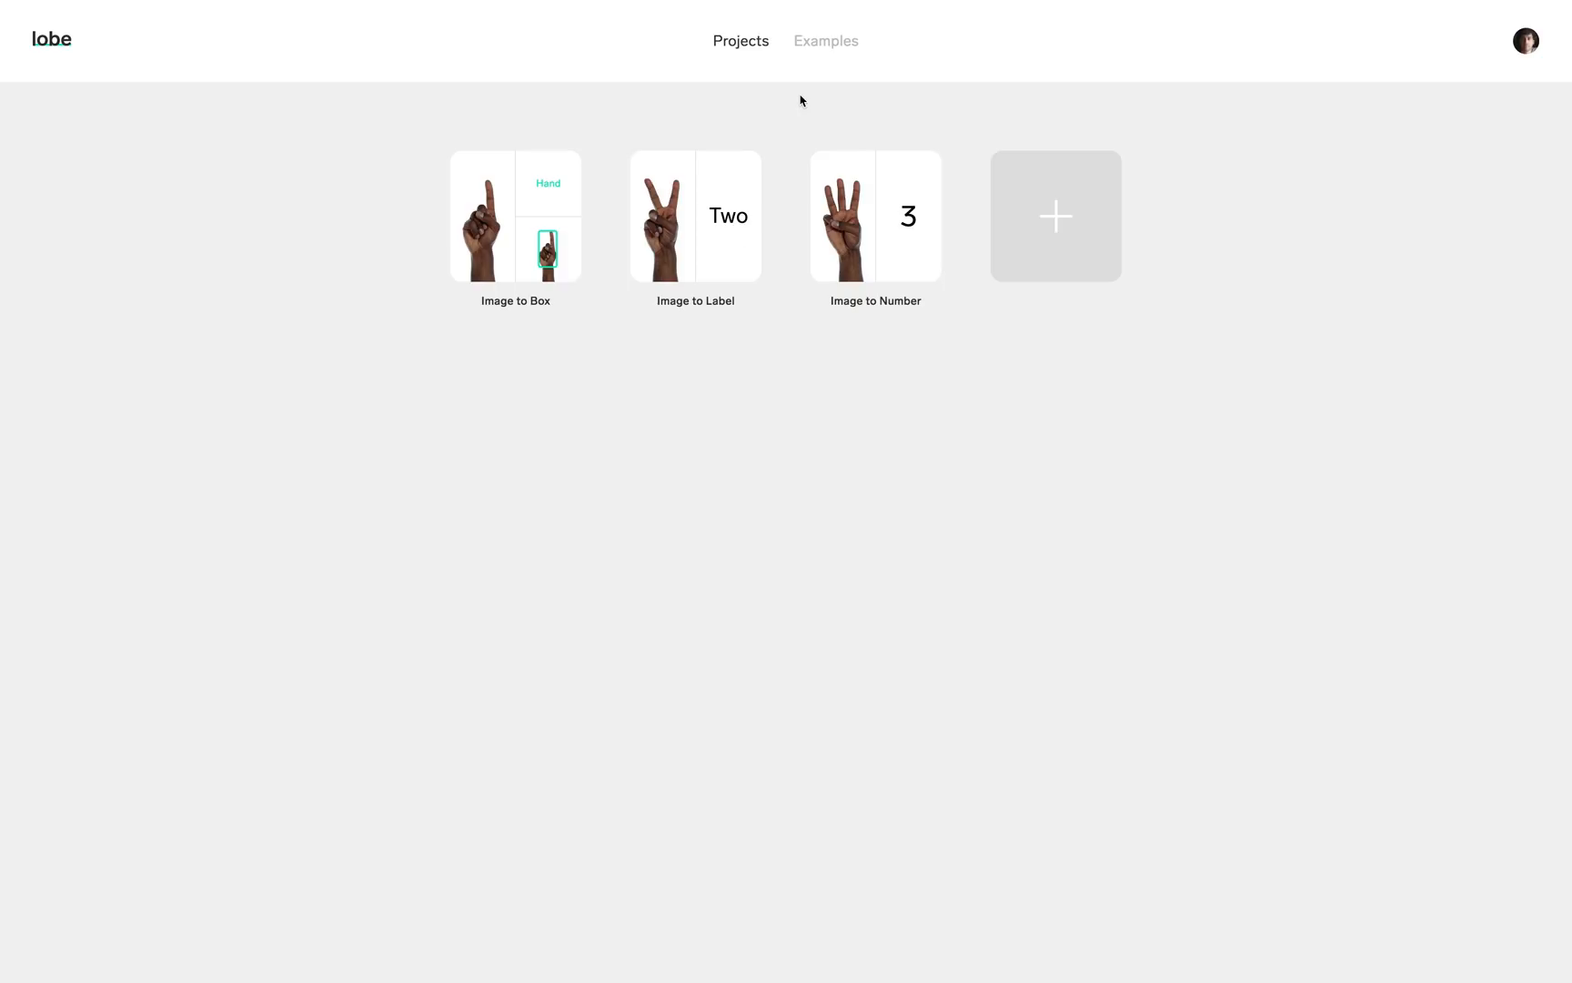
- Browse the Examples gallery, try Emoji Face's live webcam preview, then view its saved examples
{"action": "left_click", "coordinate": [826, 40]}
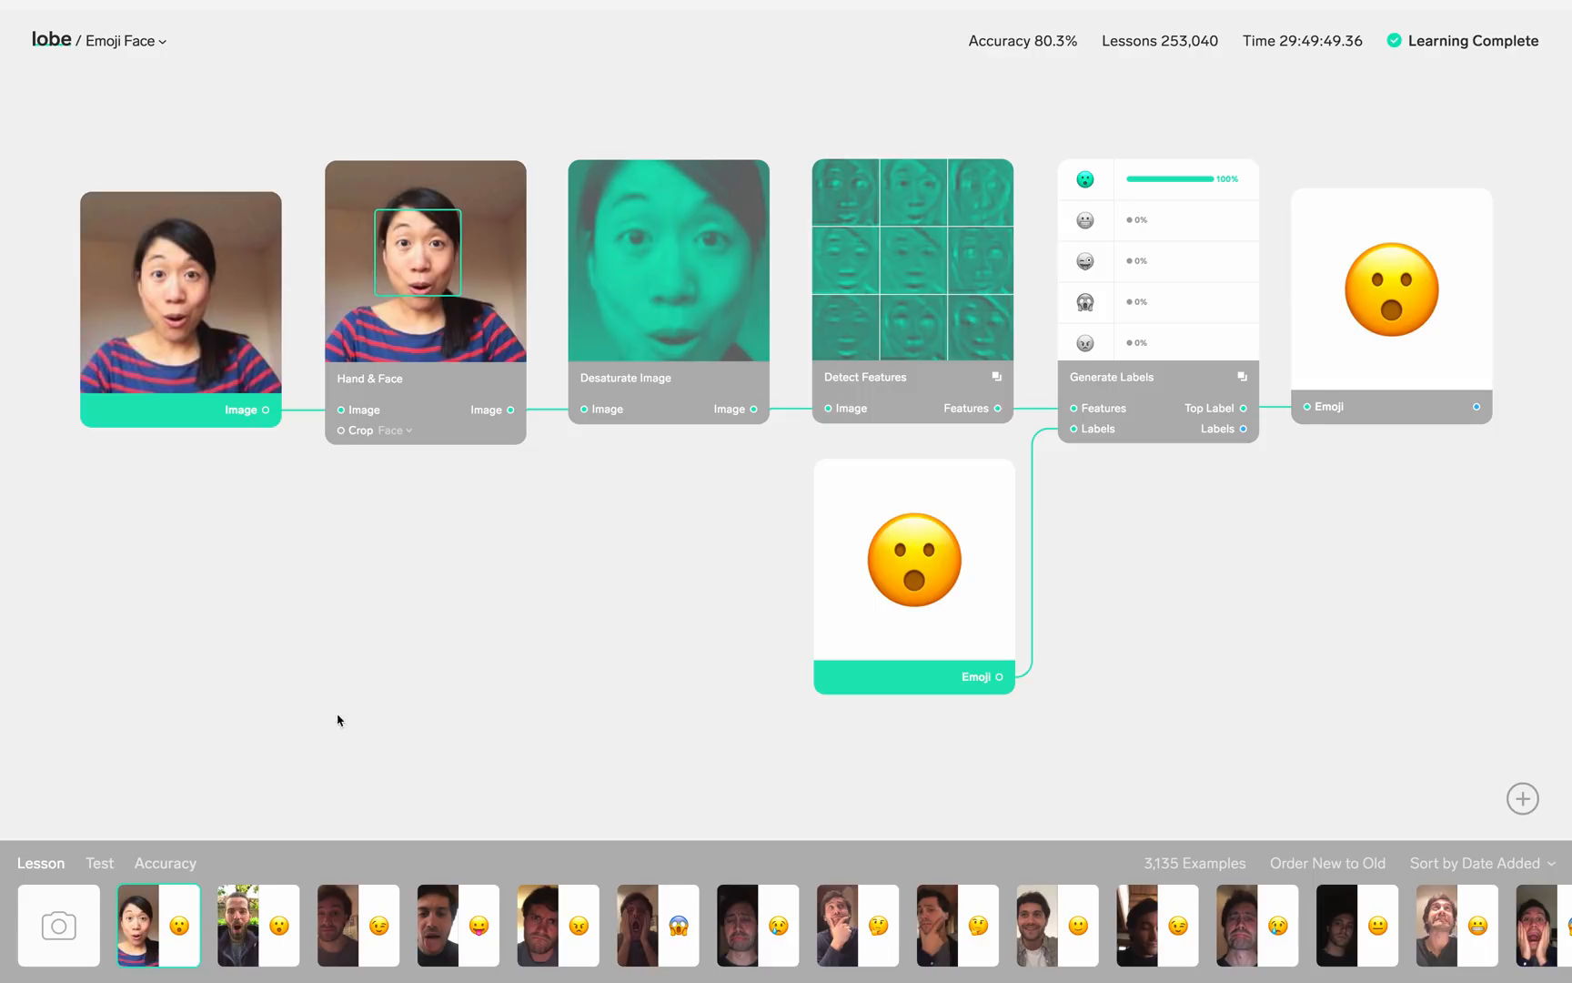
{"action": "left_click", "coordinate": [58, 925]}
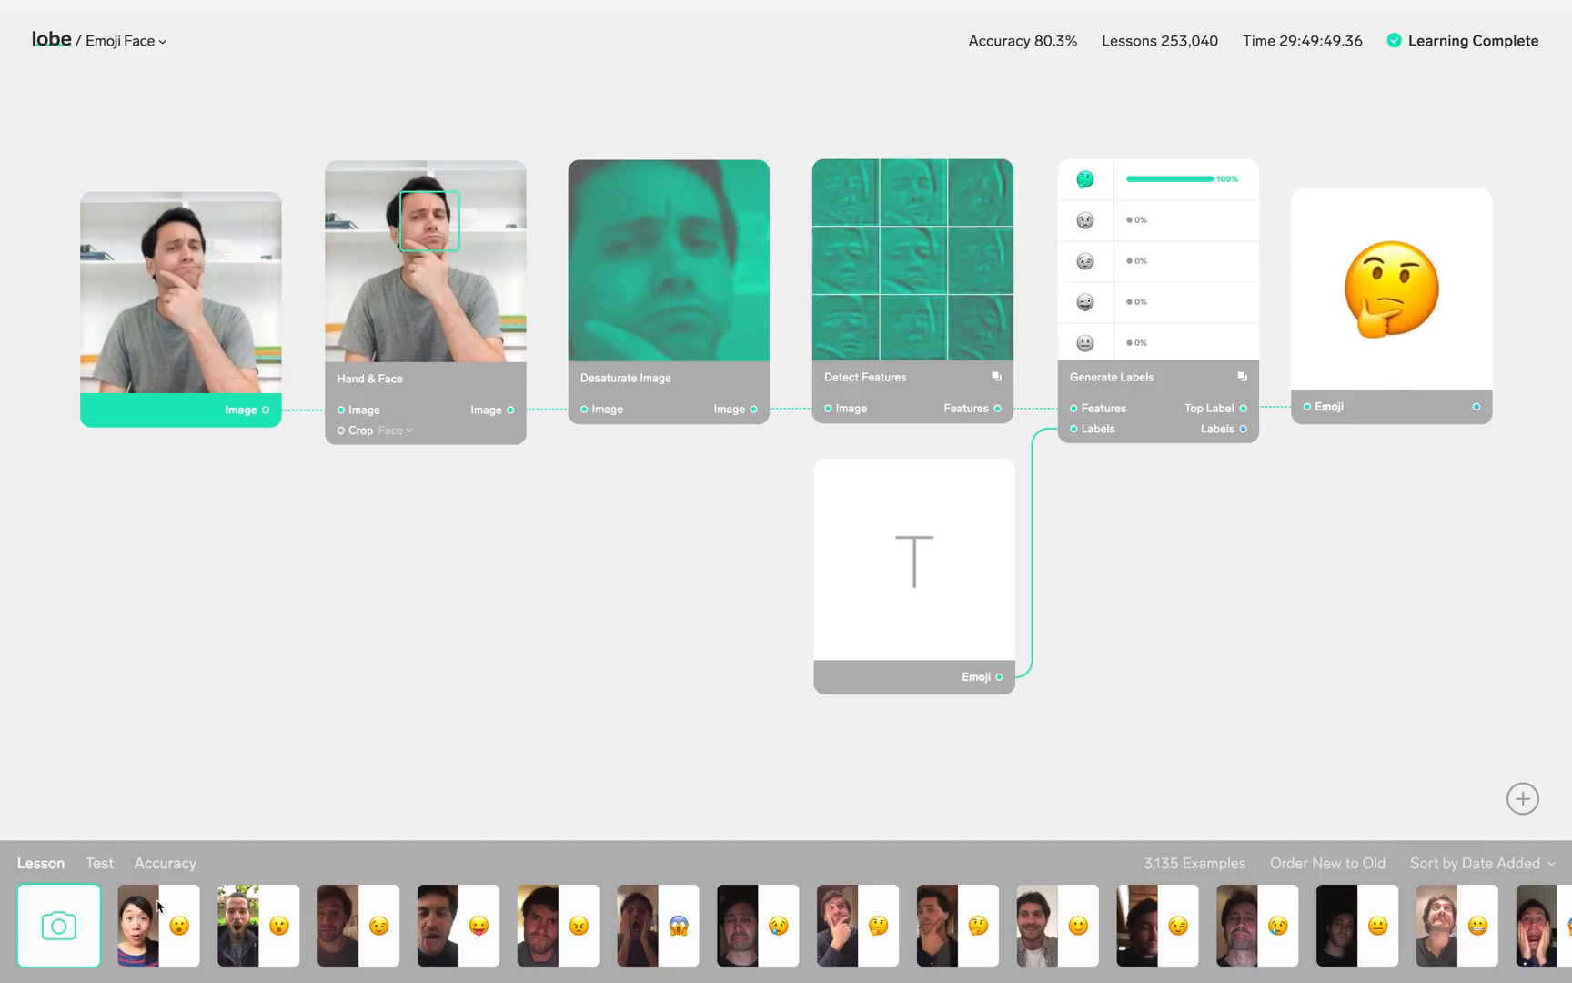
{"action": "left_click", "coordinate": [158, 927]}
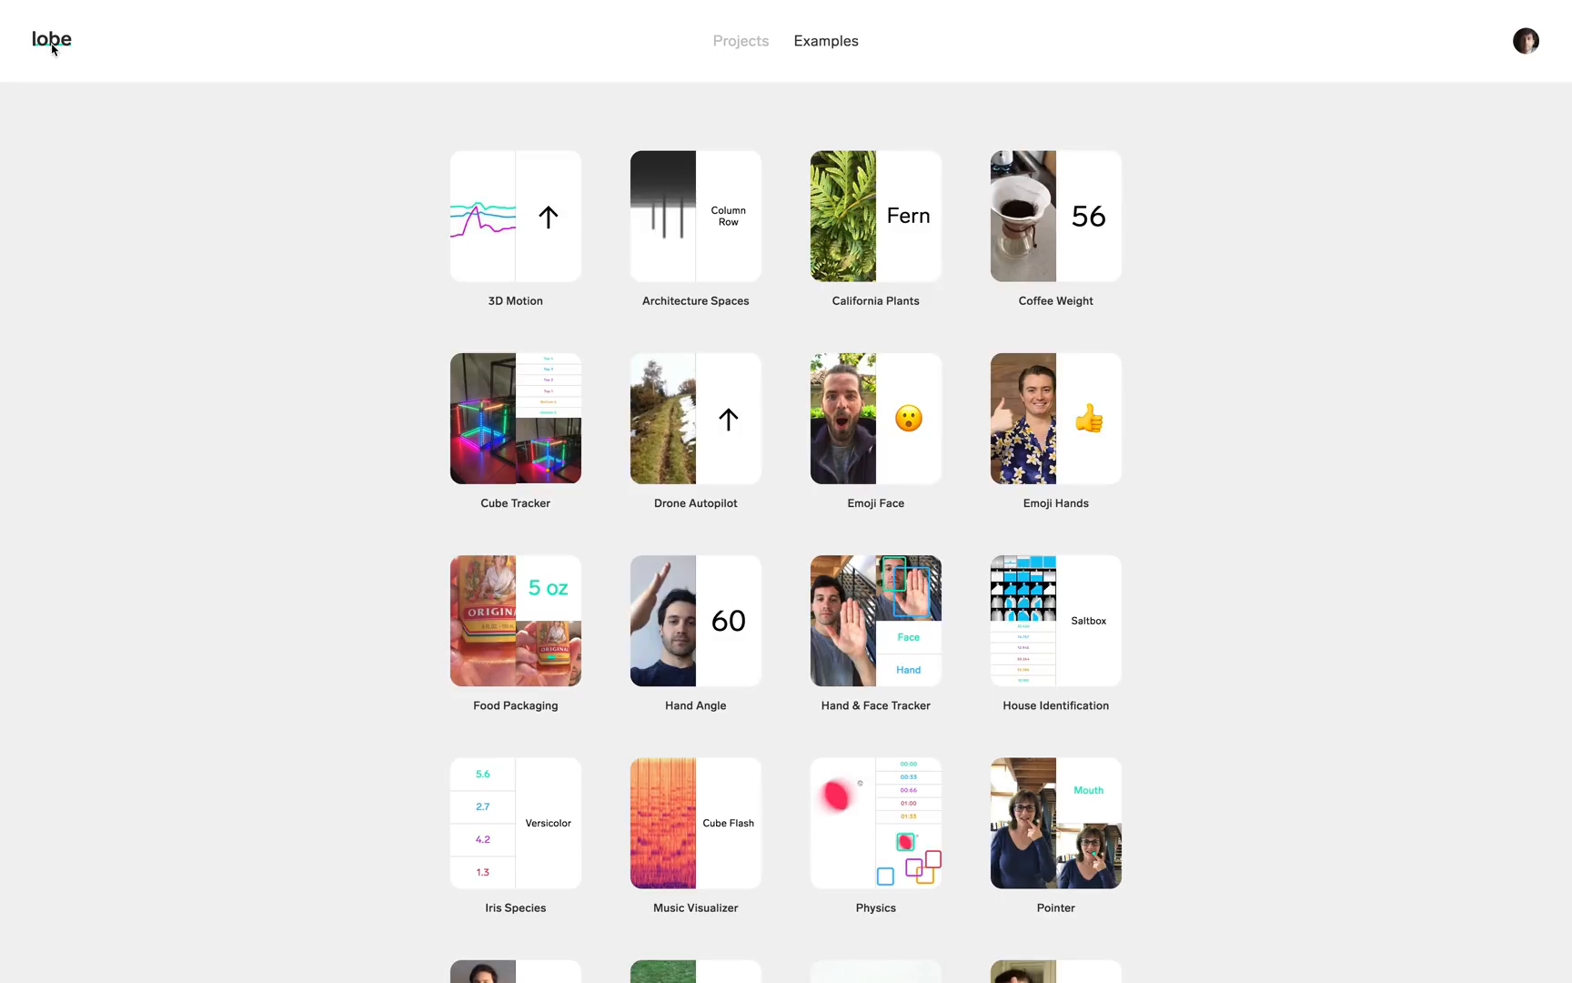
{"action": "mouse_move", "coordinate": [584, 431]}
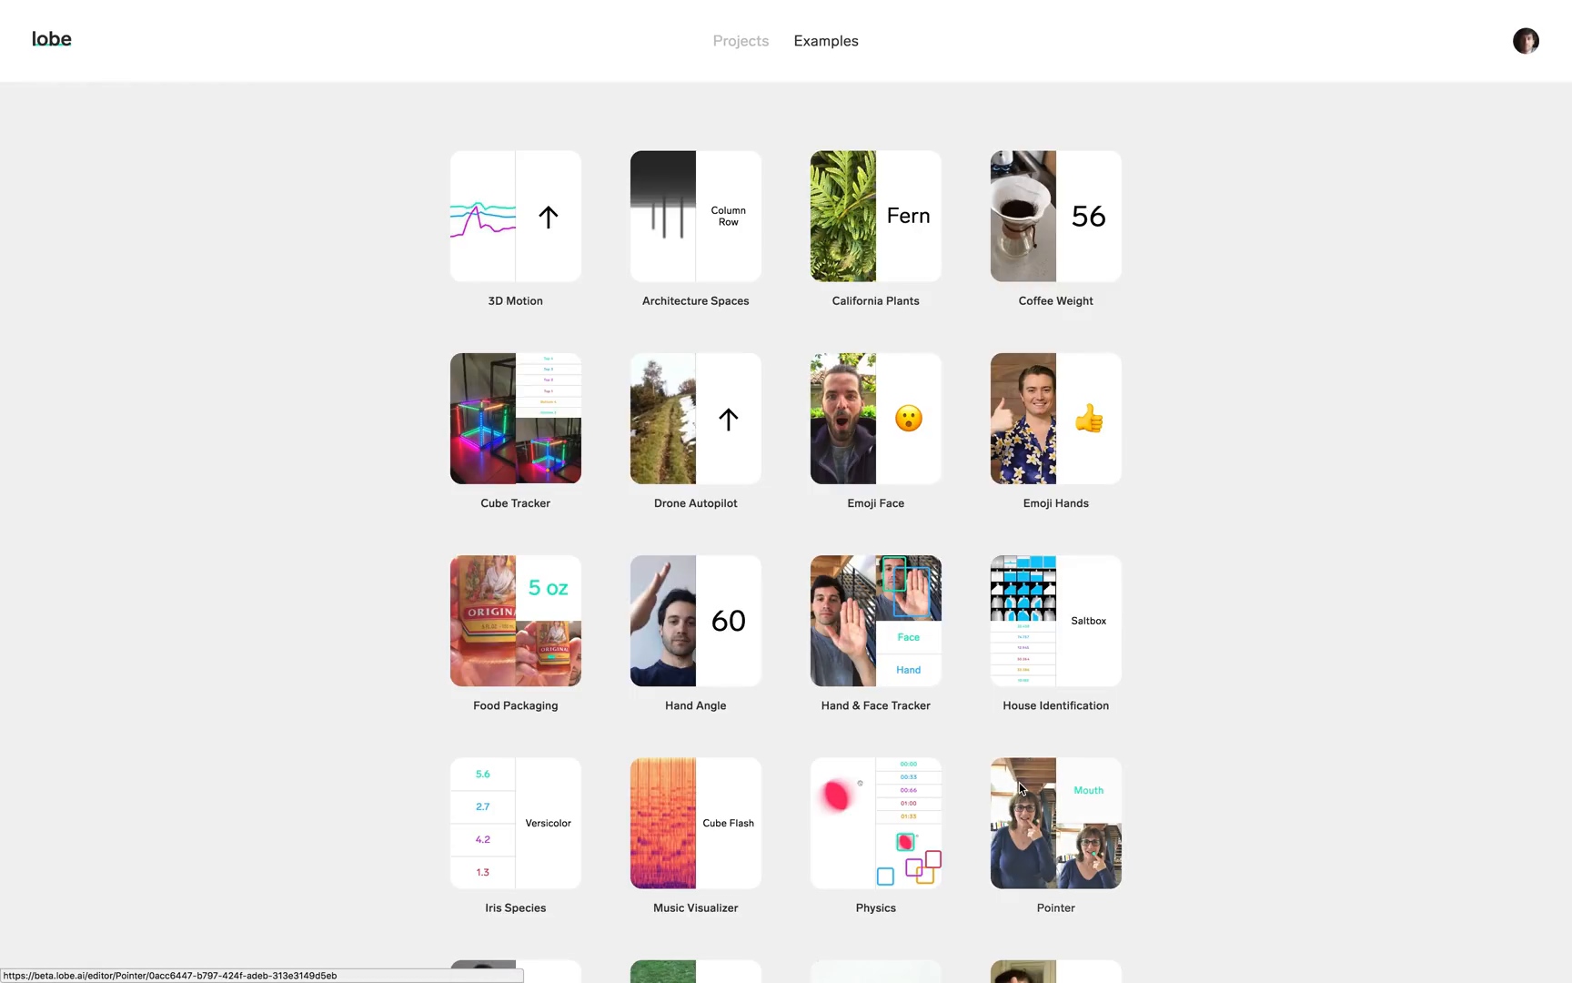
- Open the Pointer example and preview a saved example boxing the pointed-at Nose
{"action": "left_click", "coordinate": [1055, 822]}
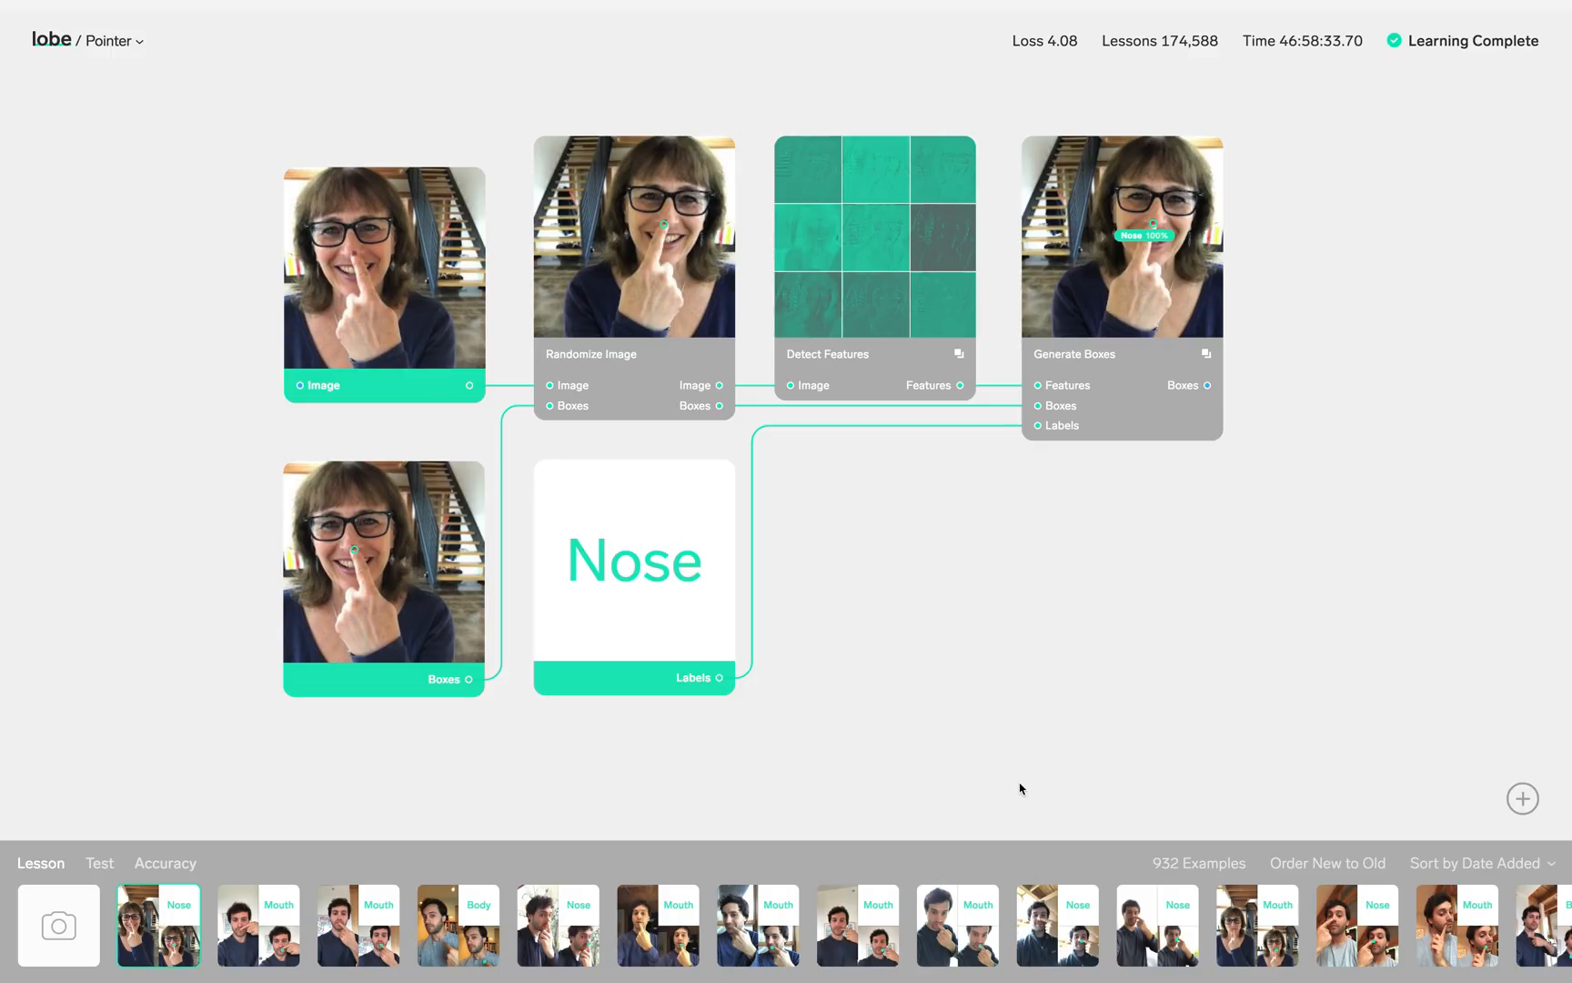
{"action": "mouse_move", "coordinate": [100, 906]}
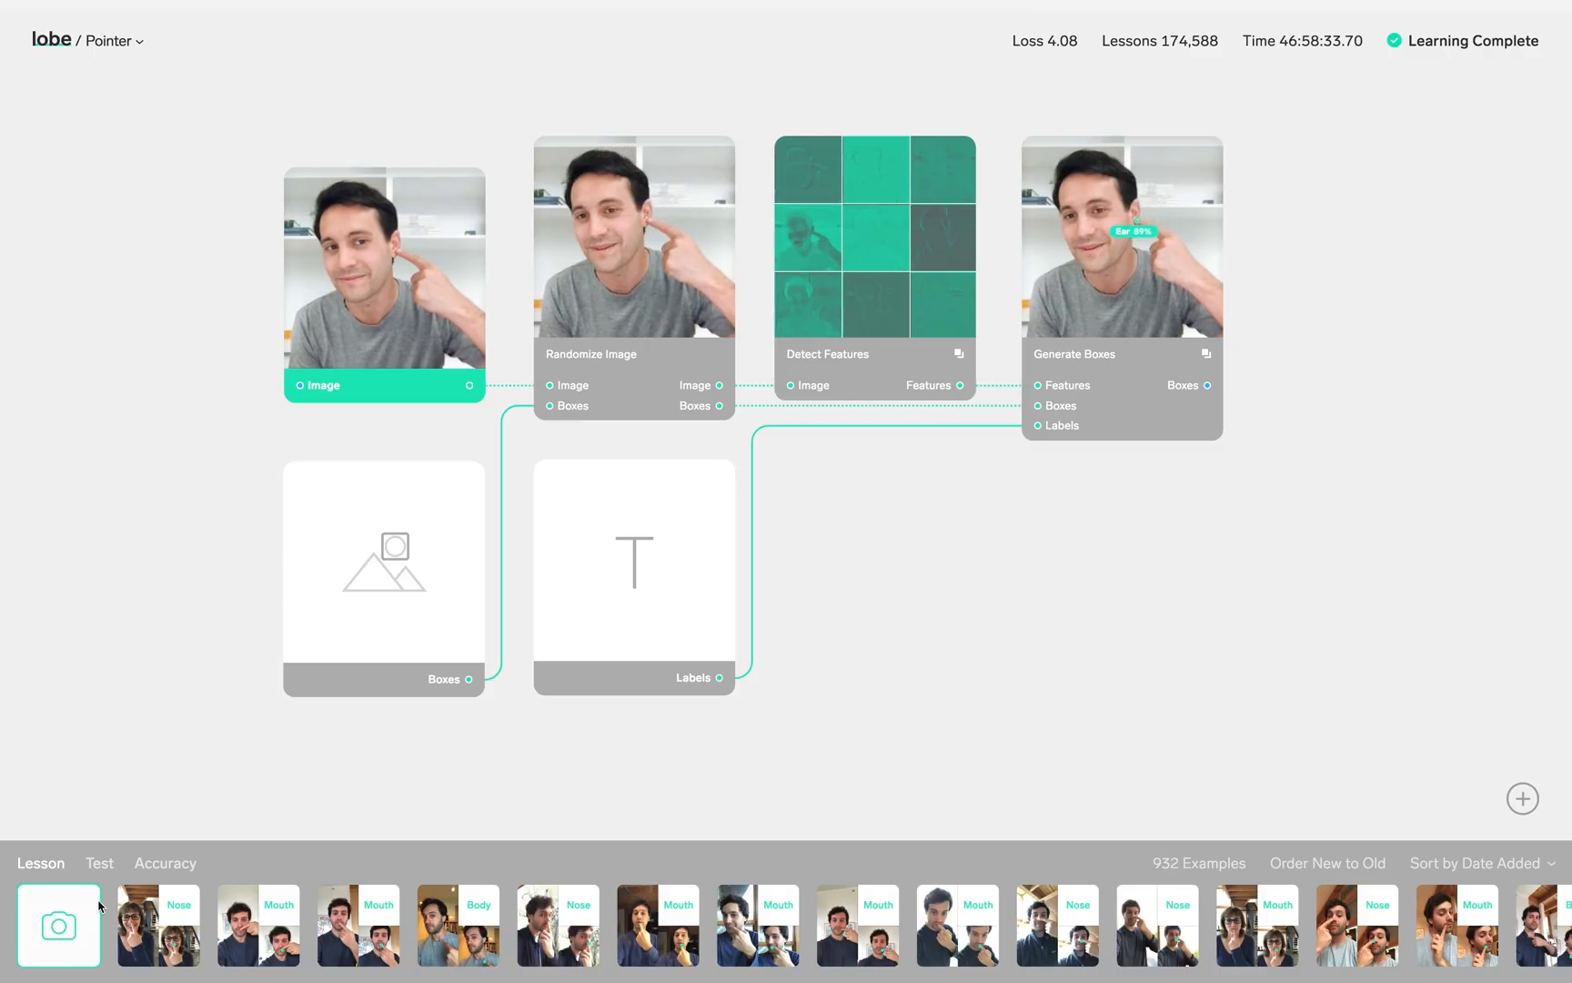
{"action": "left_click", "coordinate": [158, 926]}
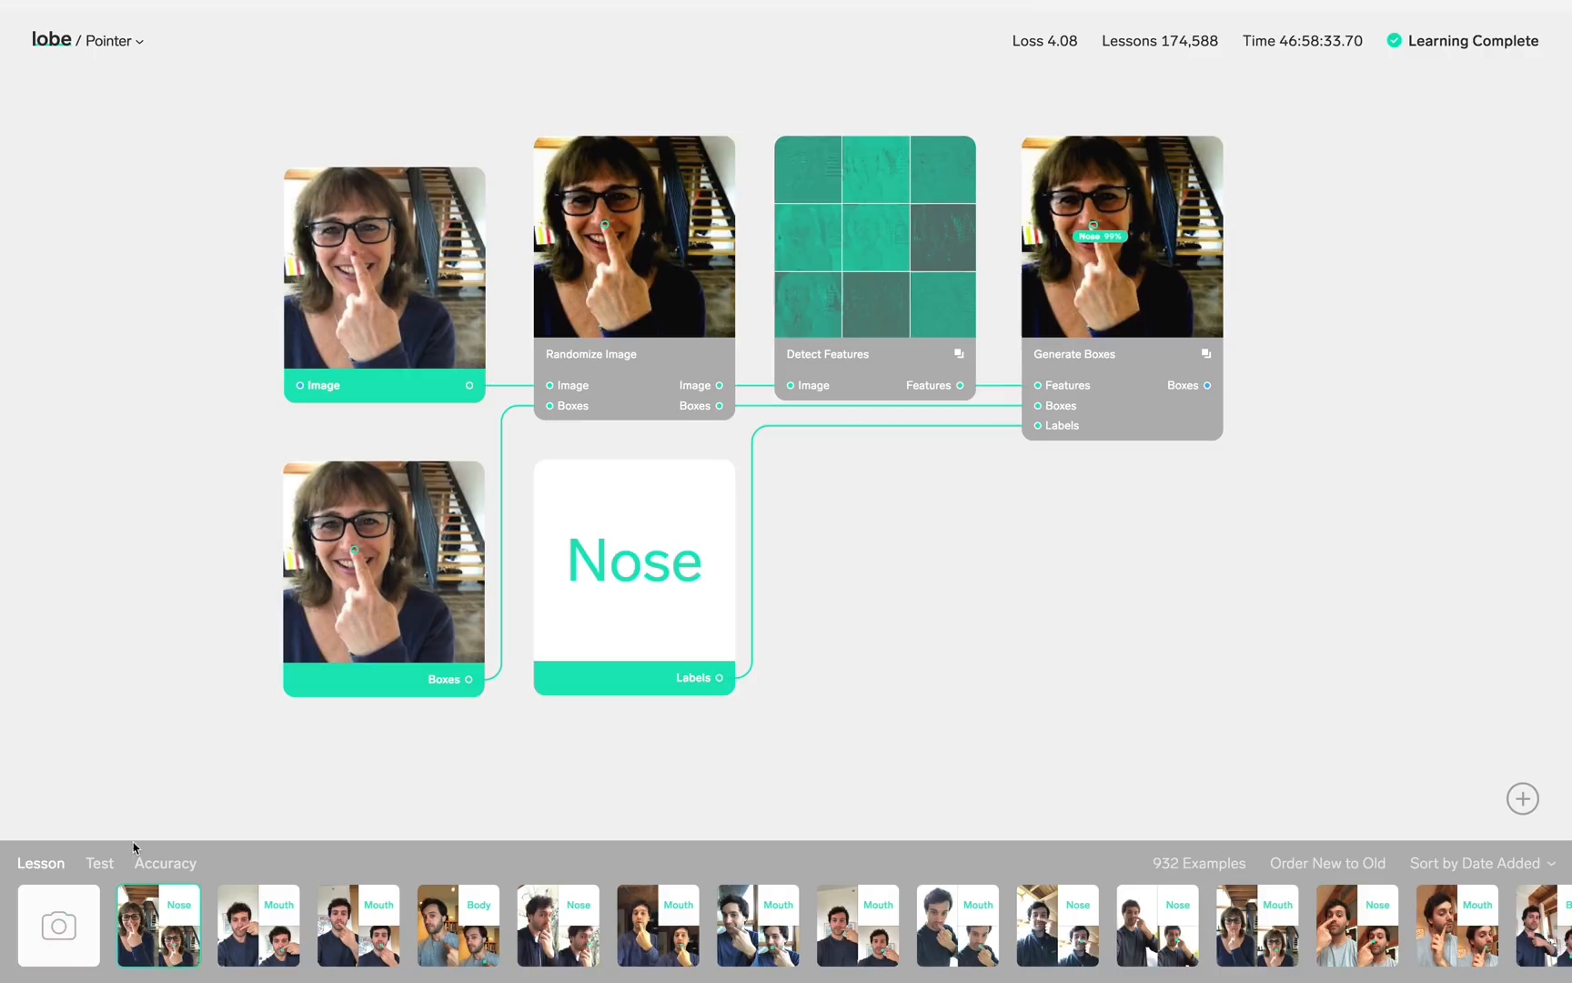
{"action": "mouse_move", "coordinate": [51, 48]}
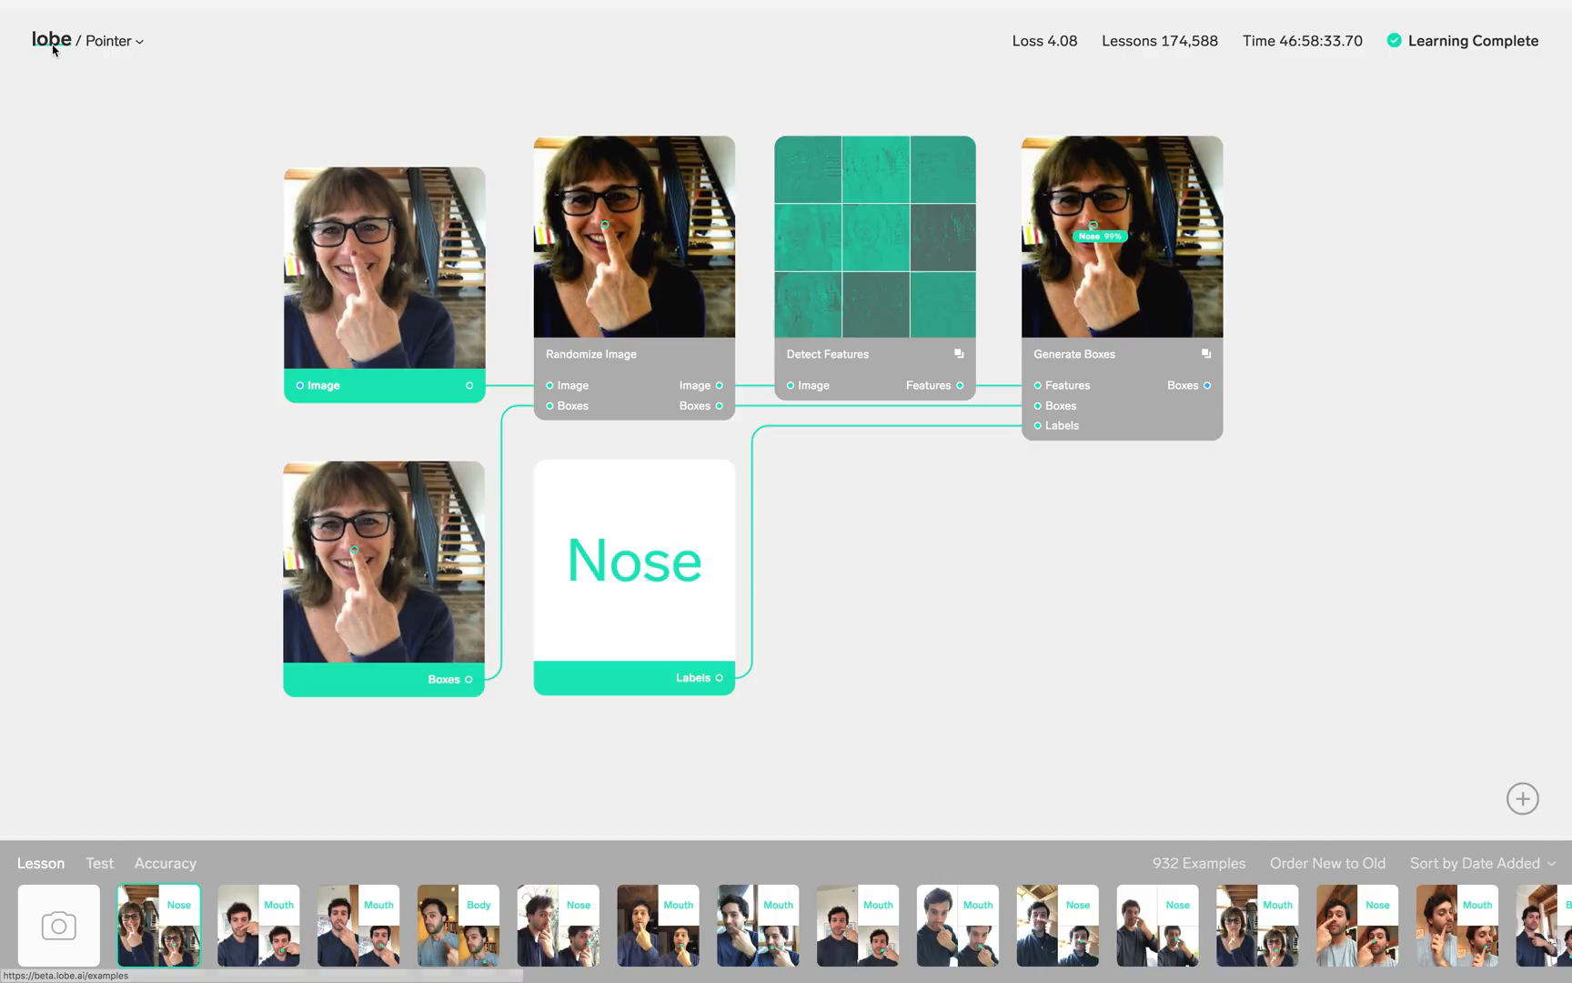
- Open the Tuner example from the gallery and view a saved Guitar spectrogram example
{"action": "left_click", "coordinate": [51, 40]}
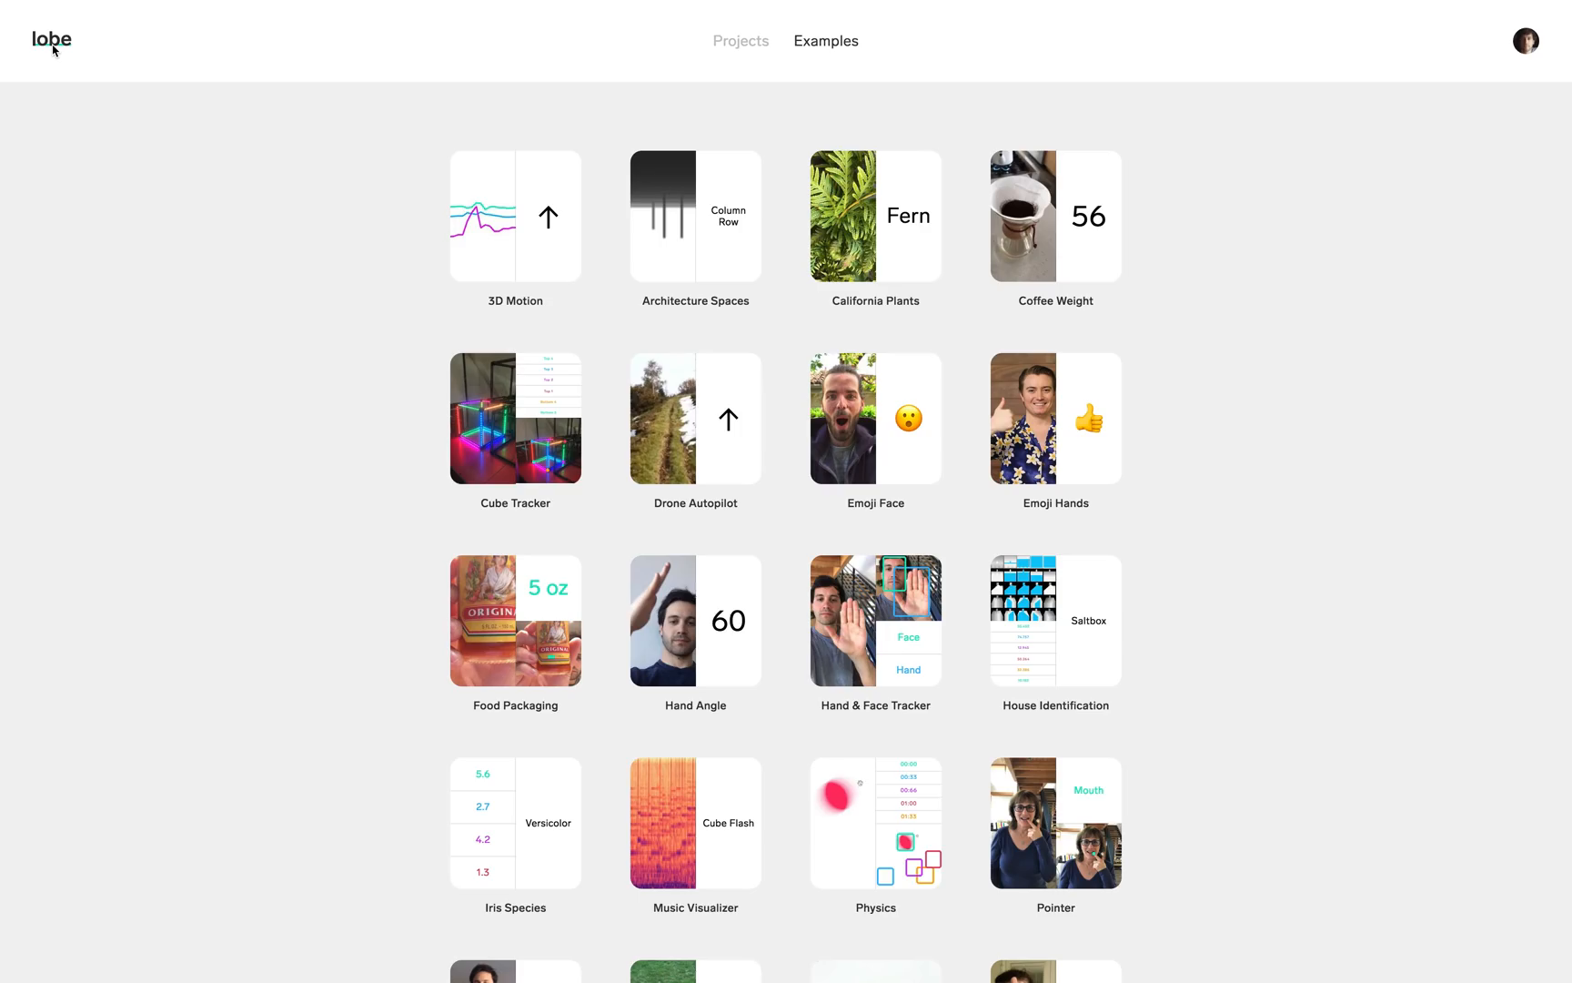
{"action": "scroll", "scroll_direction": "down", "scroll_amount": 3}
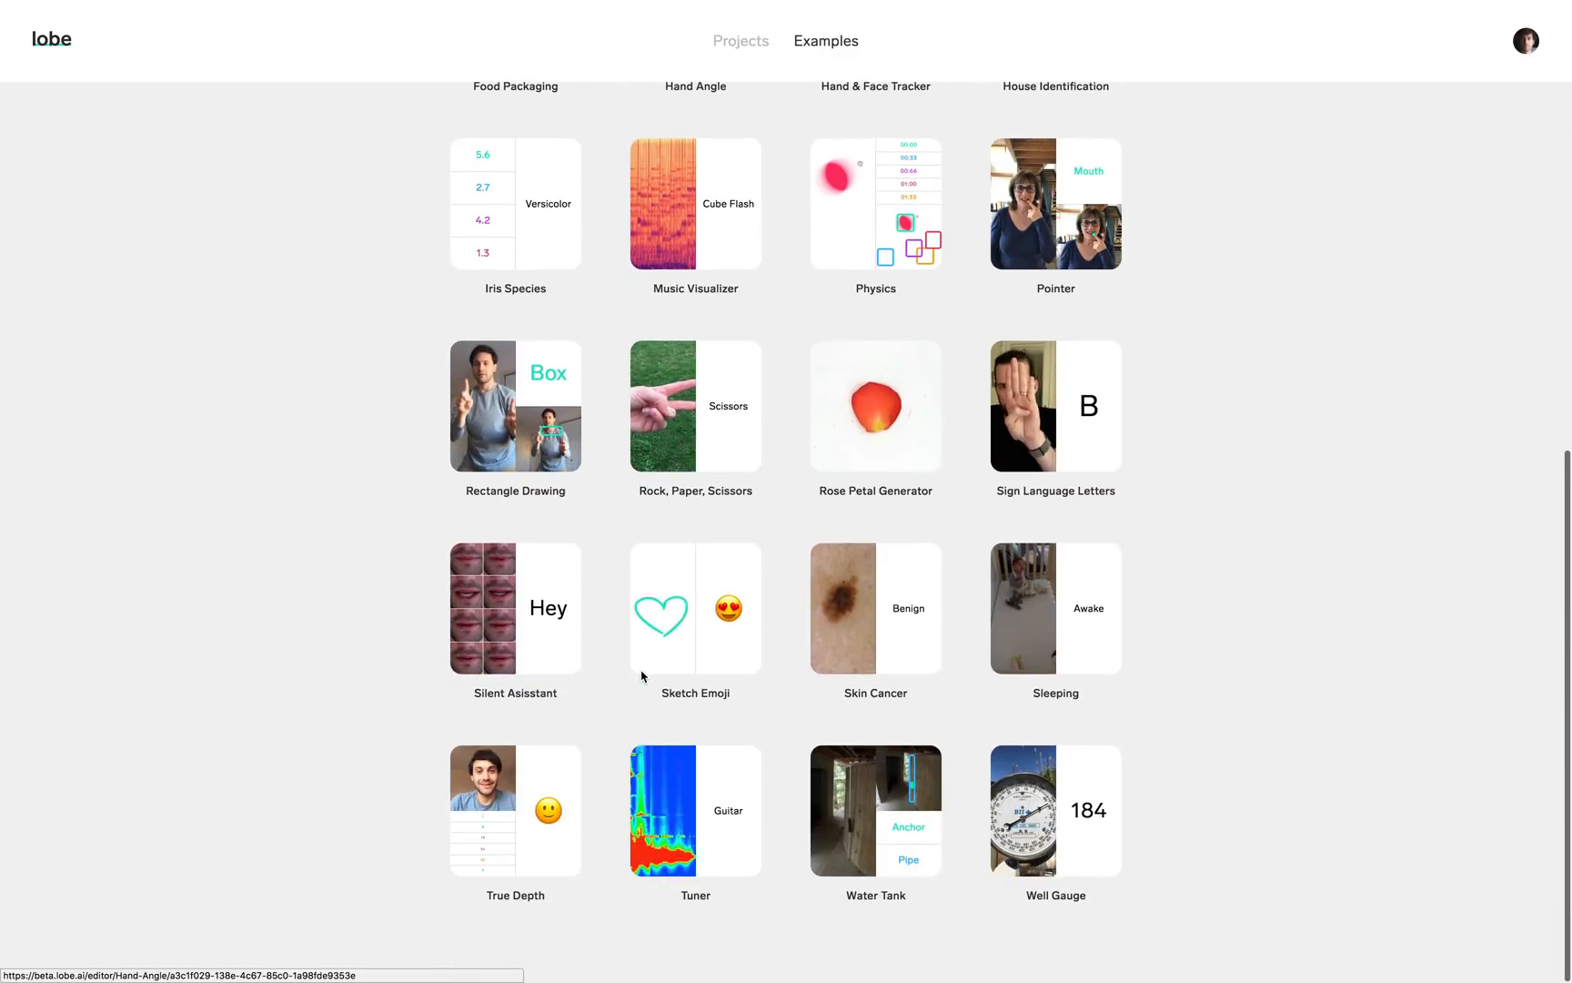
{"action": "left_click", "coordinate": [695, 811]}
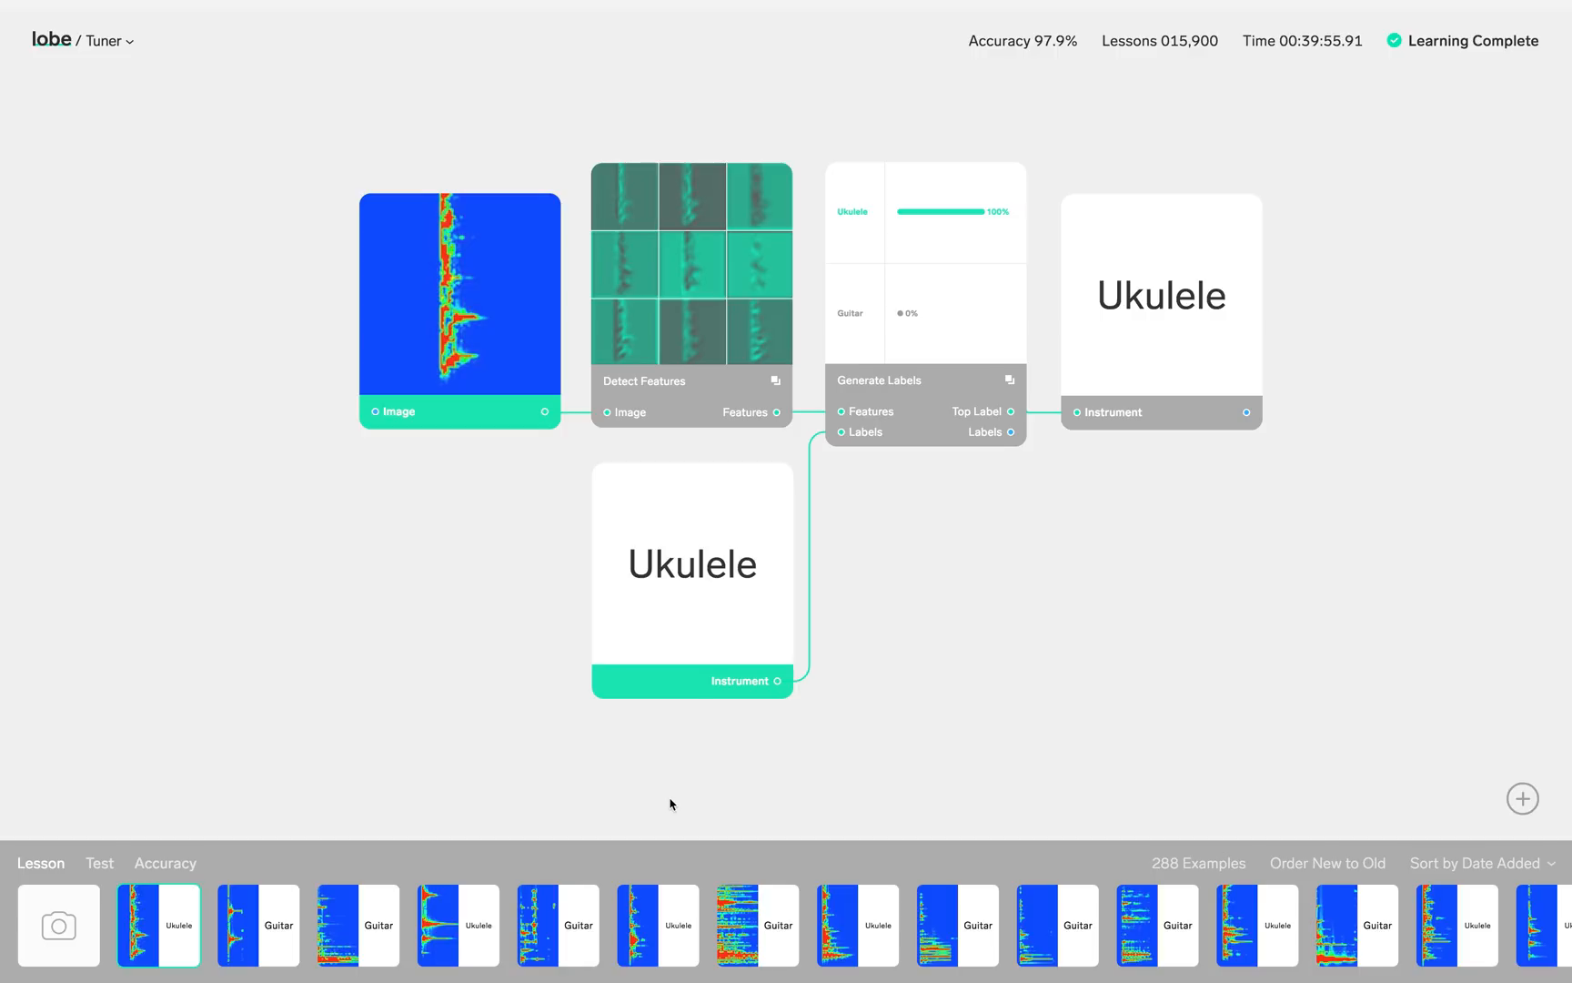
{"action": "left_click", "coordinate": [252, 925]}
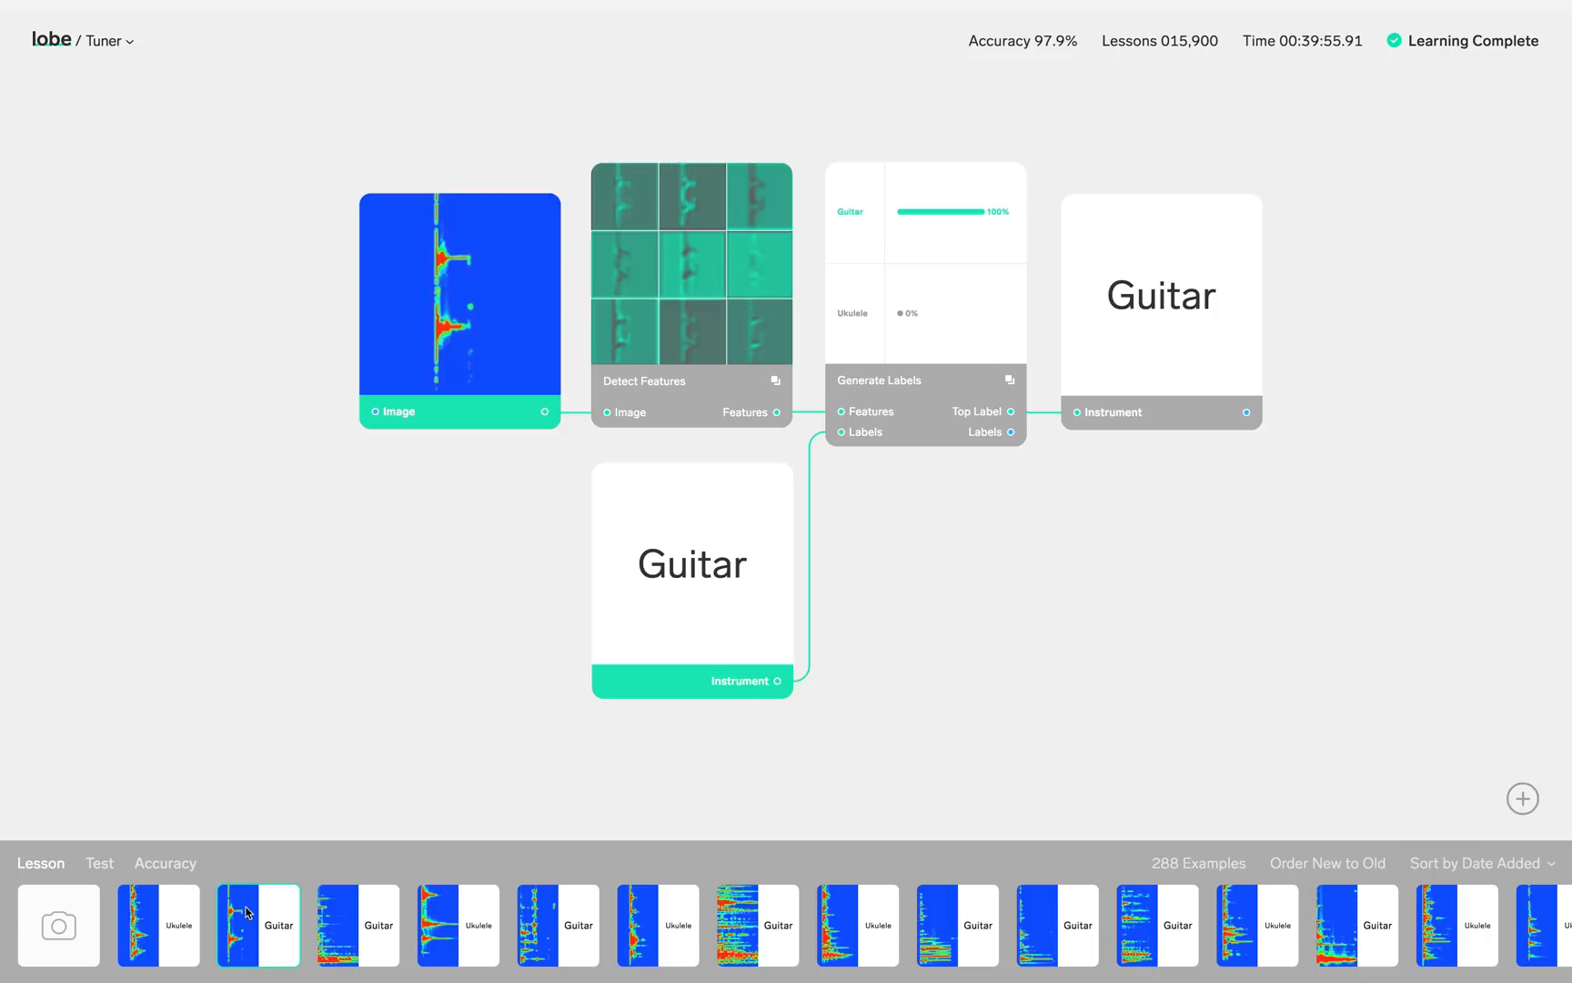
- Return from Tuner to the Examples gallery via the lobe logo
{"action": "left_click", "coordinate": [51, 39]}
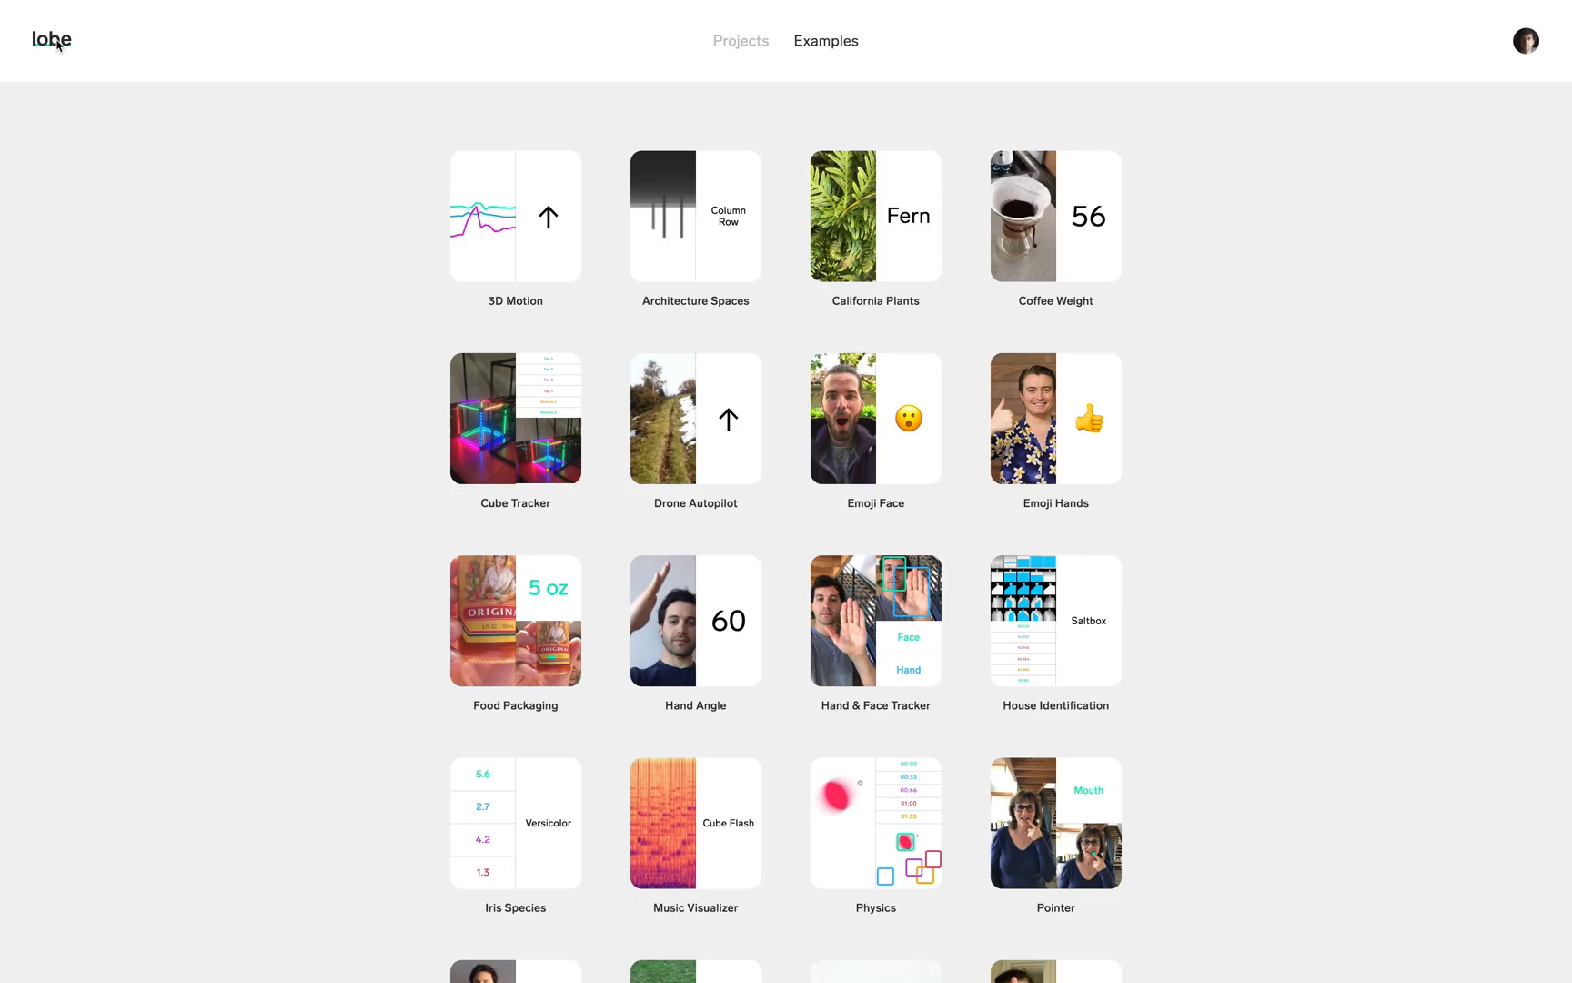
{"action": "mouse_move", "coordinate": [536, 532]}
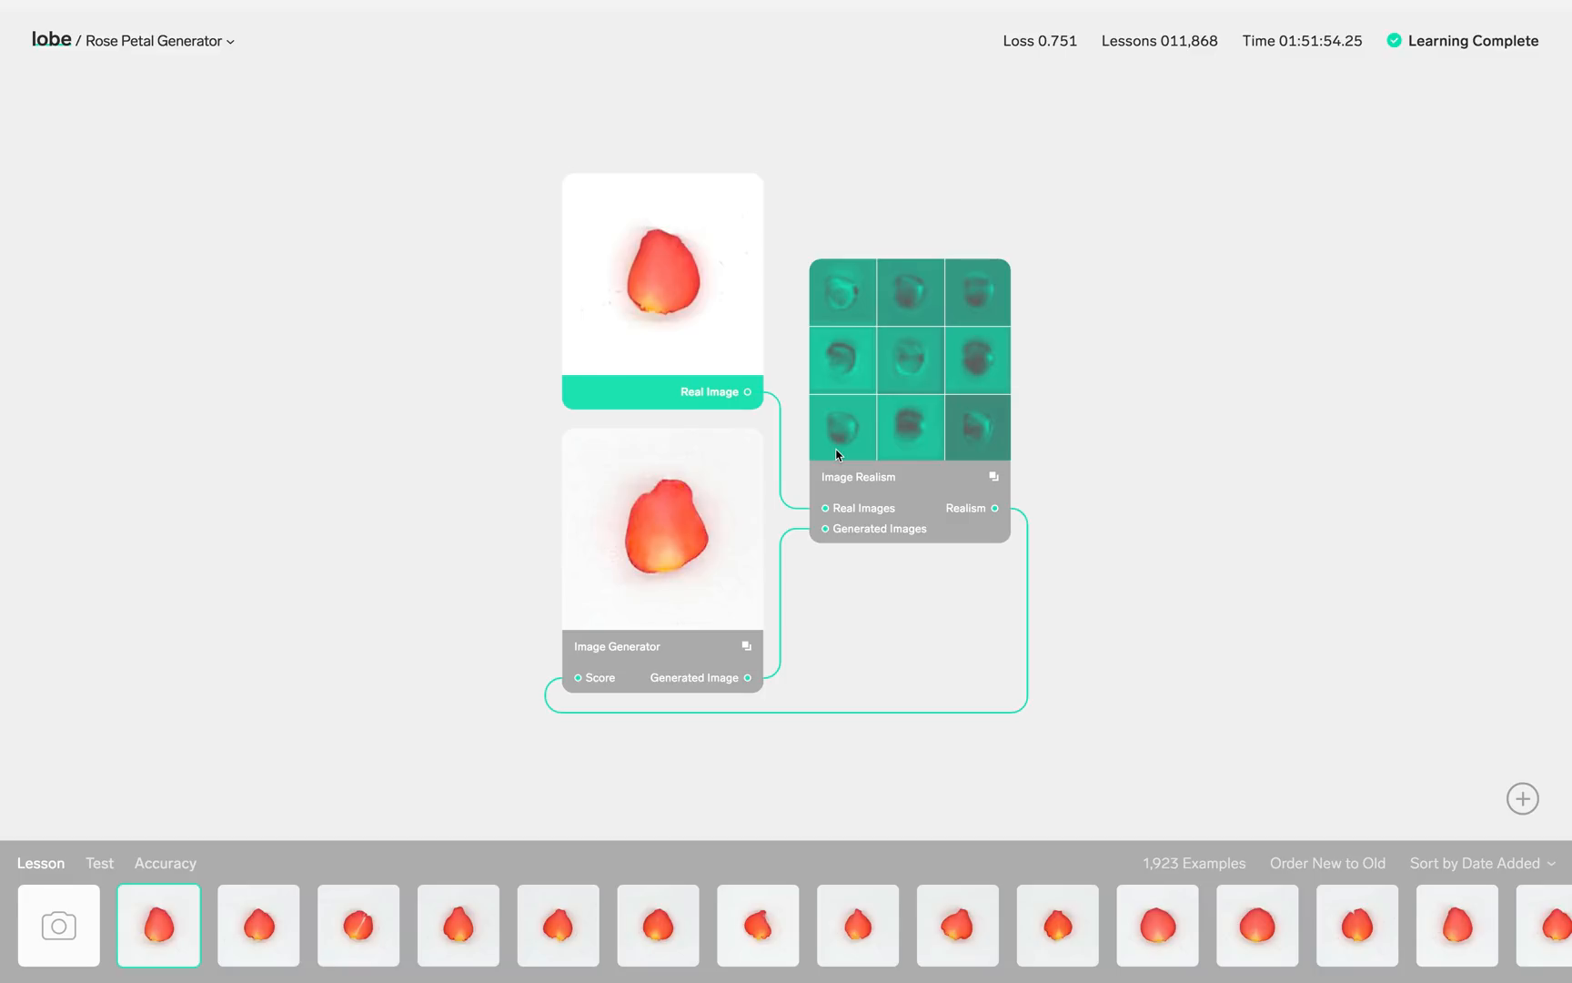
{"action": "mouse_move", "coordinate": [699, 252]}
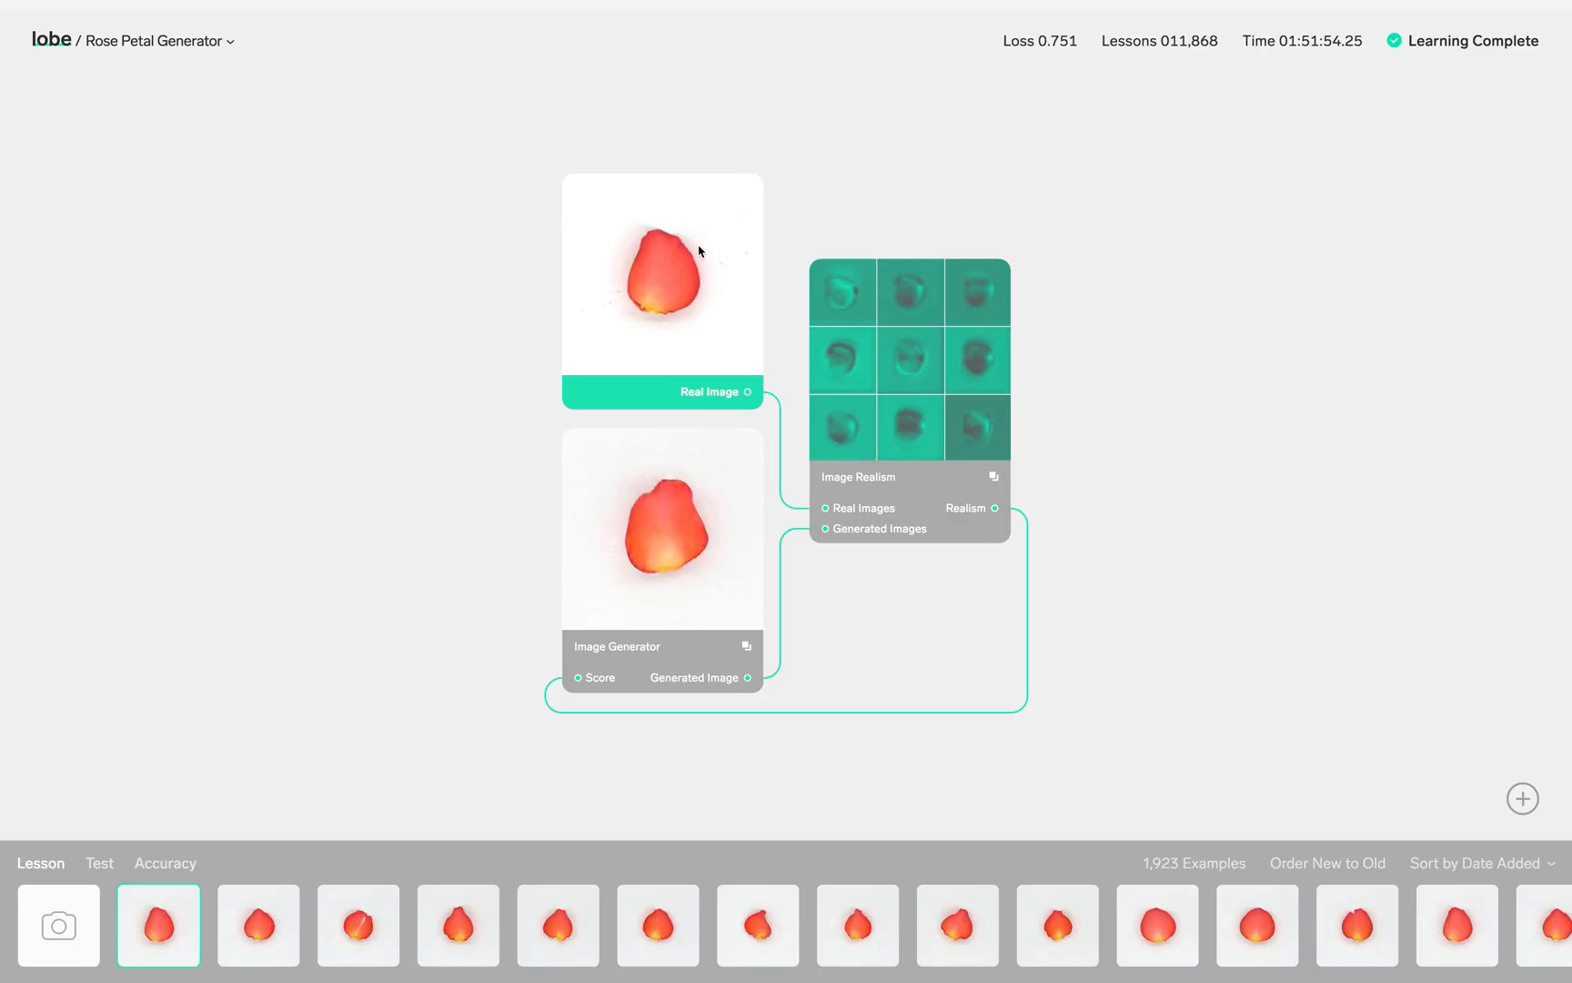
{"action": "mouse_move", "coordinate": [671, 461]}
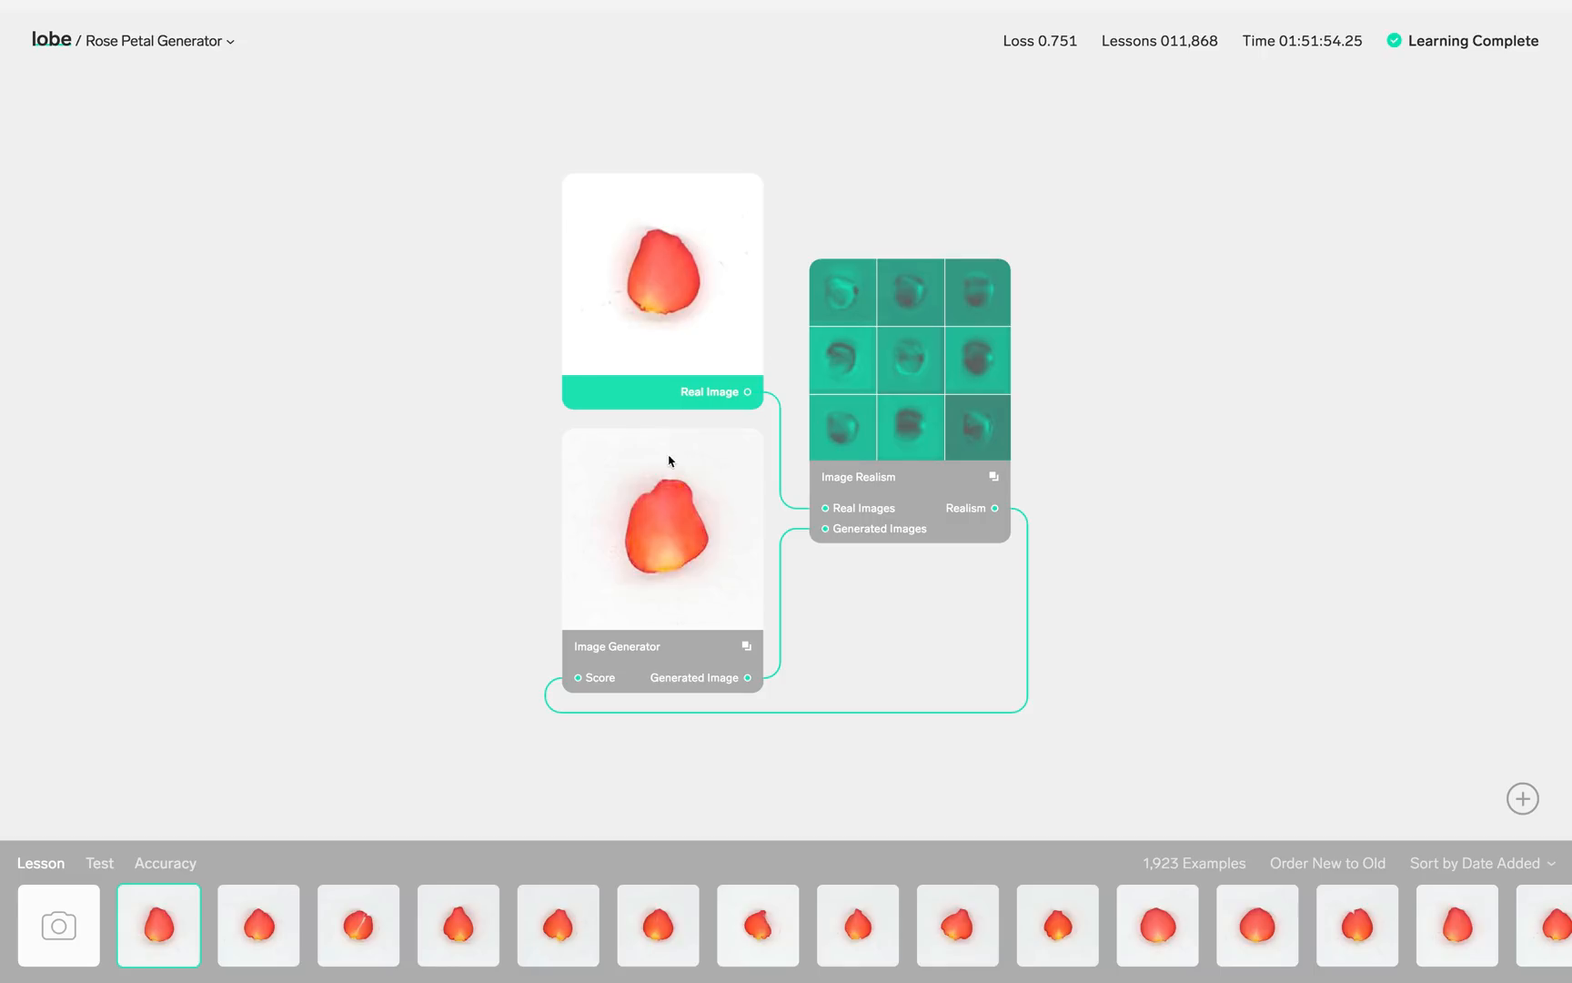
{"action": "mouse_move", "coordinate": [708, 501]}
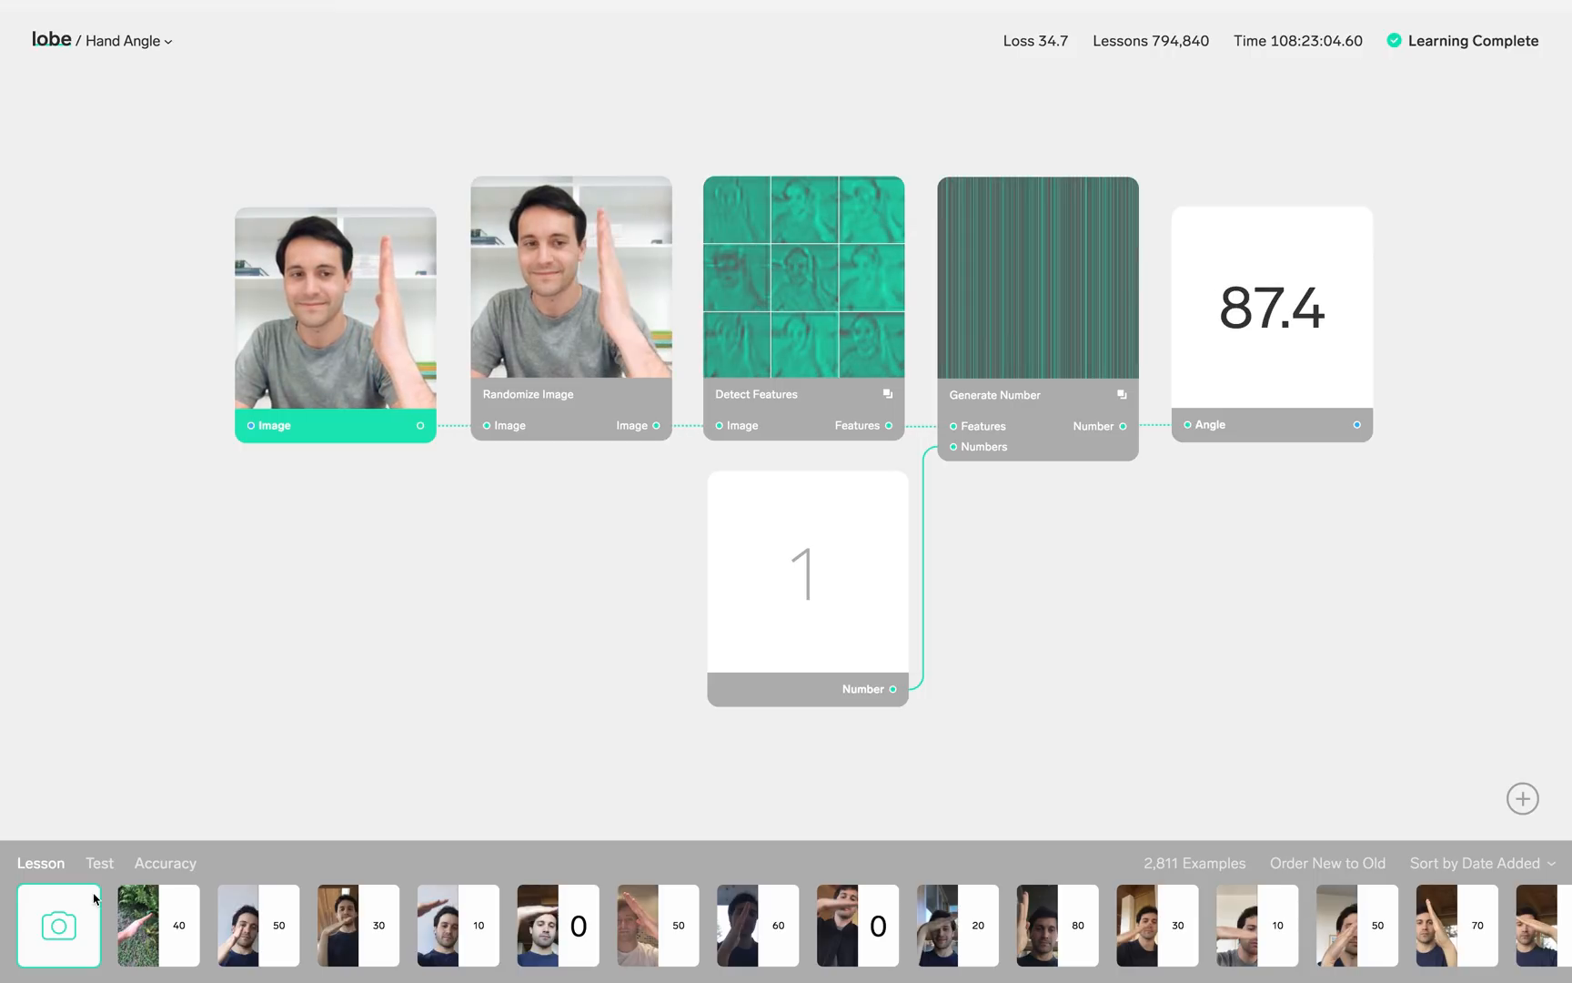
- Show the Hand Angle saved example labelled 40, predicted as 40.467
{"action": "left_click", "coordinate": [158, 926]}
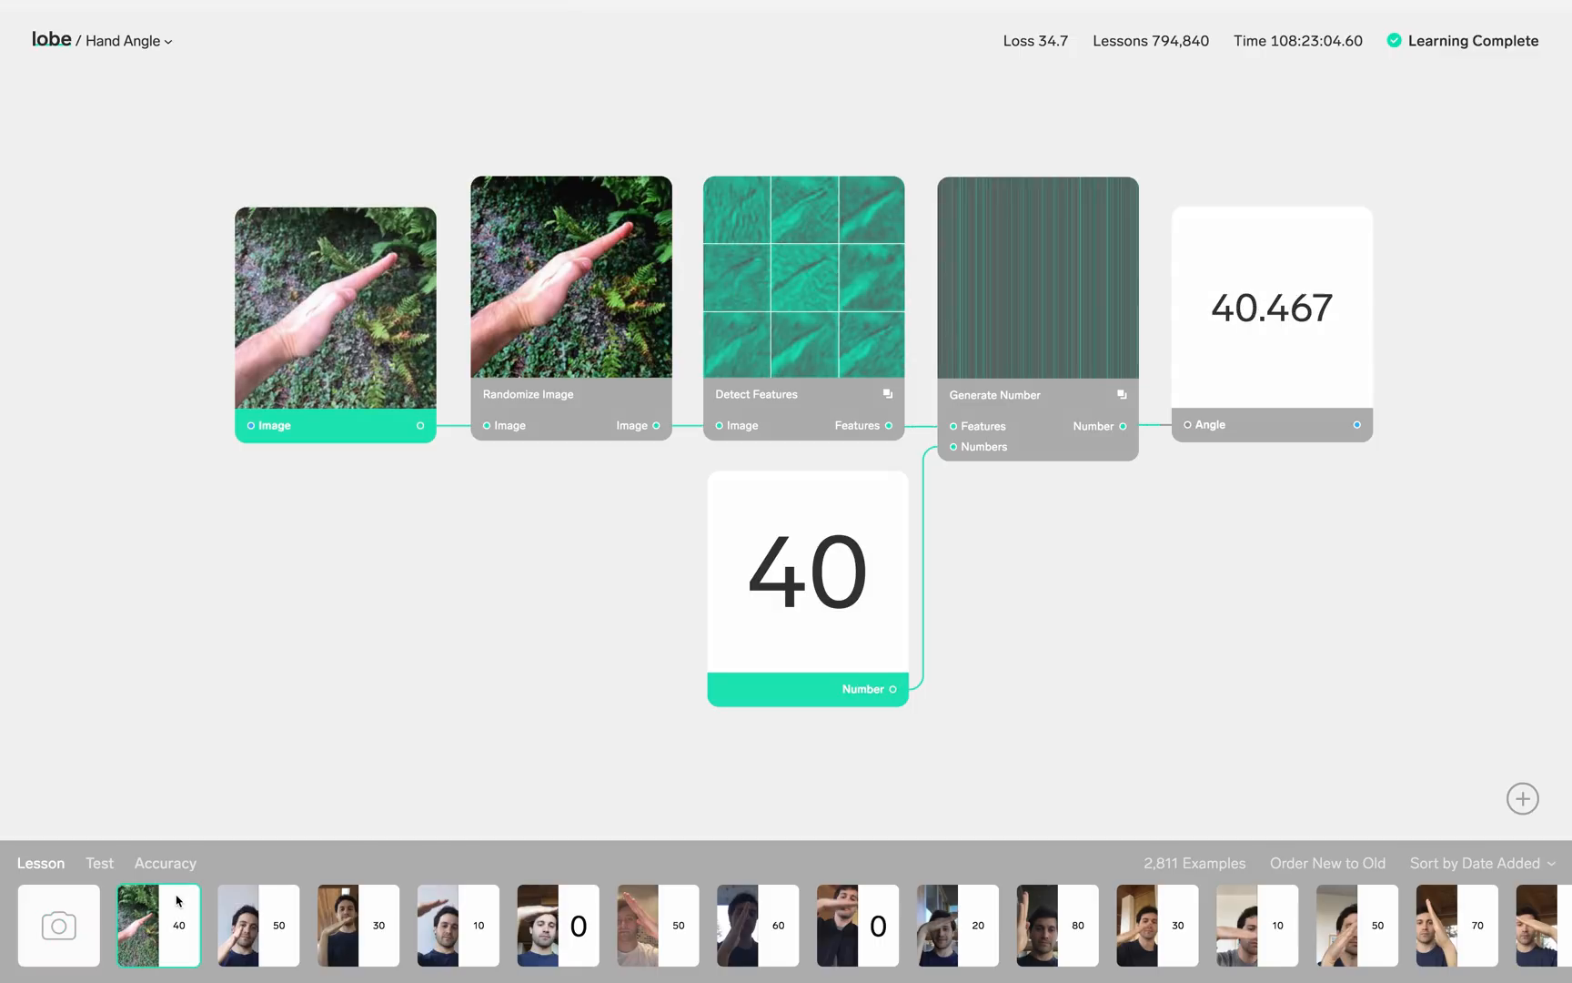
- Return to the gallery and open the House Identification example predicting Saltbox
{"action": "left_click", "coordinate": [51, 39]}
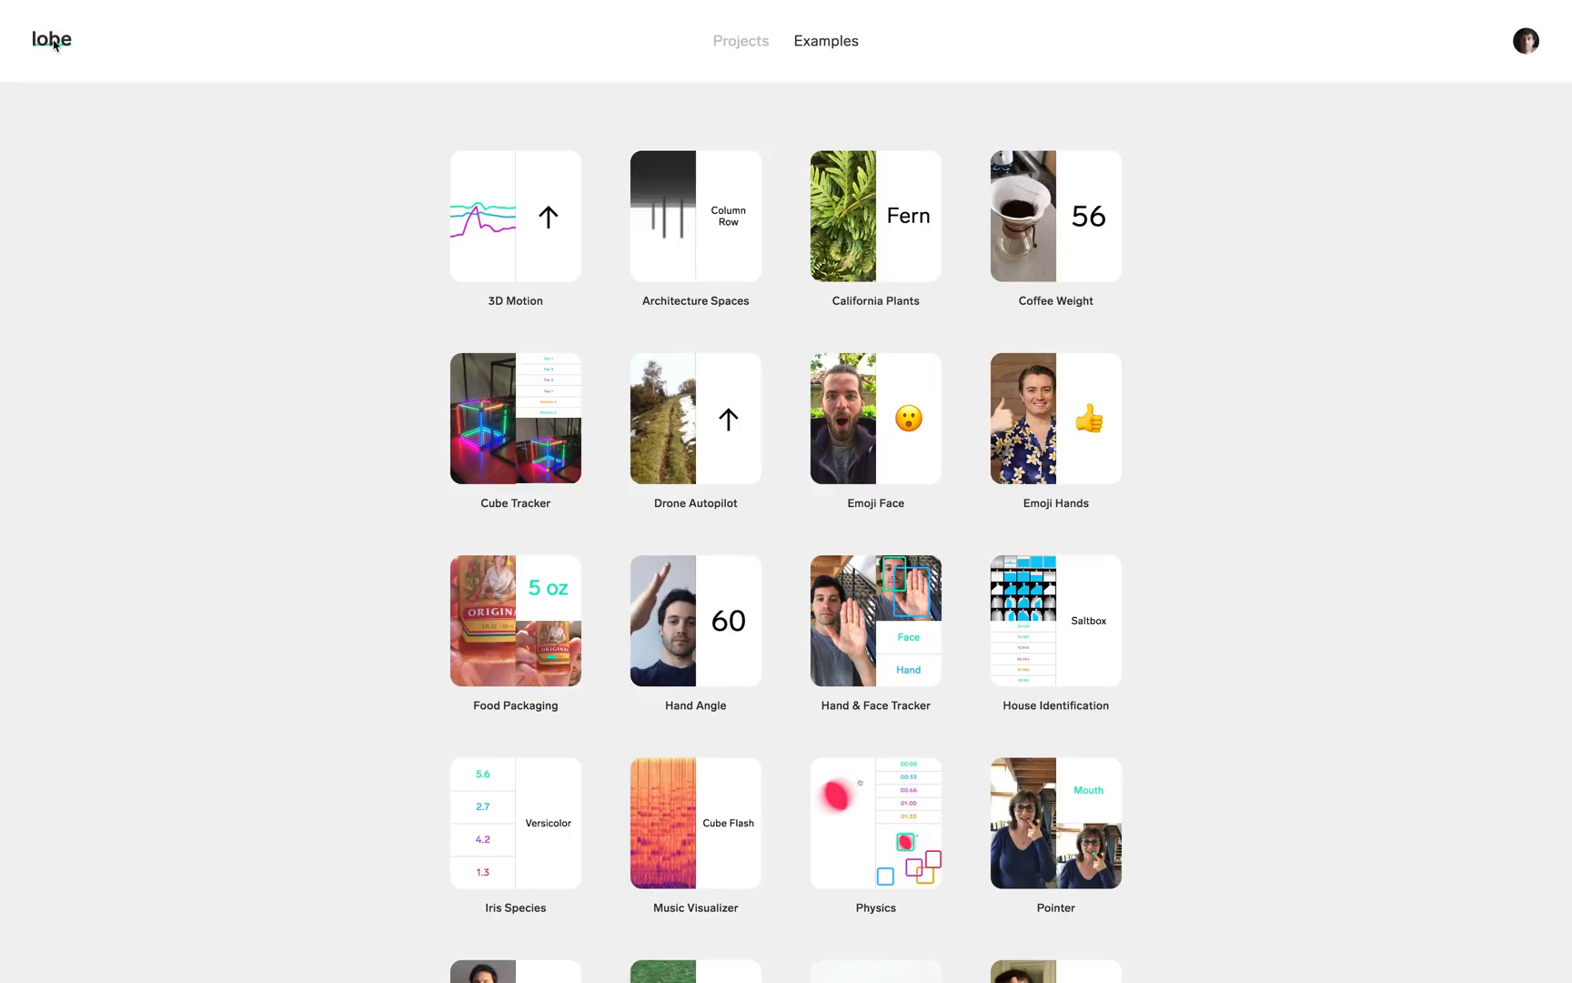
{"action": "mouse_move", "coordinate": [1033, 633]}
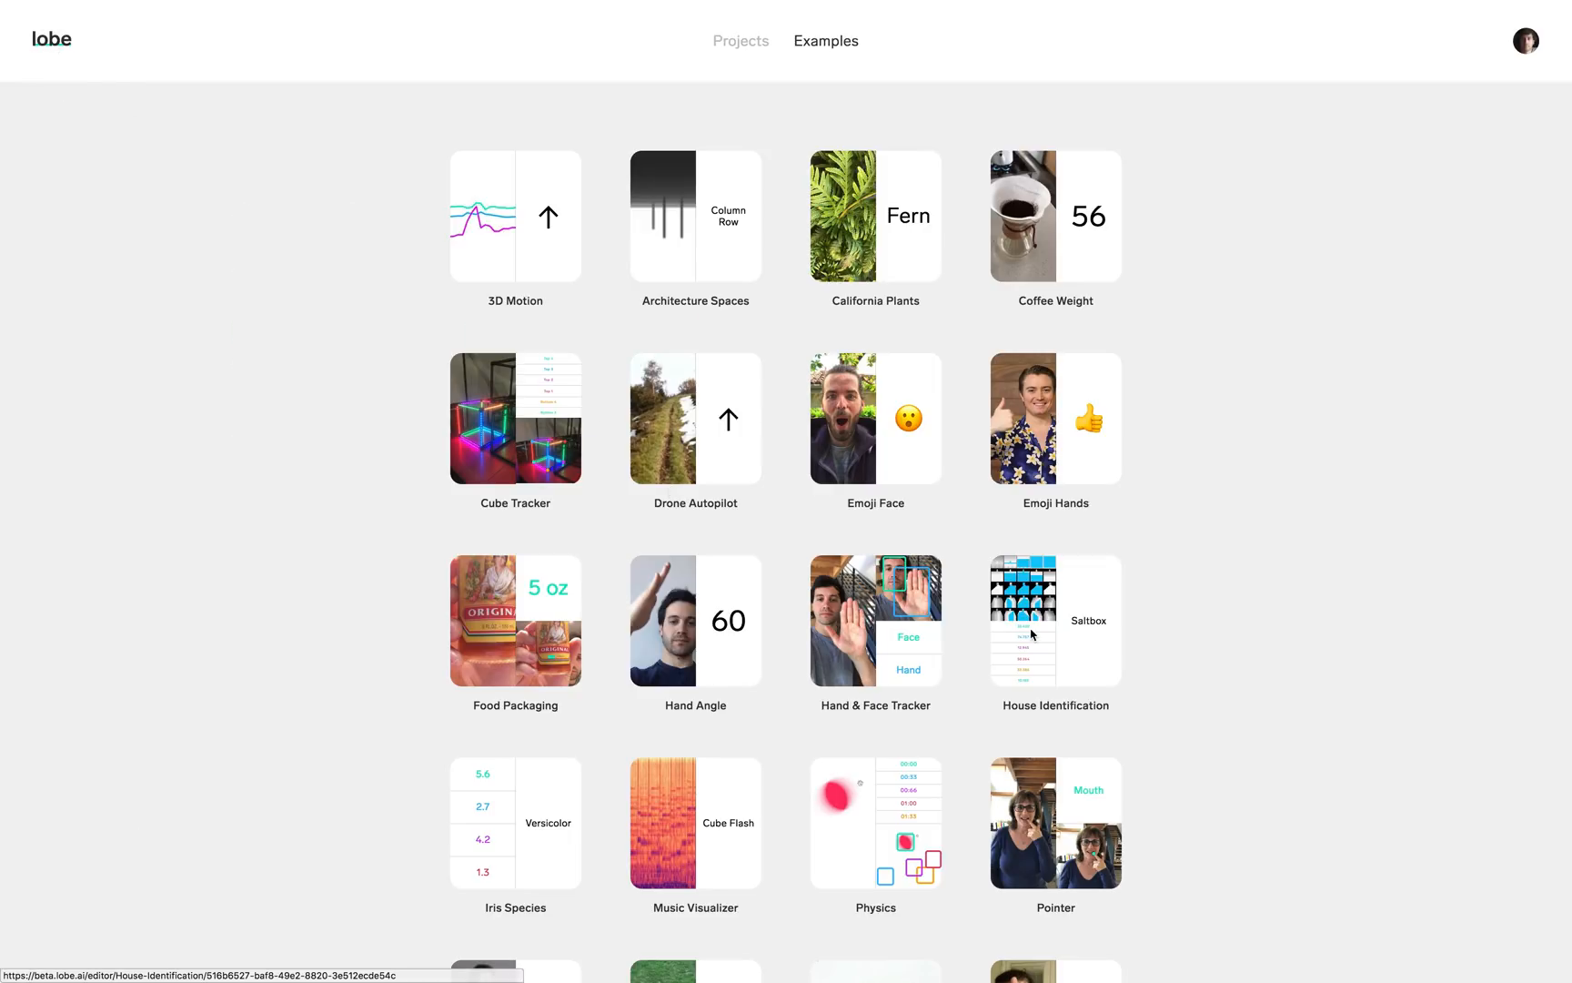
{"action": "left_click", "coordinate": [1026, 620]}
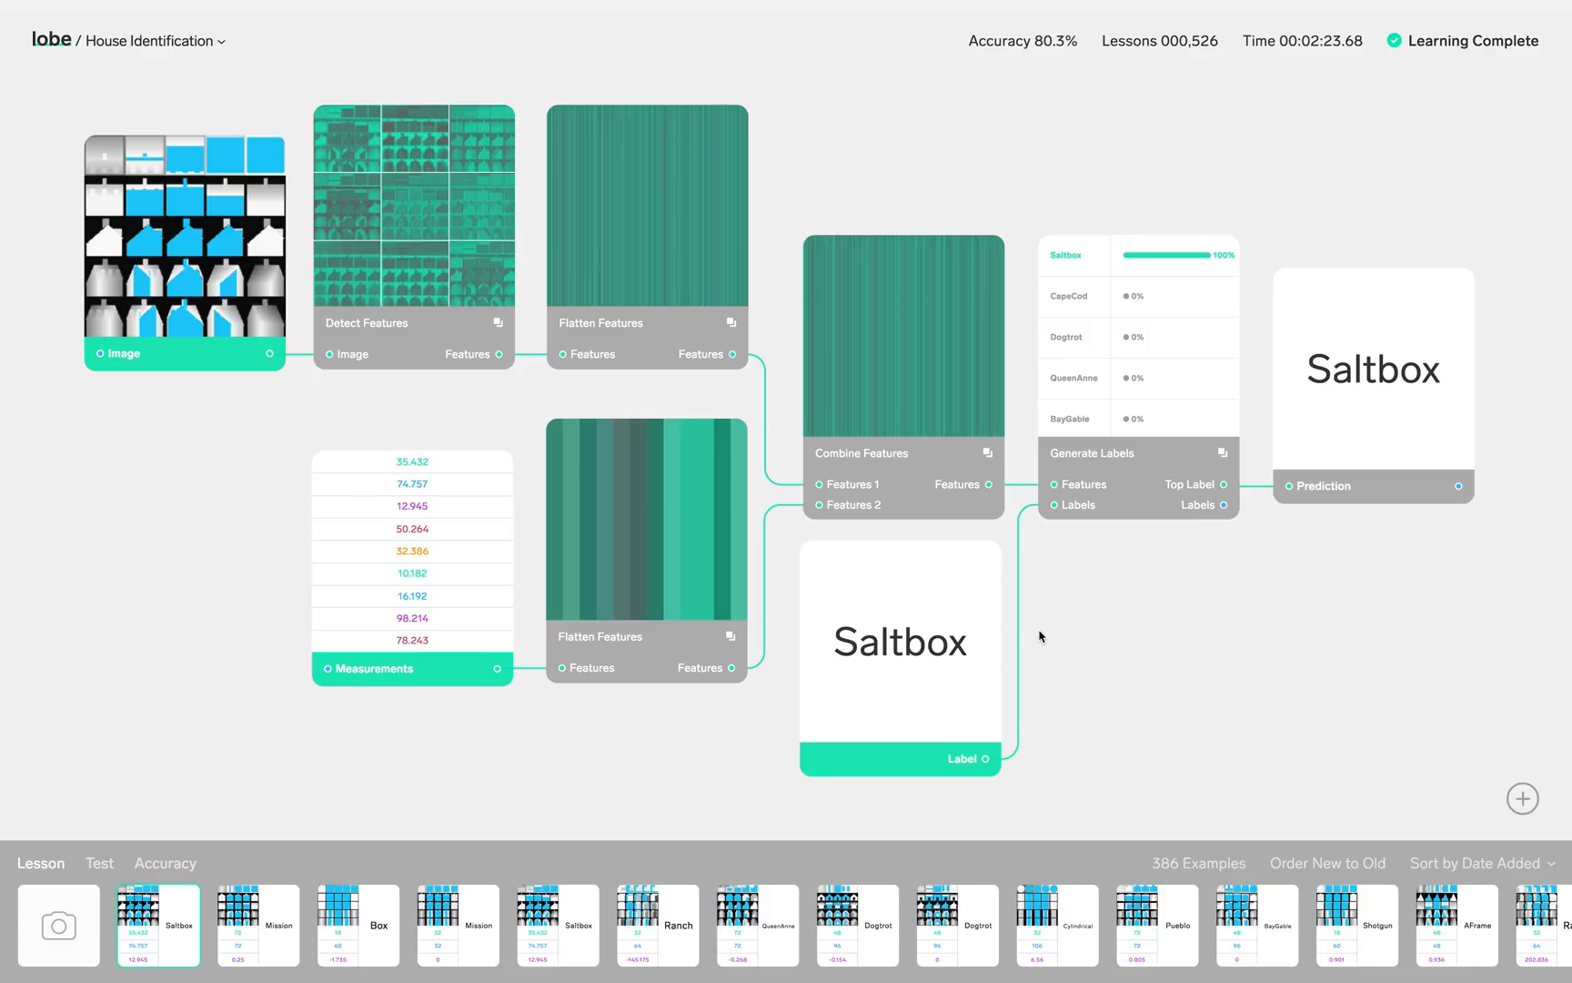
{"action": "mouse_move", "coordinate": [1034, 633]}
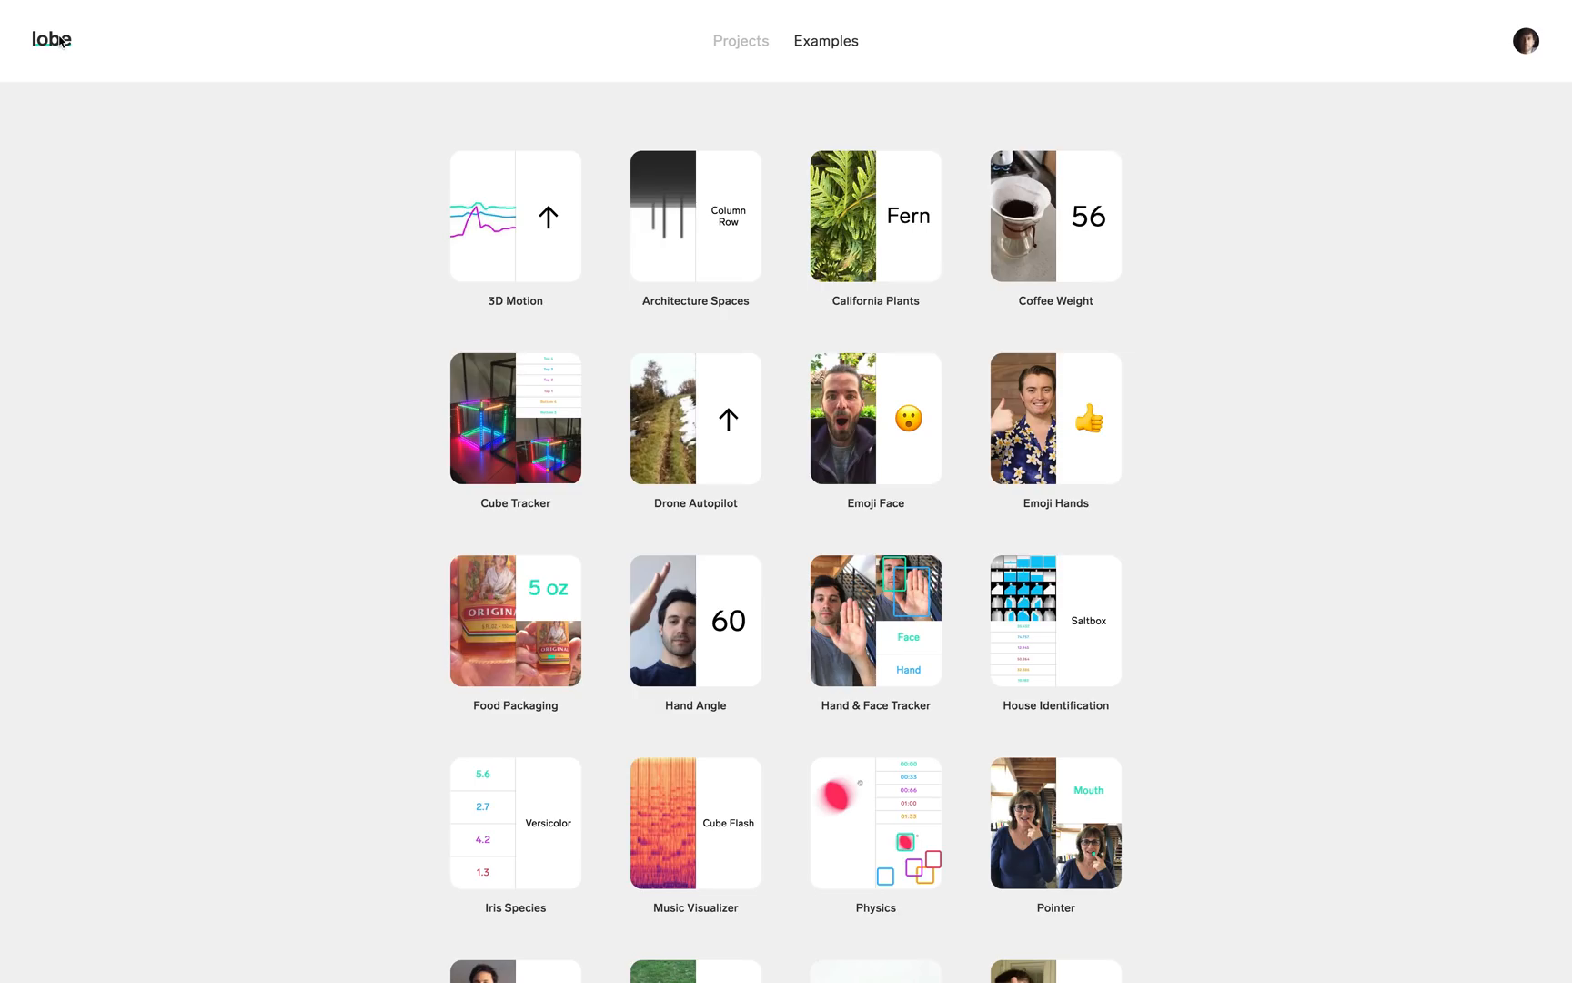
- Open the Silent Asisstant example, its lip-image pipeline predicting Hey
{"action": "scroll", "scroll_direction": "down", "scroll_amount": 3}
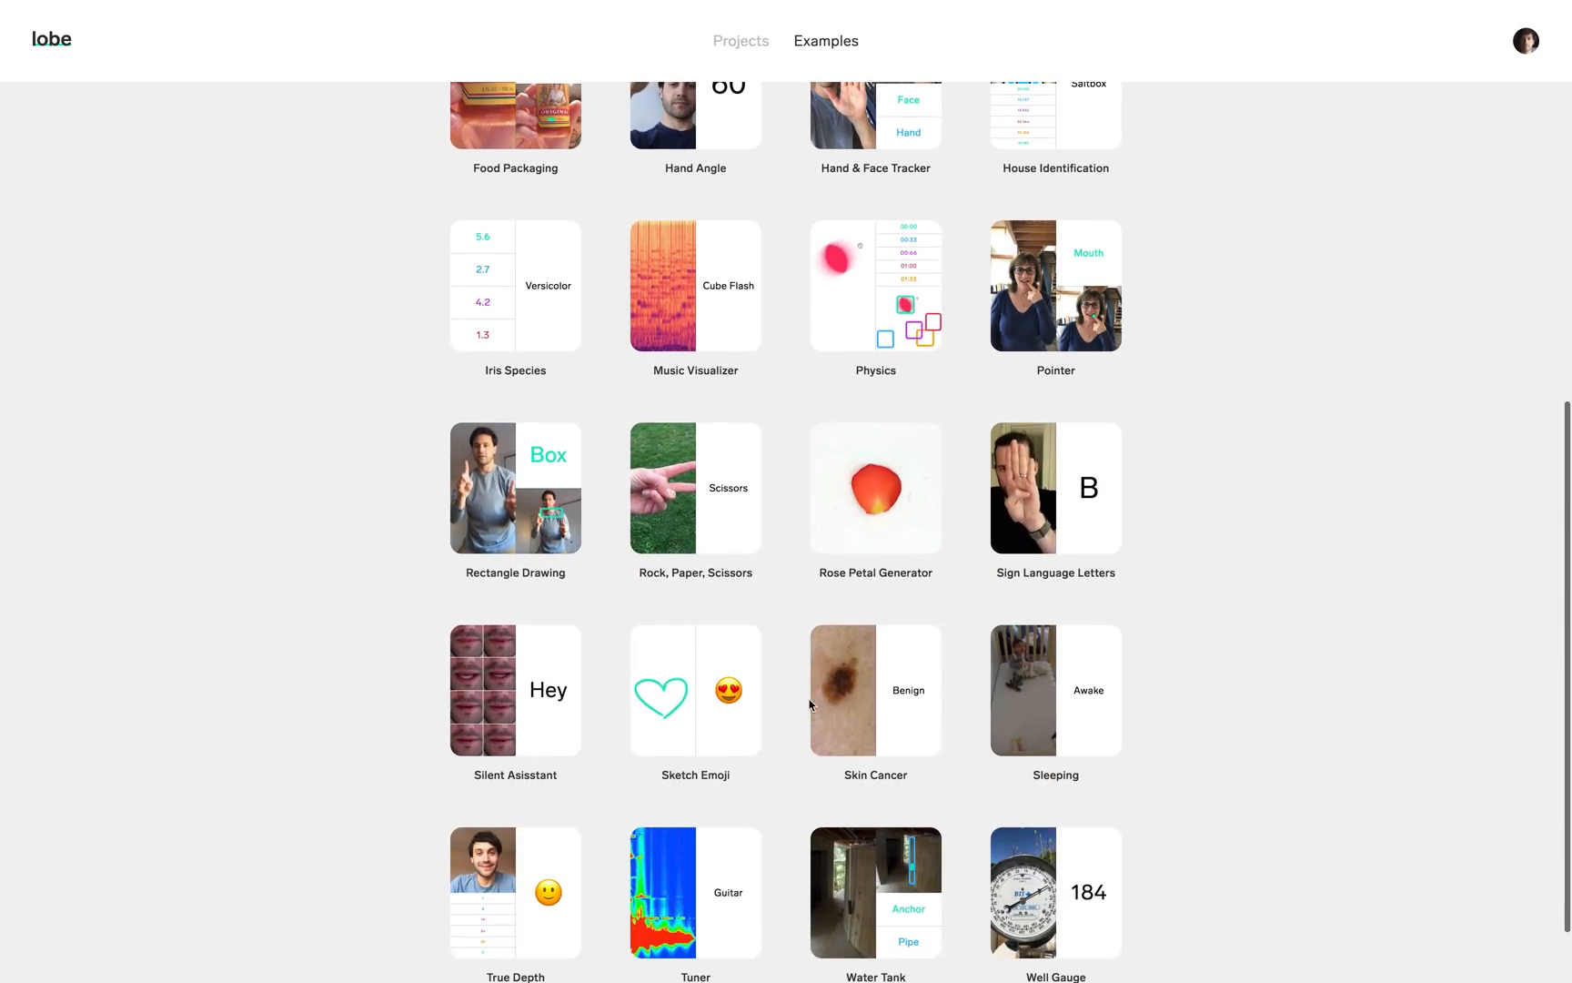
{"action": "left_click", "coordinate": [514, 690]}
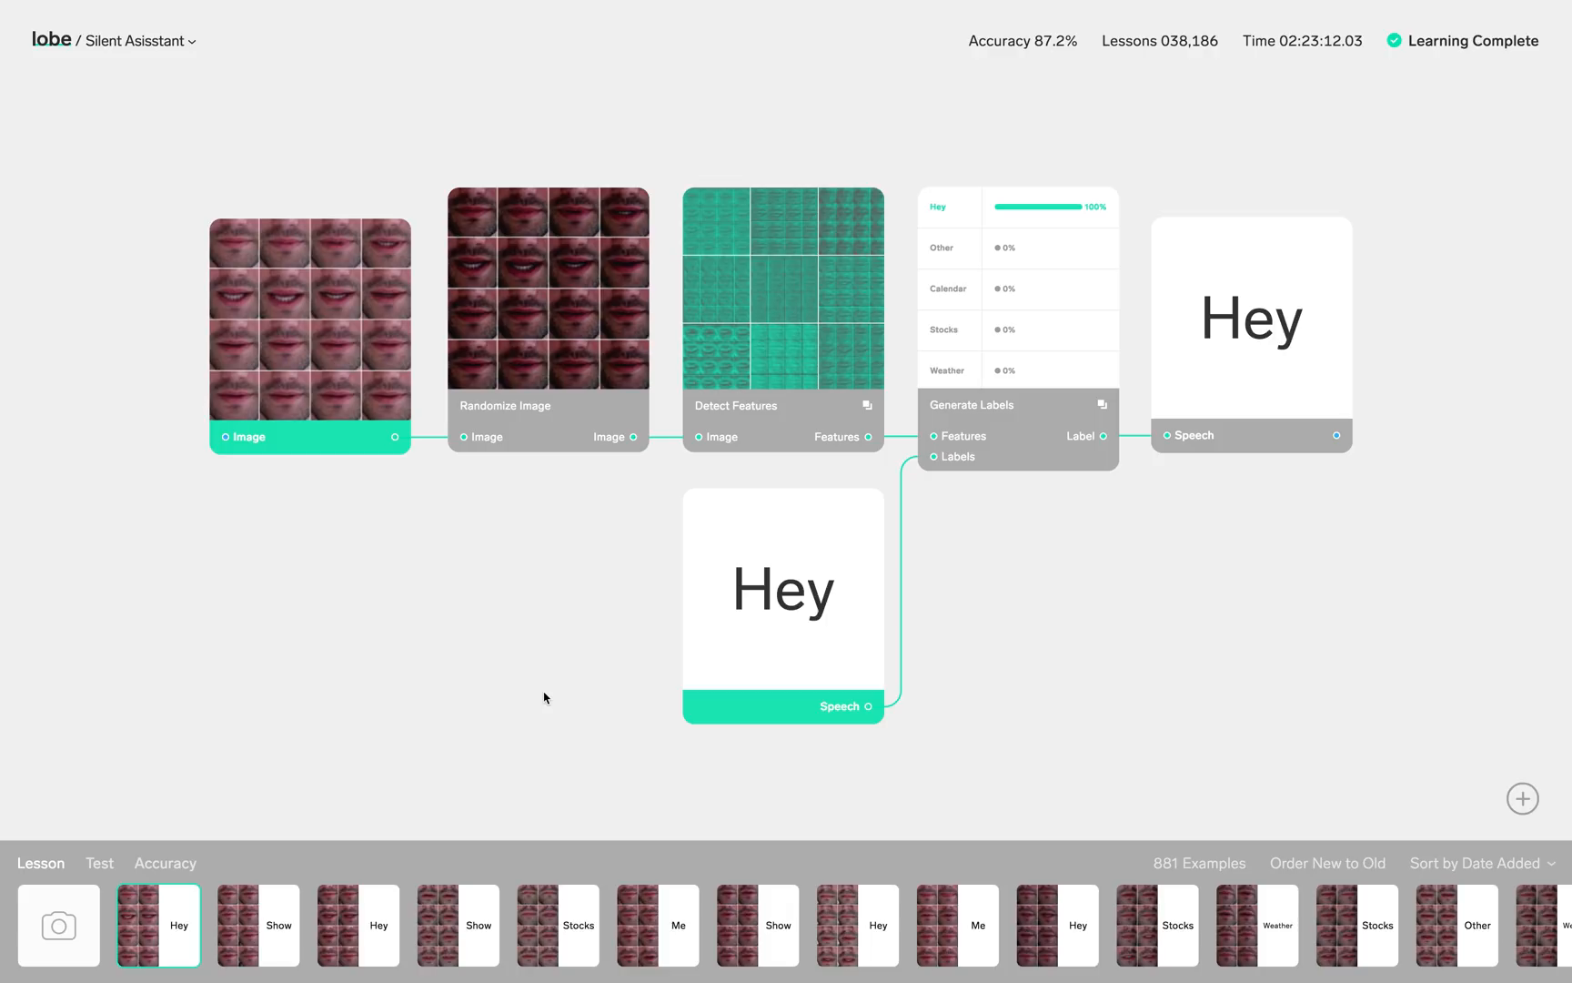
{"action": "mouse_move", "coordinate": [44, 89]}
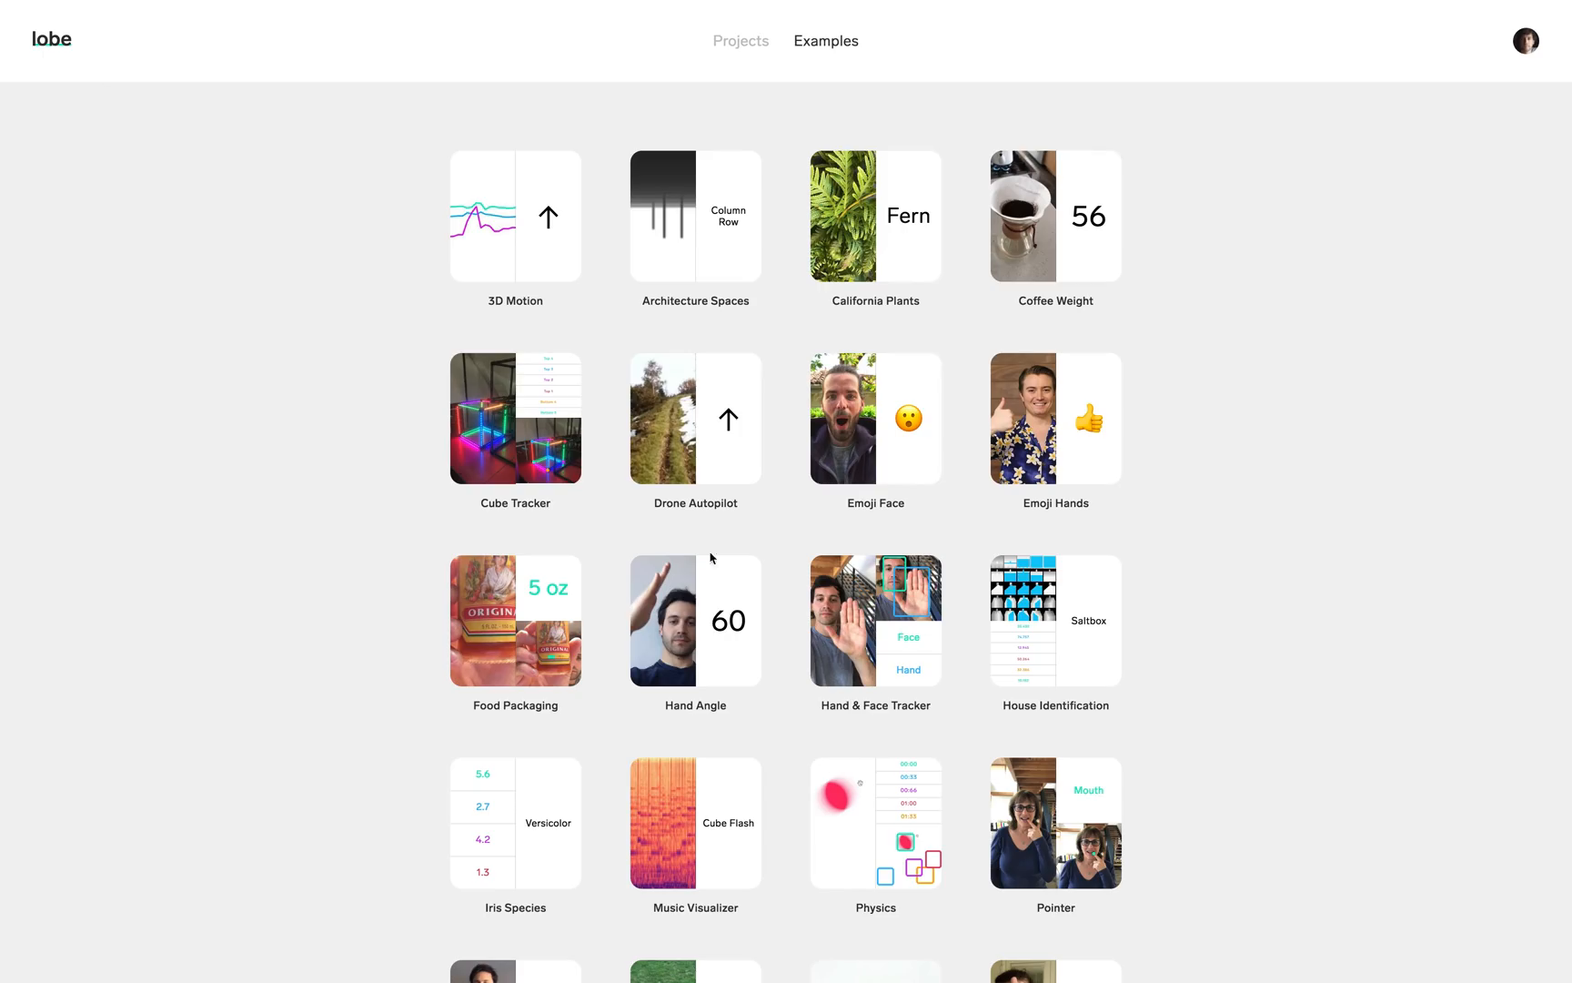
- Open the Hand & Face Tracker example and view a saved example boxing Face and Hand
{"action": "left_click", "coordinate": [875, 619]}
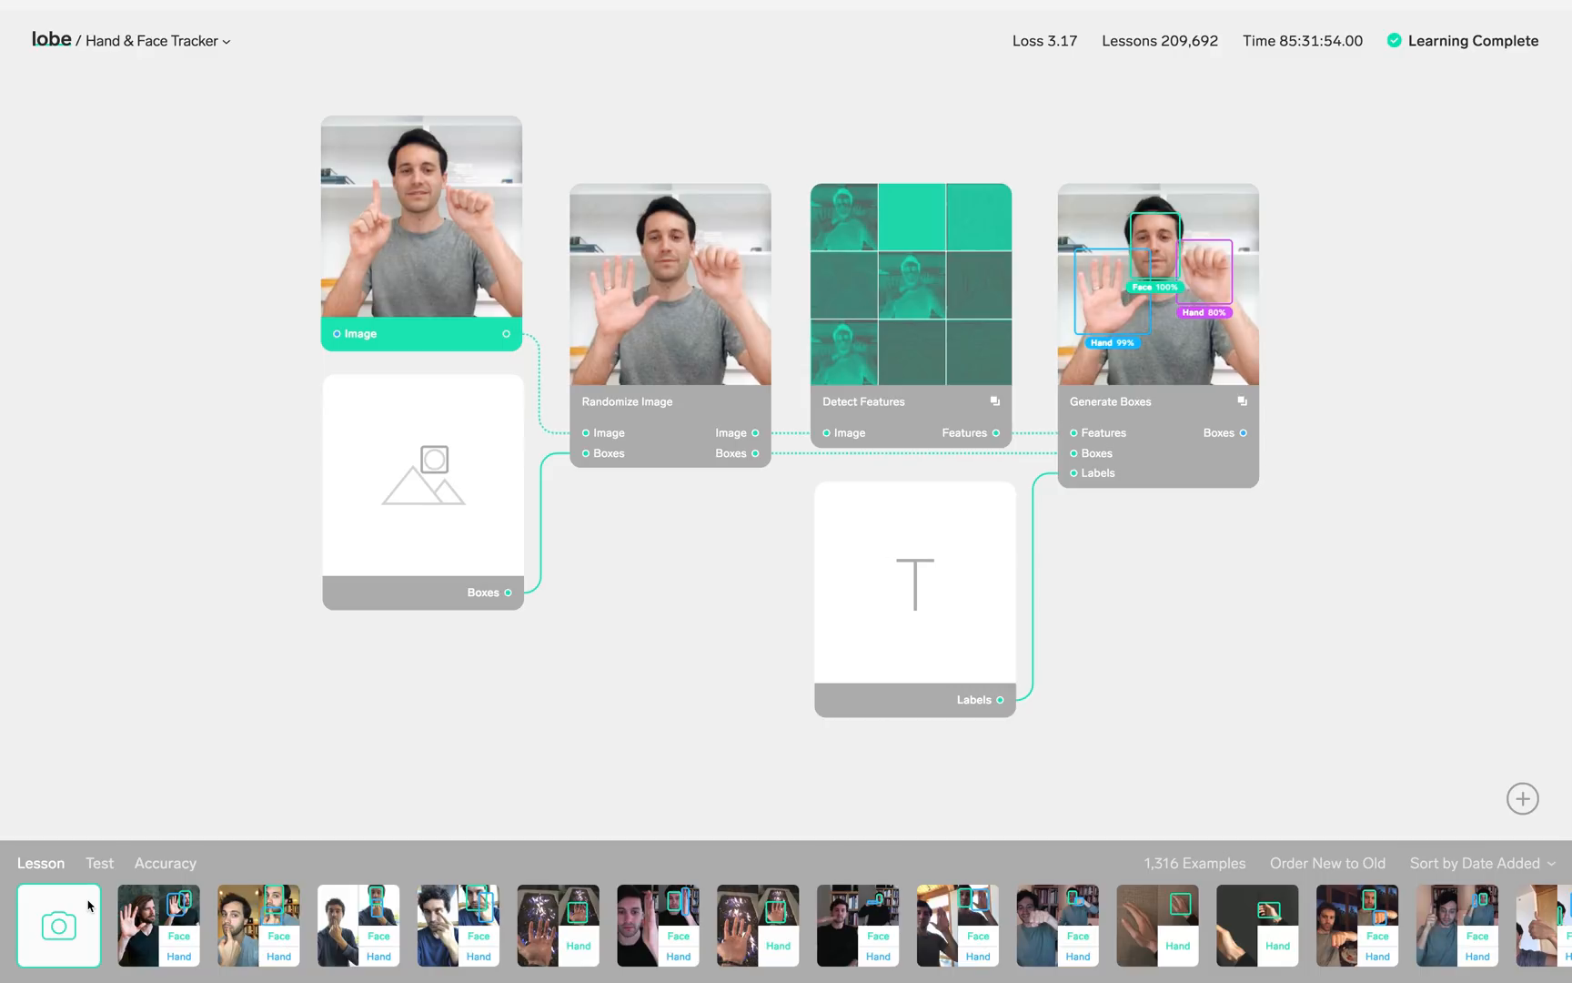
{"action": "left_click", "coordinate": [159, 924]}
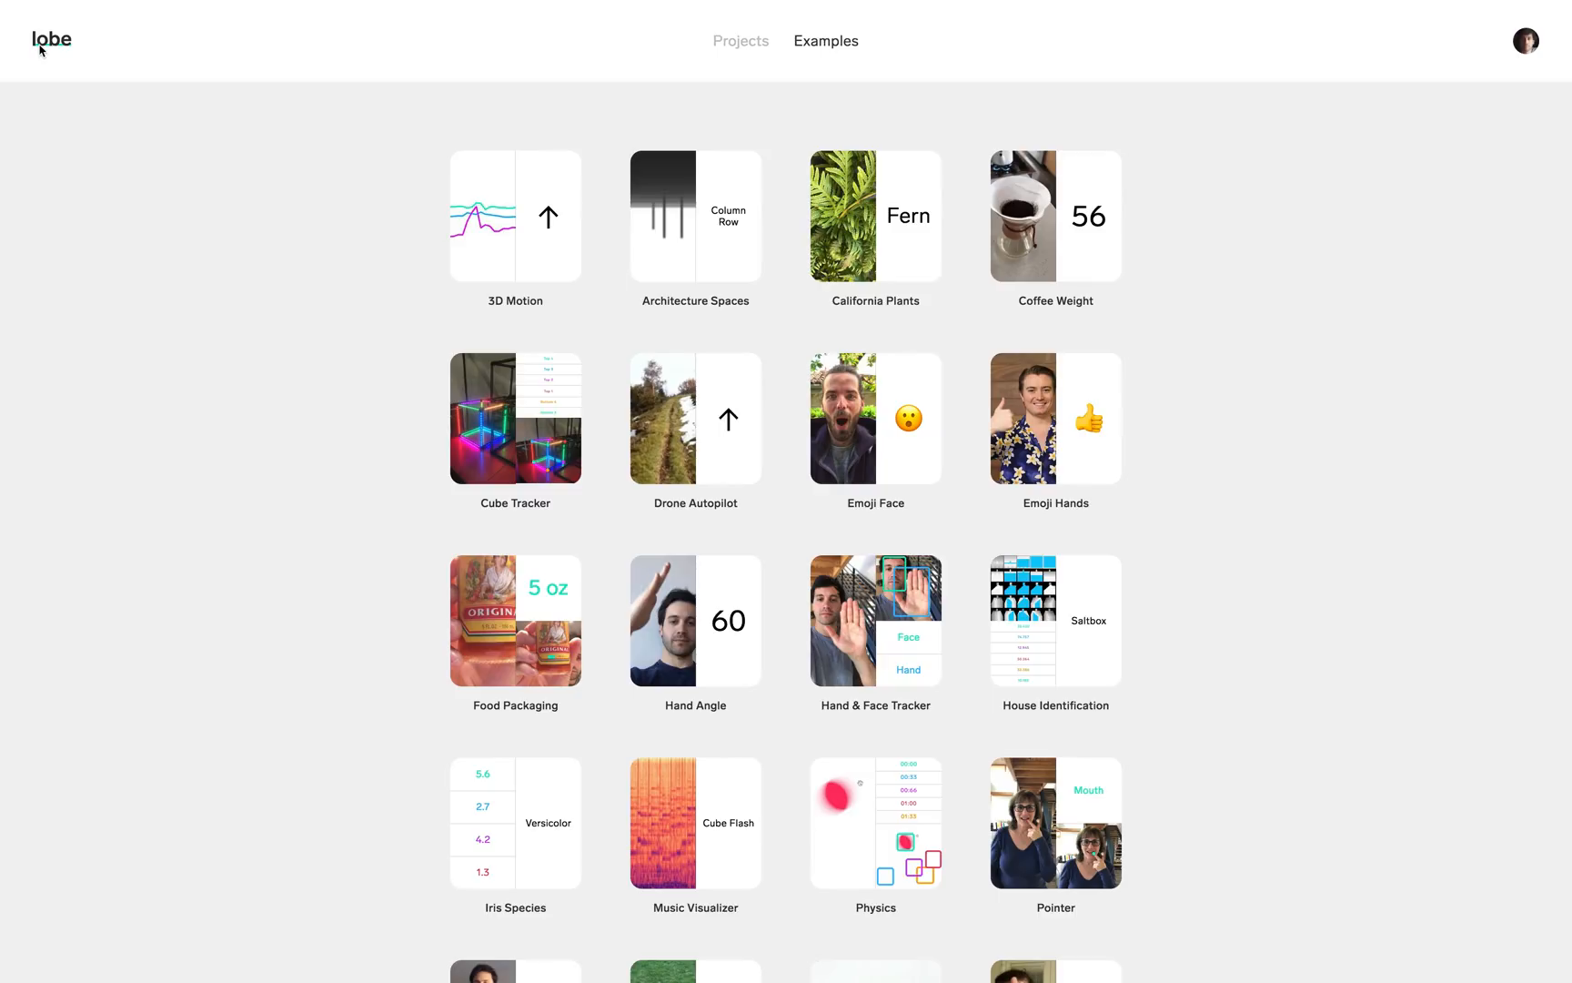
- Open the Water Tank example and preview gallon predictions for four saved examples
{"action": "scroll", "scroll_direction": "down", "scroll_amount": 3}
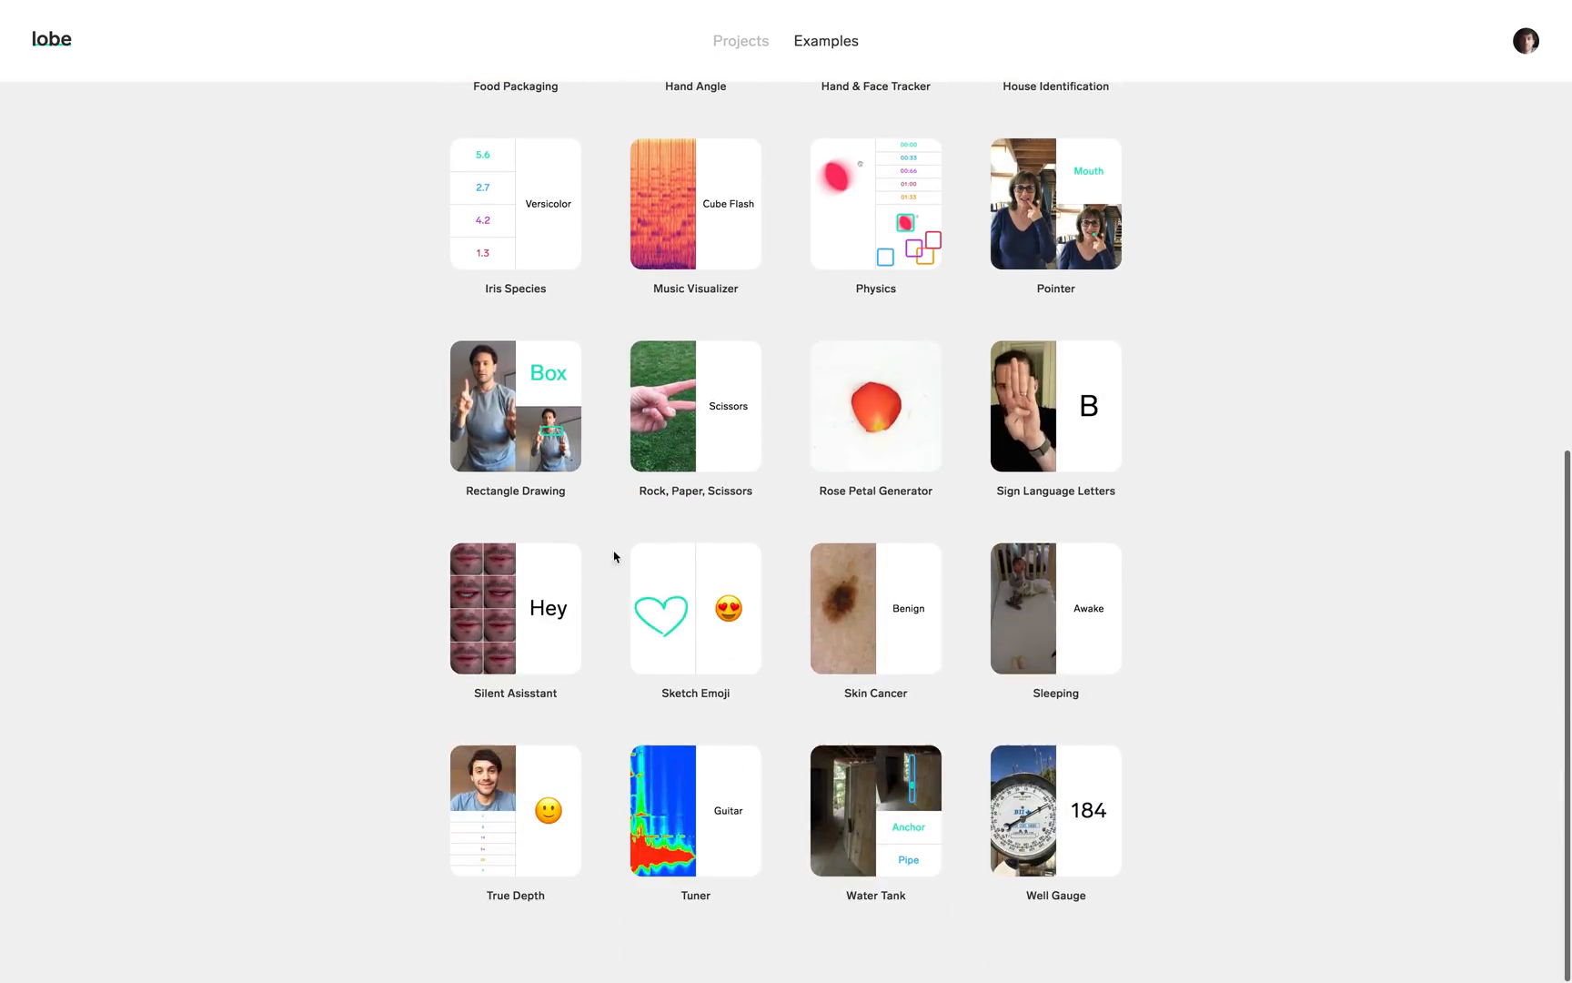
{"action": "left_click", "coordinate": [875, 810]}
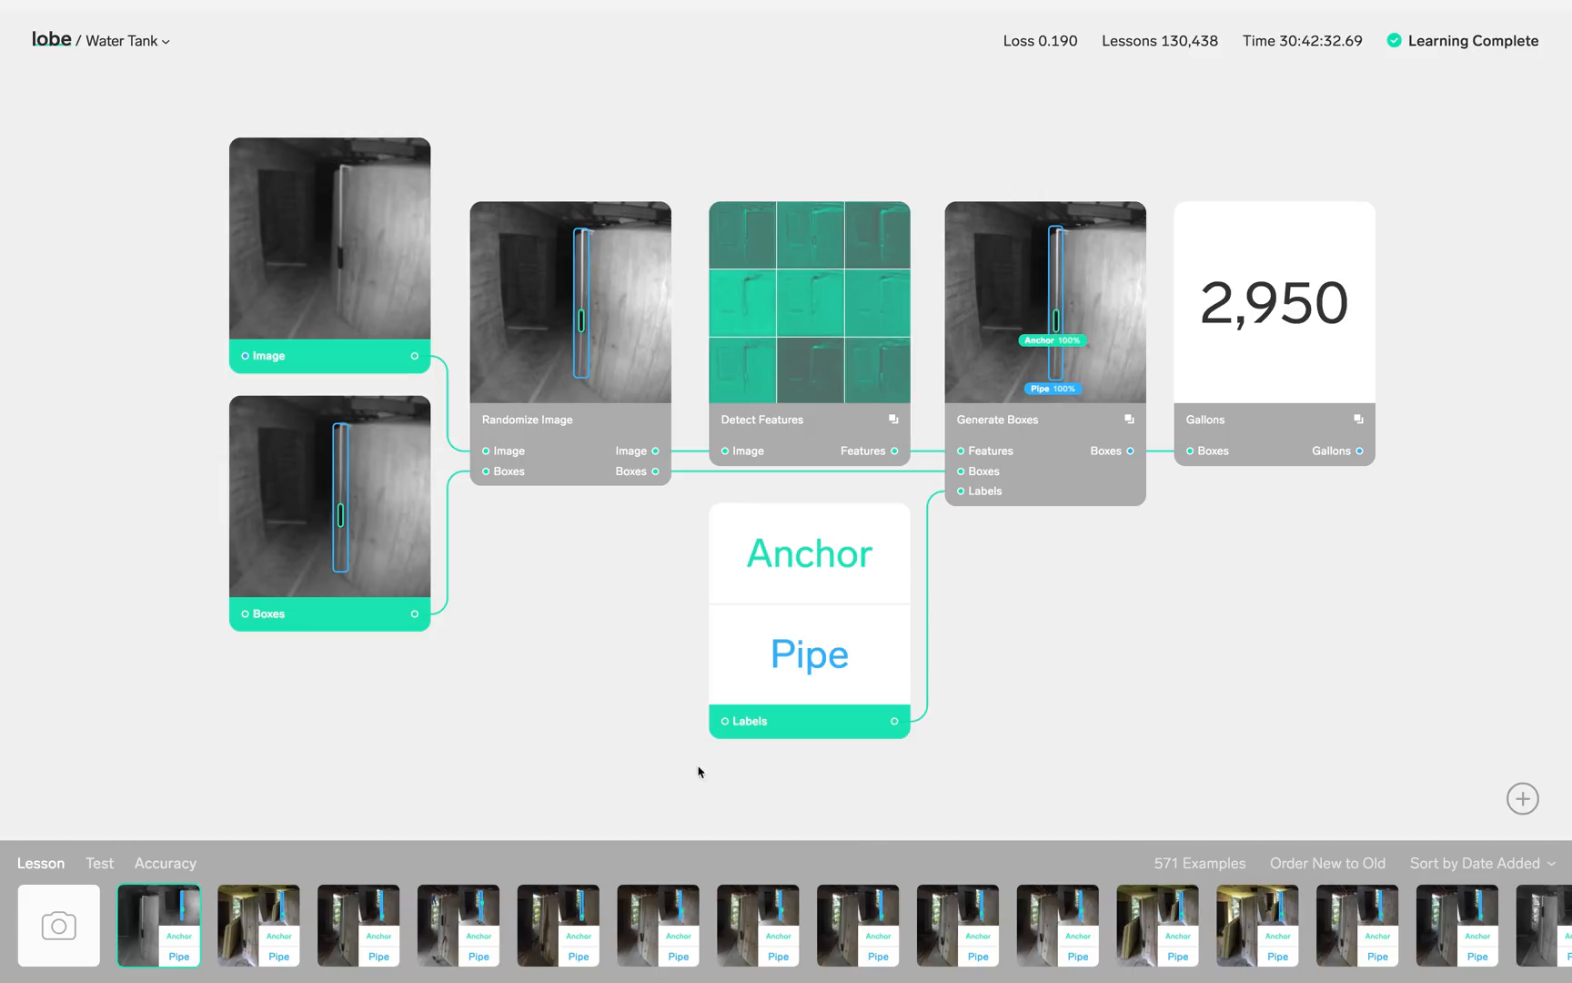
{"action": "mouse_move", "coordinate": [382, 546]}
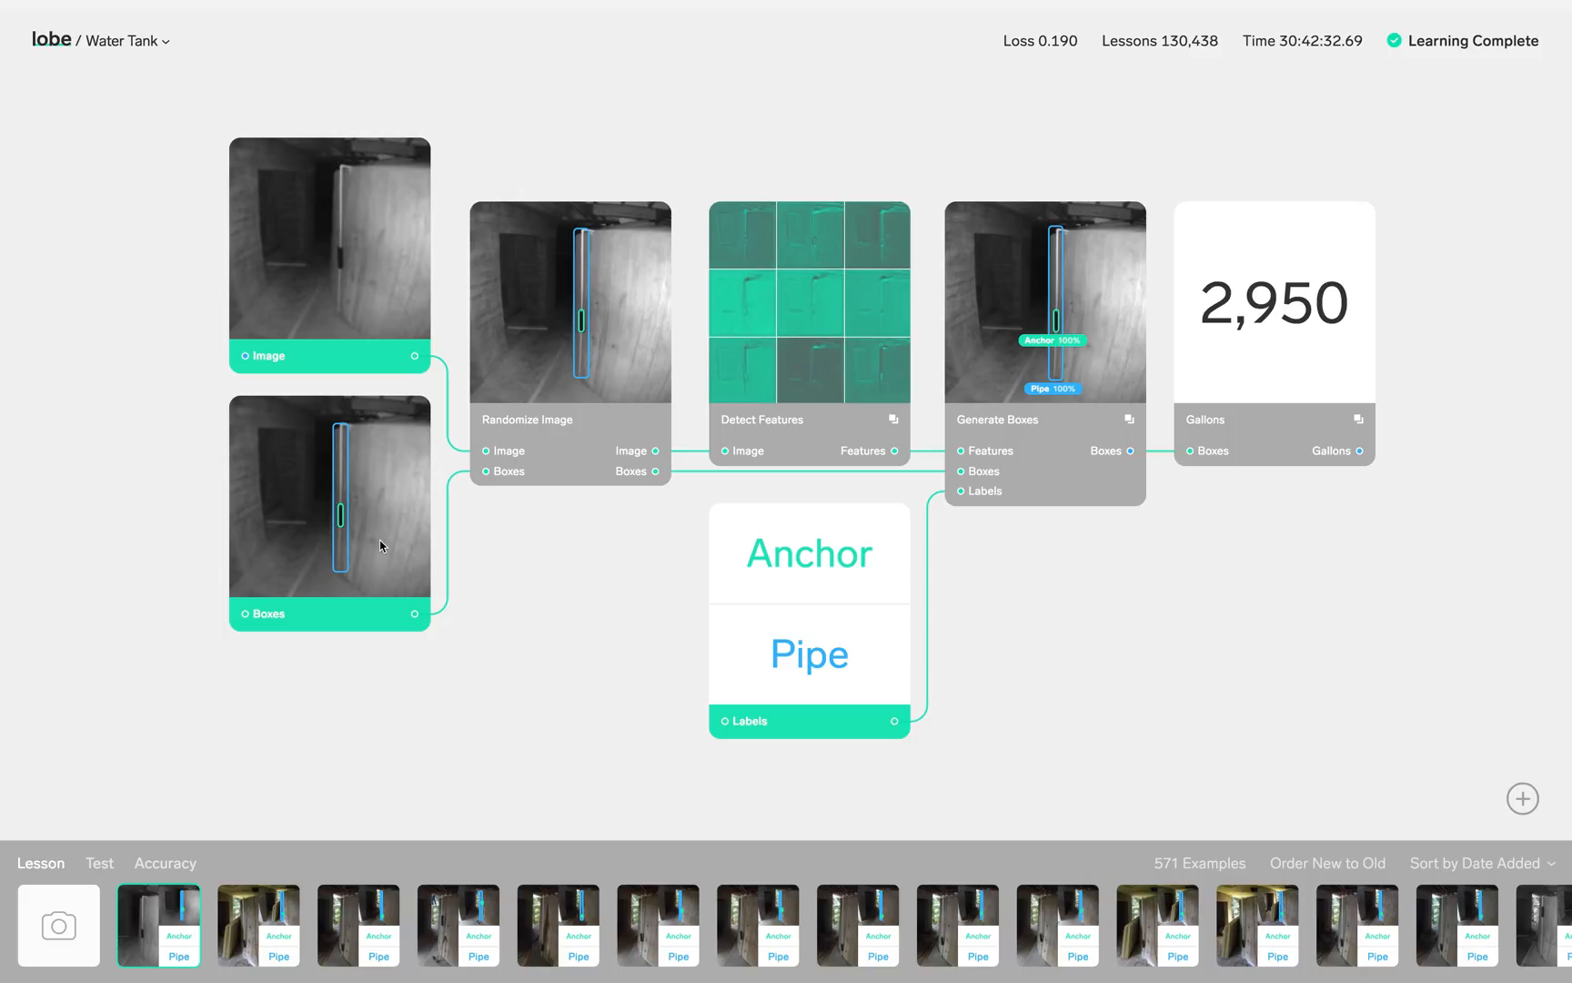
{"action": "mouse_move", "coordinate": [344, 491]}
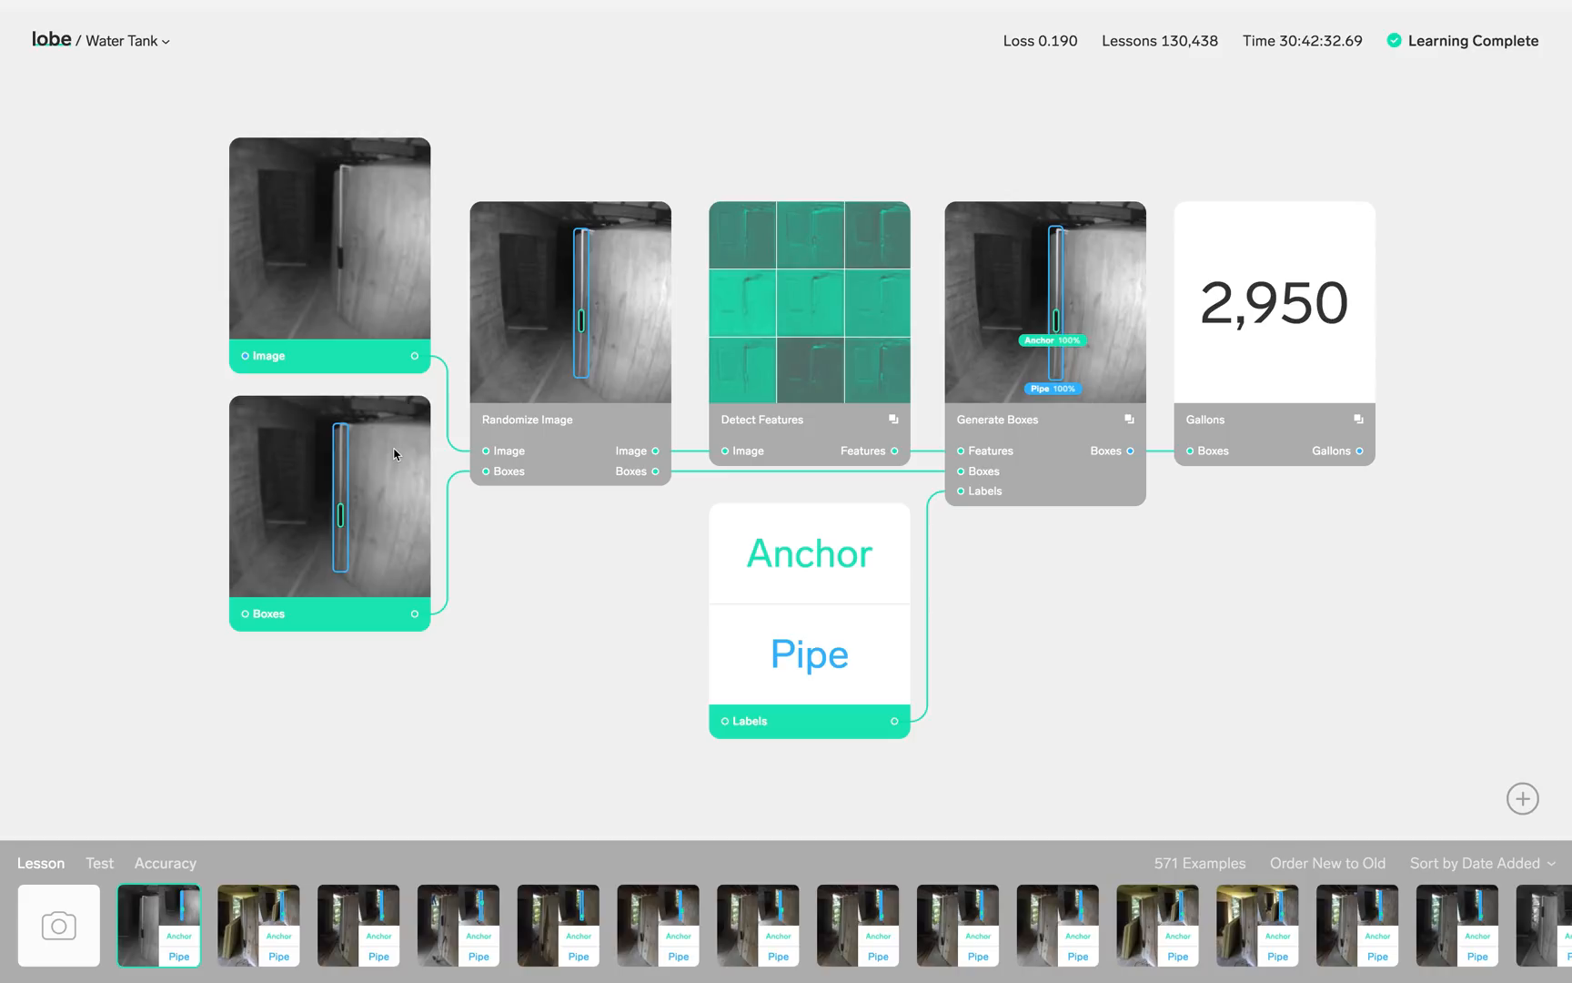
{"action": "mouse_move", "coordinate": [340, 473]}
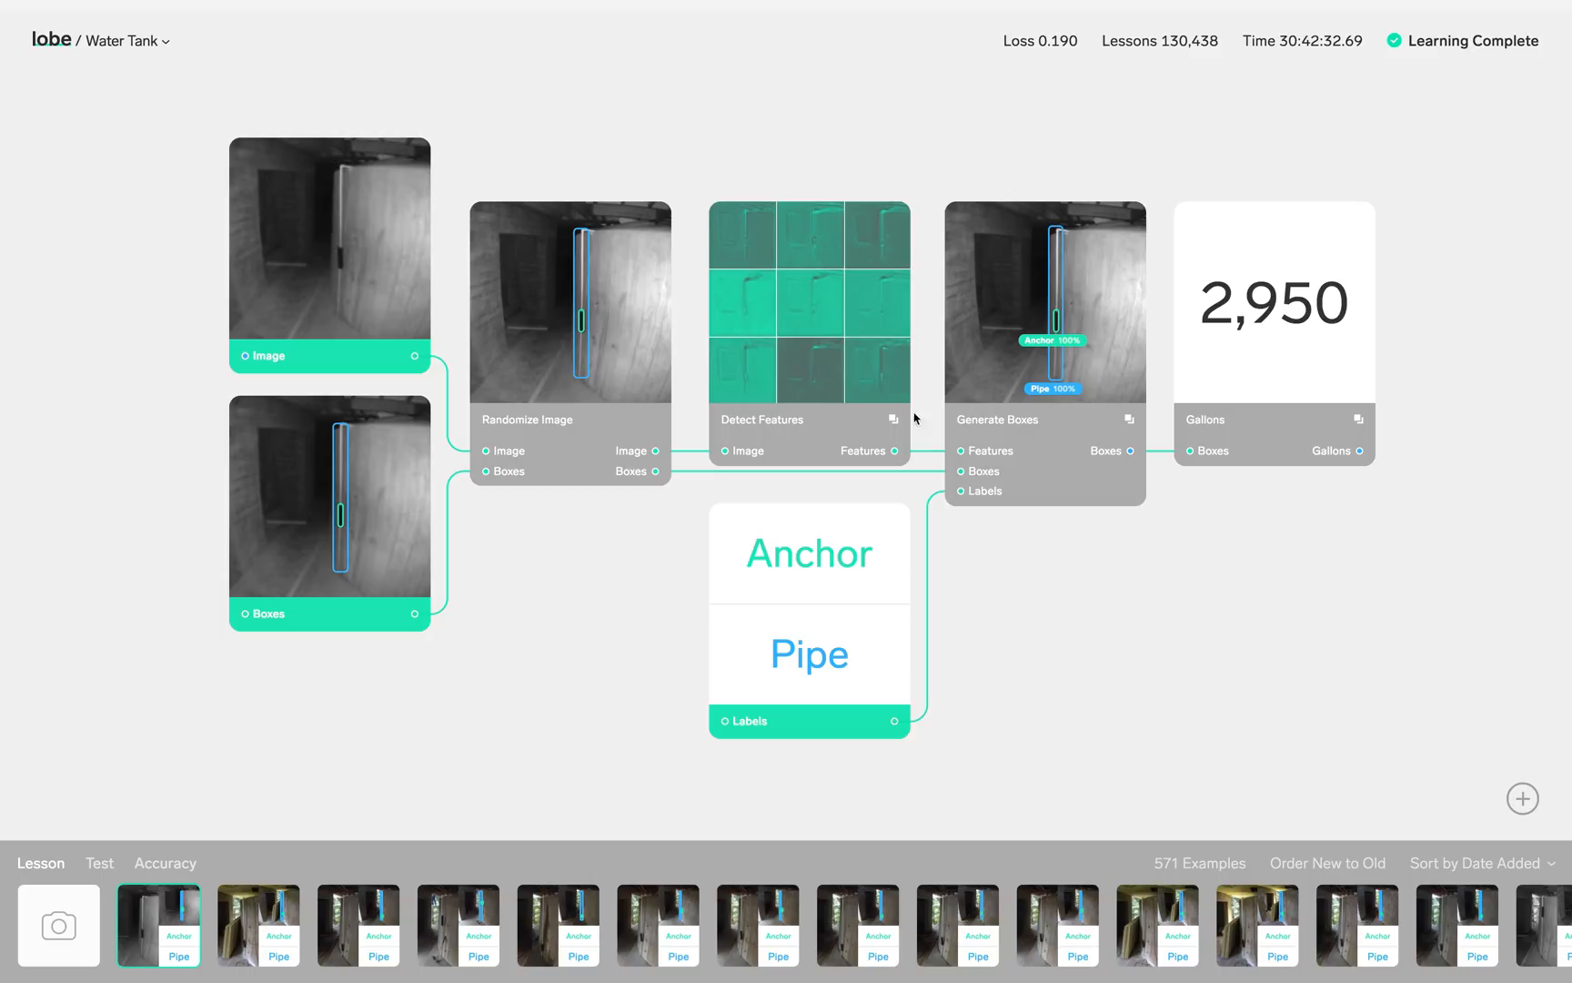
{"action": "mouse_move", "coordinate": [1288, 278]}
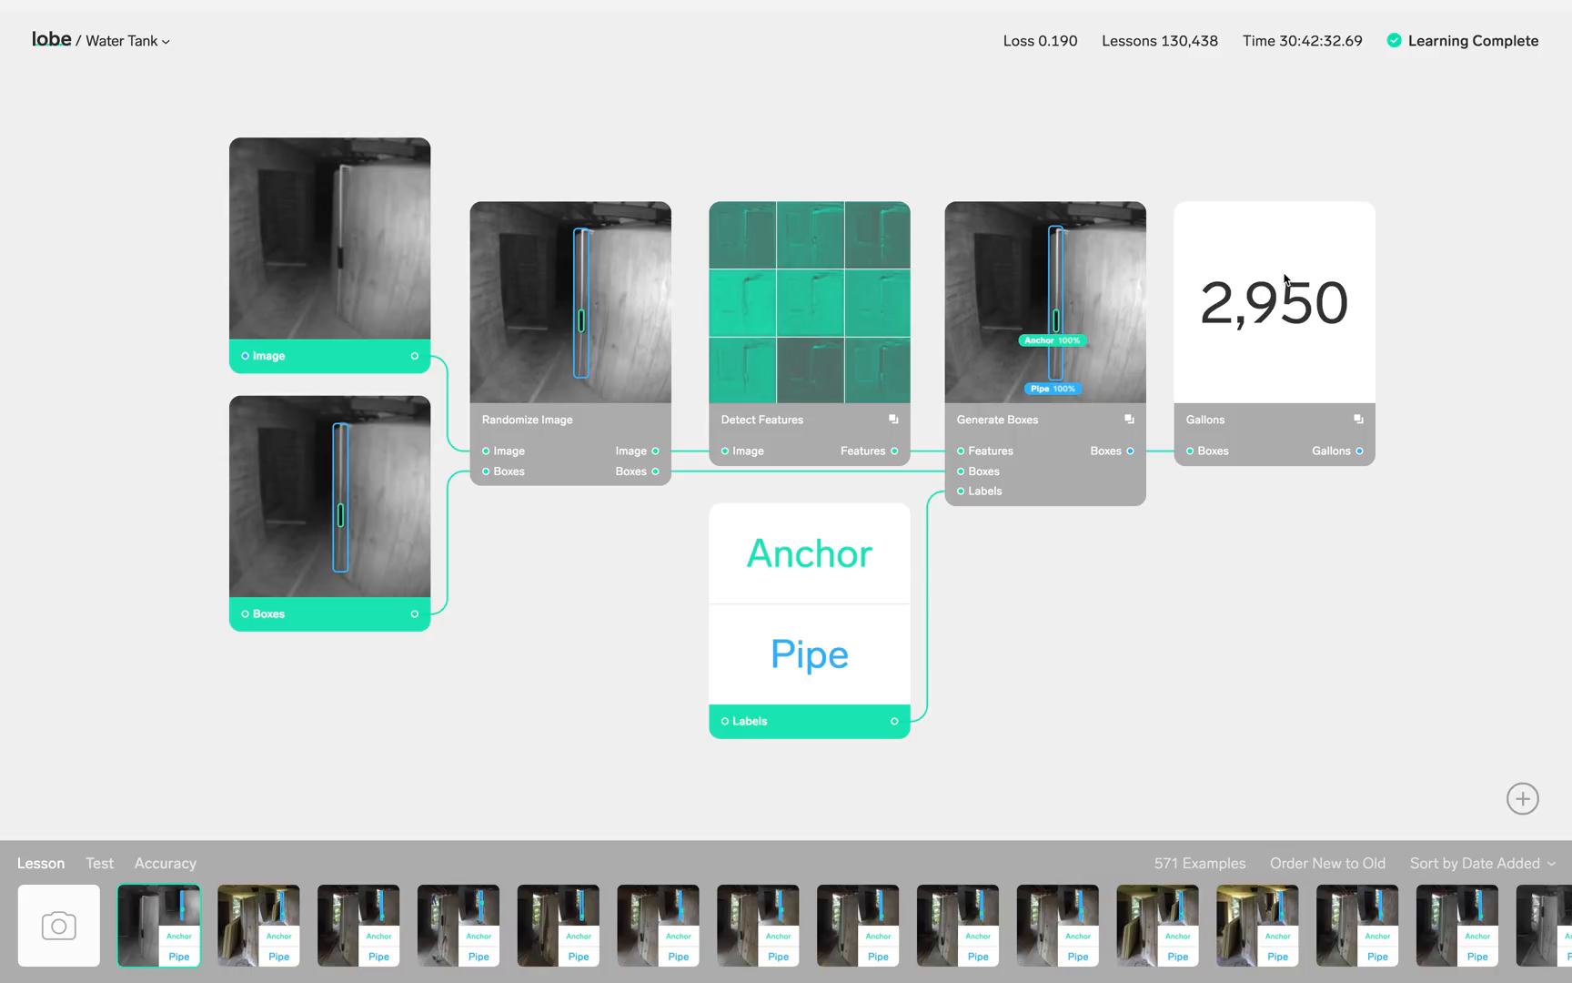
{"action": "left_click", "coordinate": [257, 924]}
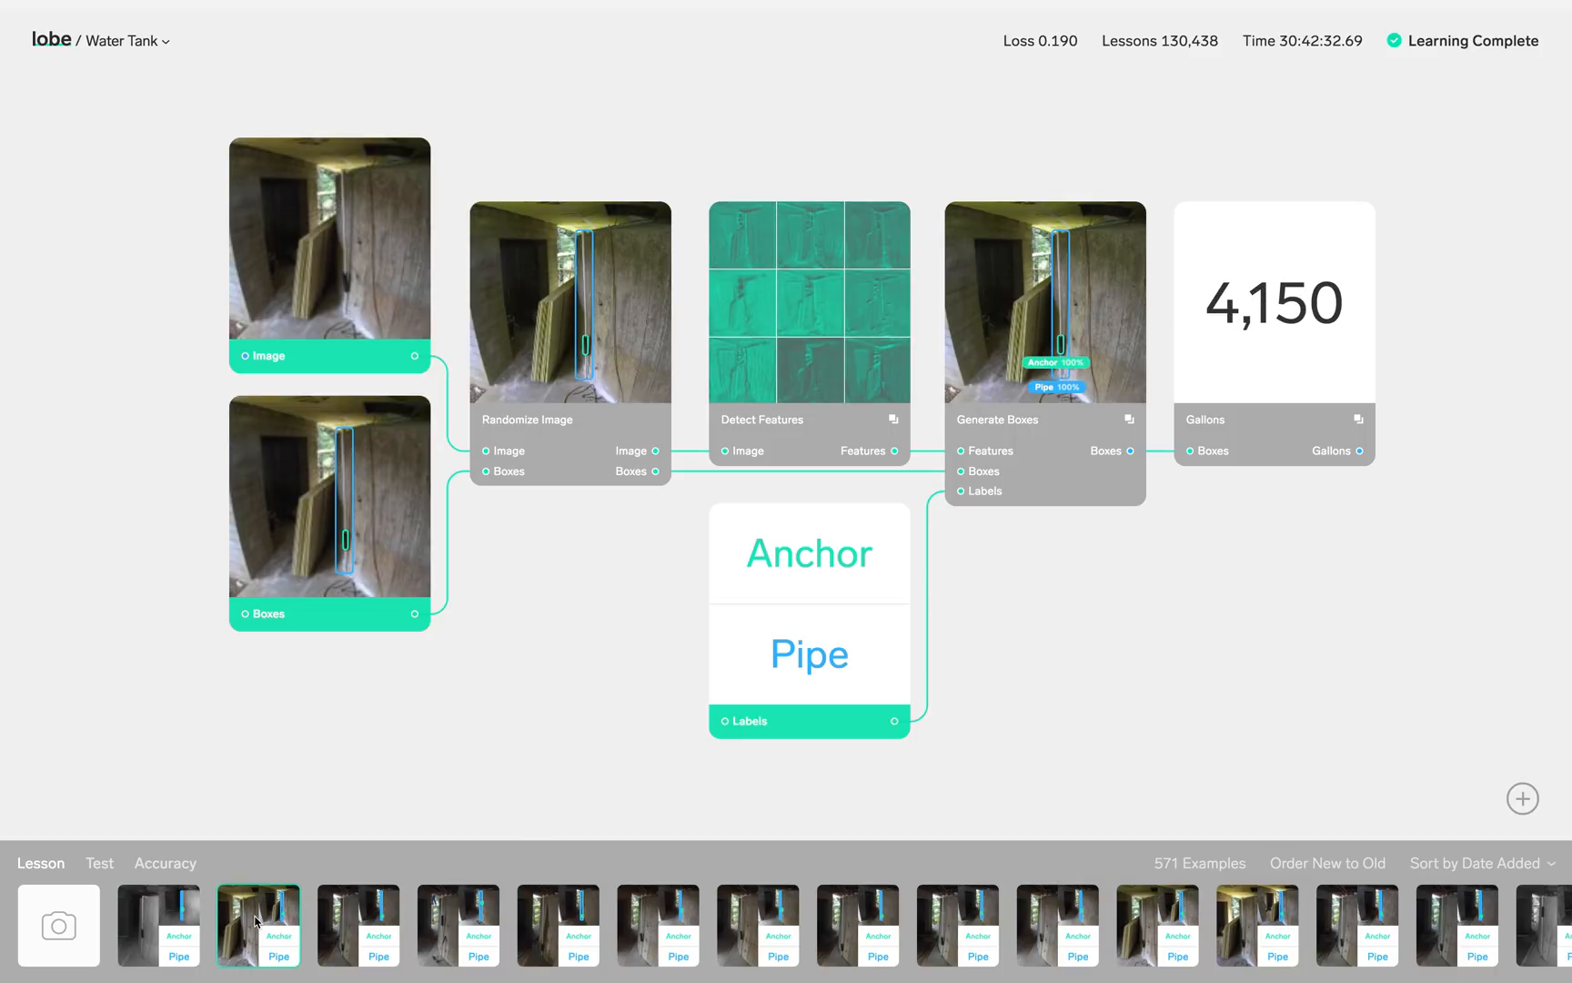
{"action": "left_click", "coordinate": [357, 925]}
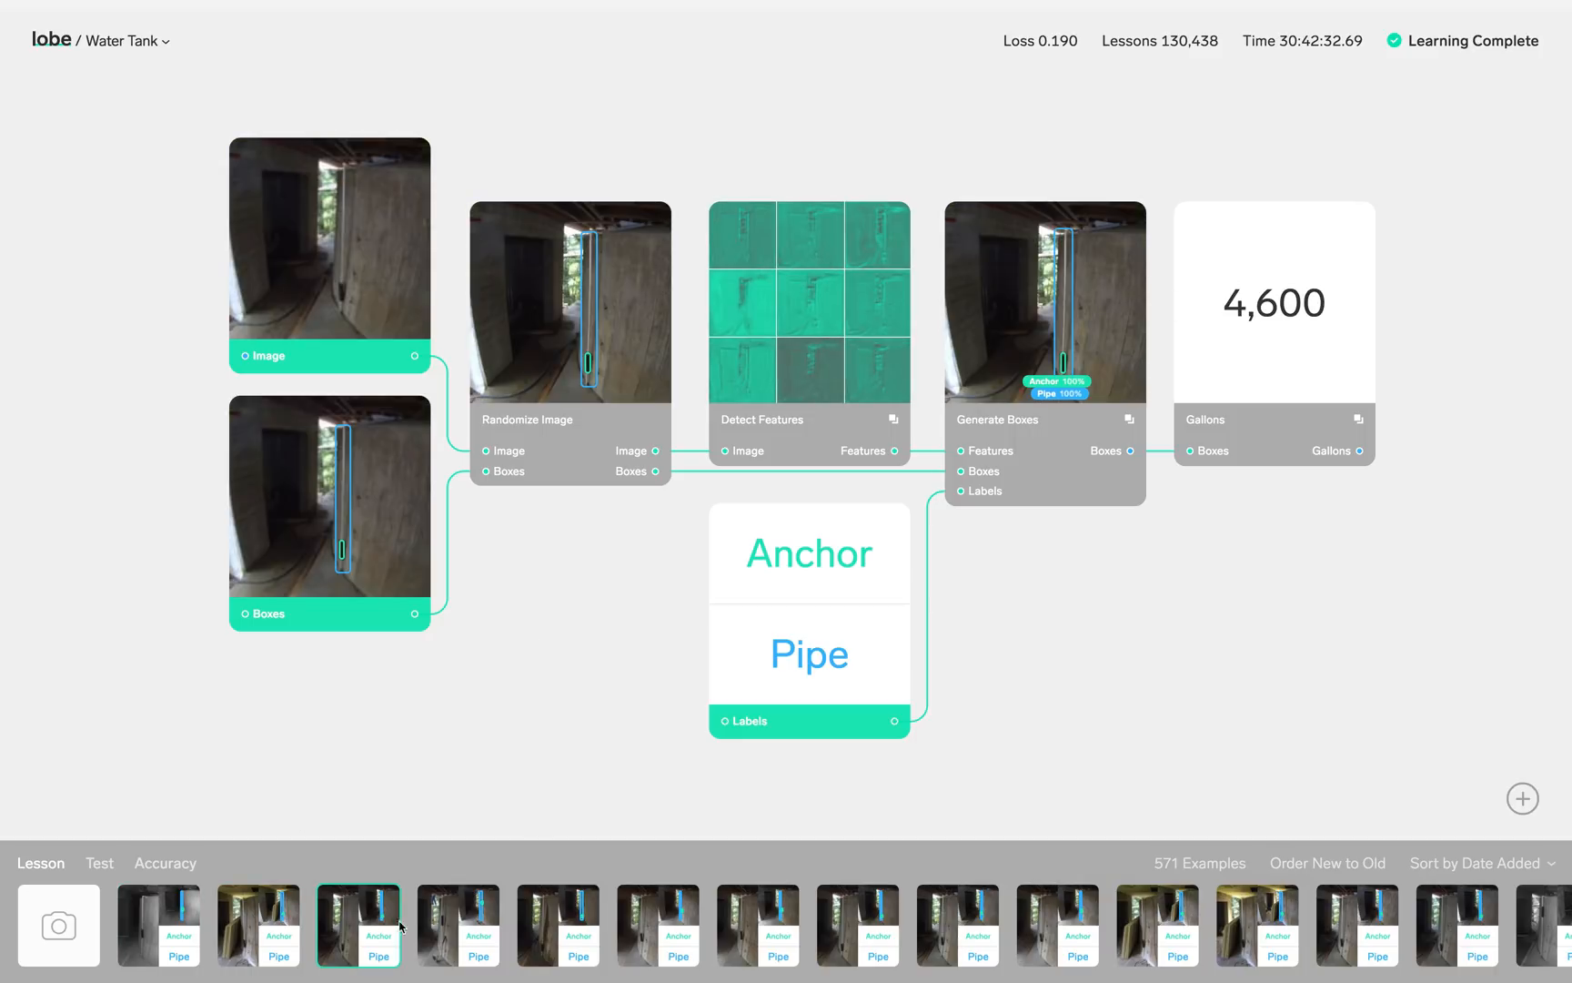
{"action": "left_click", "coordinate": [454, 933]}
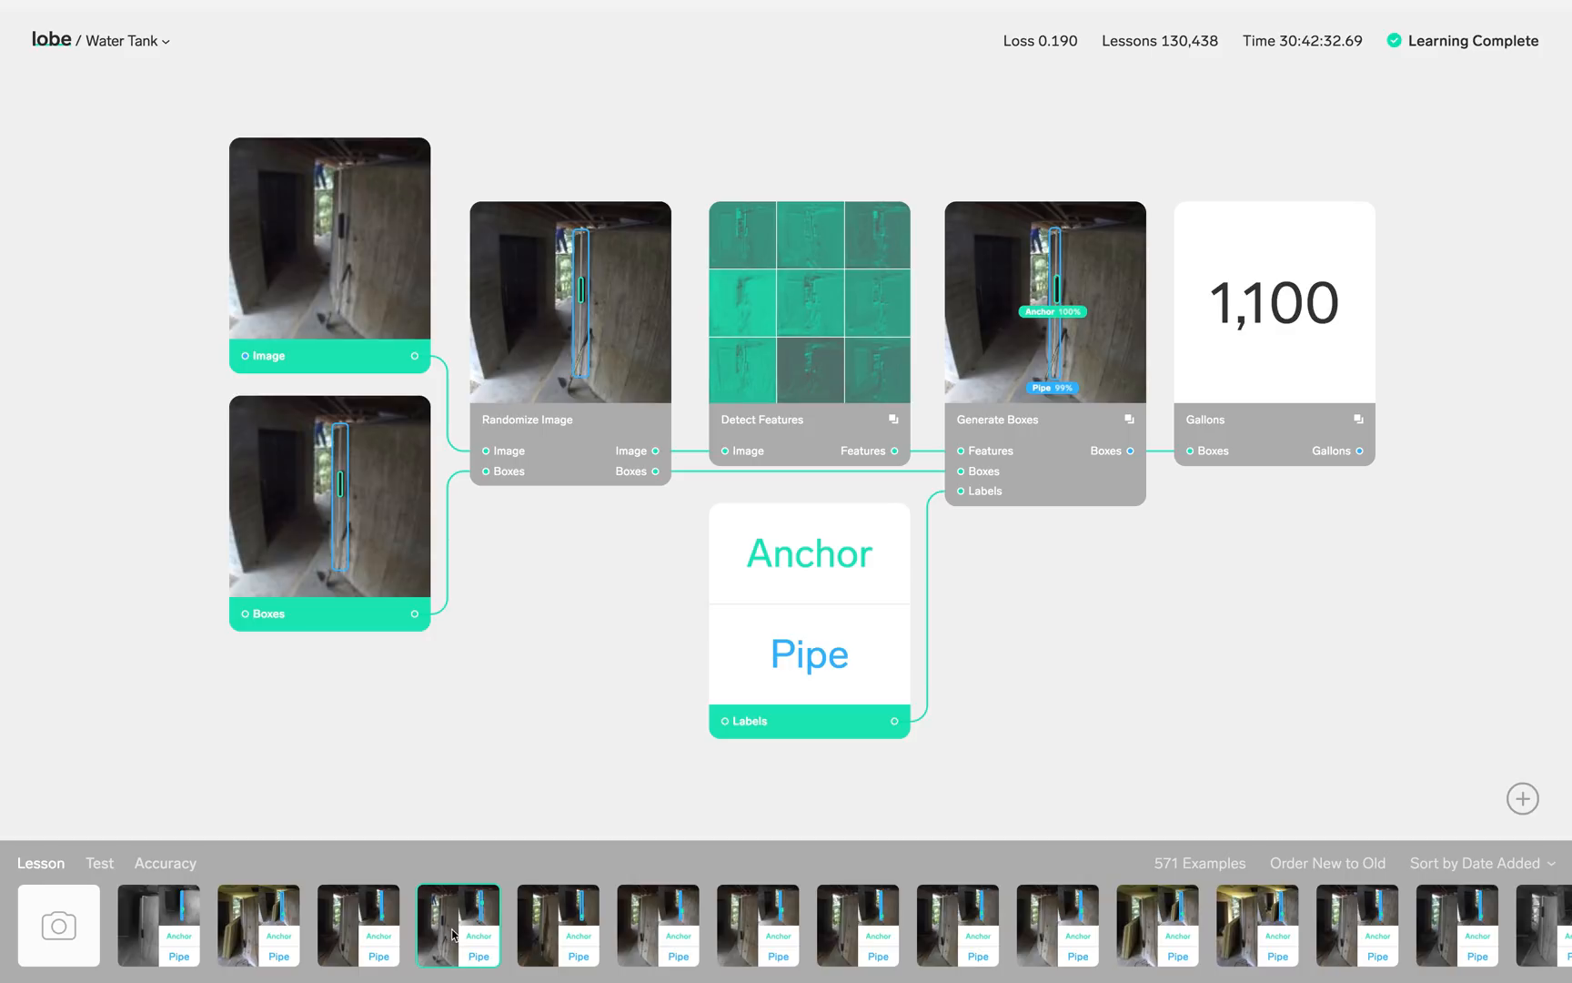
{"action": "left_click", "coordinate": [655, 932]}
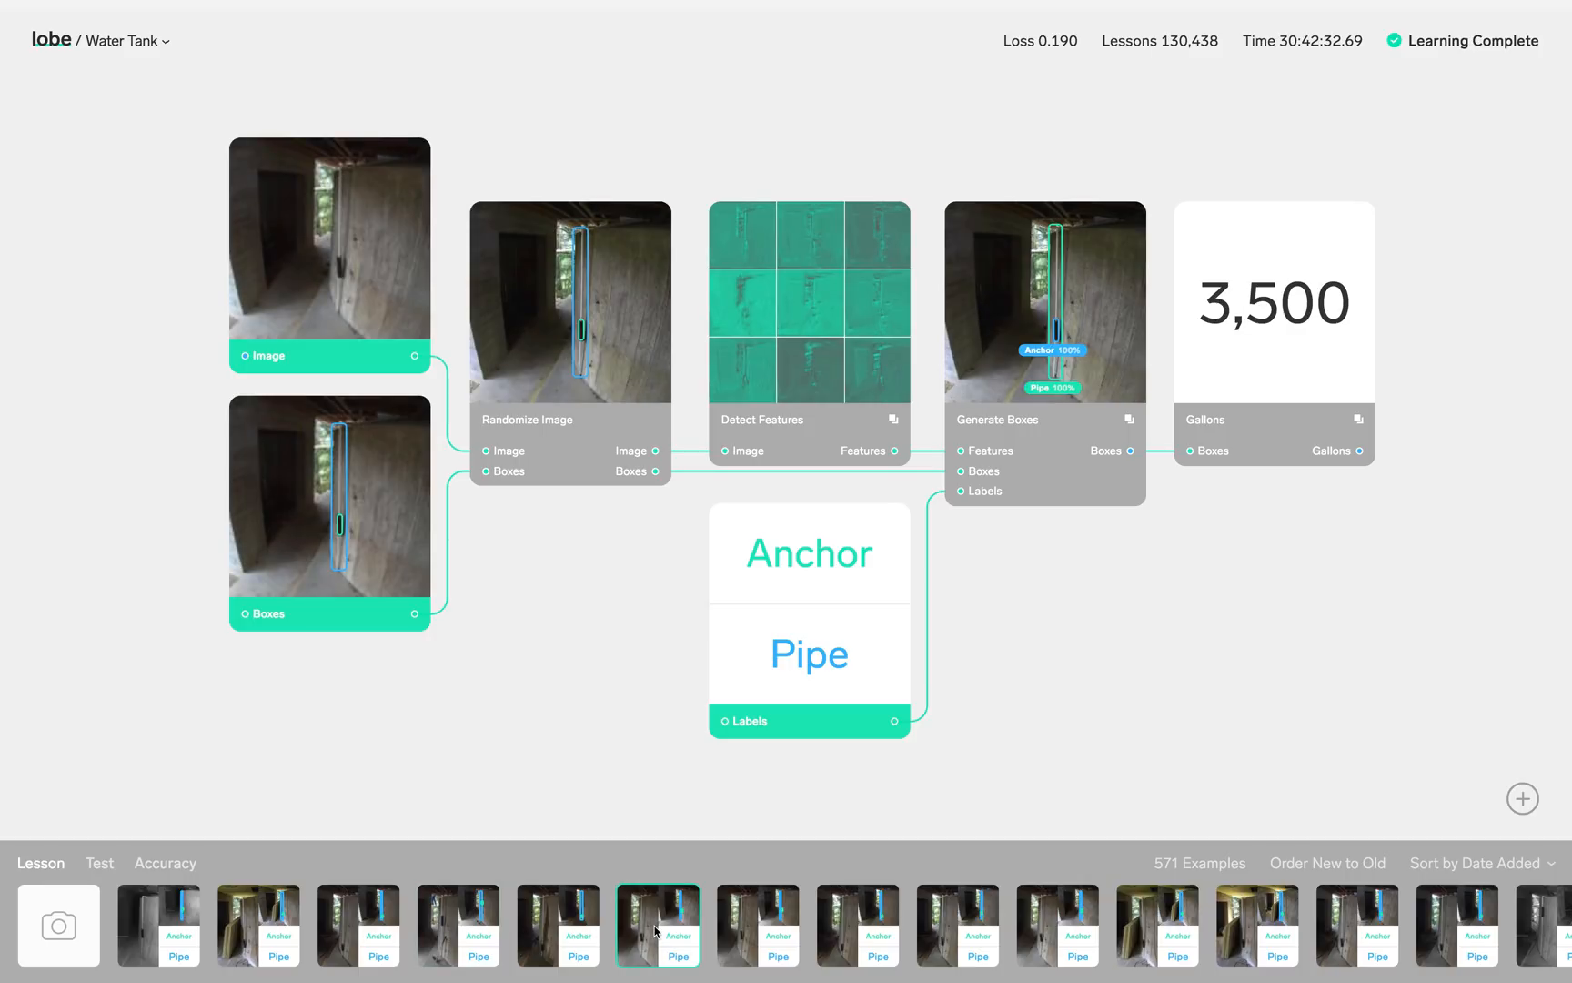
{"action": "mouse_move", "coordinate": [1050, 401]}
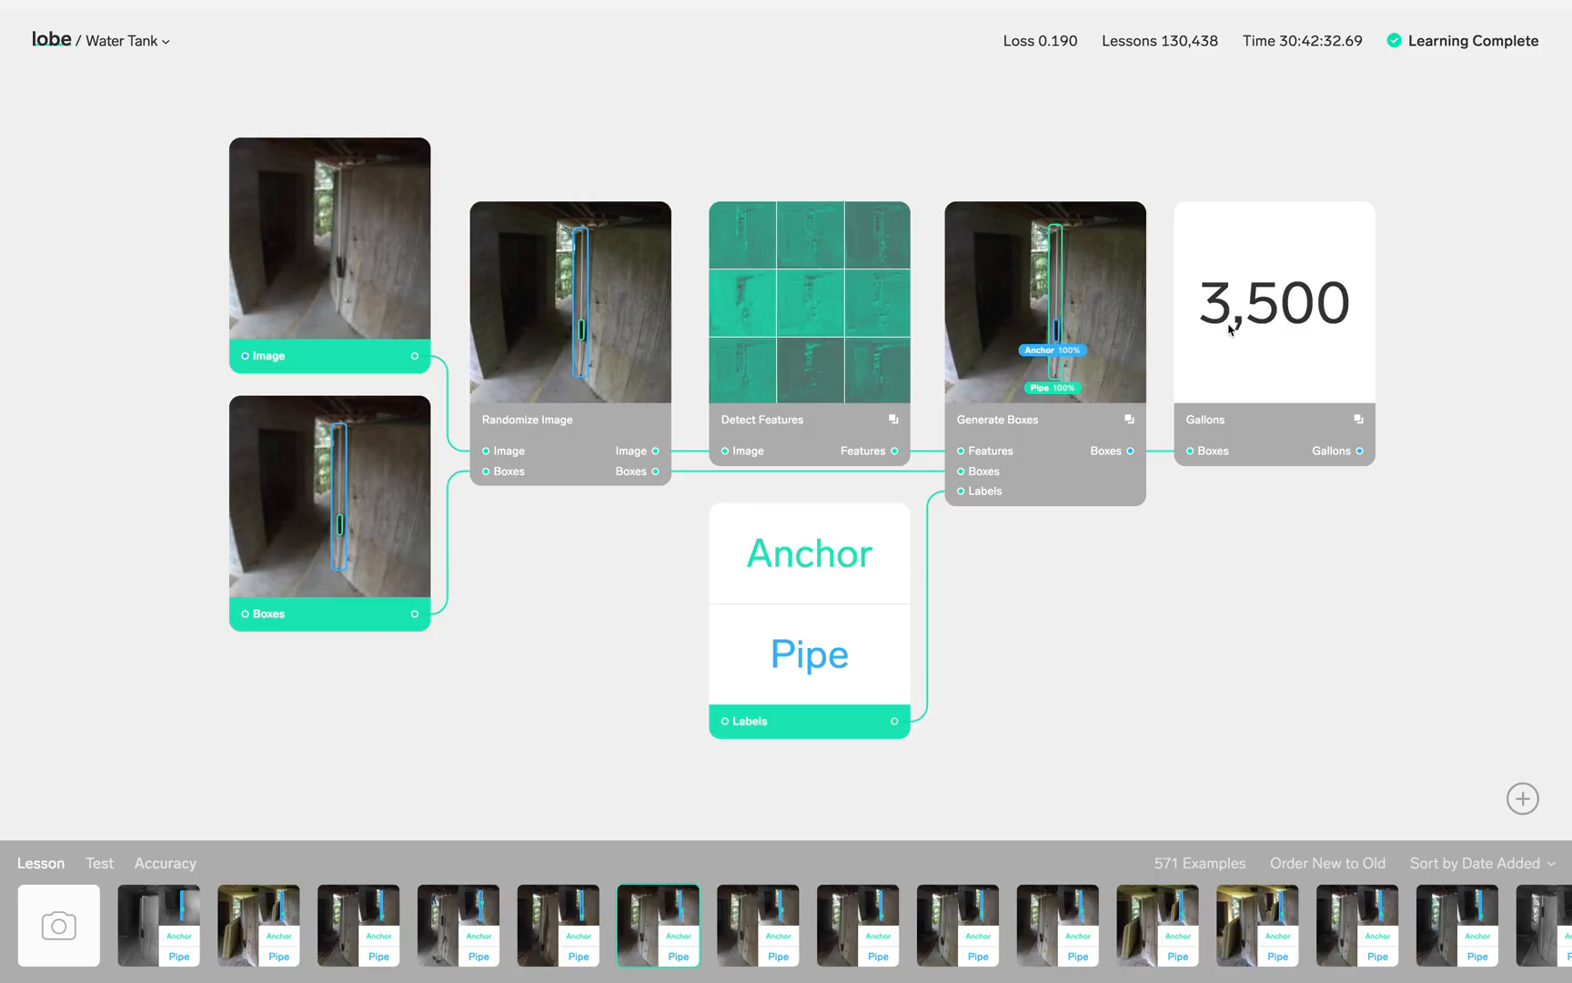
{"action": "mouse_move", "coordinate": [767, 261]}
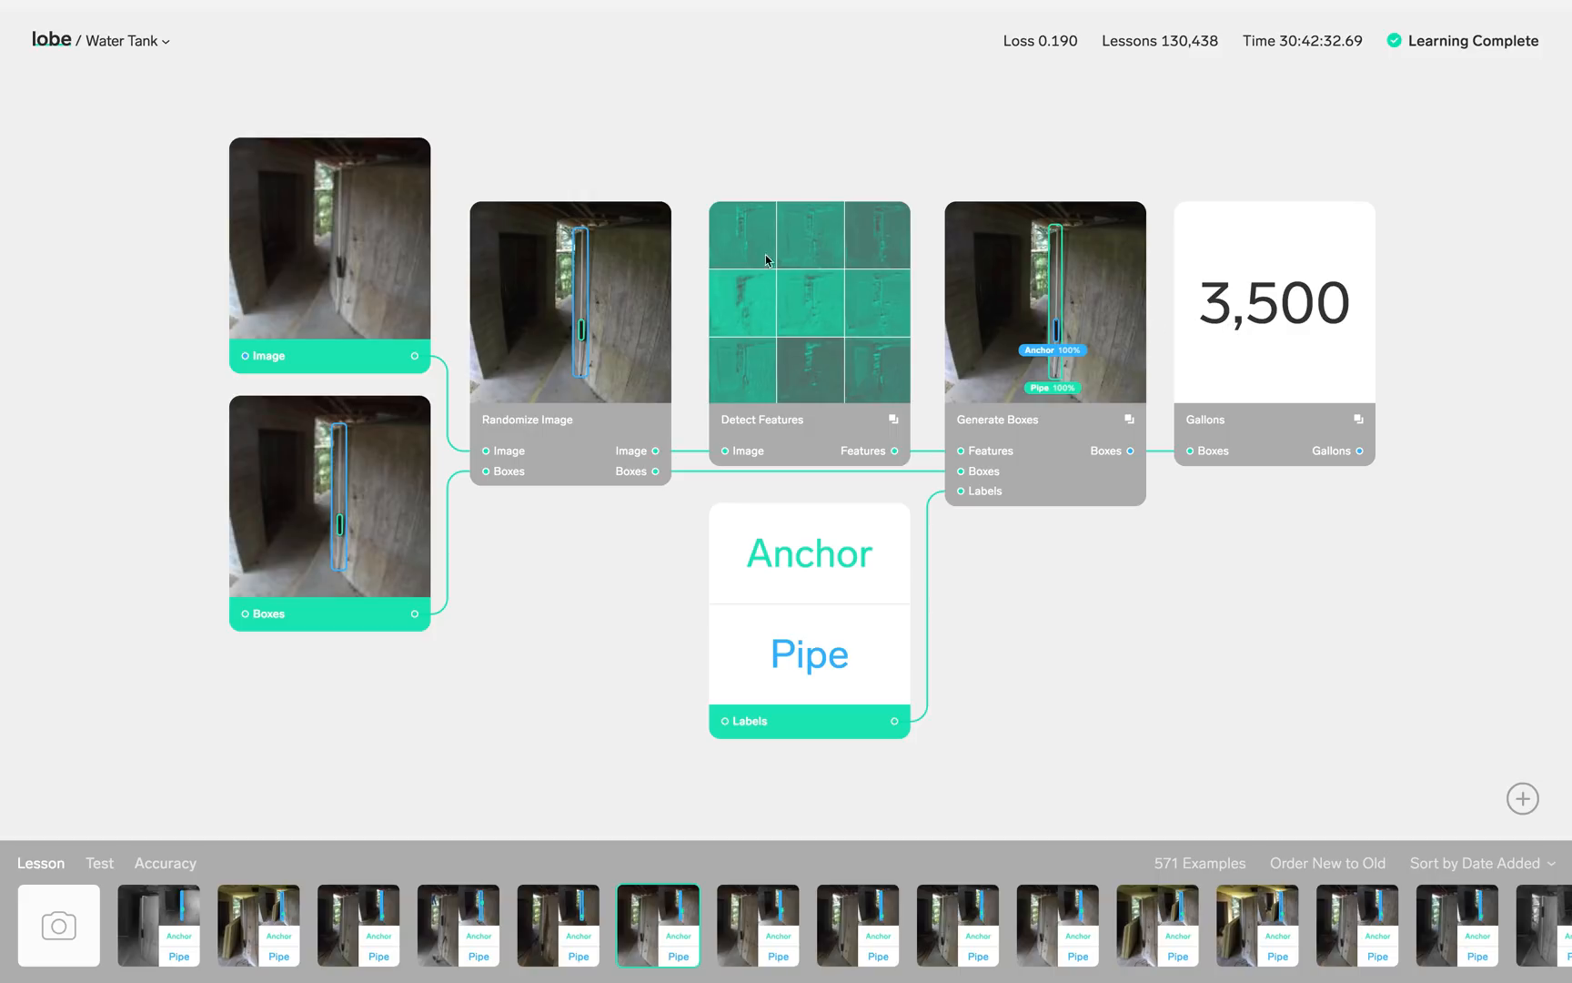
{"action": "left_click", "coordinate": [164, 40]}
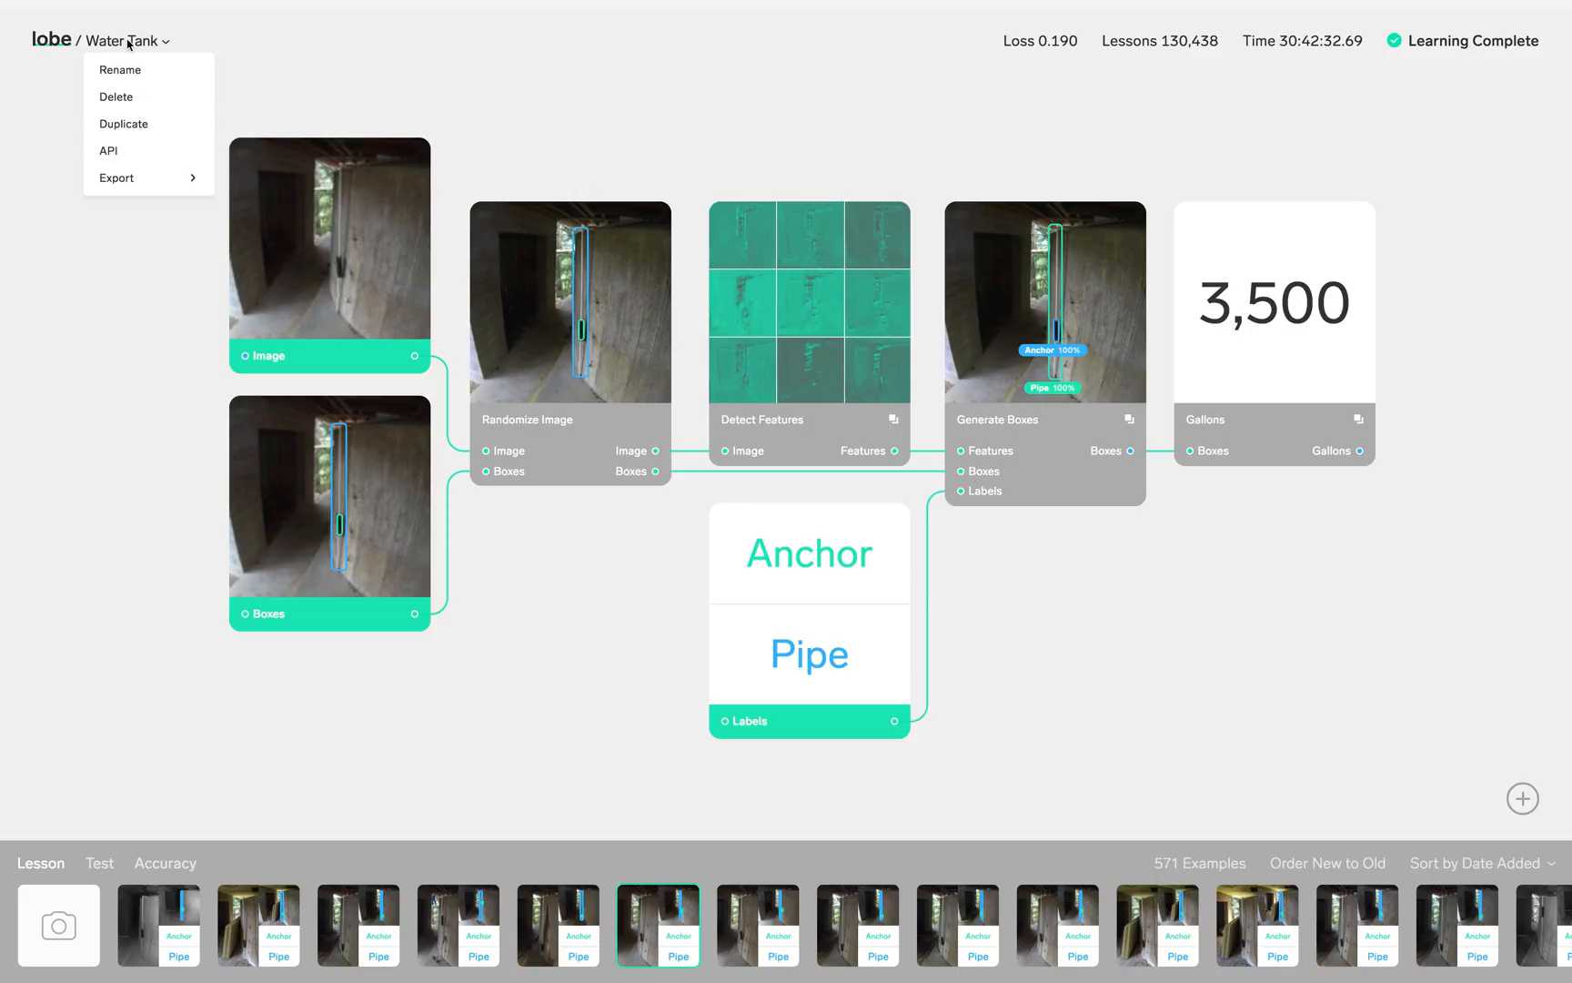
{"action": "mouse_move", "coordinate": [117, 178]}
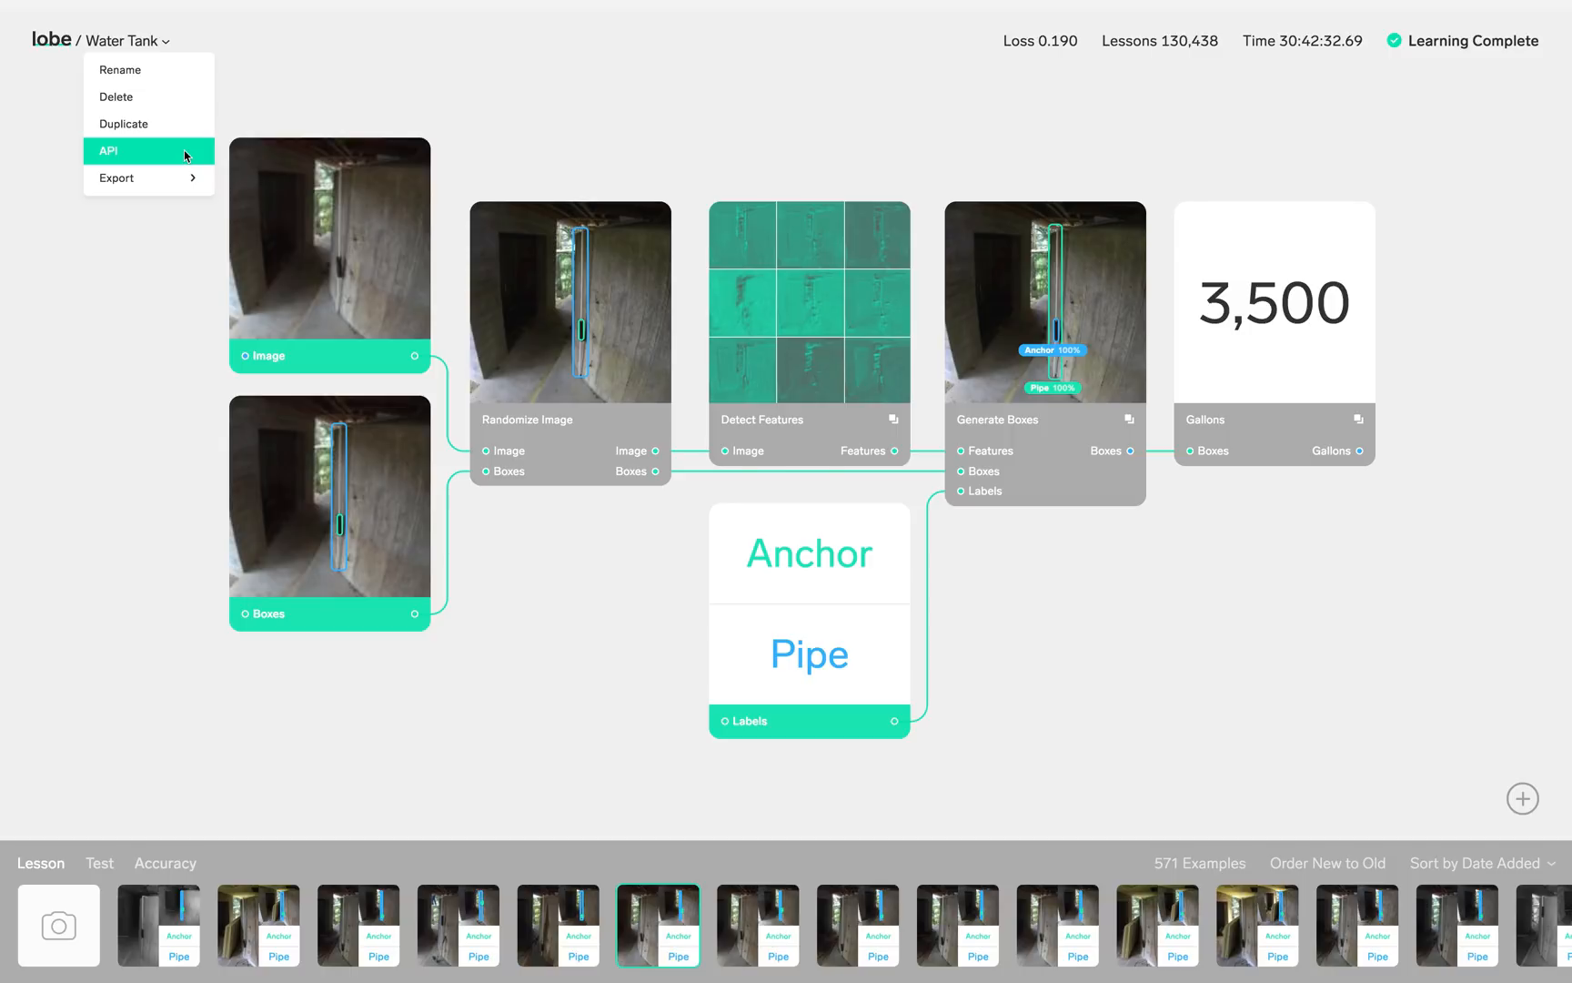
{"action": "left_click", "coordinate": [110, 151]}
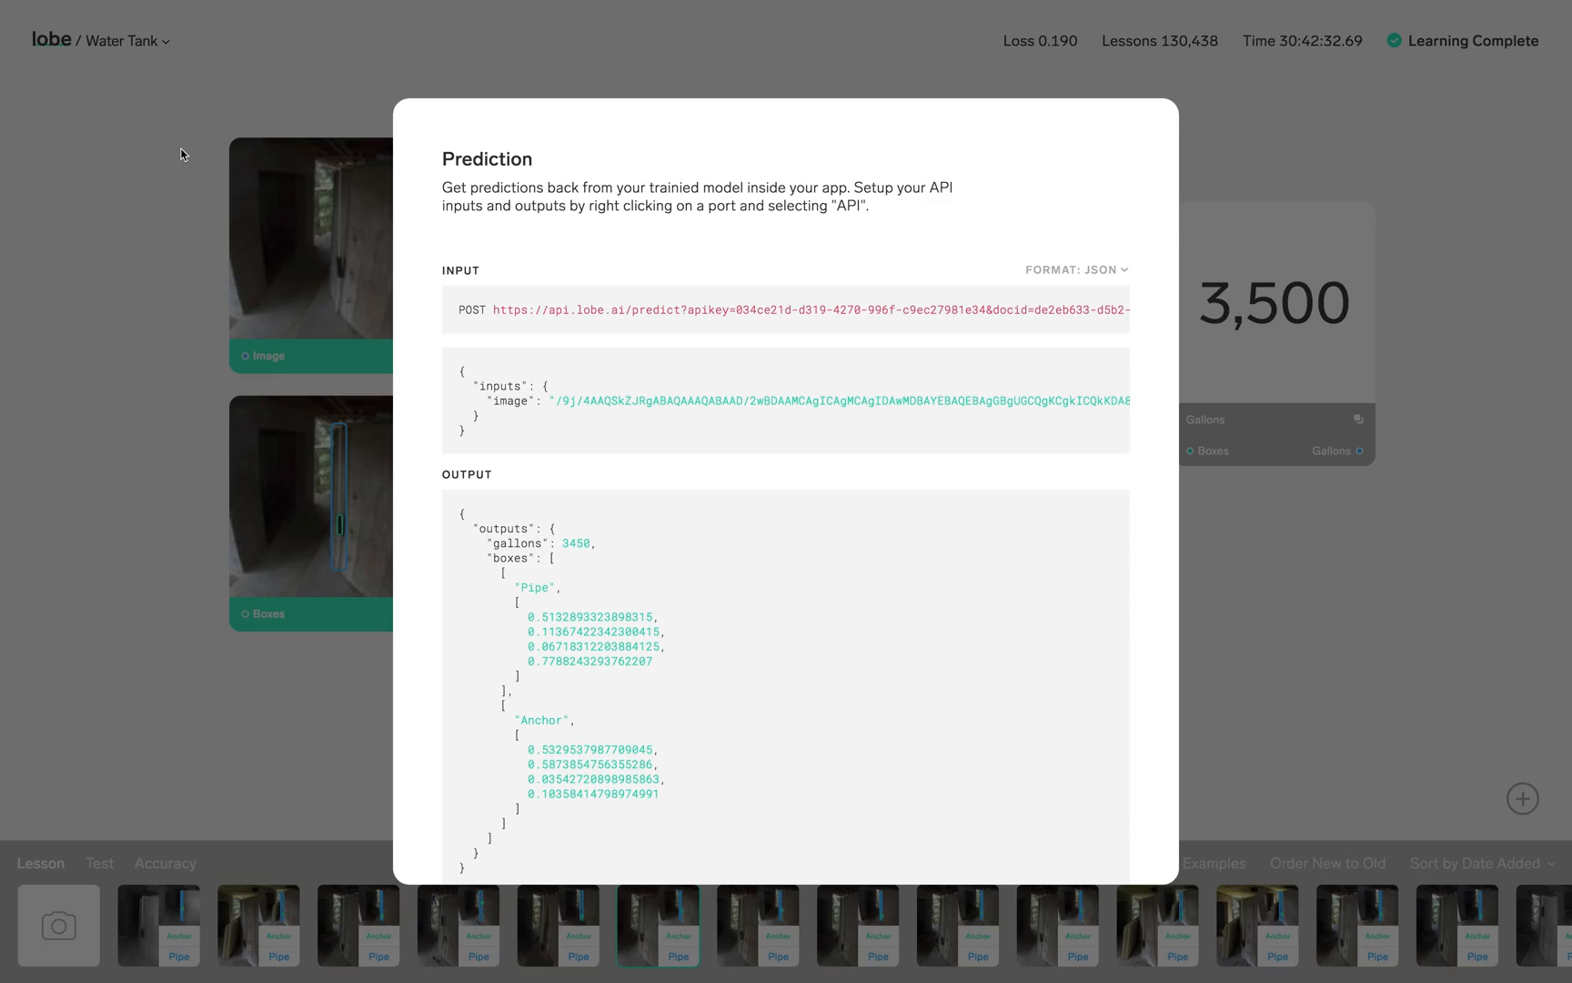
{"action": "mouse_move", "coordinate": [796, 221]}
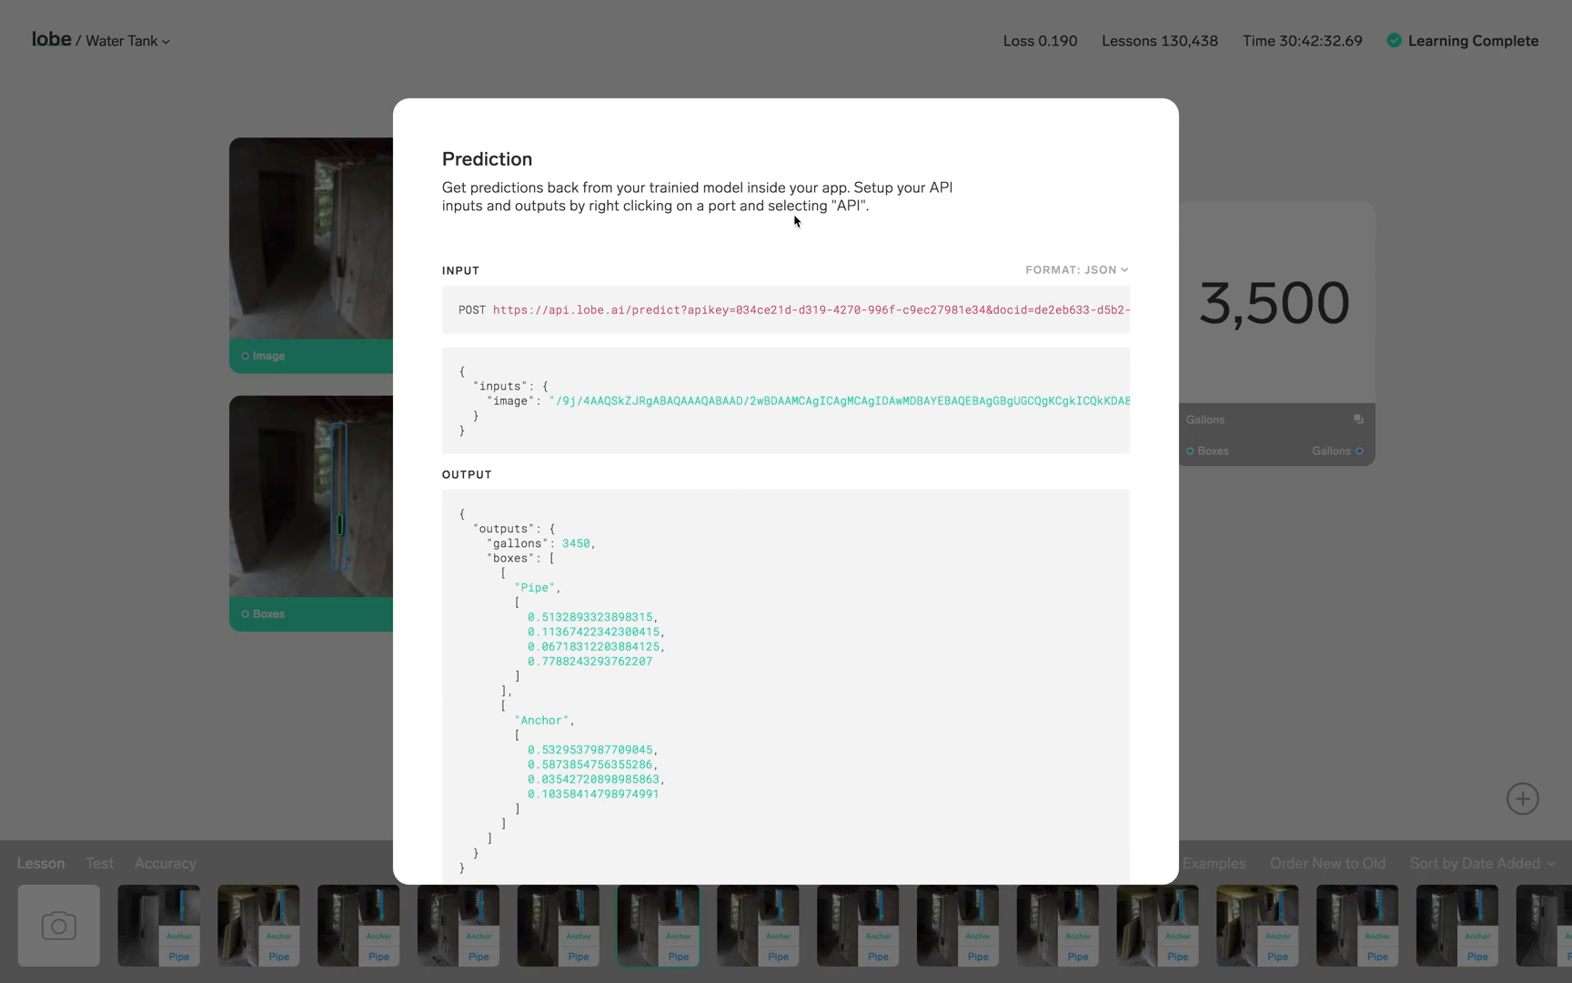
{"action": "left_click", "coordinate": [1102, 269]}
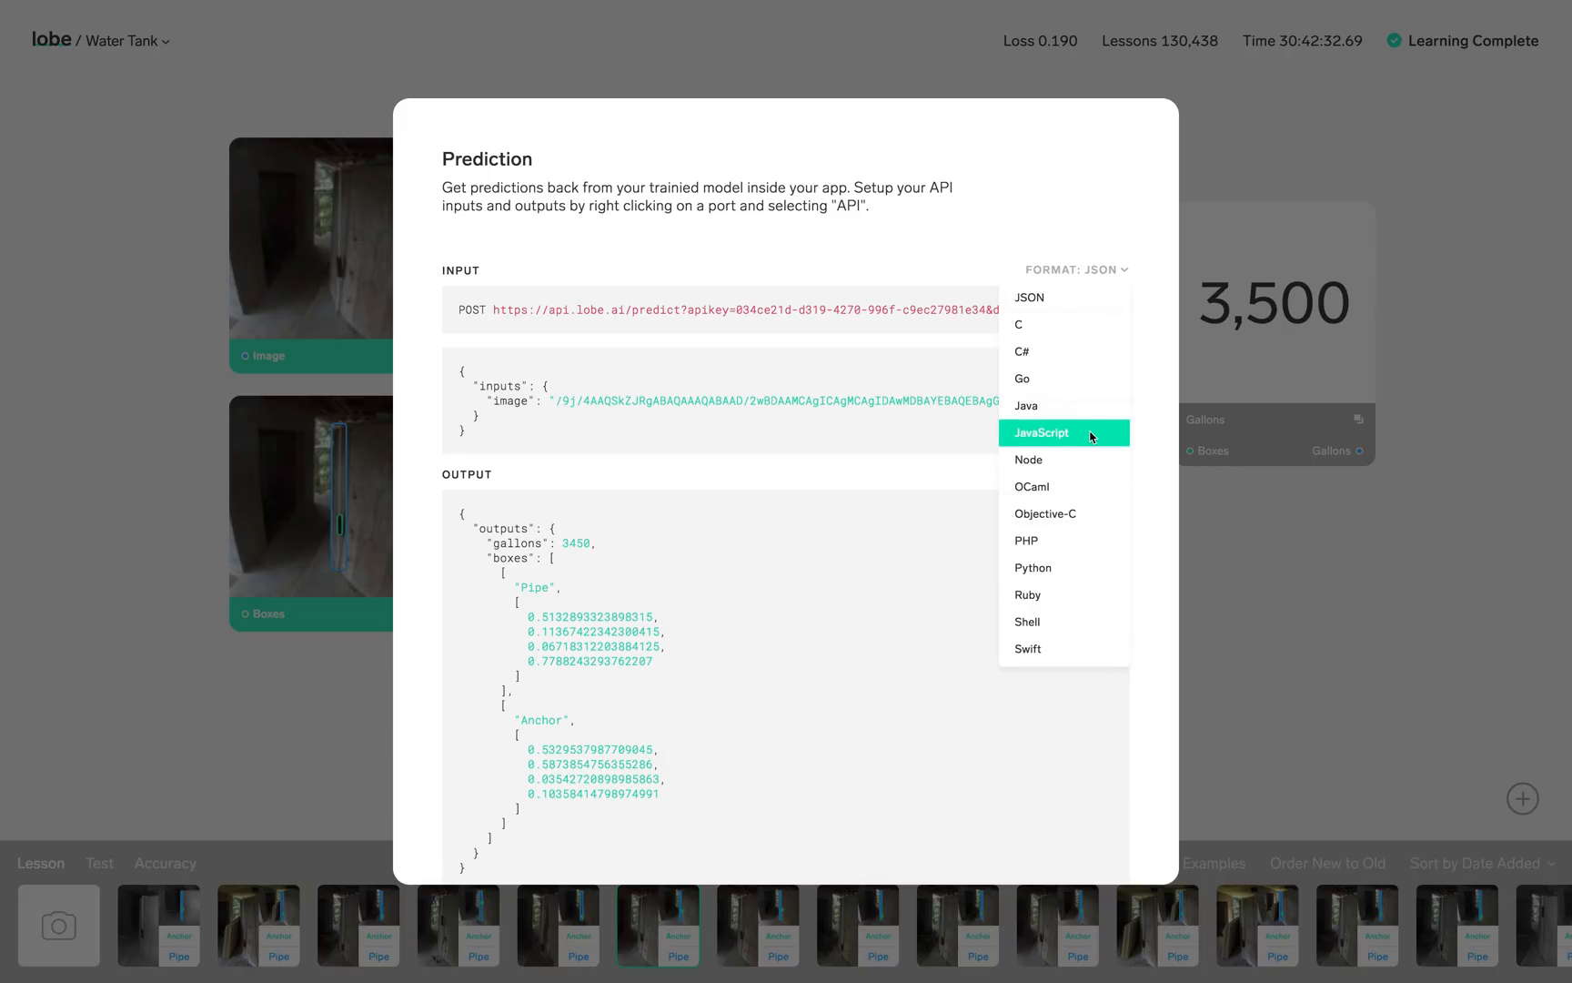
{"action": "left_click", "coordinate": [1041, 433]}
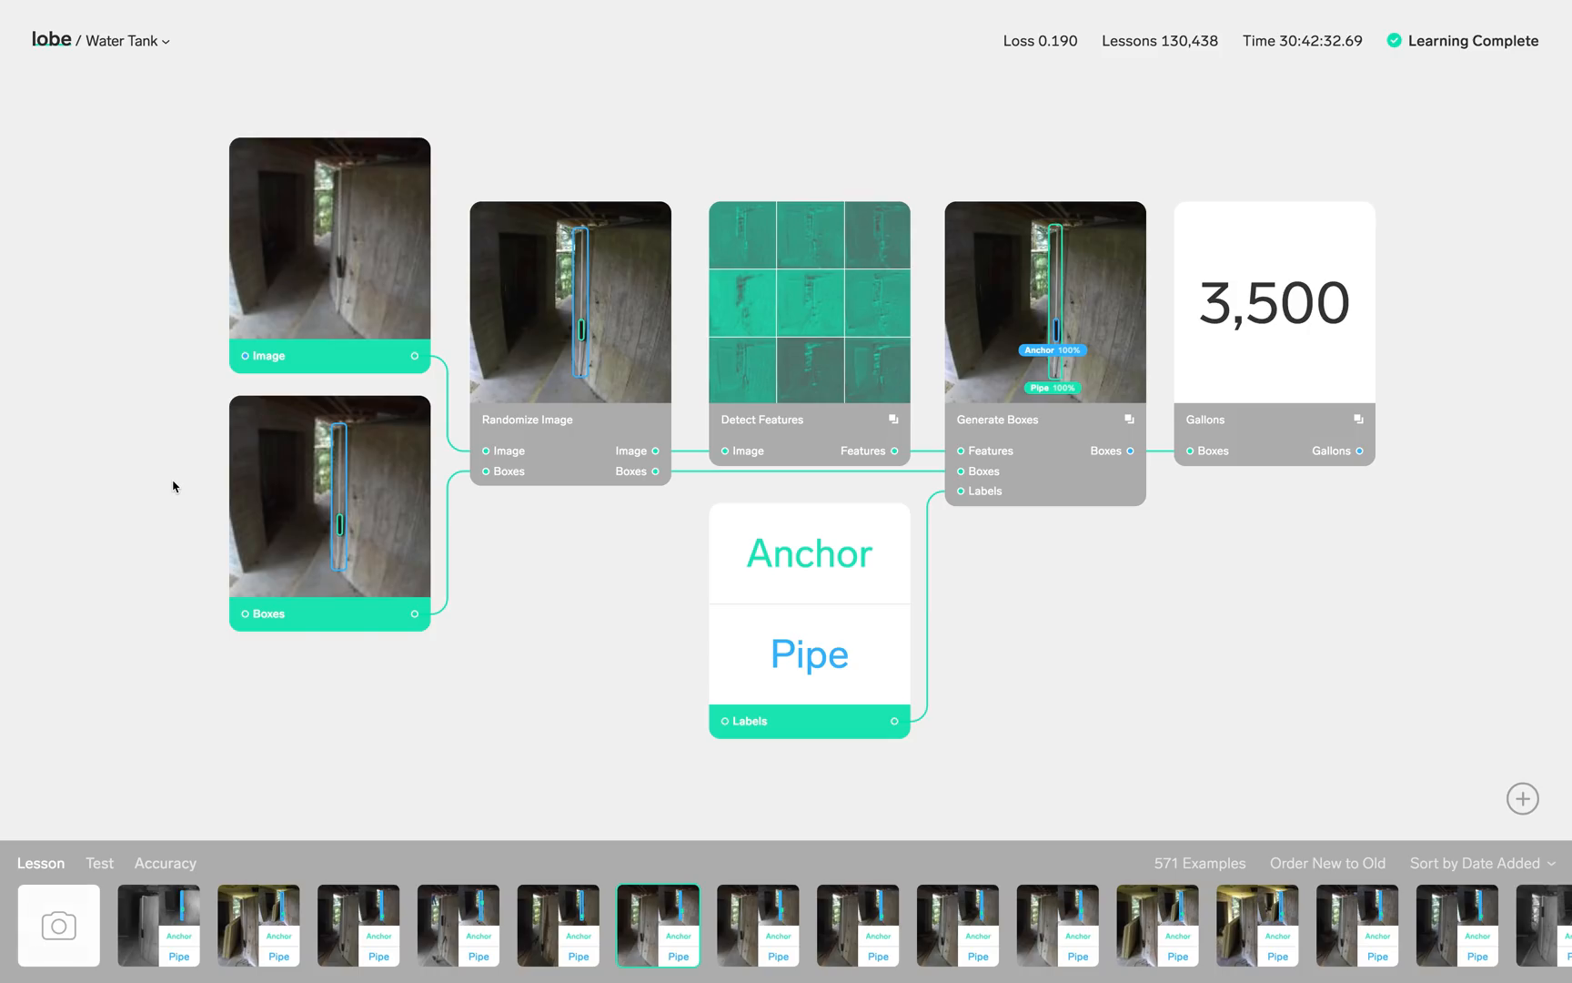
{"action": "mouse_move", "coordinate": [249, 6]}
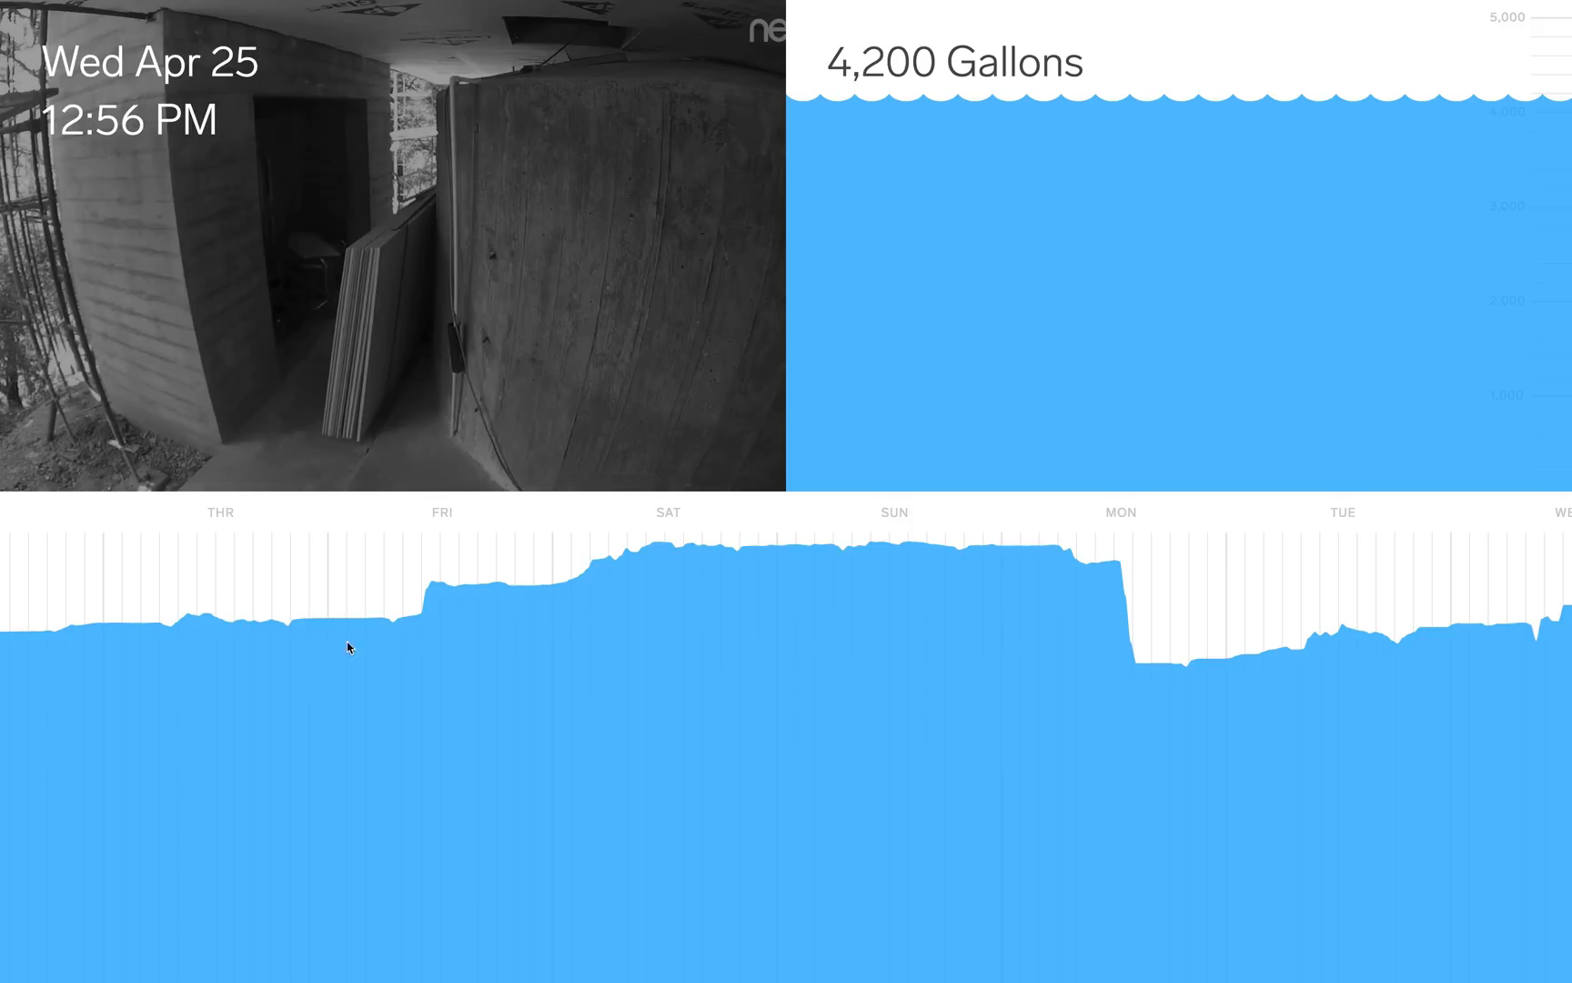
{"action": "mouse_move", "coordinate": [270, 649]}
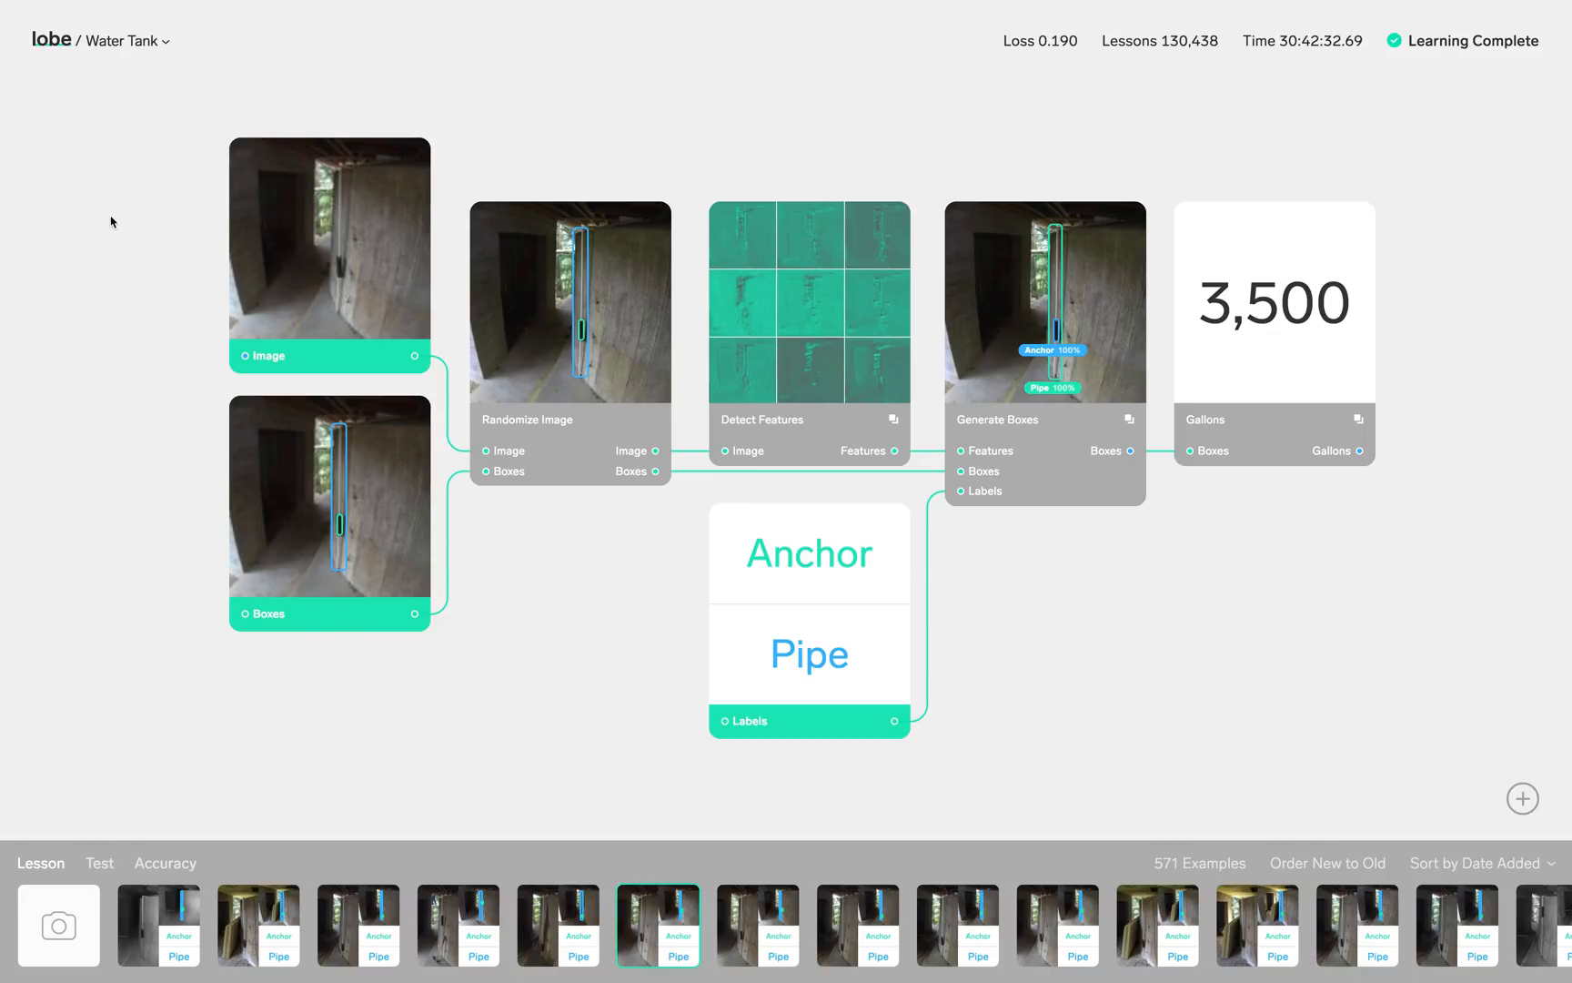
- Return home from Water Tank and list my projects: Image to Box, Image to Label, Image to Number
{"action": "left_click", "coordinate": [51, 39]}
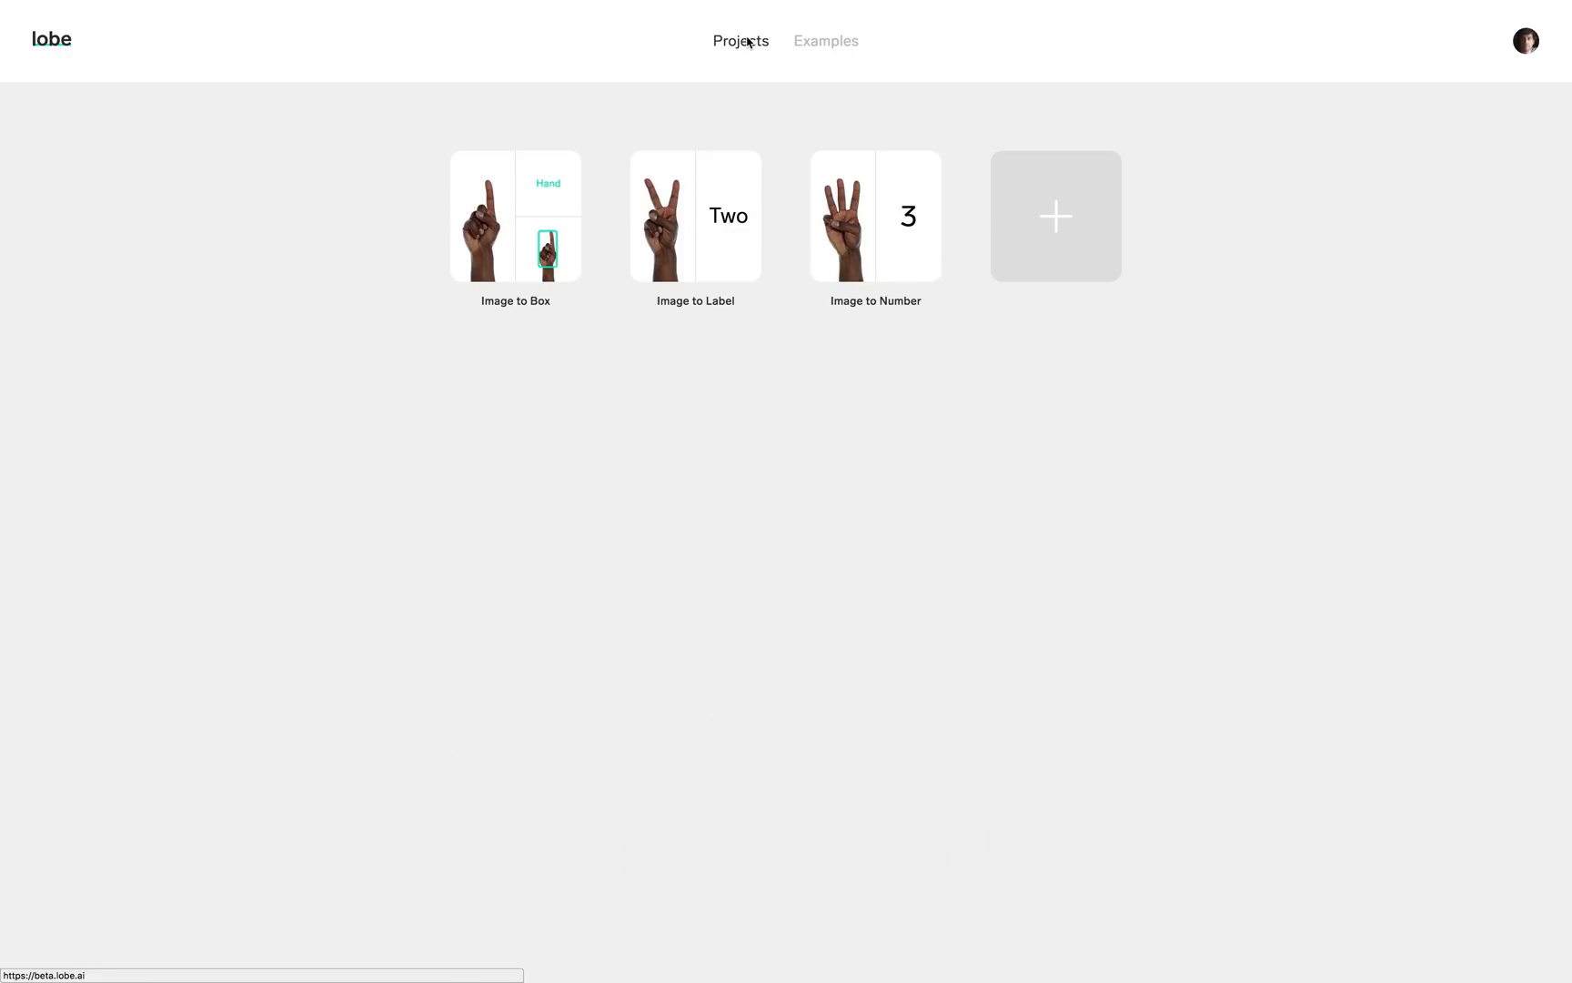
{"action": "left_click", "coordinate": [1055, 217]}
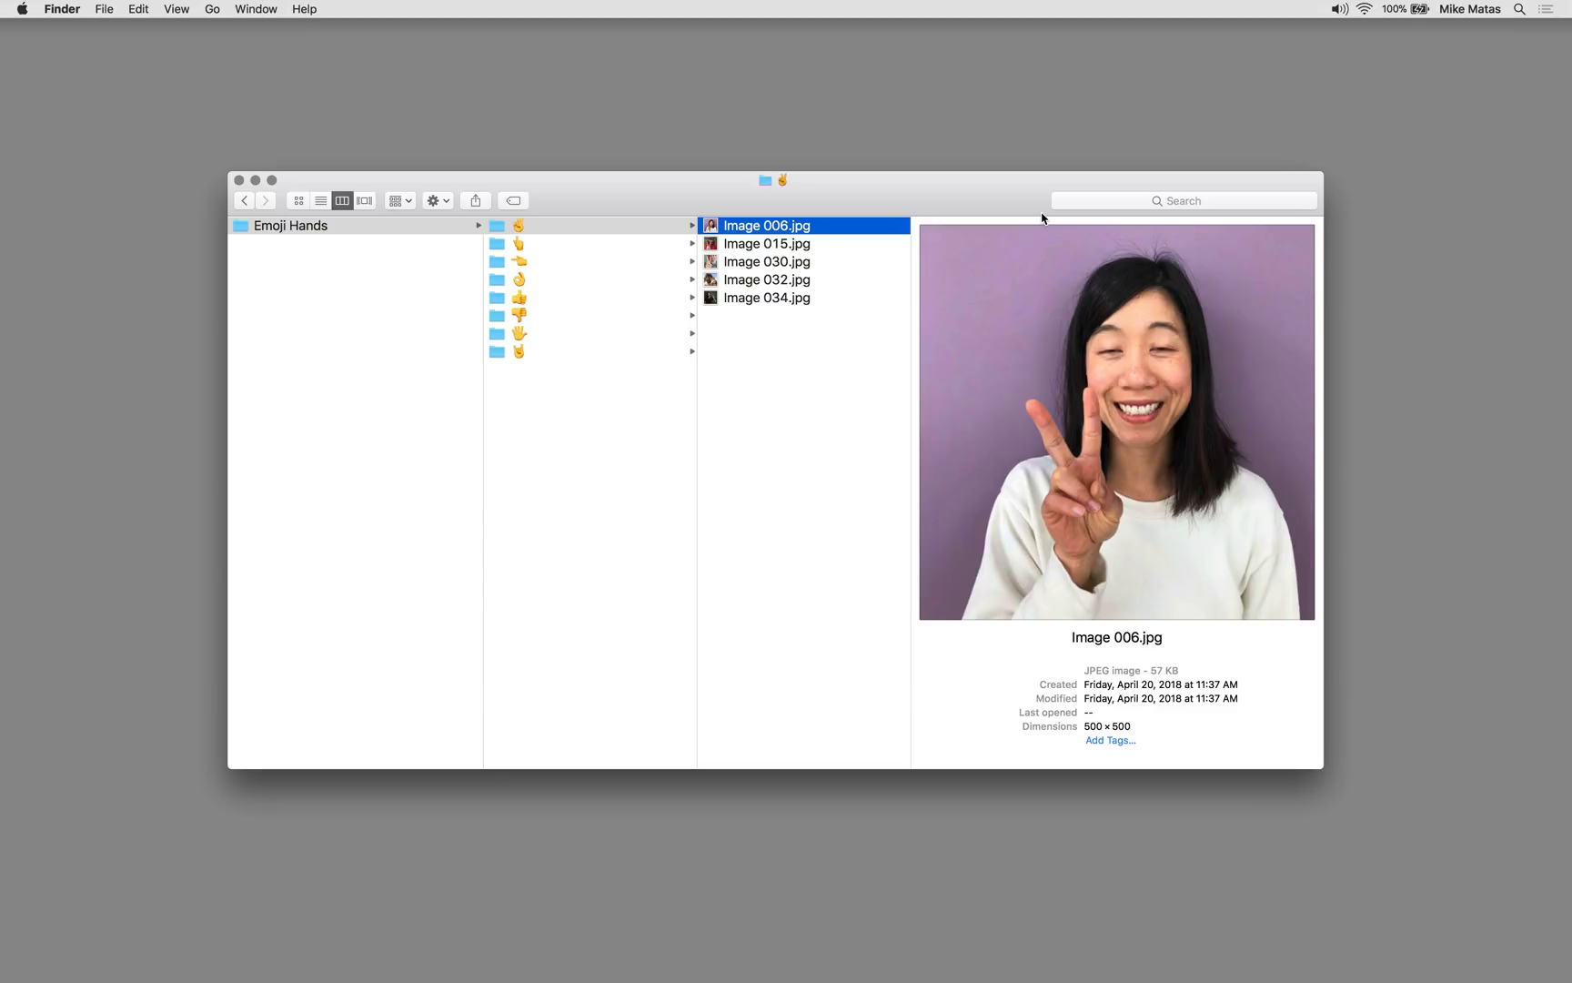
{"action": "mouse_move", "coordinate": [1033, 218]}
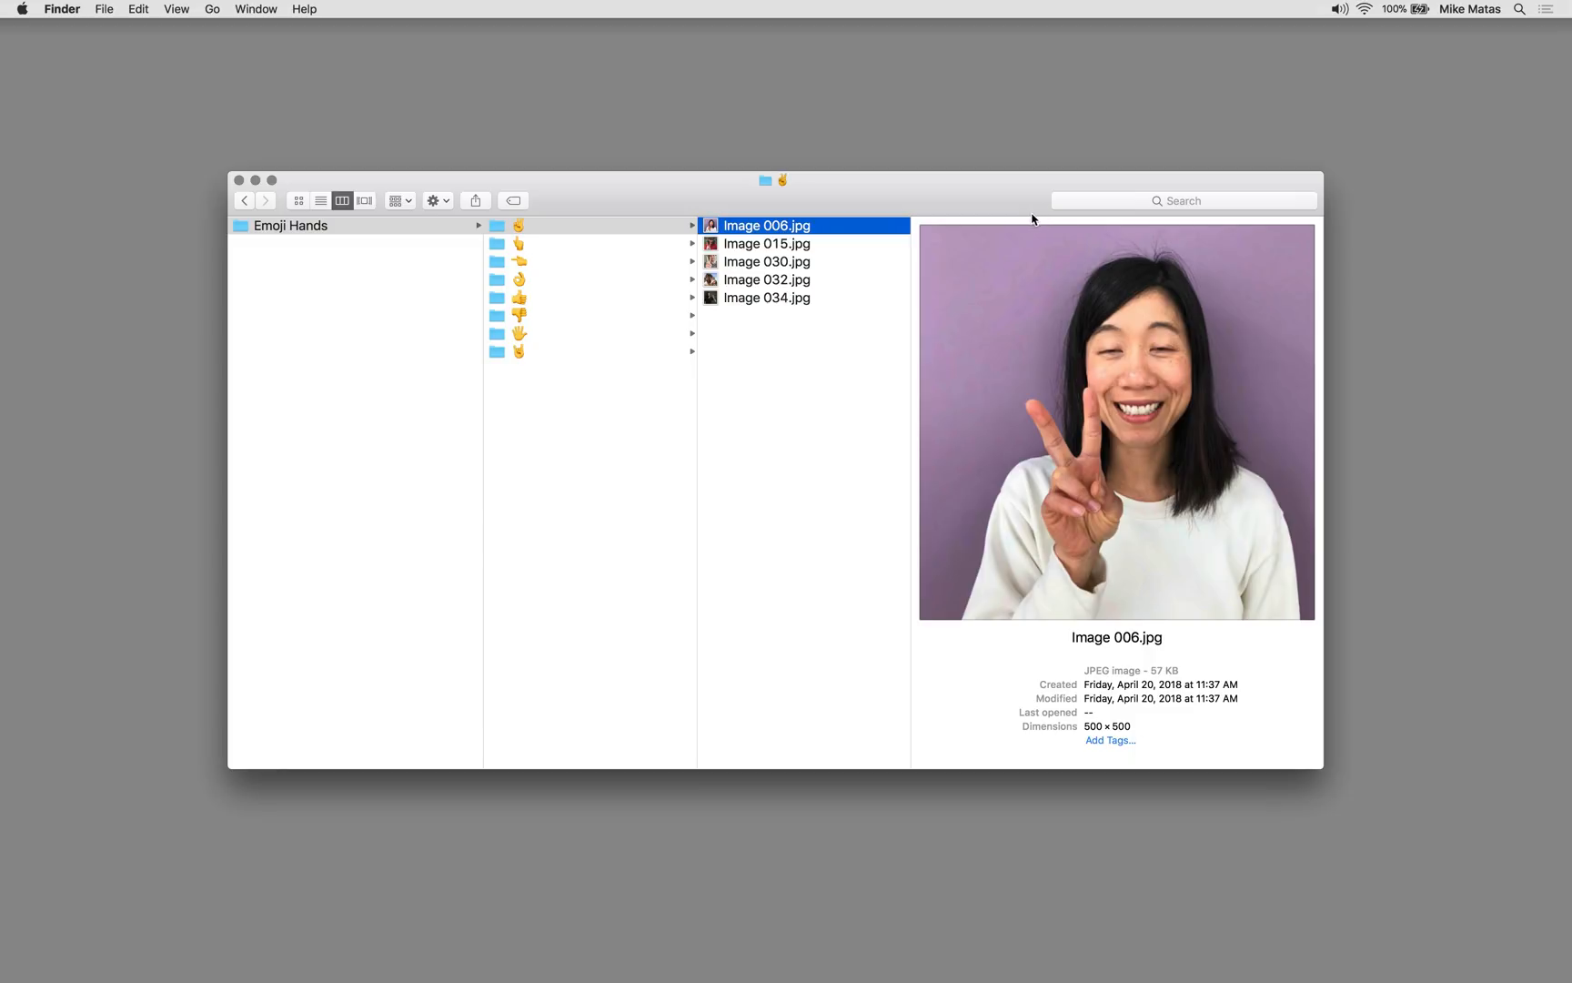
- Preview photos from the peace-sign, OK-hand, thumbs-down and rock-on folders of Emoji Hands
{"action": "left_click", "coordinate": [767, 262]}
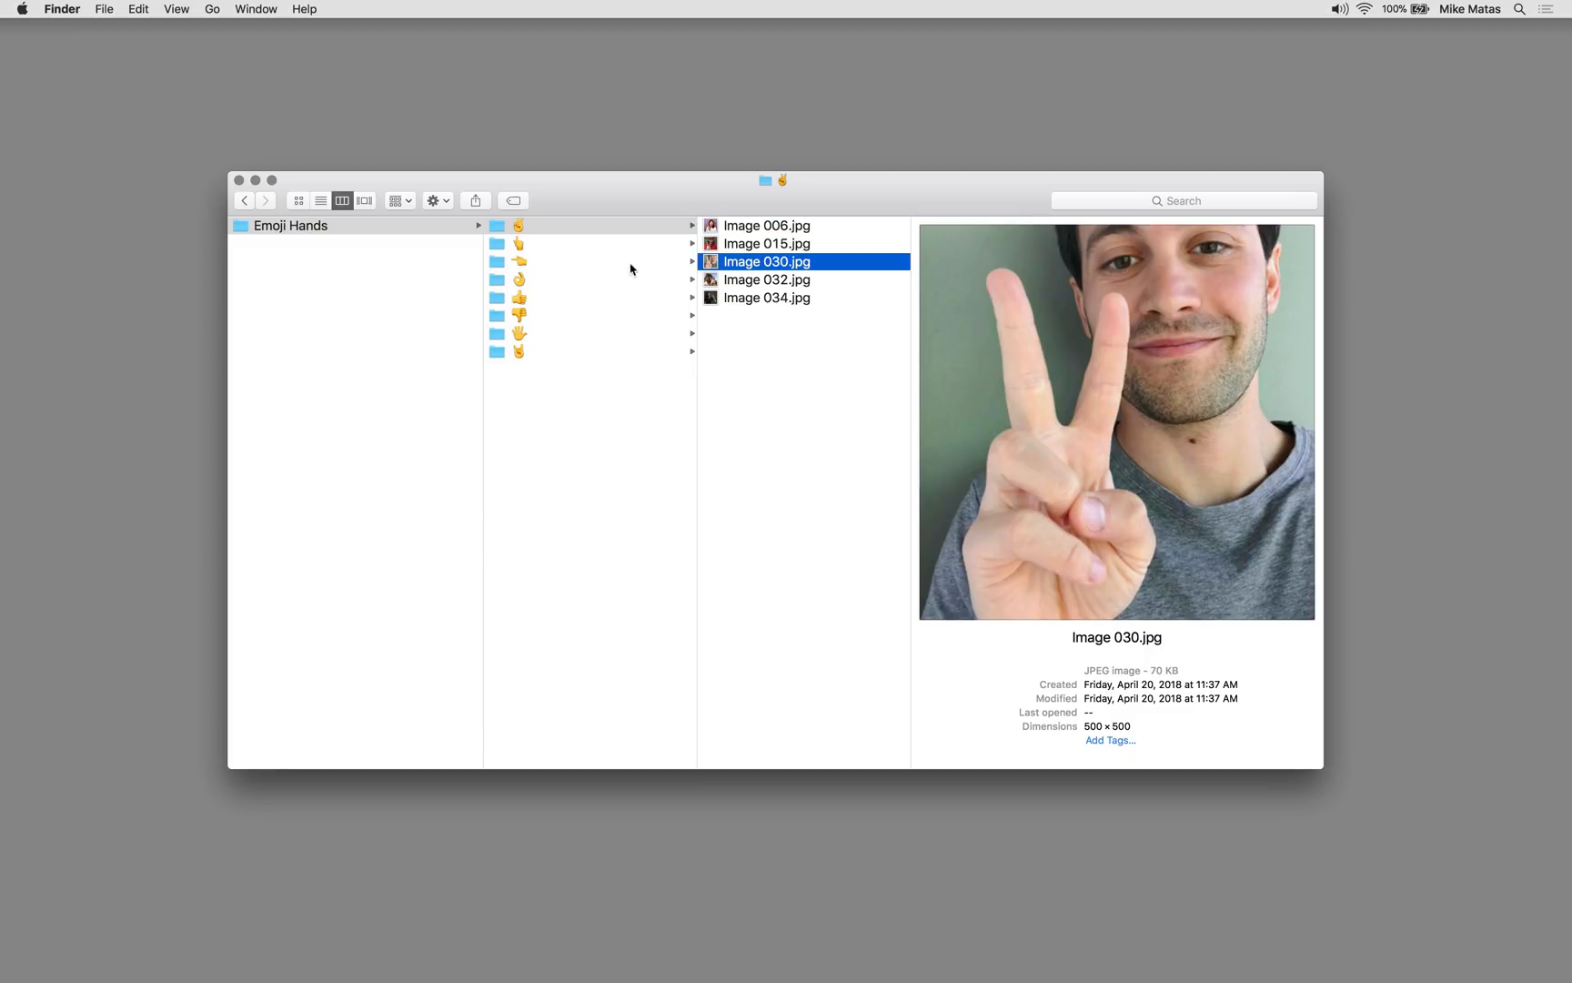
{"action": "left_click", "coordinate": [509, 279]}
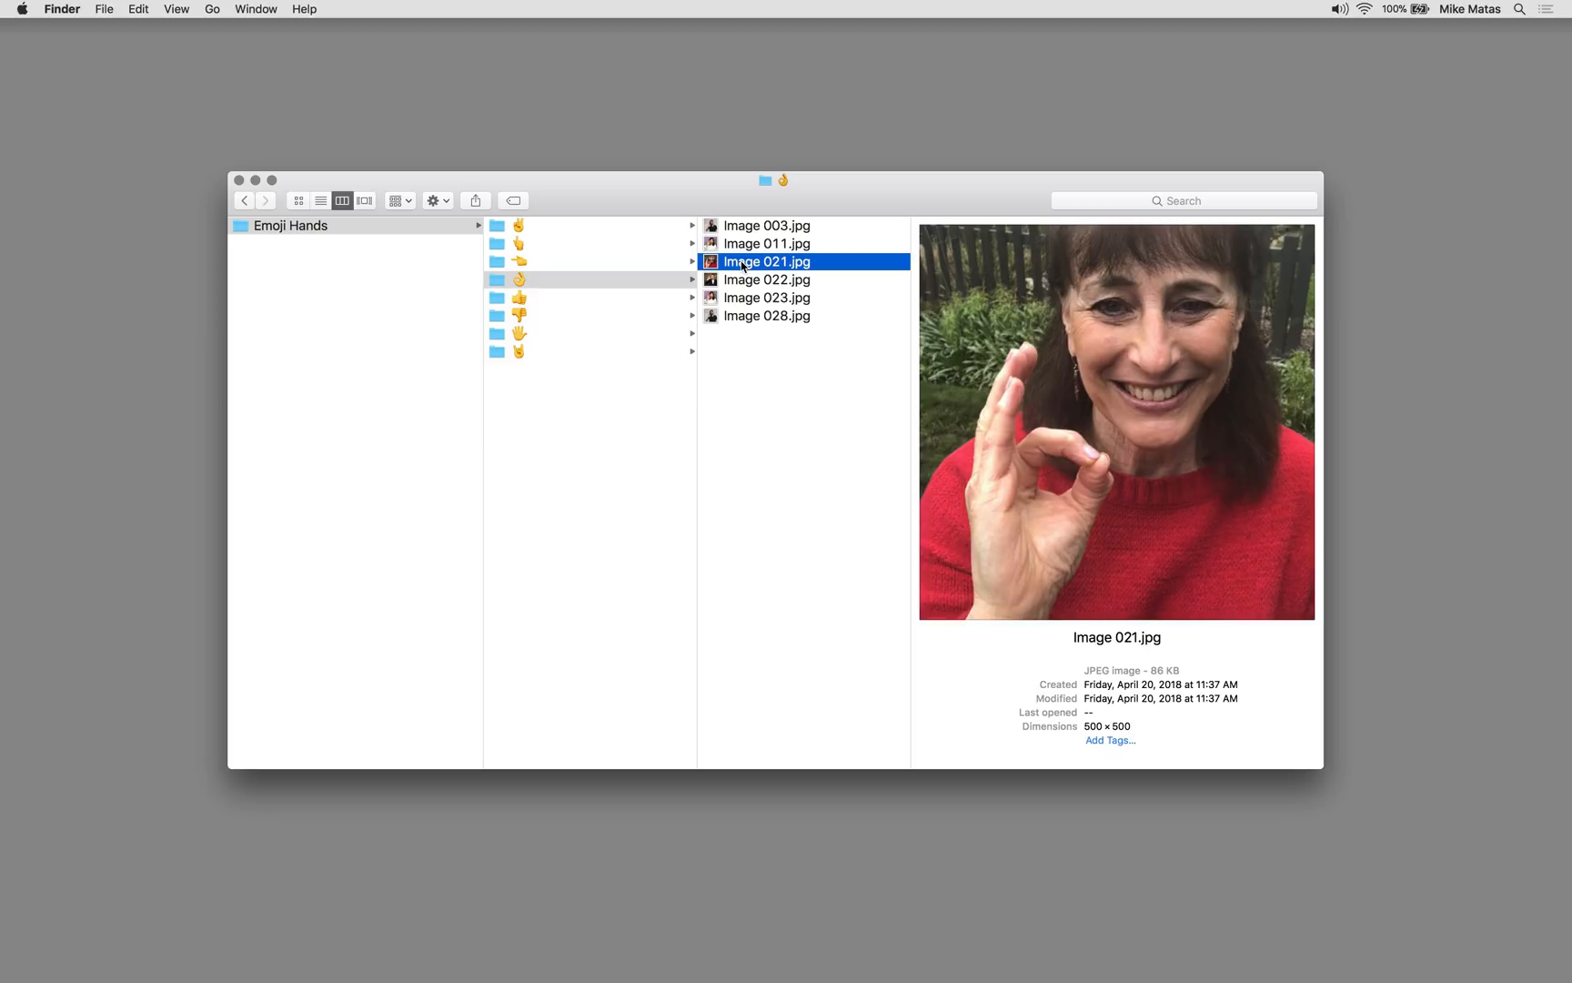
{"action": "left_click", "coordinate": [767, 297]}
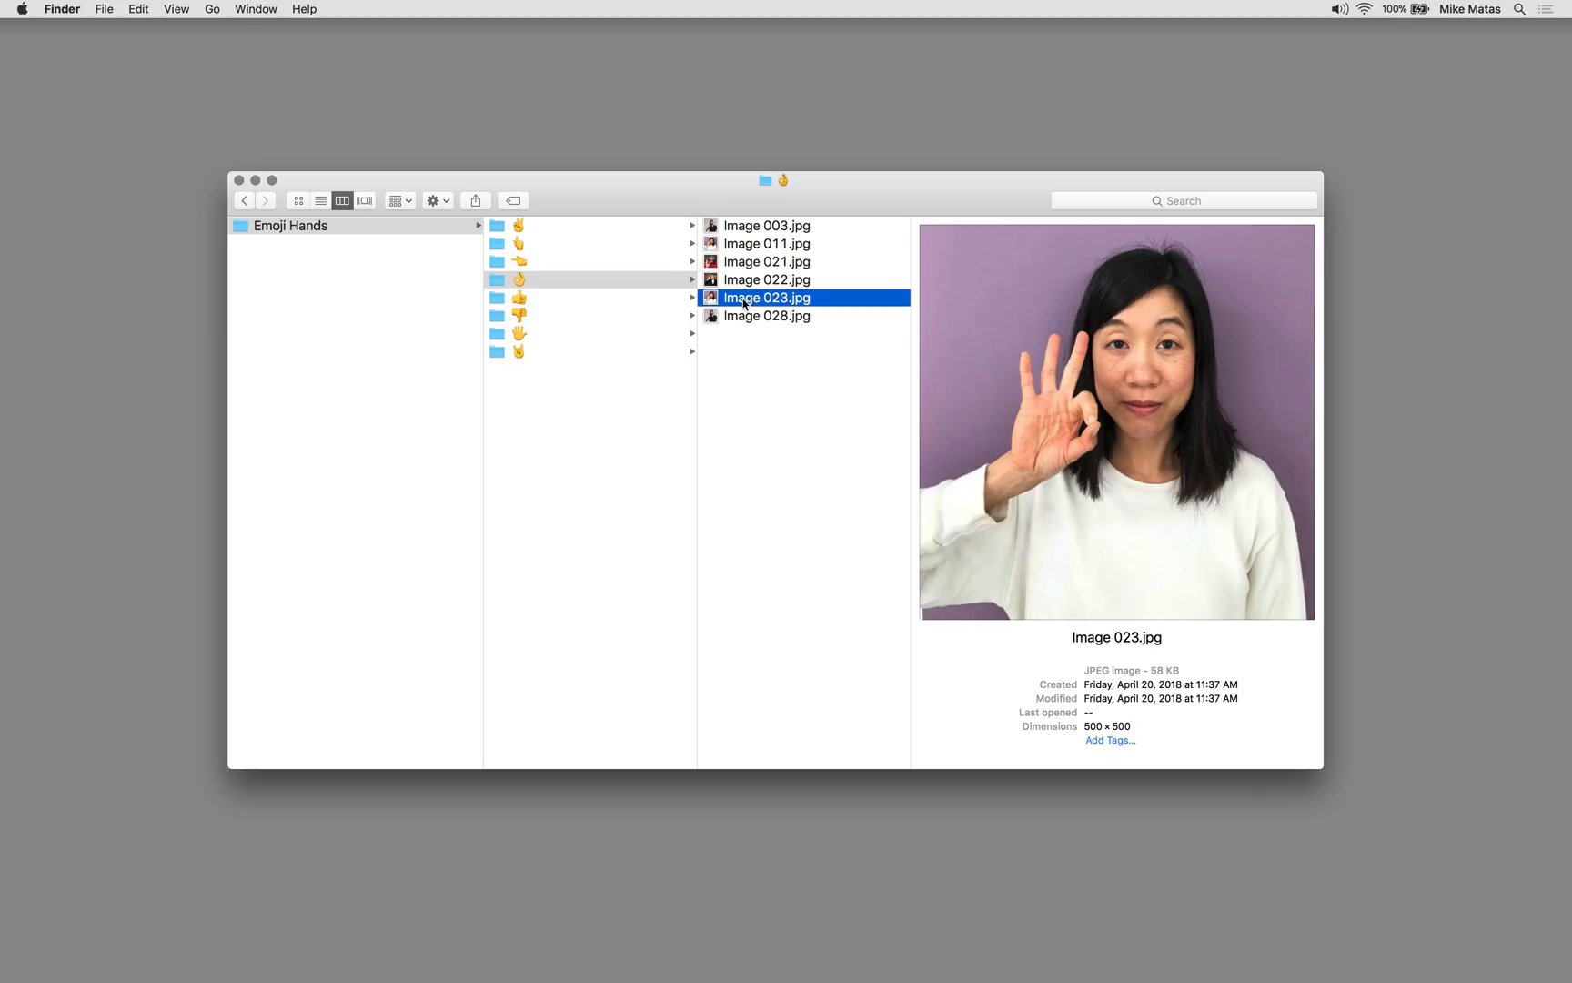
{"action": "left_click", "coordinate": [518, 316]}
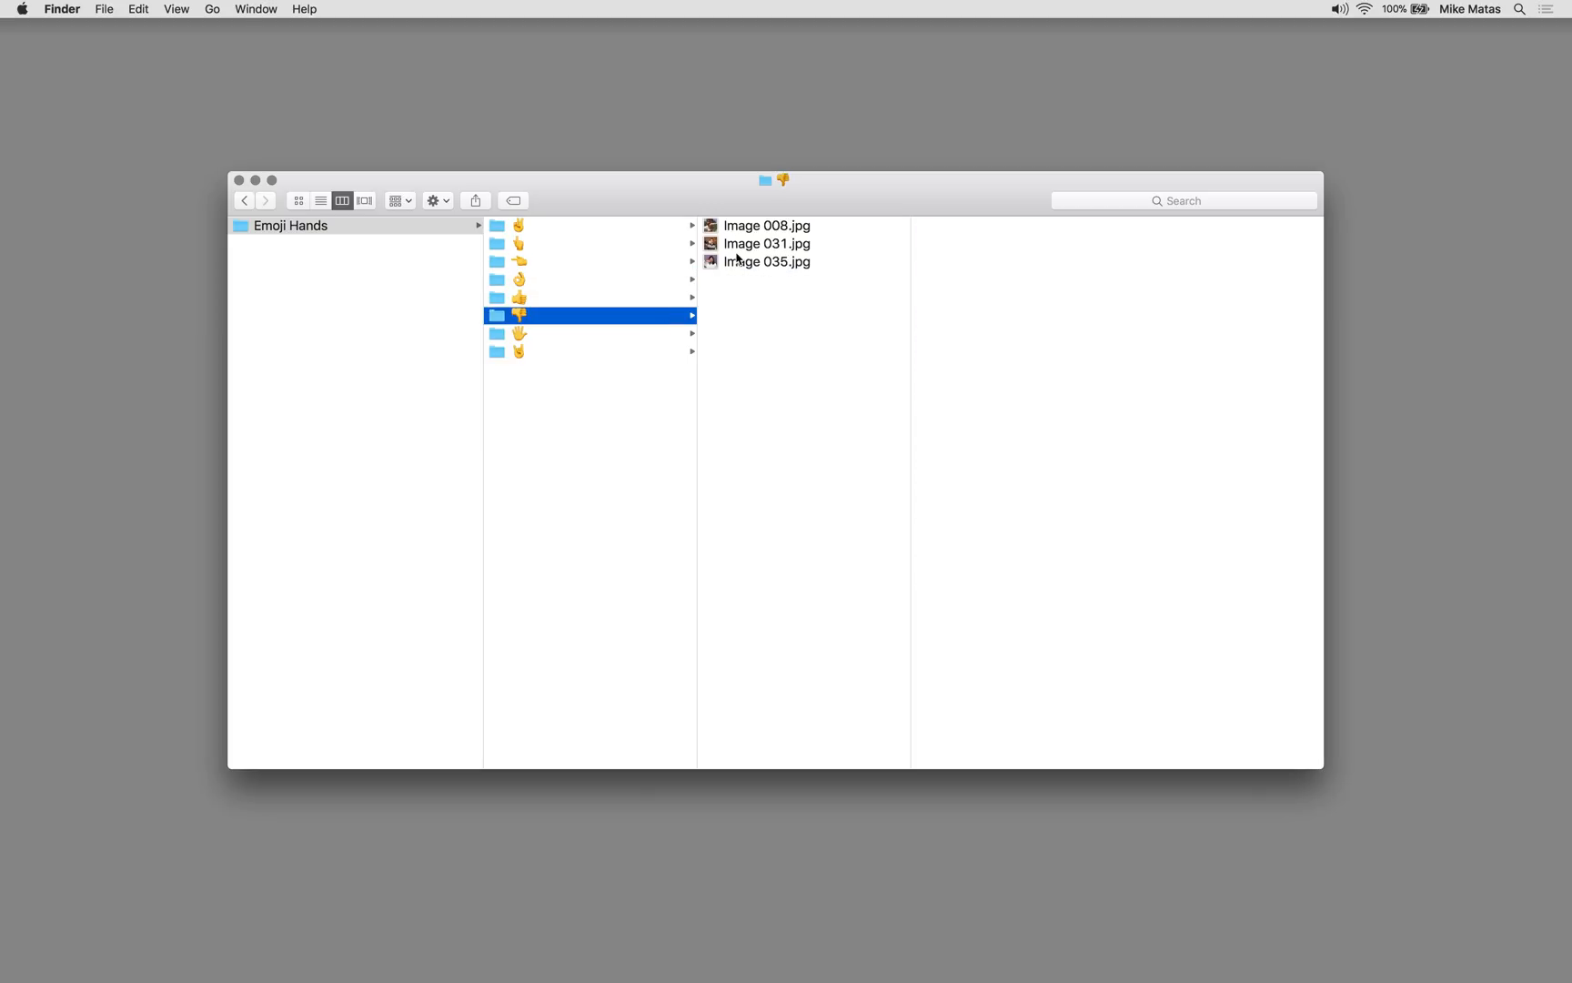
{"action": "left_click", "coordinate": [767, 262]}
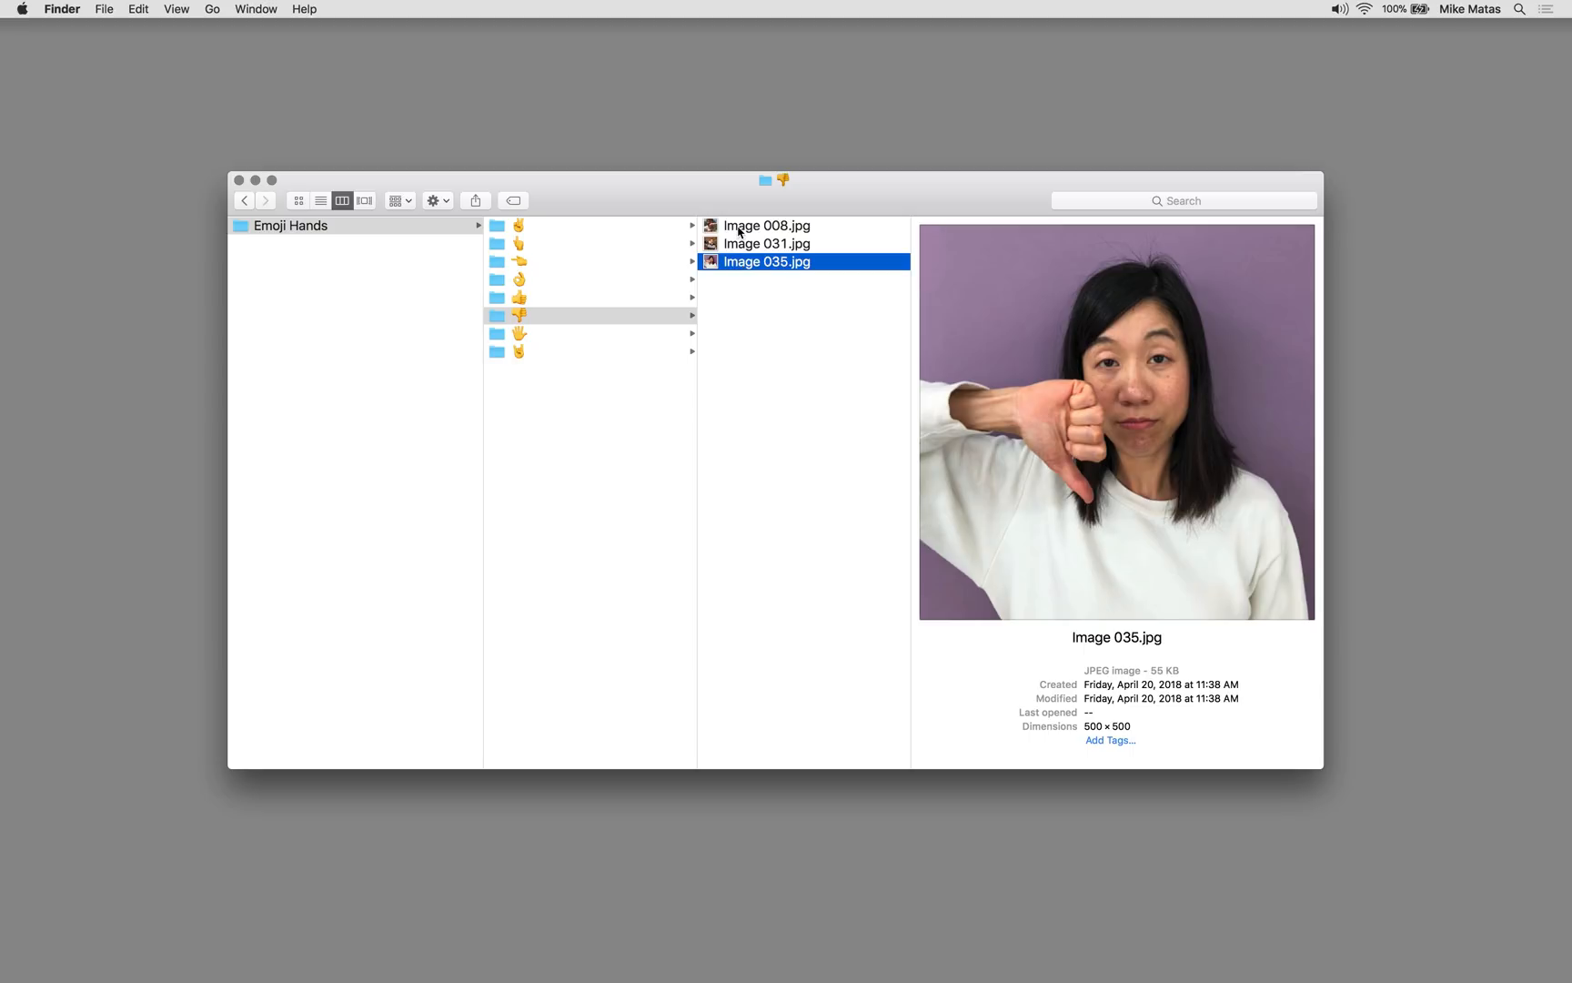
{"action": "left_click", "coordinate": [554, 350]}
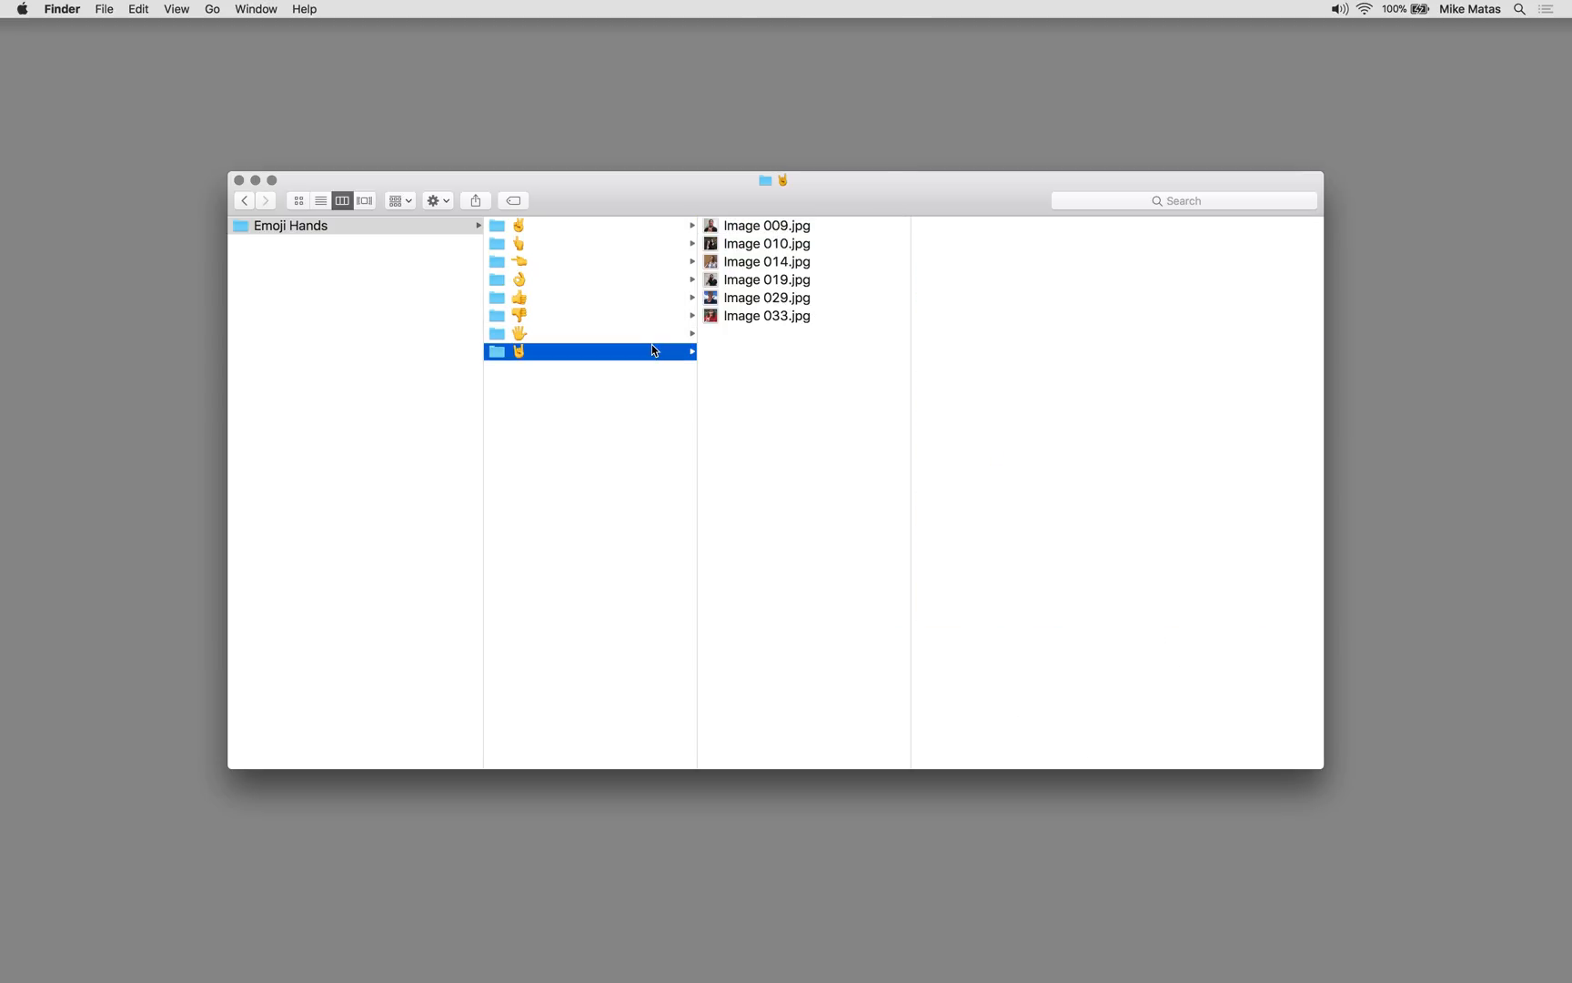
{"action": "left_click", "coordinate": [767, 297]}
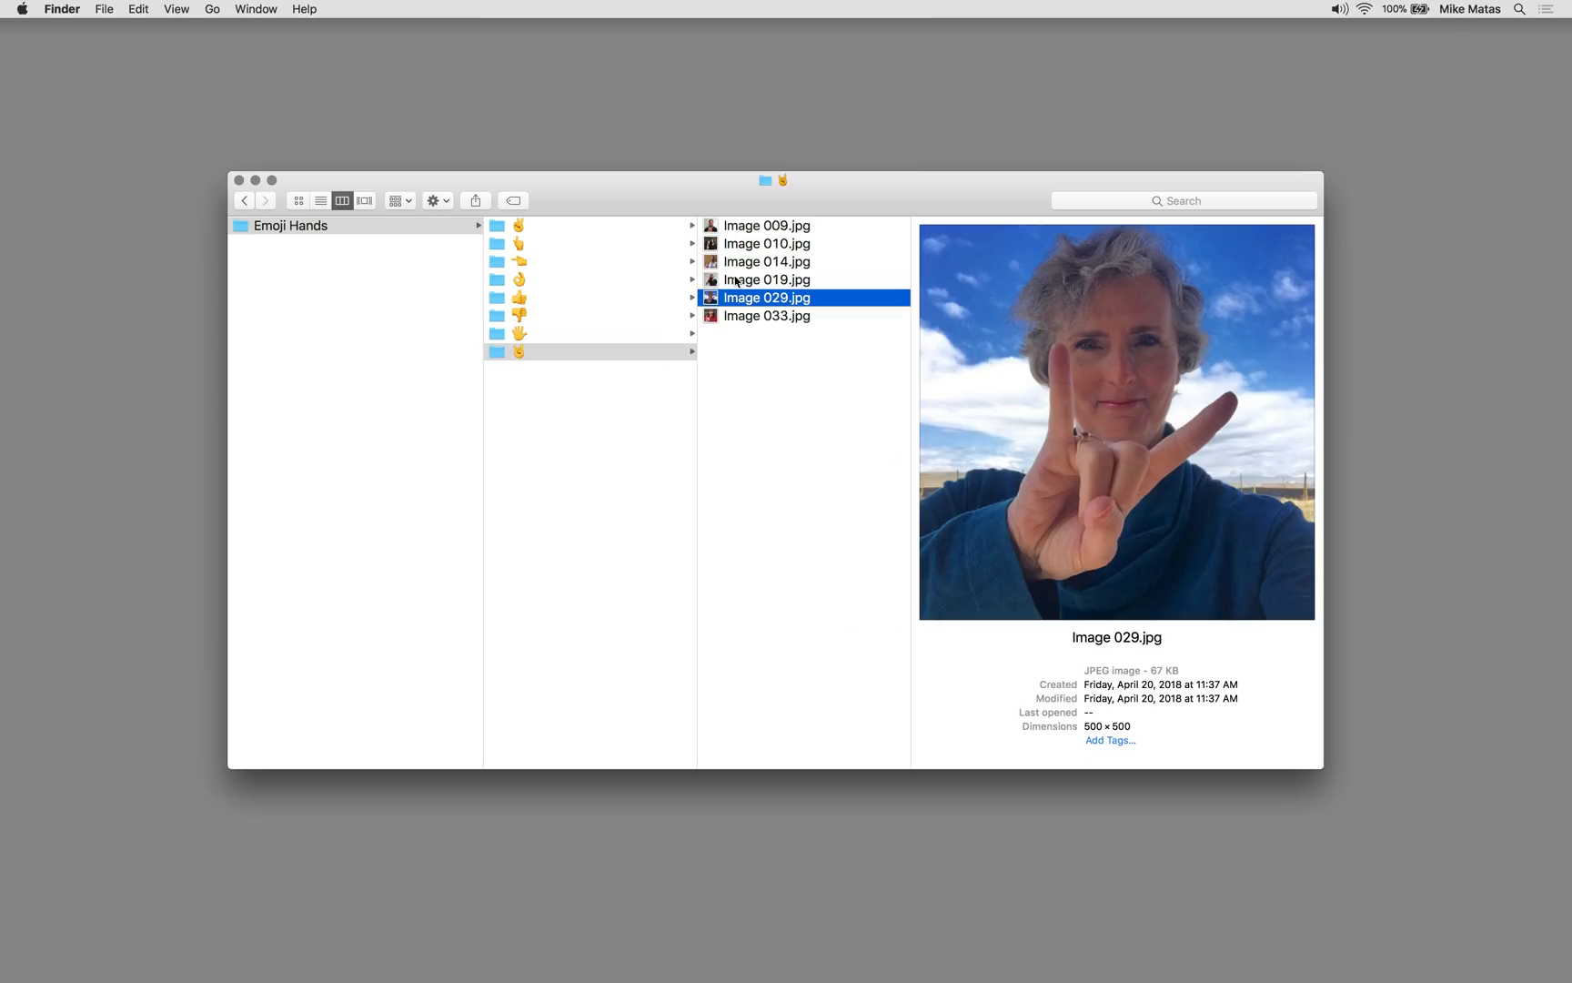
{"action": "left_click", "coordinate": [516, 225]}
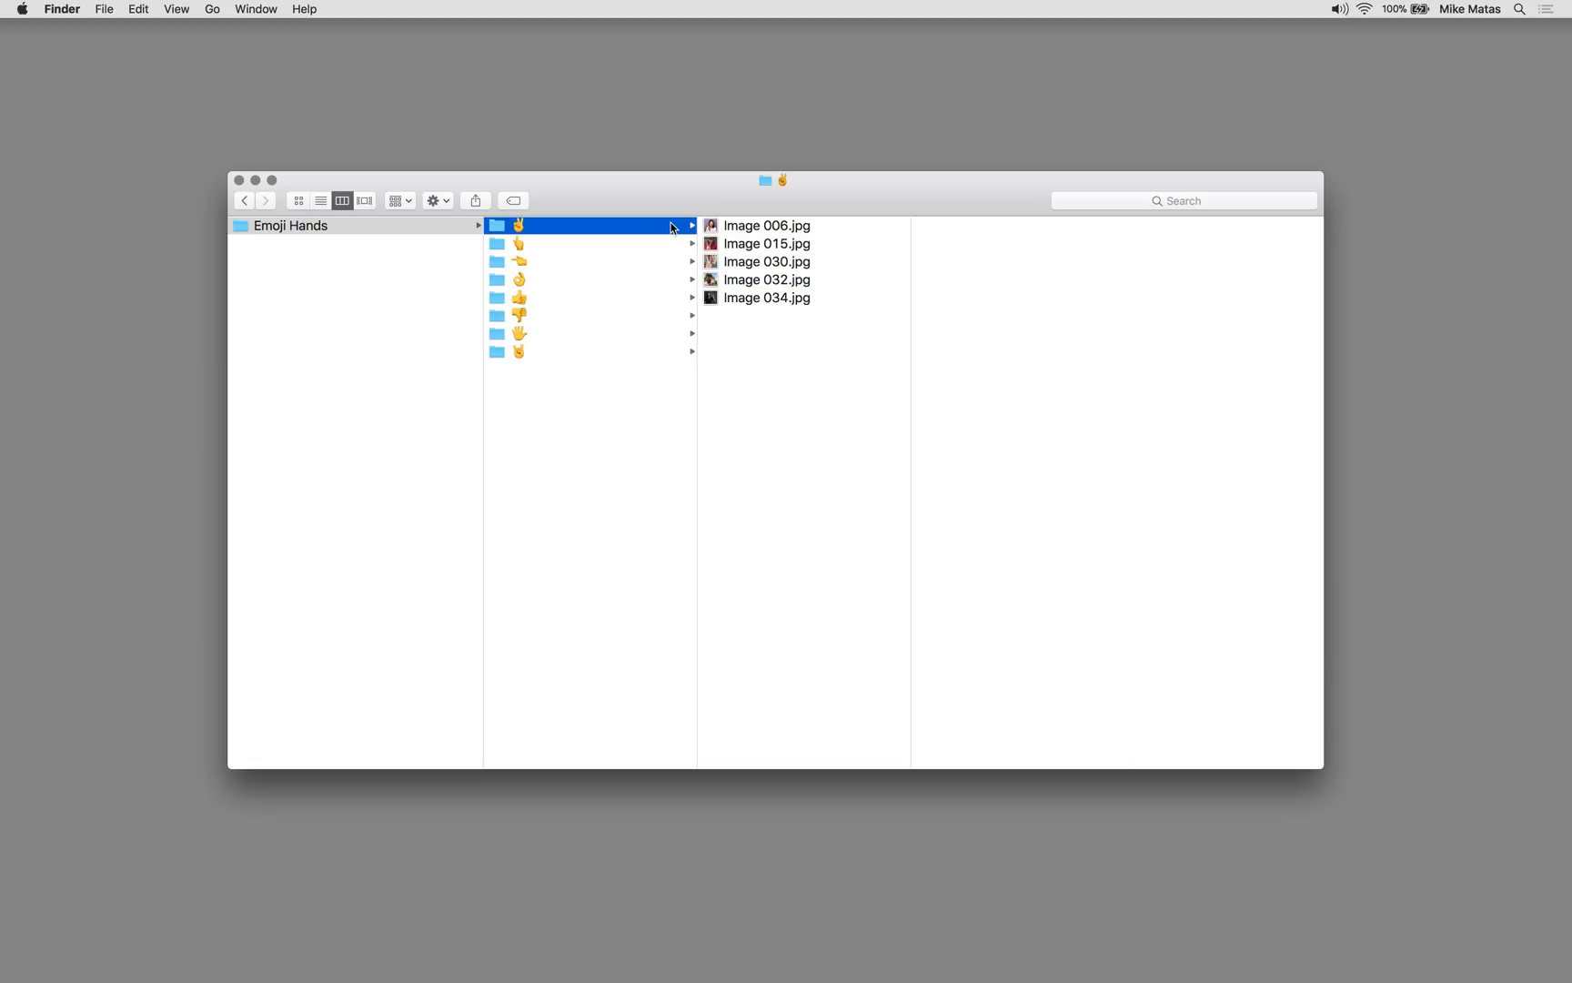
{"action": "left_click", "coordinate": [766, 226]}
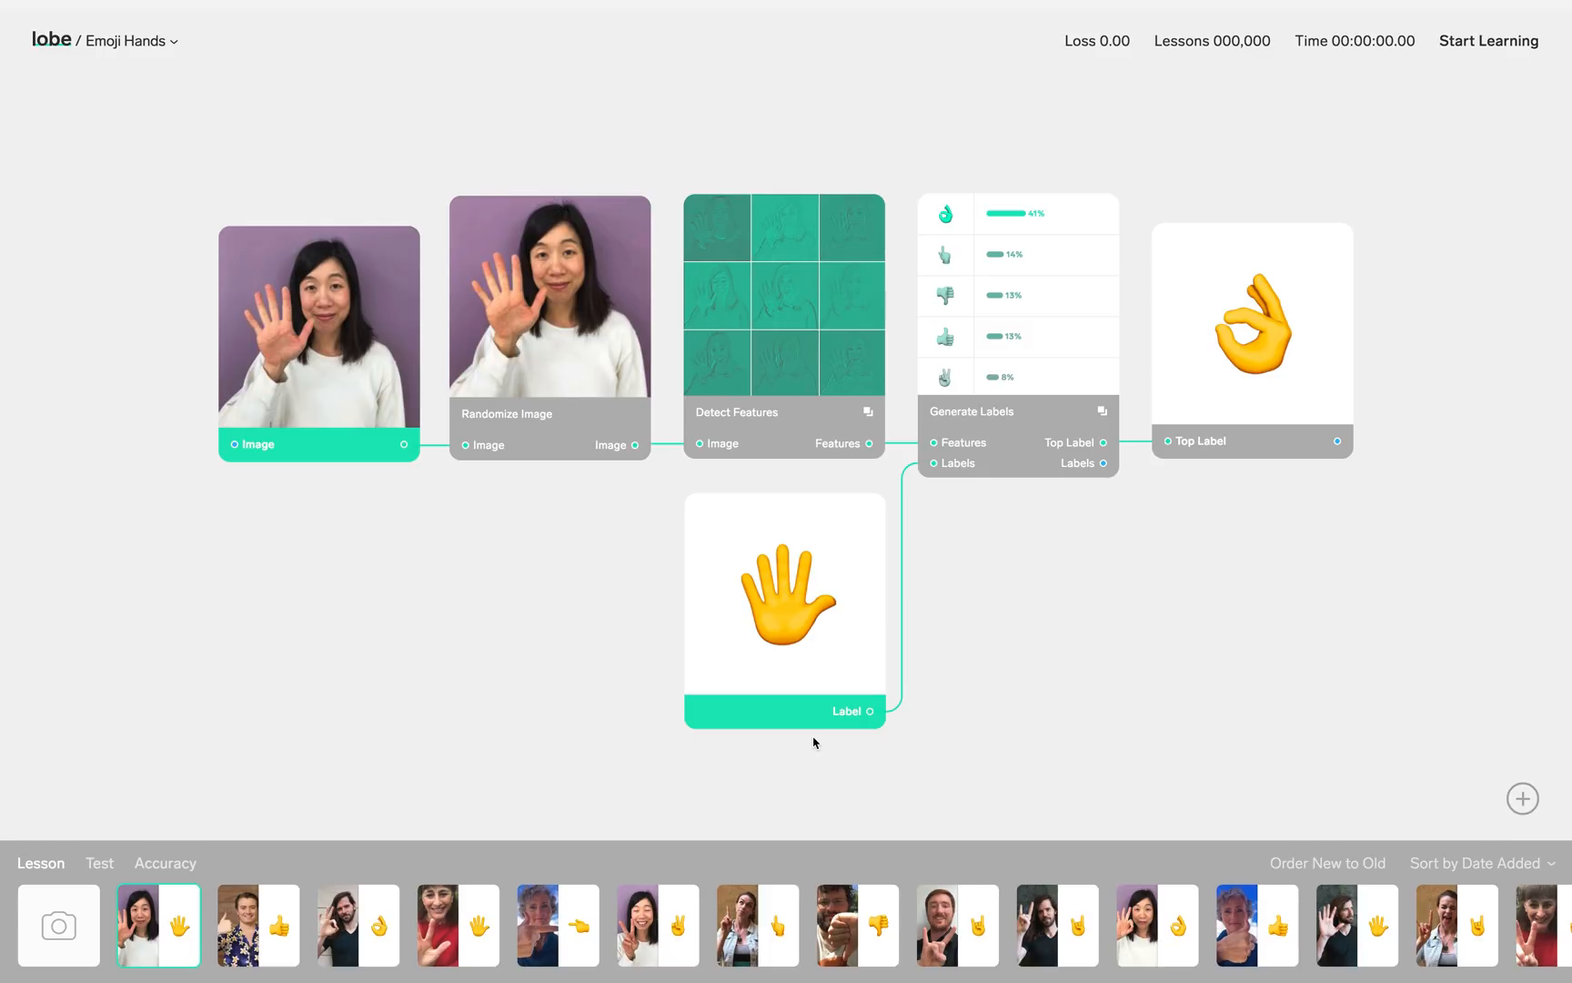
- Start learning on the Emoji Hands model and watch it pass 300 lessons
{"action": "left_click", "coordinate": [1489, 41]}
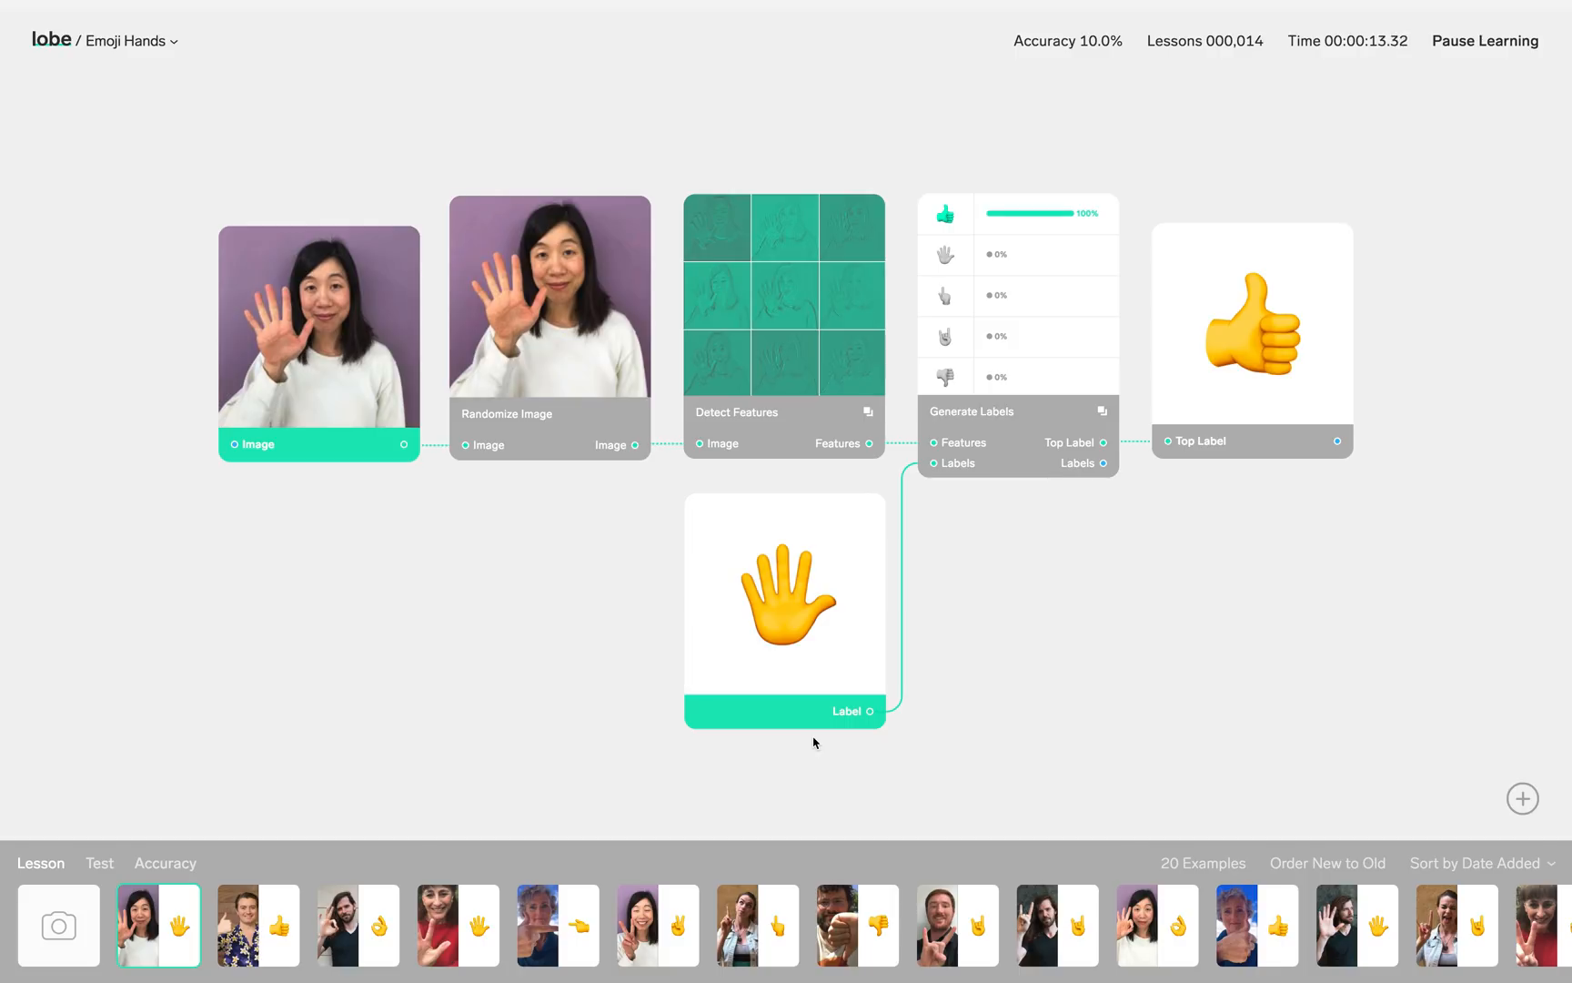
{"action": "mouse_move", "coordinate": [1364, 86]}
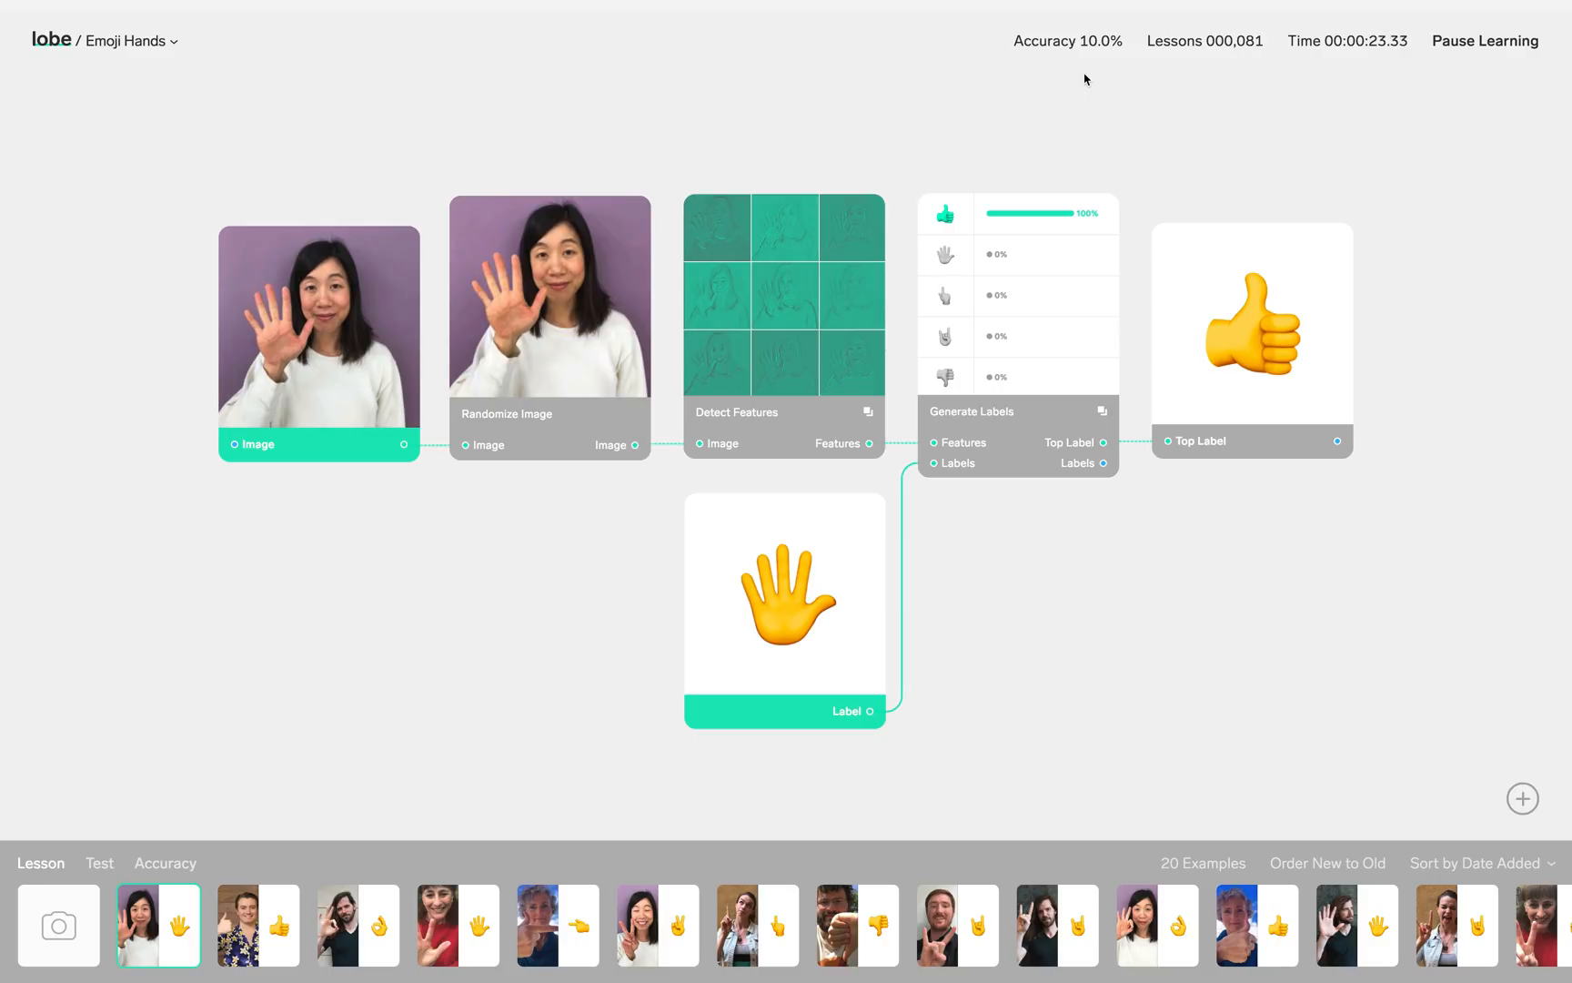
{"action": "mouse_move", "coordinate": [895, 194]}
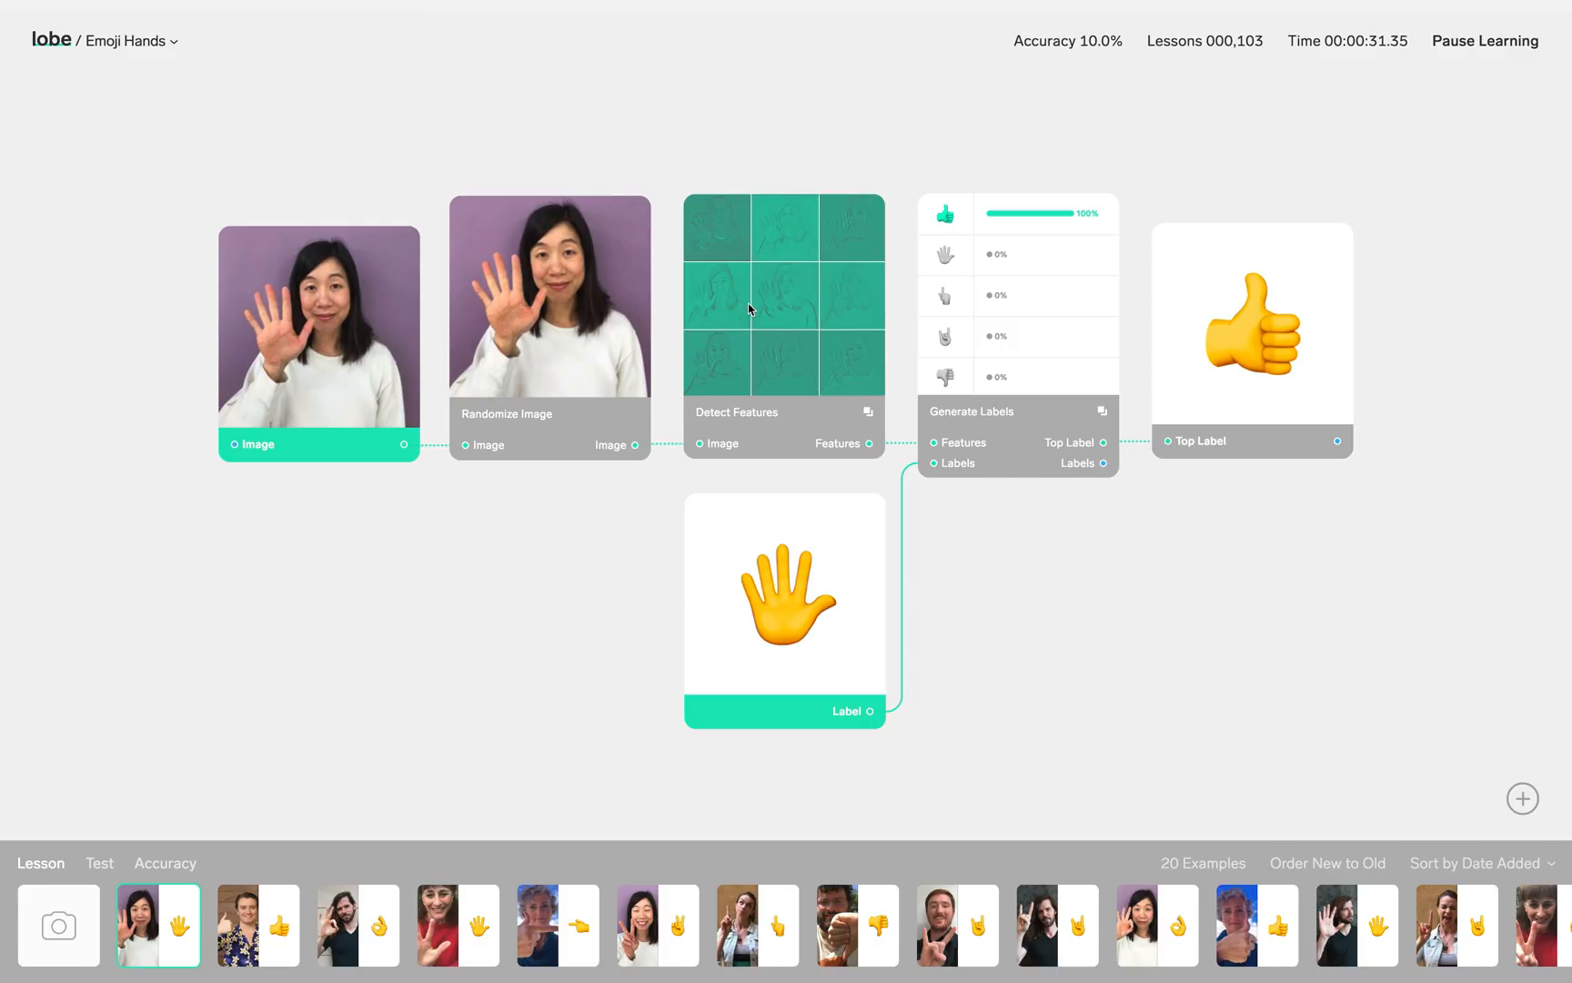
{"action": "mouse_move", "coordinate": [1023, 318]}
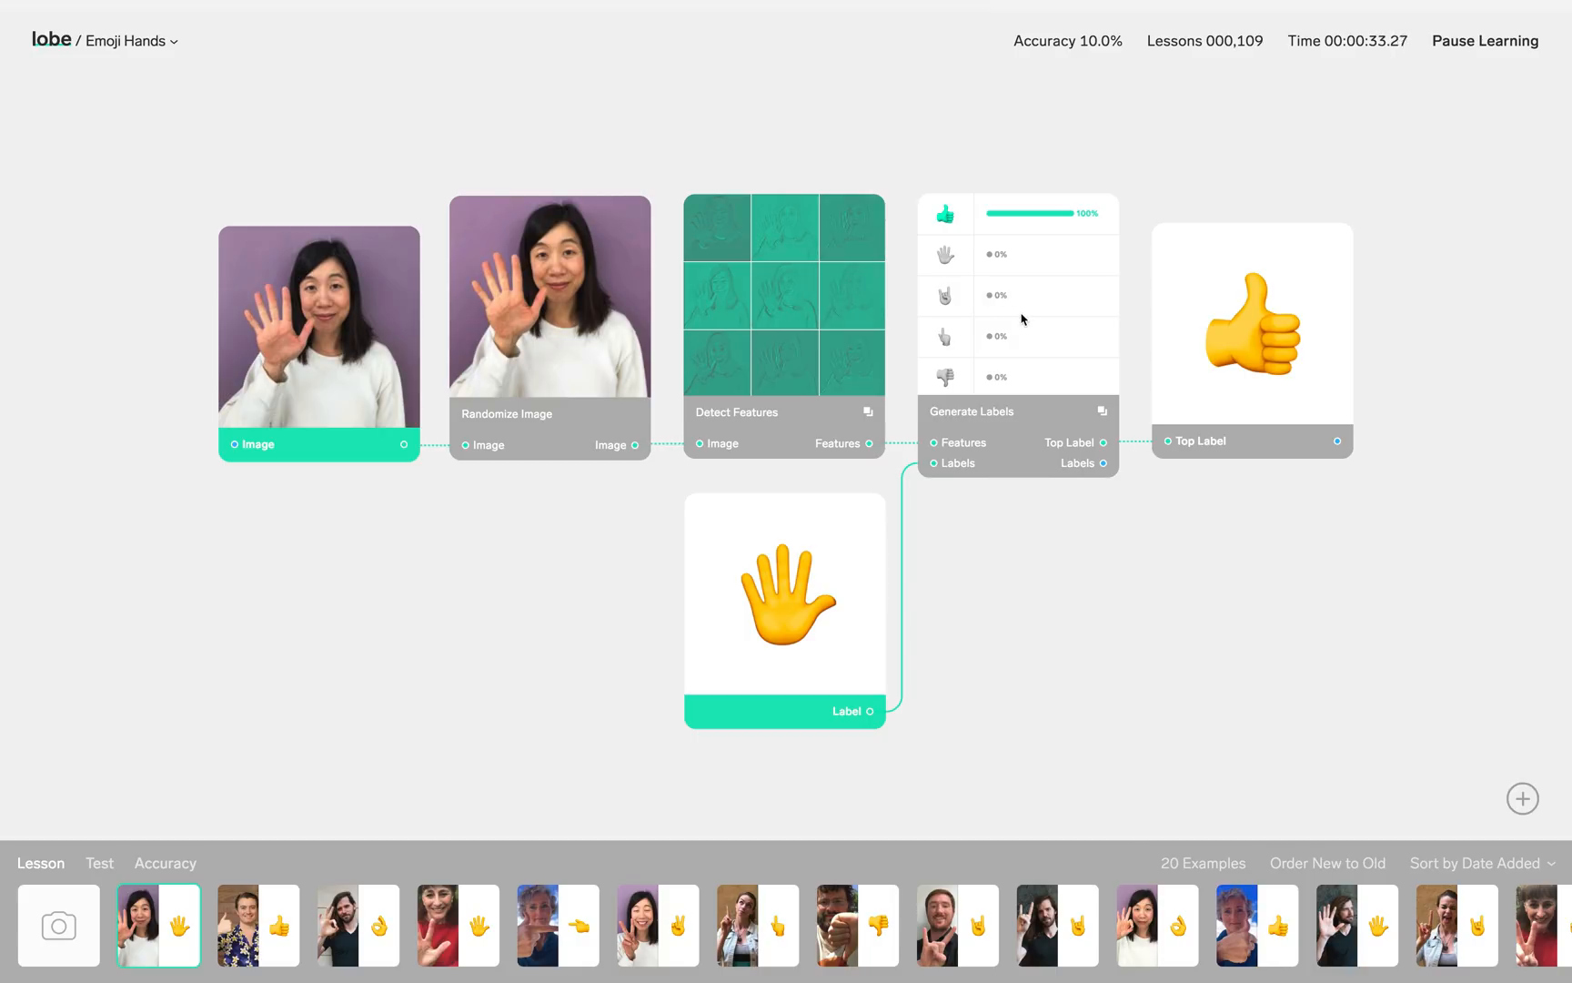
{"action": "mouse_move", "coordinate": [1267, 325]}
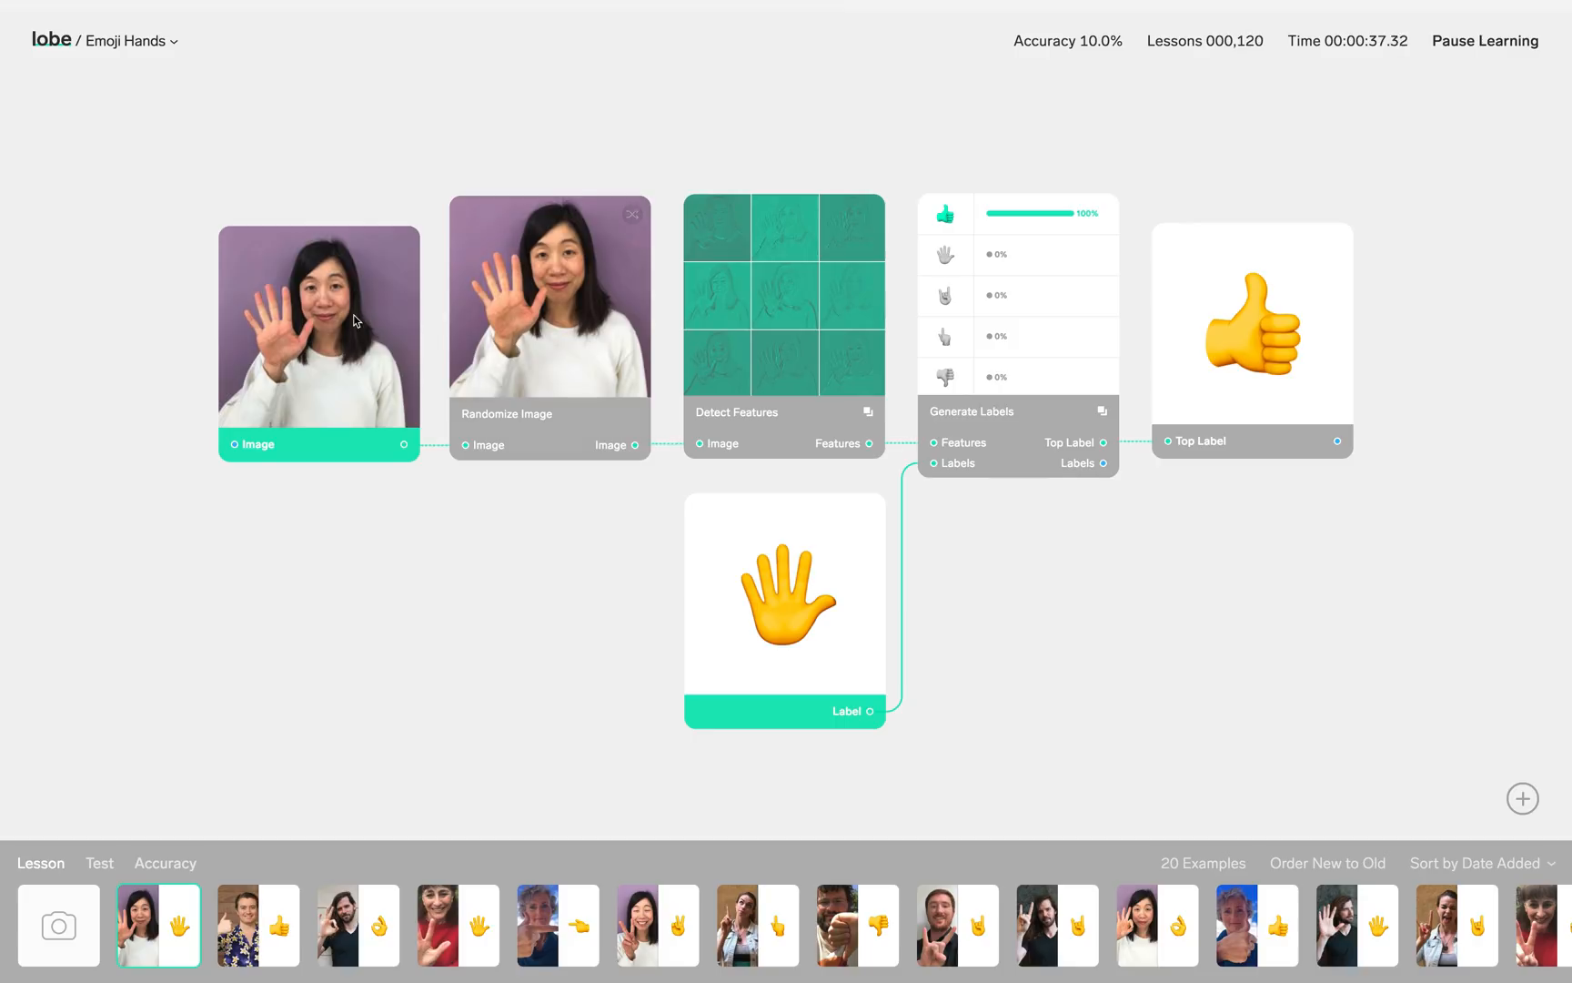
{"action": "mouse_move", "coordinate": [311, 326]}
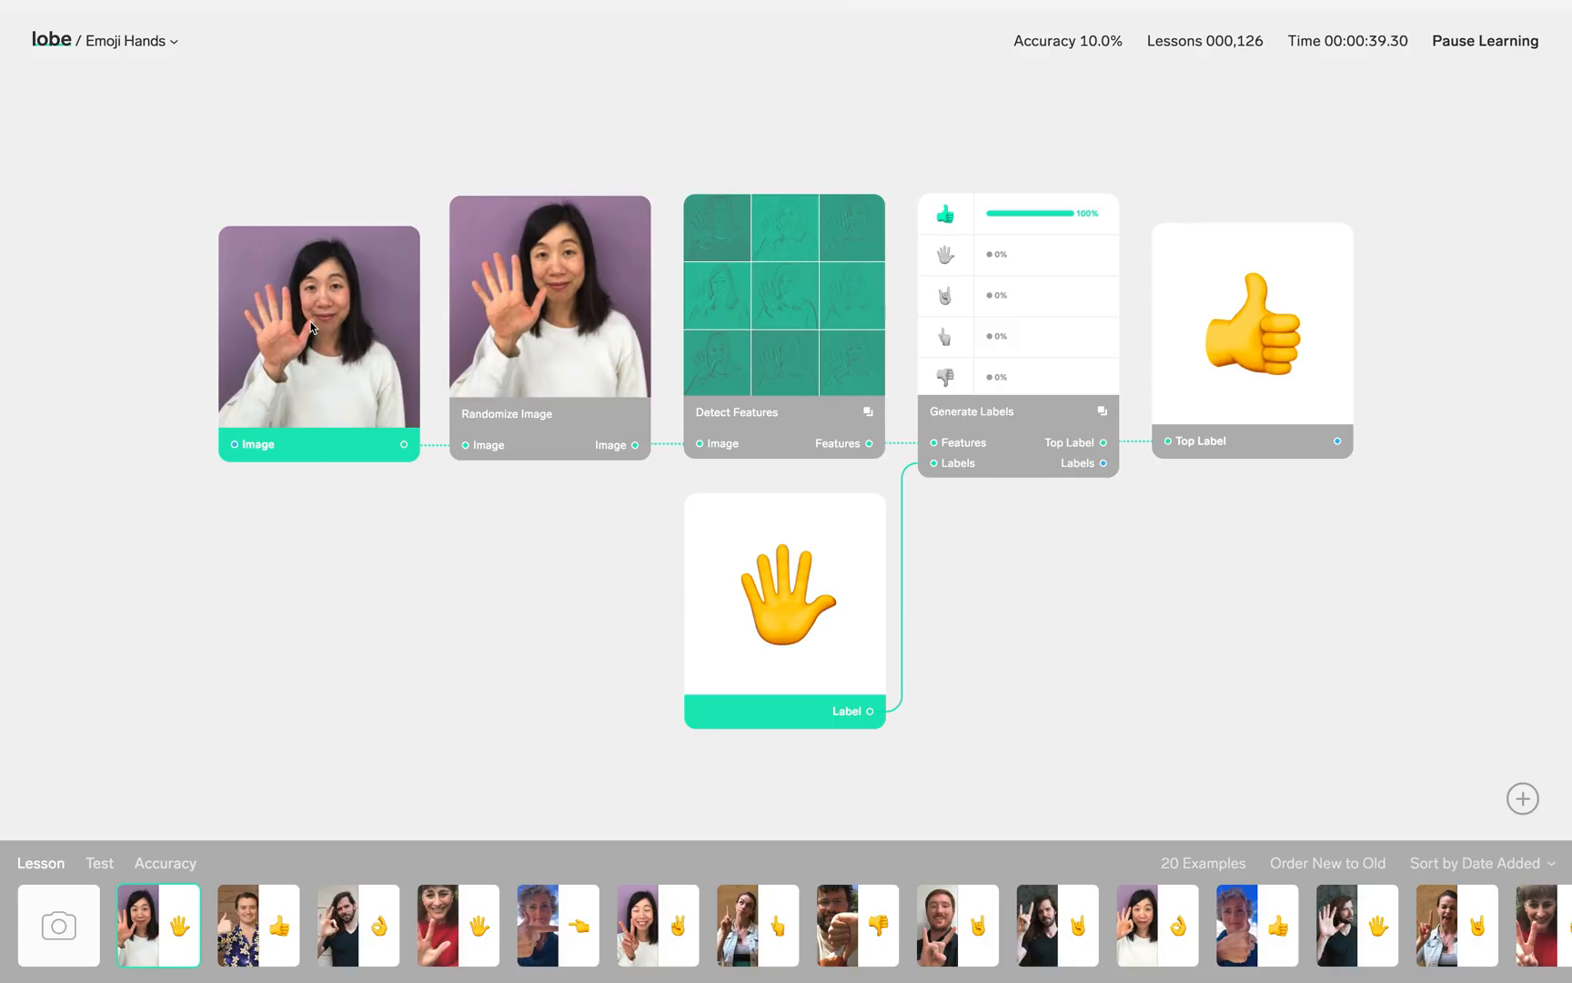
{"action": "left_click", "coordinate": [785, 609]}
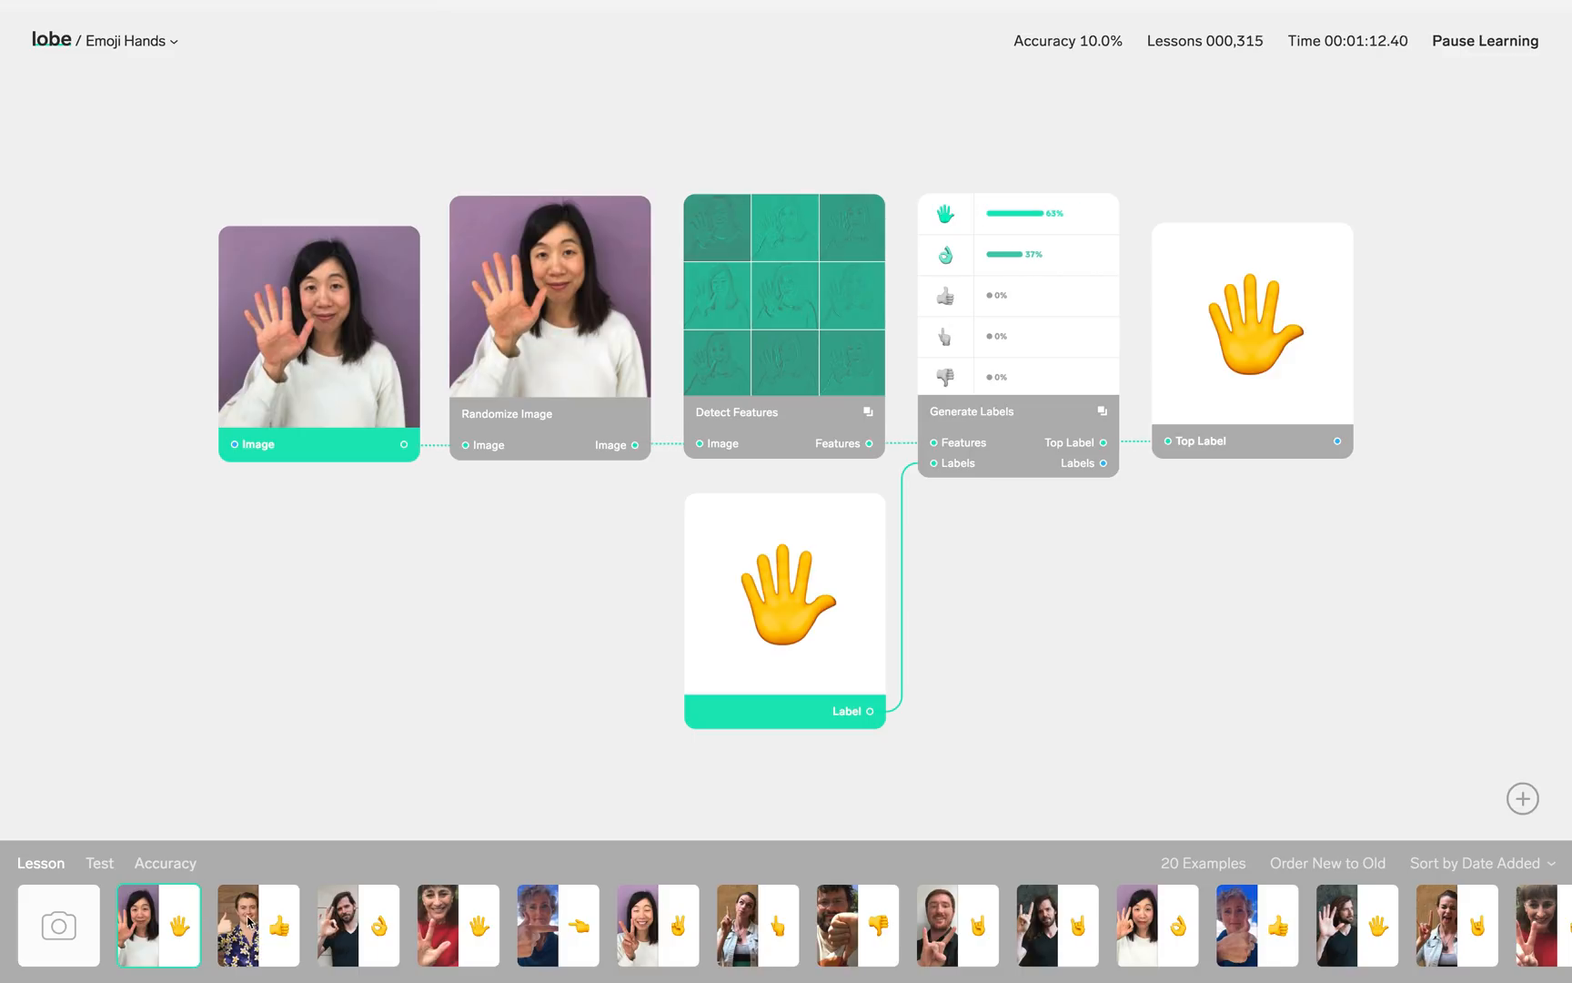
{"action": "left_click", "coordinate": [257, 925]}
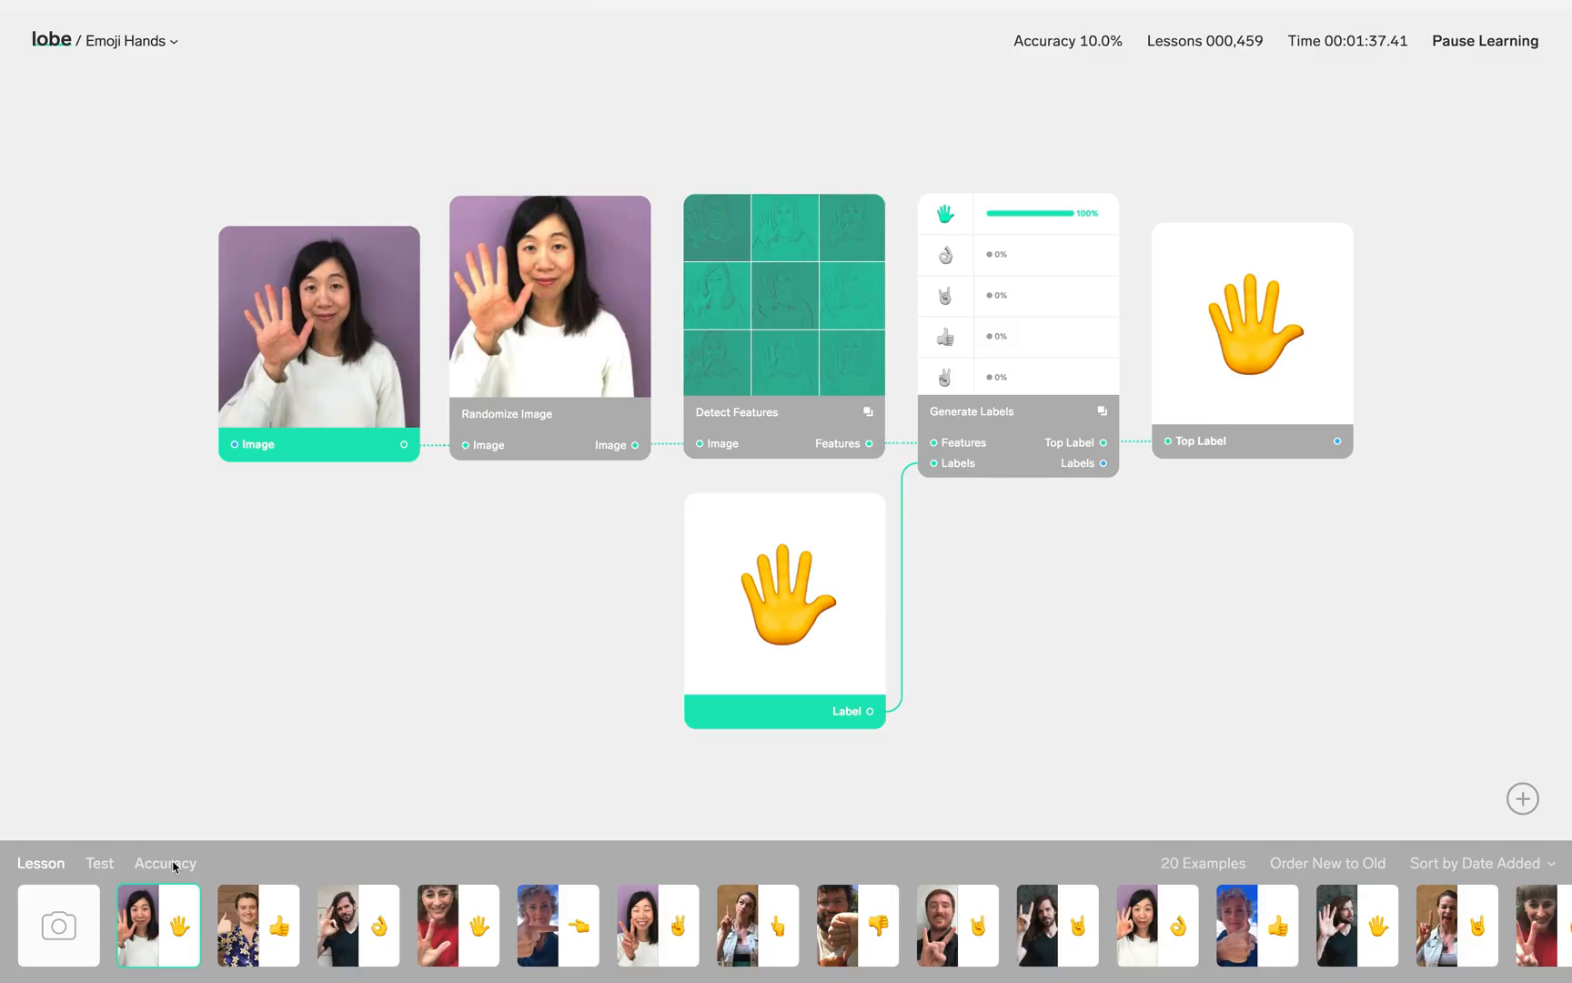
{"action": "left_click", "coordinate": [165, 863]}
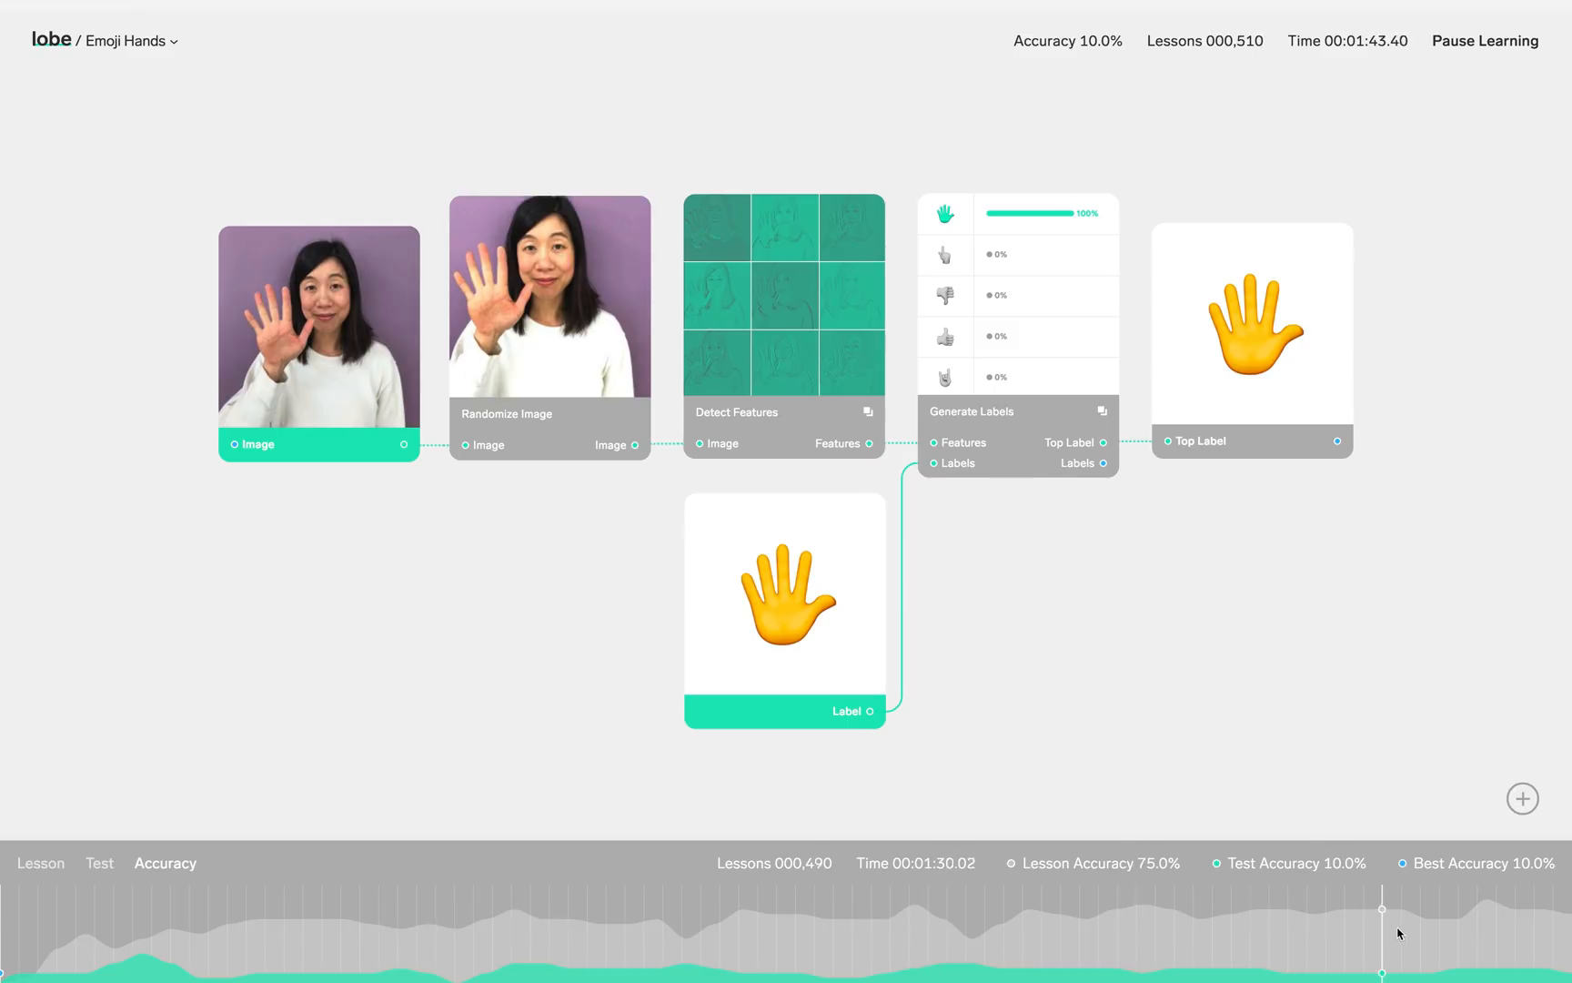
{"action": "left_click", "coordinate": [391, 921]}
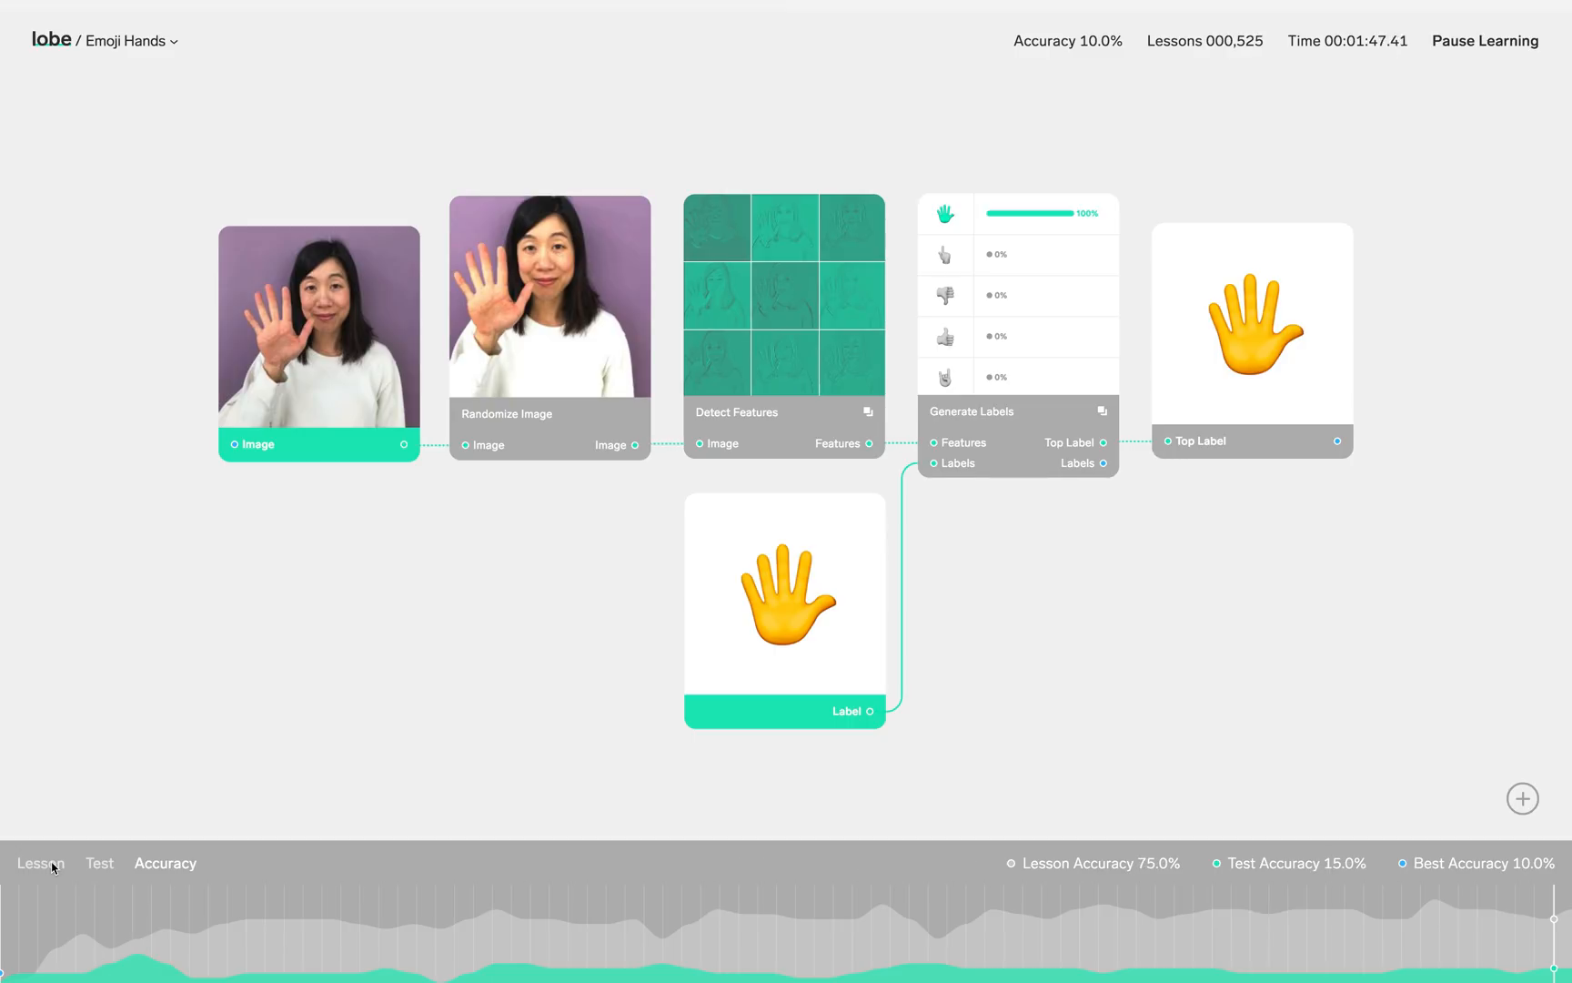
{"action": "left_click", "coordinate": [38, 863]}
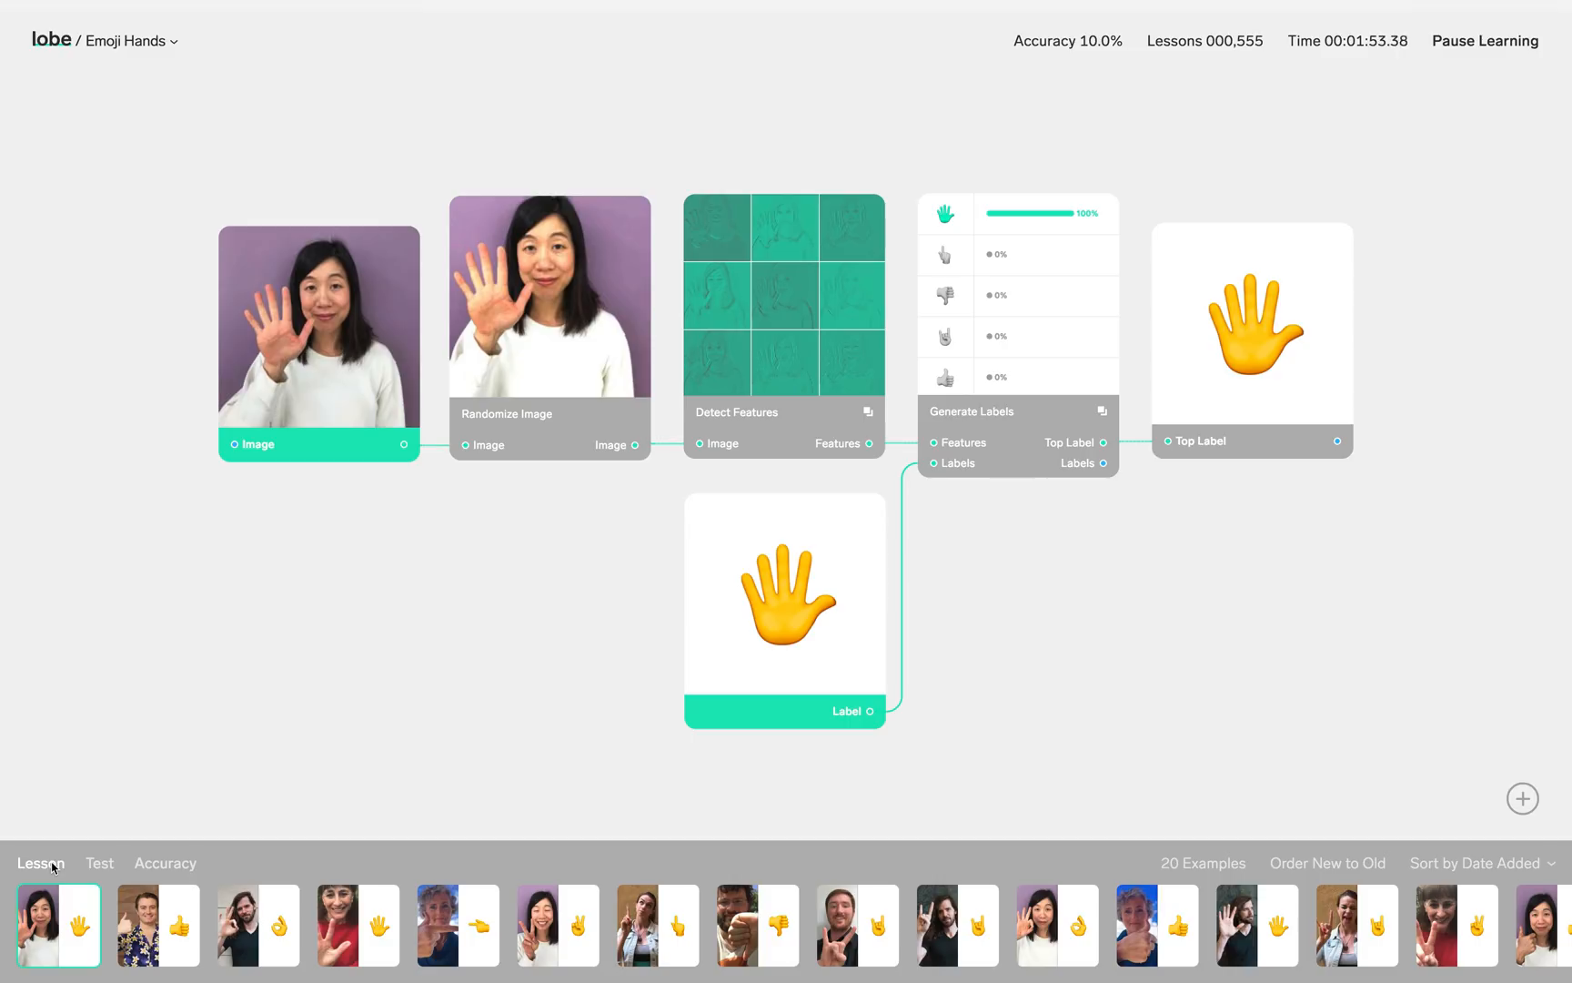
{"action": "mouse_move", "coordinate": [676, 611]}
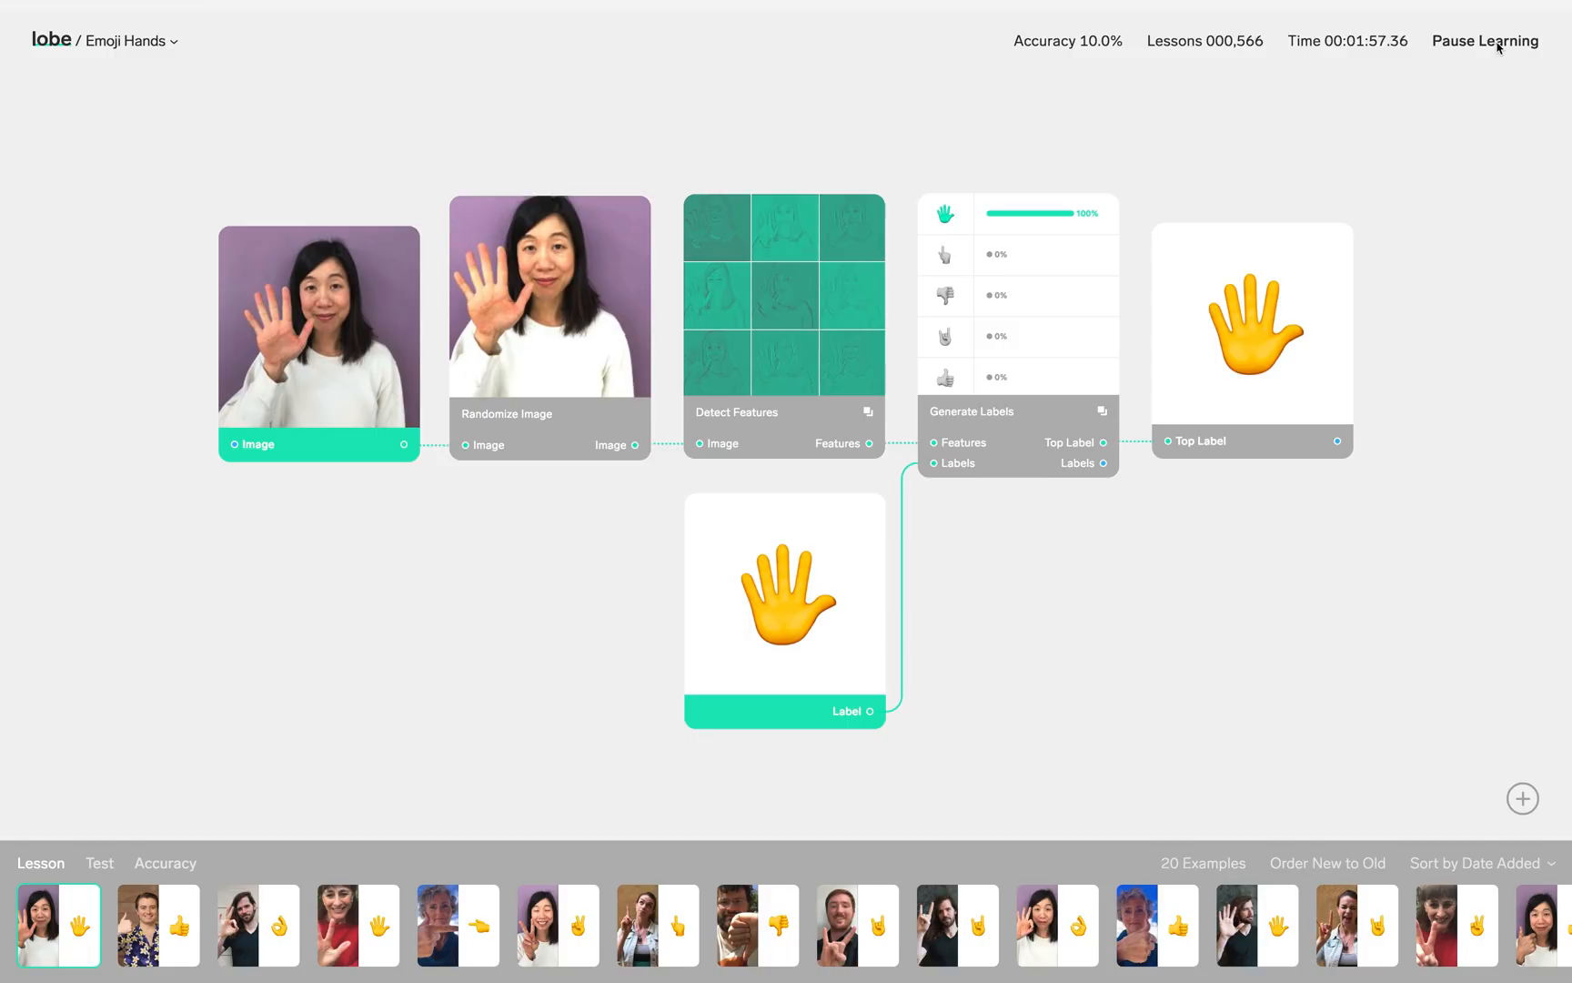
- Pause training at 670 lessons and browse the lobe catalogue down to Hand & Face
{"action": "left_click", "coordinate": [1484, 40]}
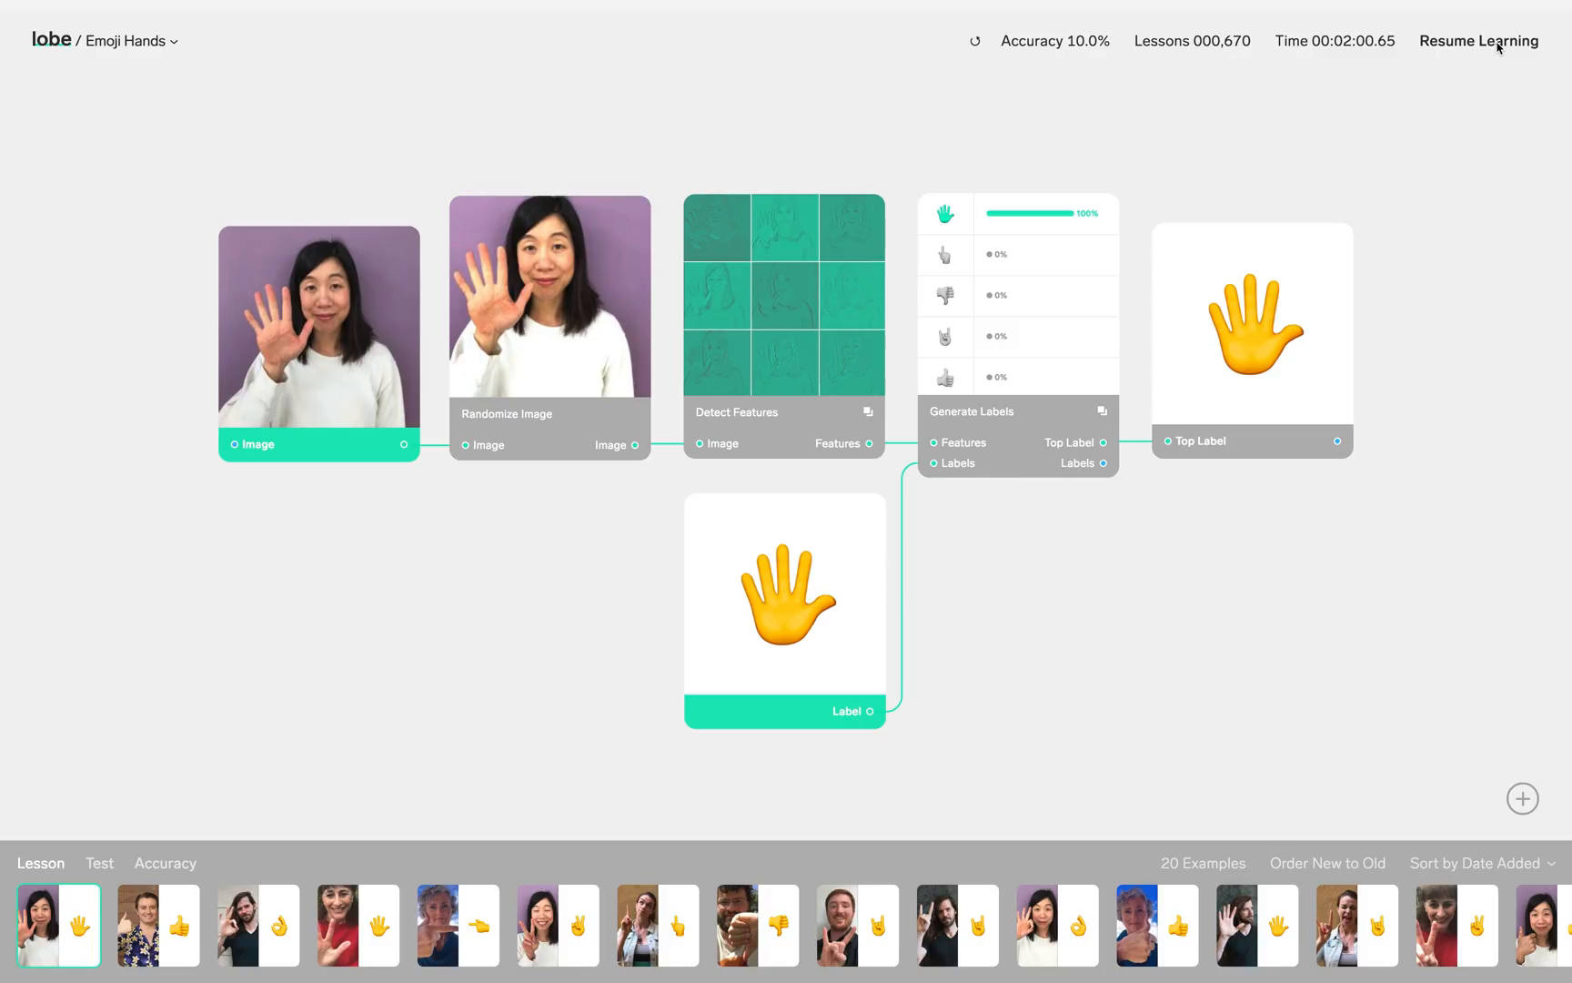
{"action": "left_click", "coordinate": [1522, 798]}
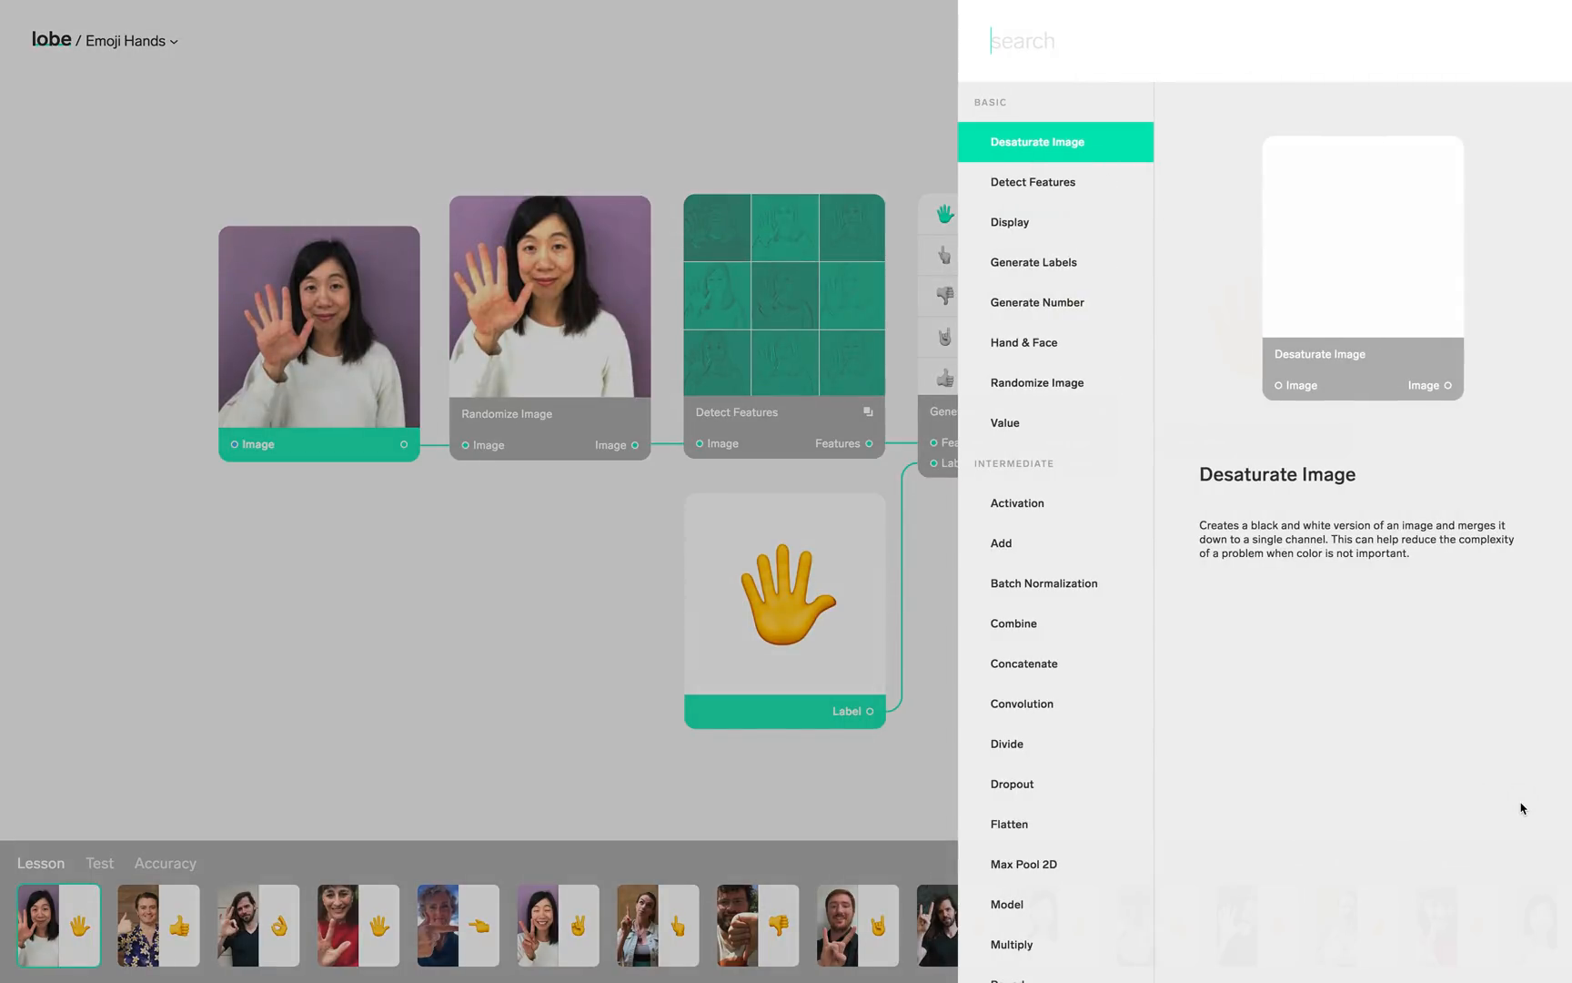
{"action": "mouse_move", "coordinate": [1087, 217]}
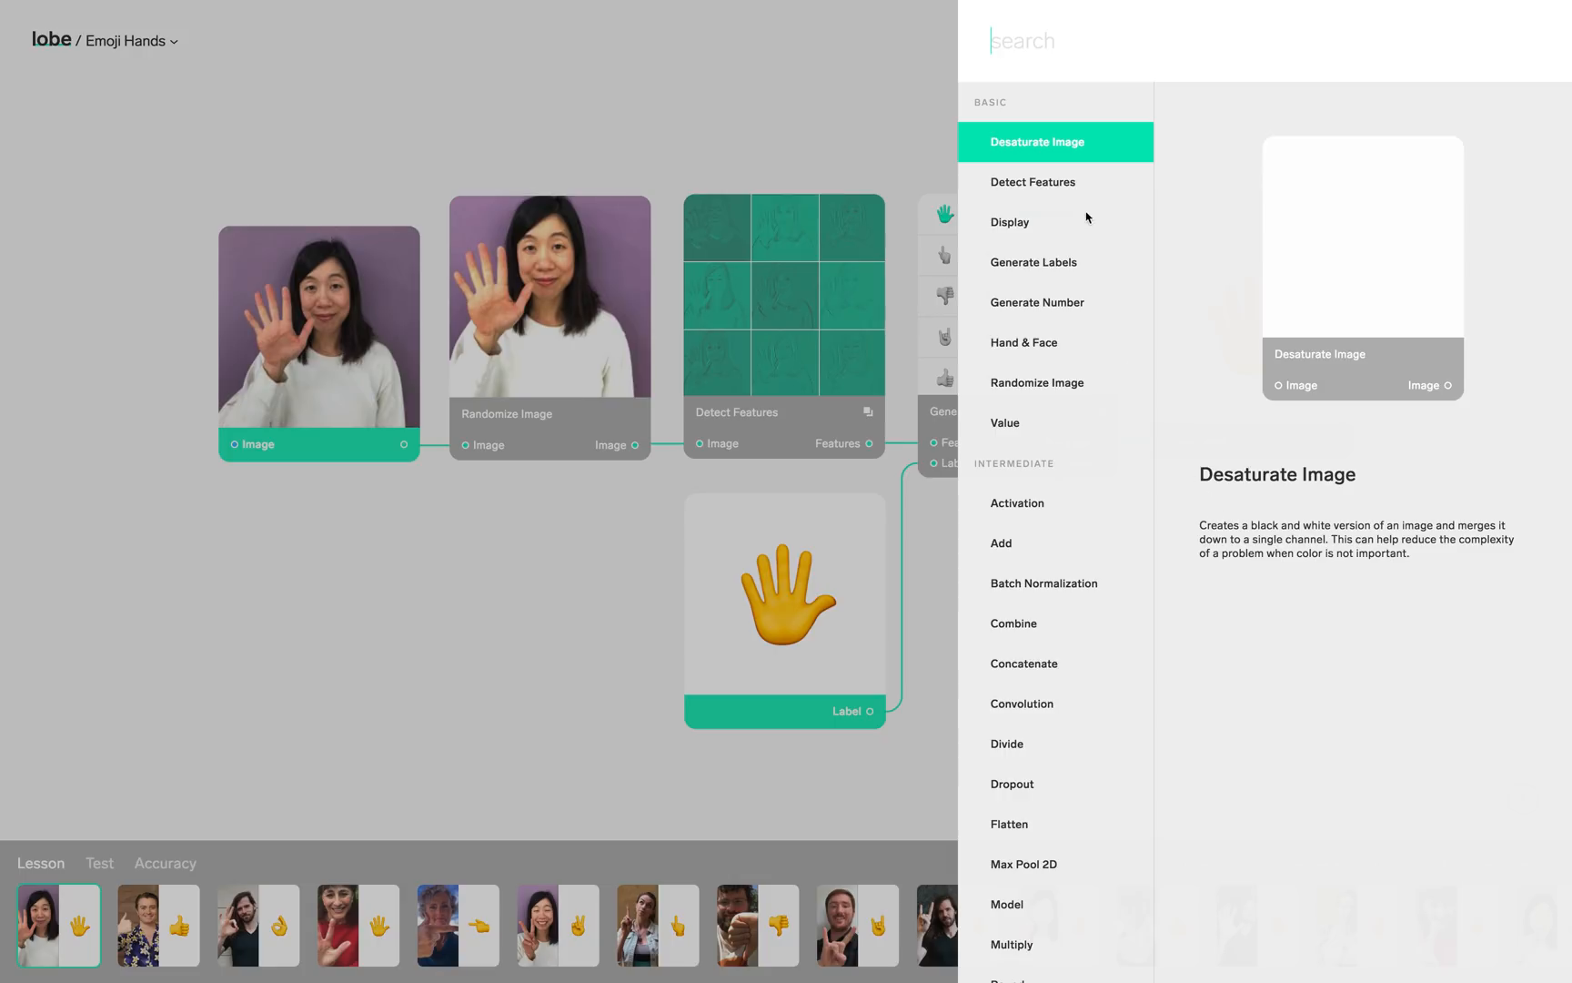
{"action": "scroll", "scroll_direction": "down", "scroll_amount": 3}
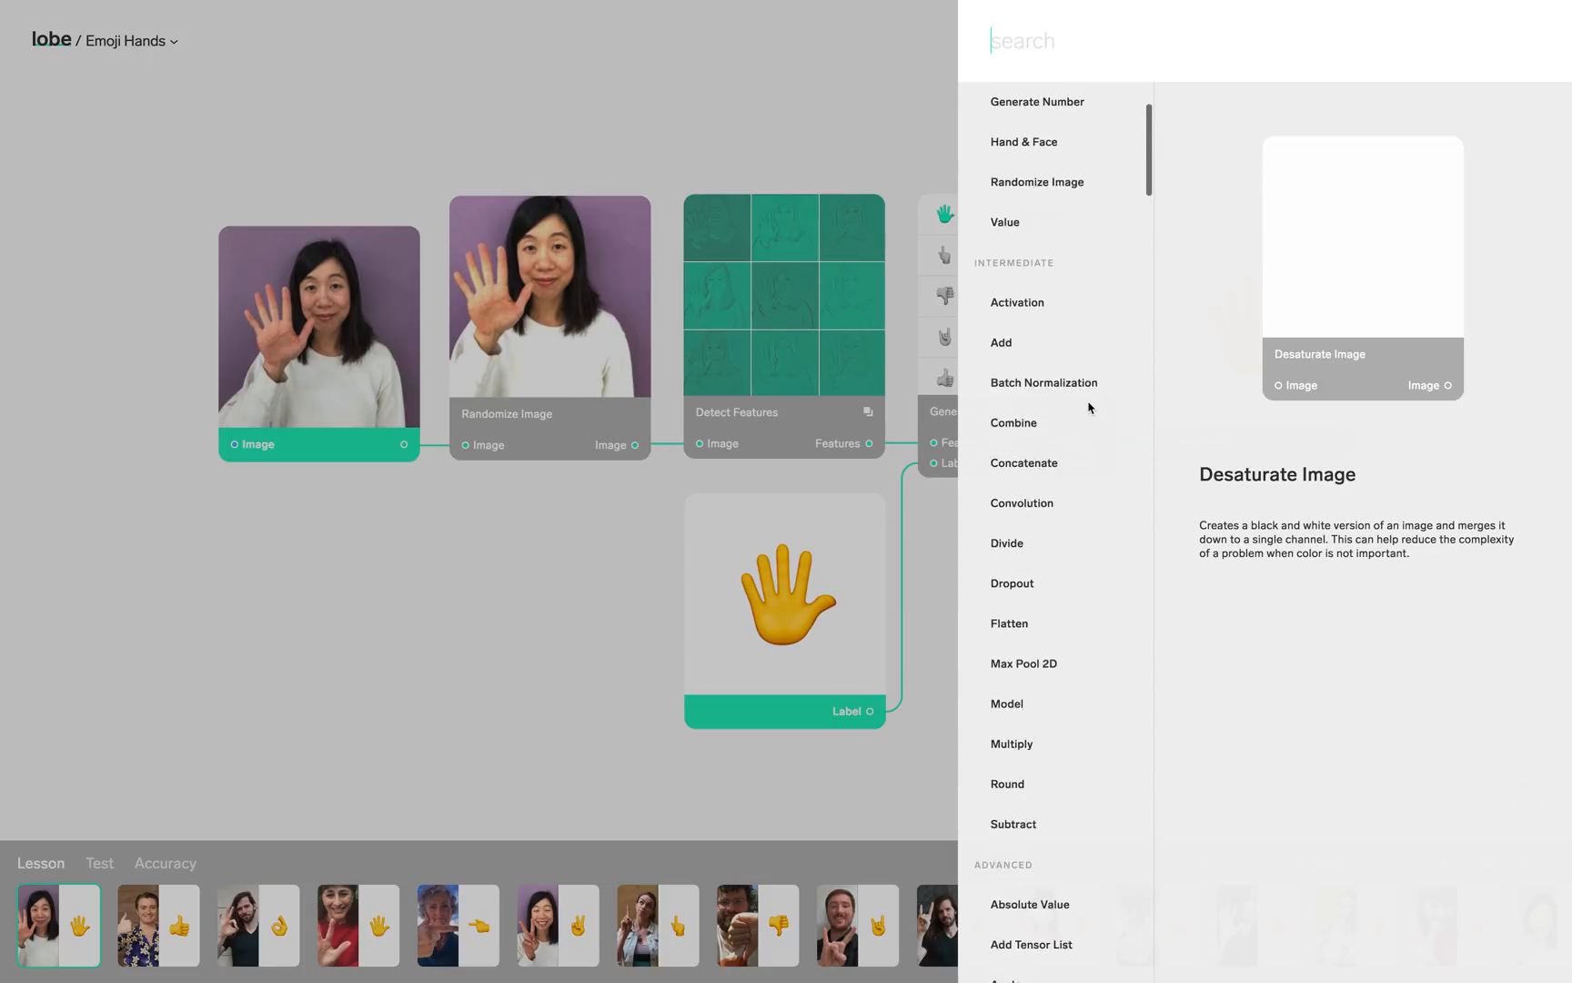
{"action": "scroll", "scroll_direction": "down", "scroll_amount": 3}
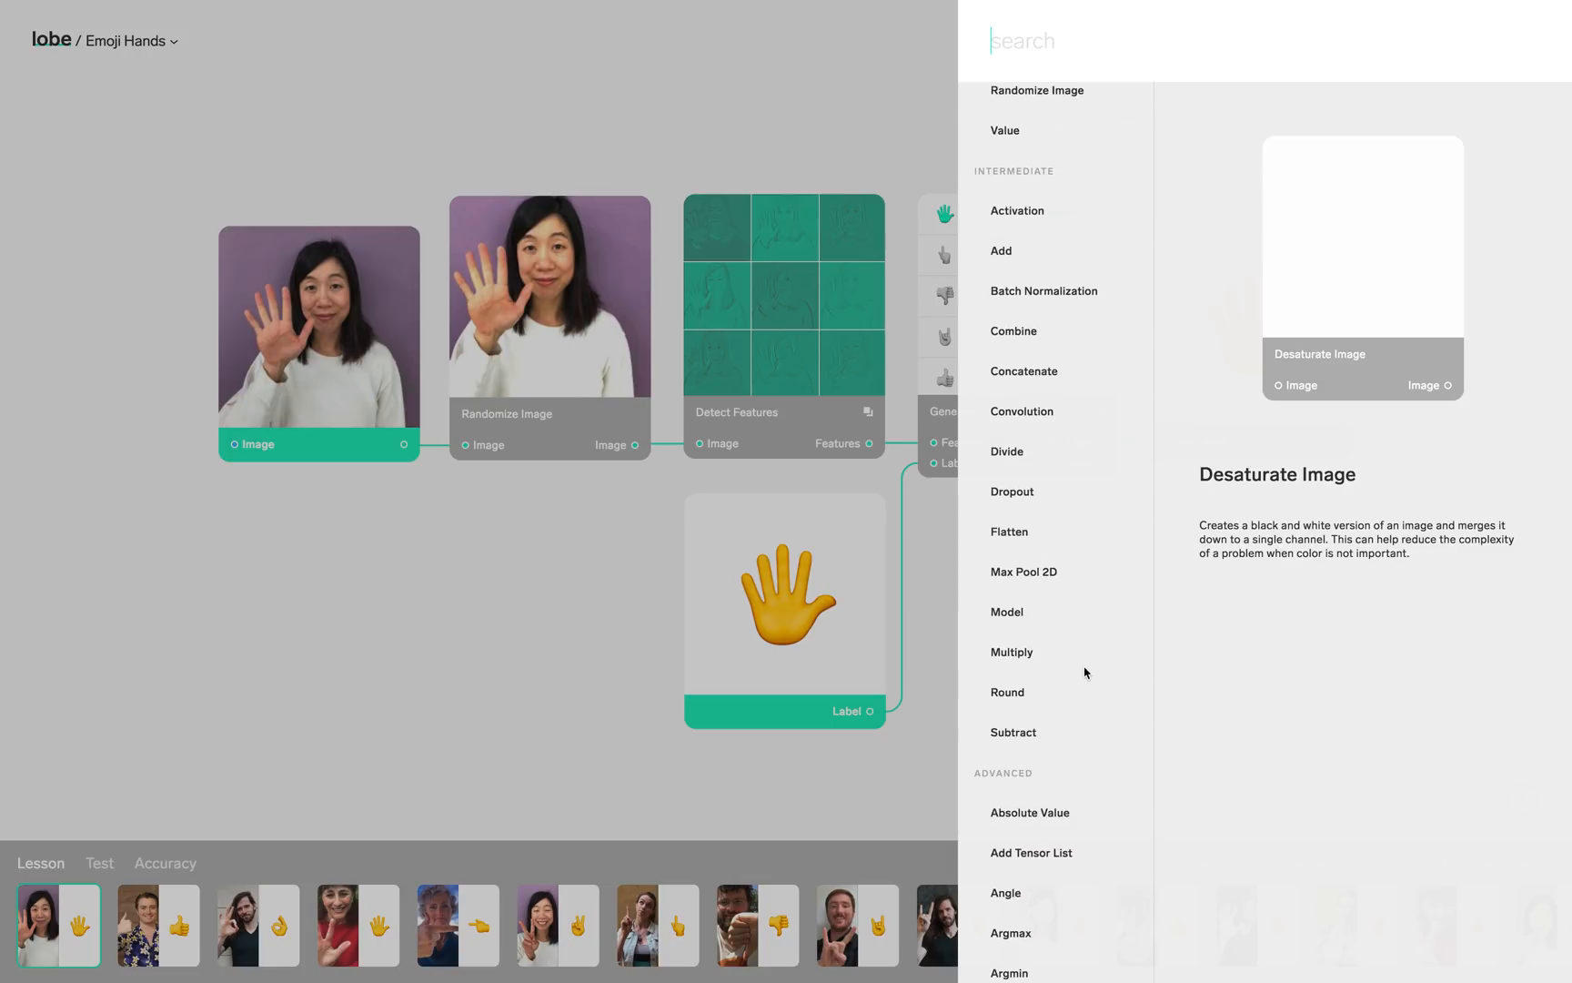
{"action": "scroll", "scroll_direction": "down", "scroll_amount": 3}
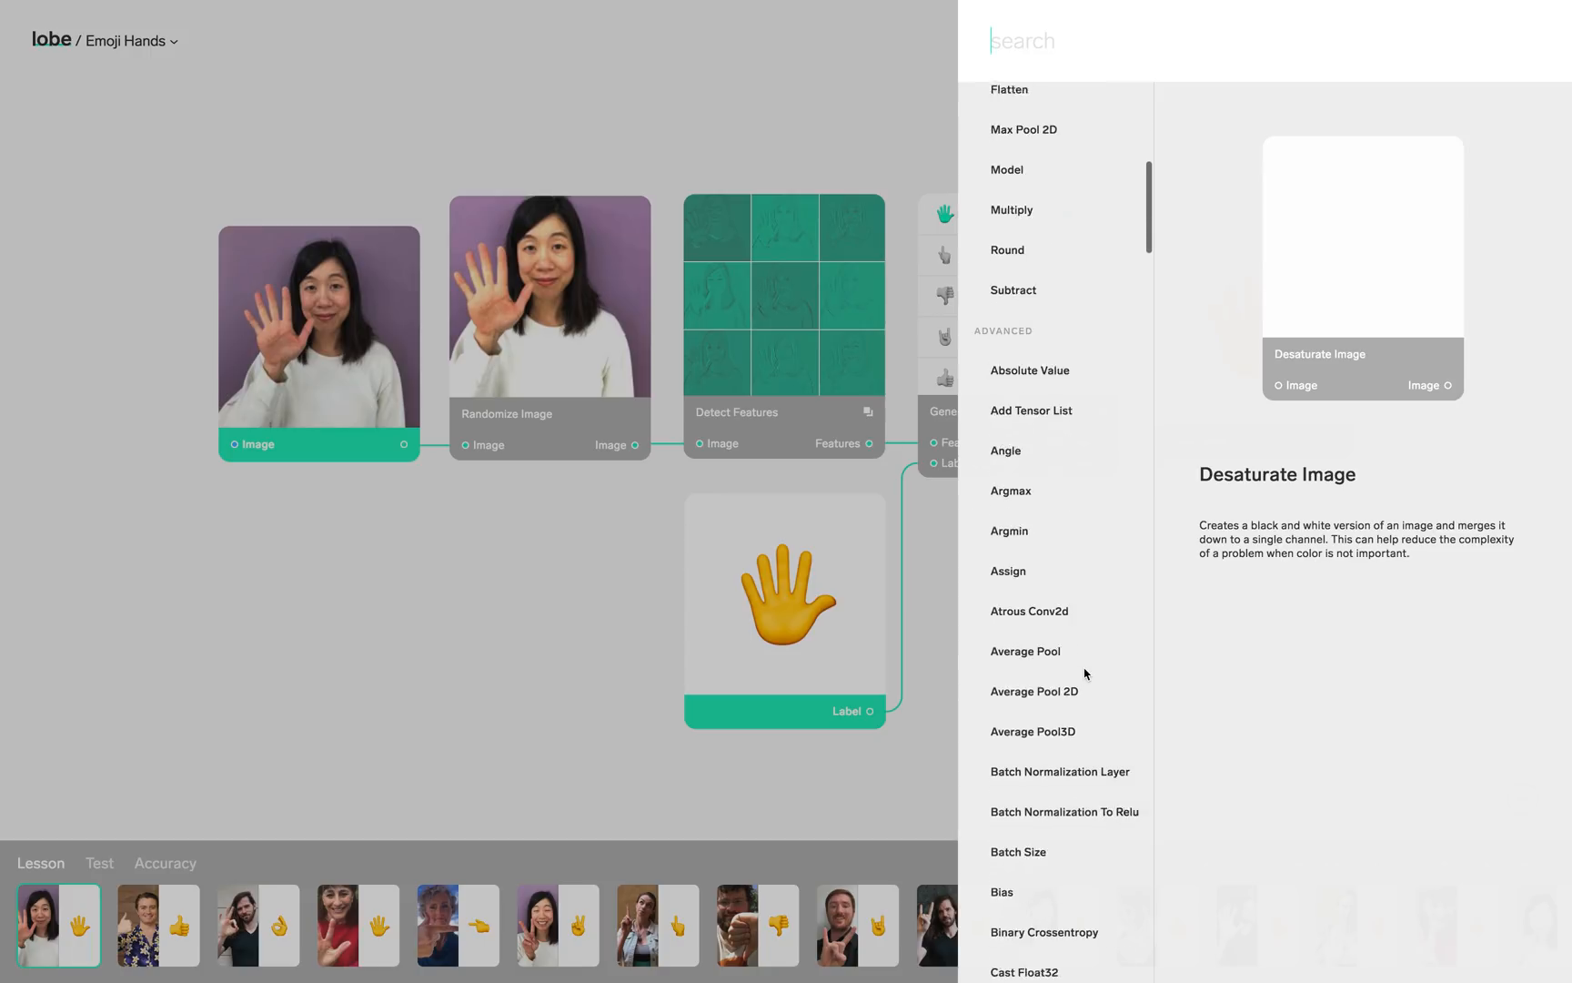
{"action": "scroll", "scroll_direction": "down", "scroll_amount": 3}
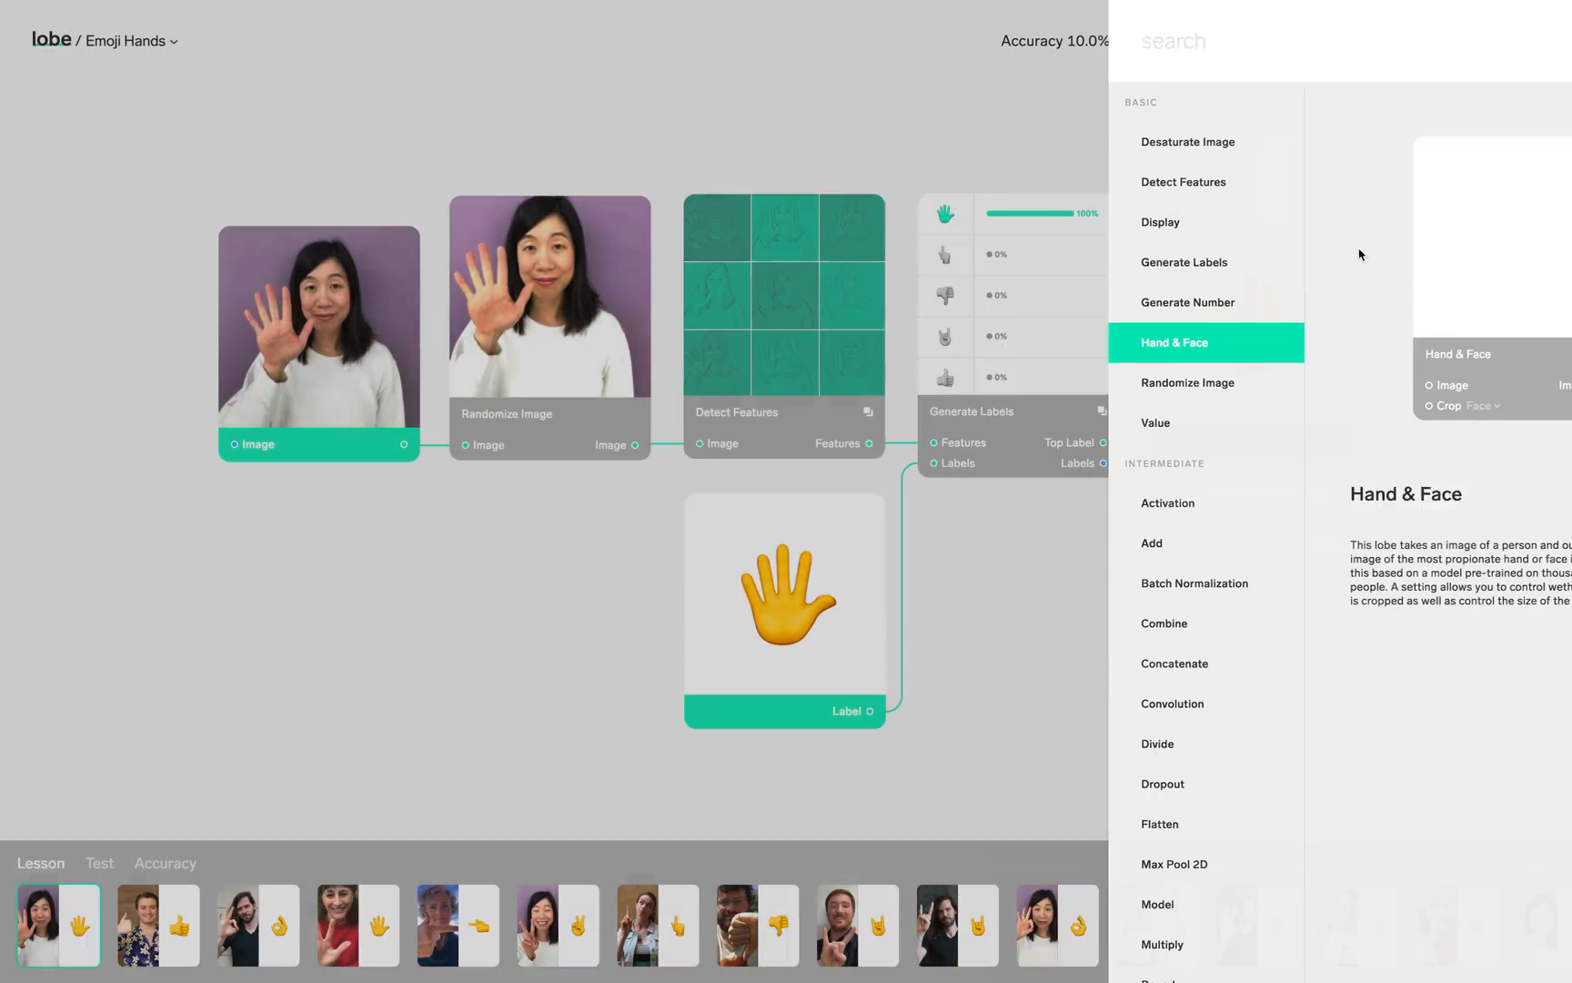
- Insert a Hand & Face lobe after the input image with Crop set to Hand
{"action": "left_click", "coordinate": [1174, 342]}
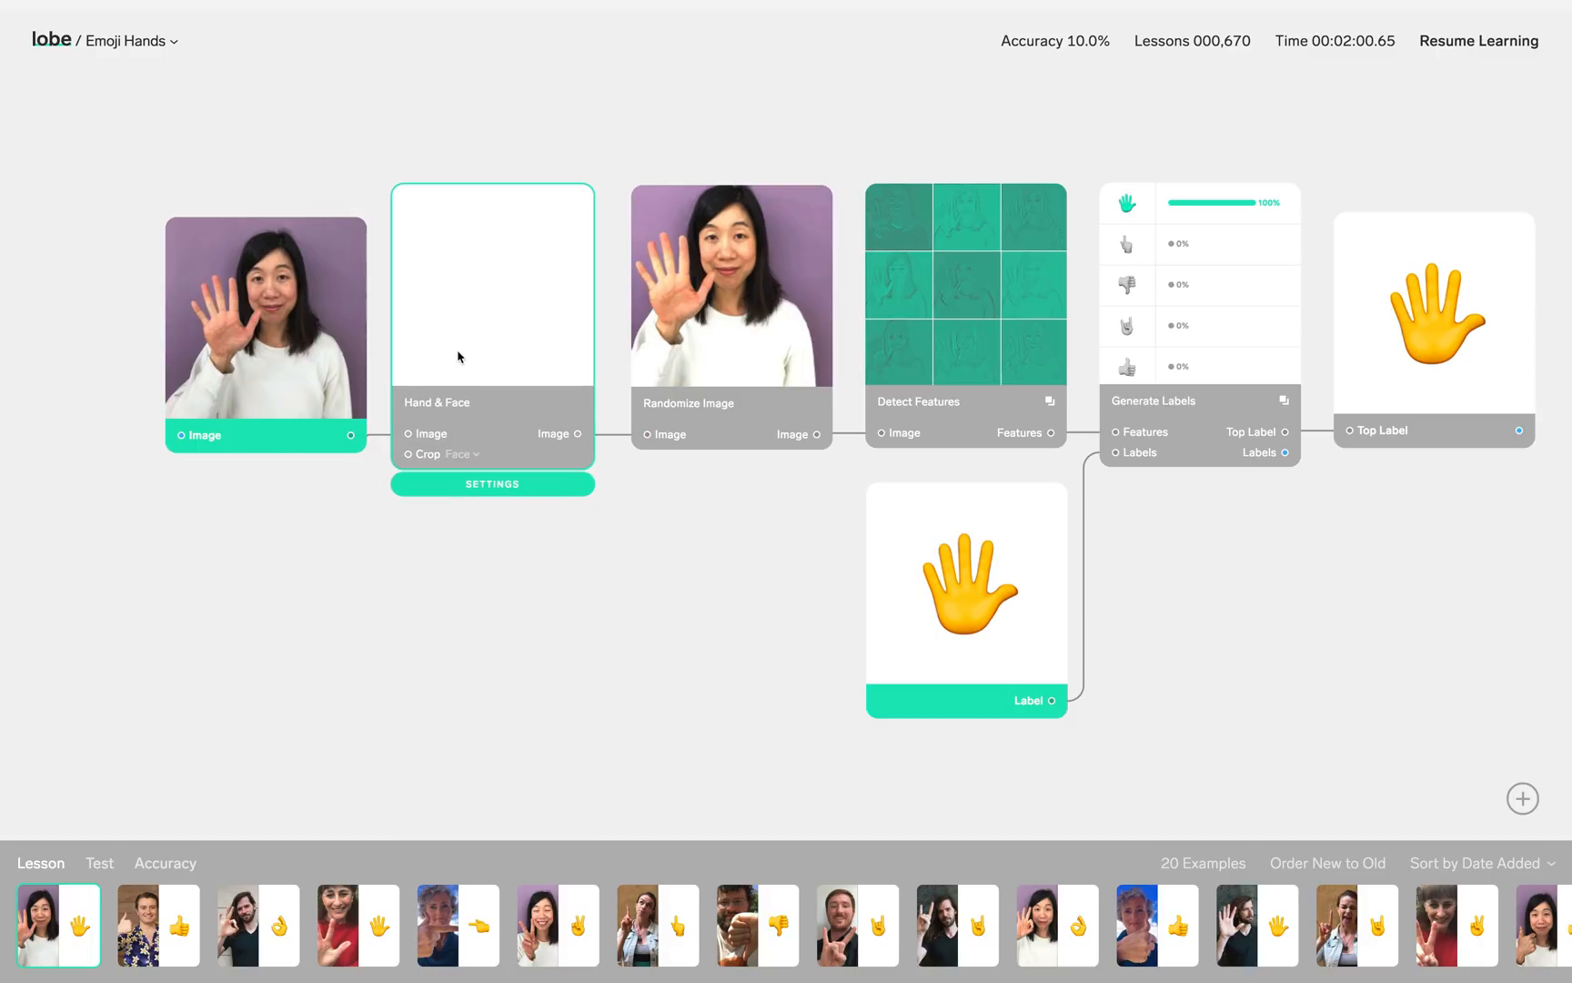
{"action": "left_click", "coordinate": [731, 287]}
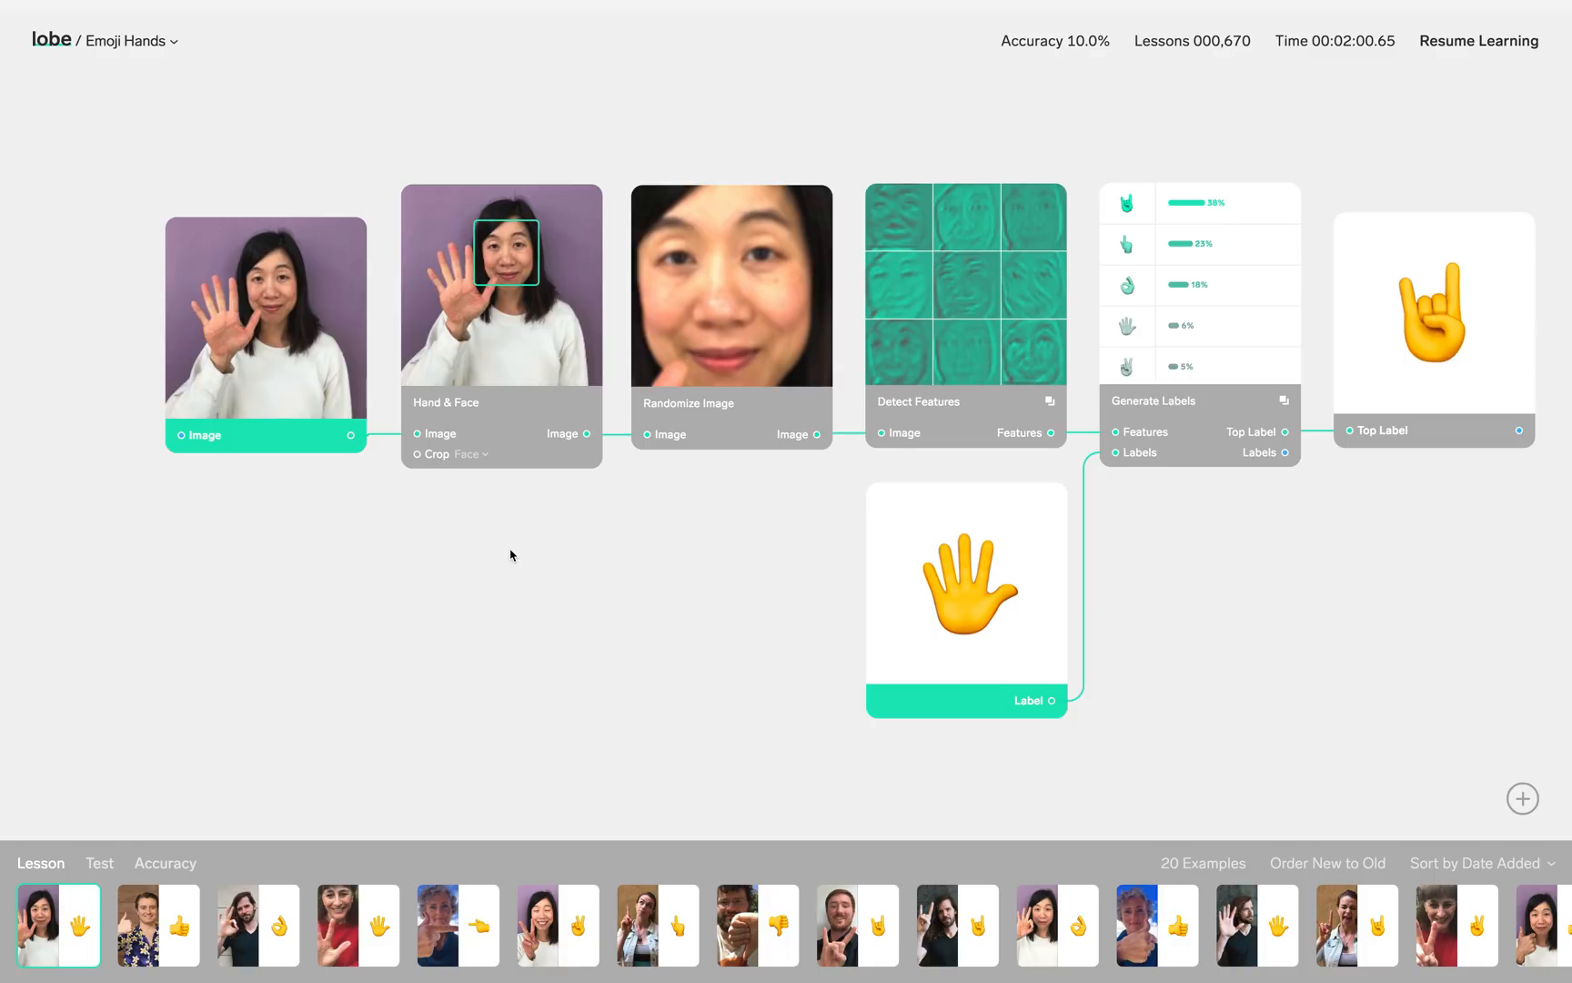
{"action": "left_click", "coordinate": [469, 454]}
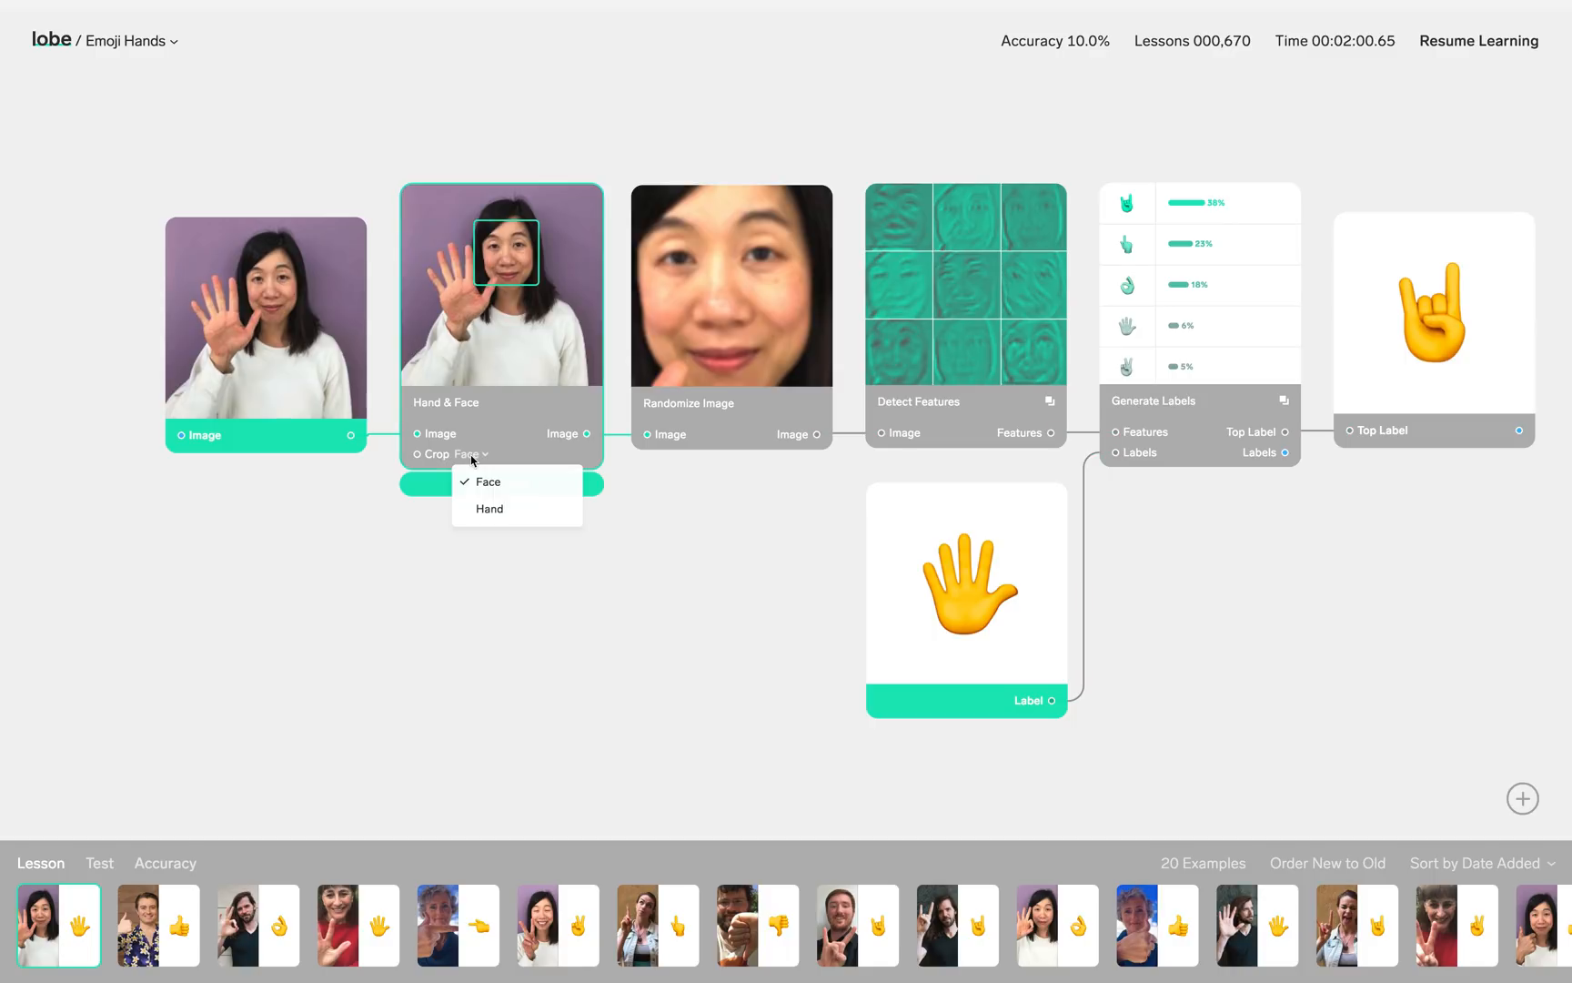
{"action": "left_click", "coordinate": [488, 508]}
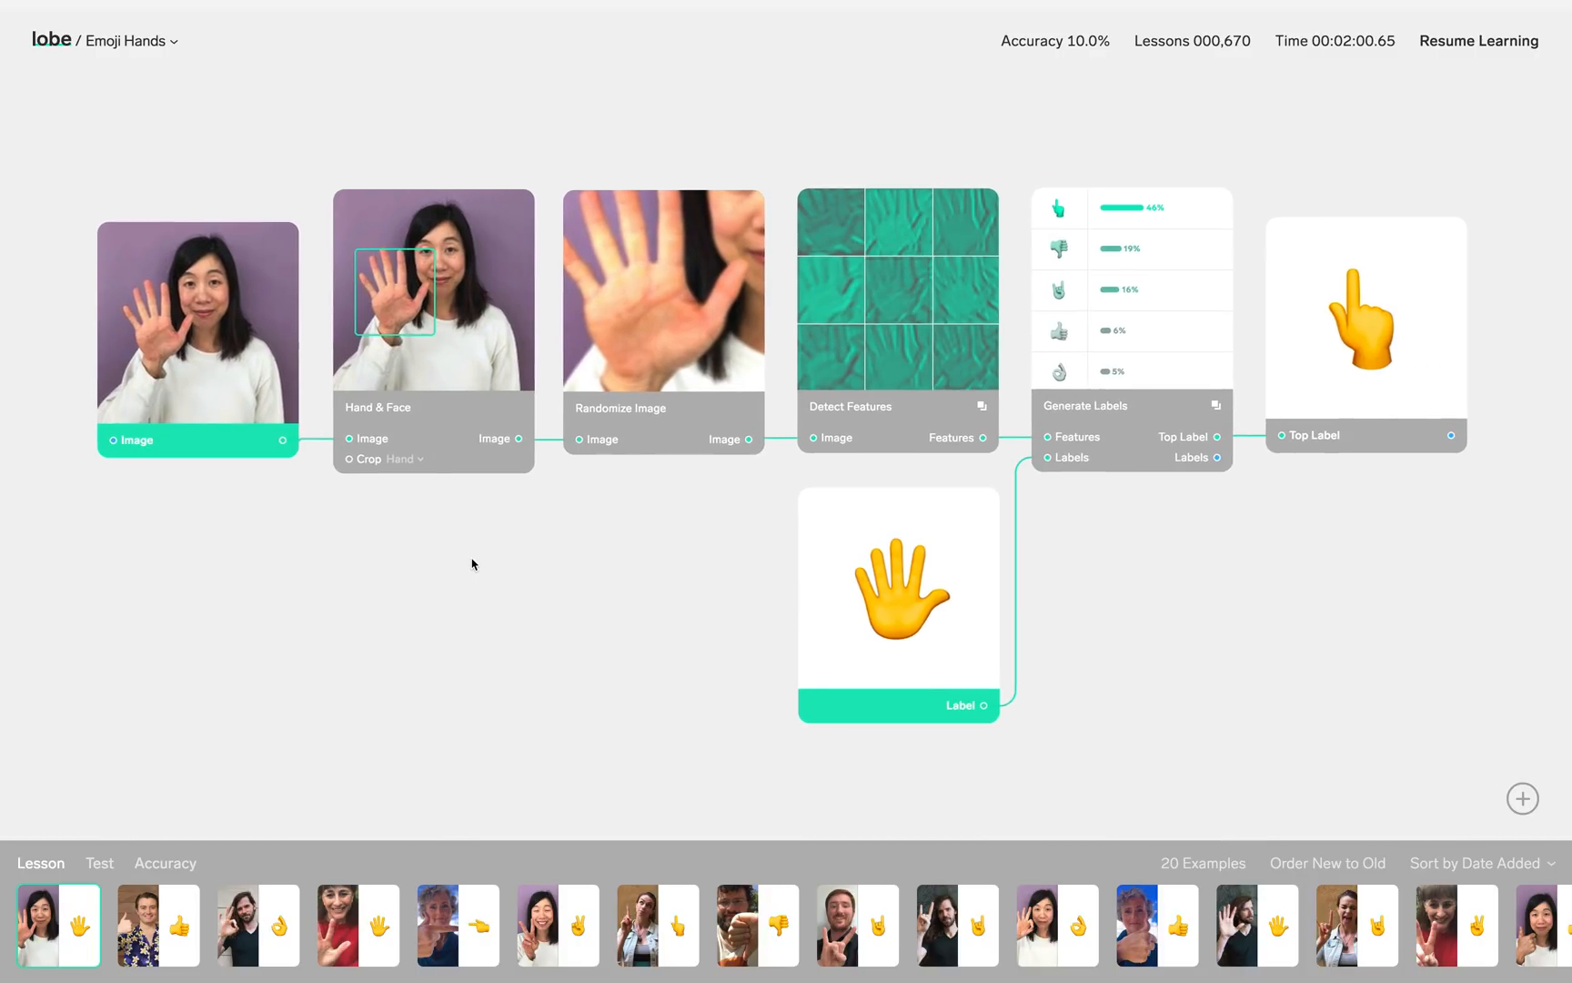
{"action": "mouse_move", "coordinate": [676, 423]}
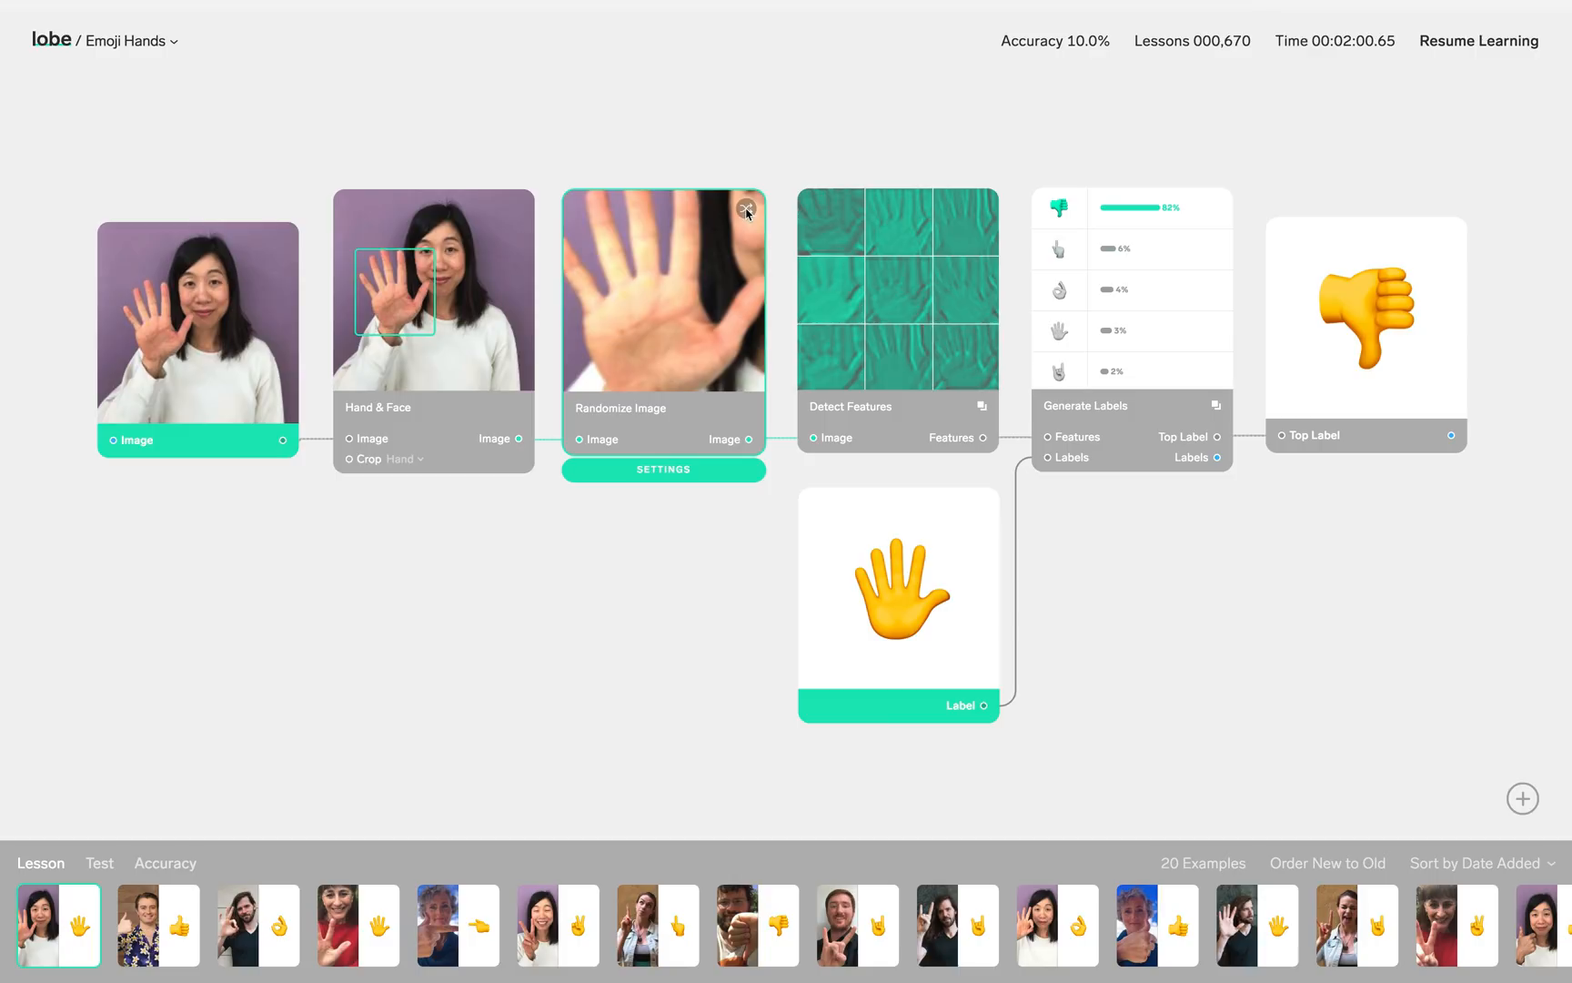
- Enable Flip Horizontal in the Randomize Image settings and confirm with Done
{"action": "left_click", "coordinate": [663, 470]}
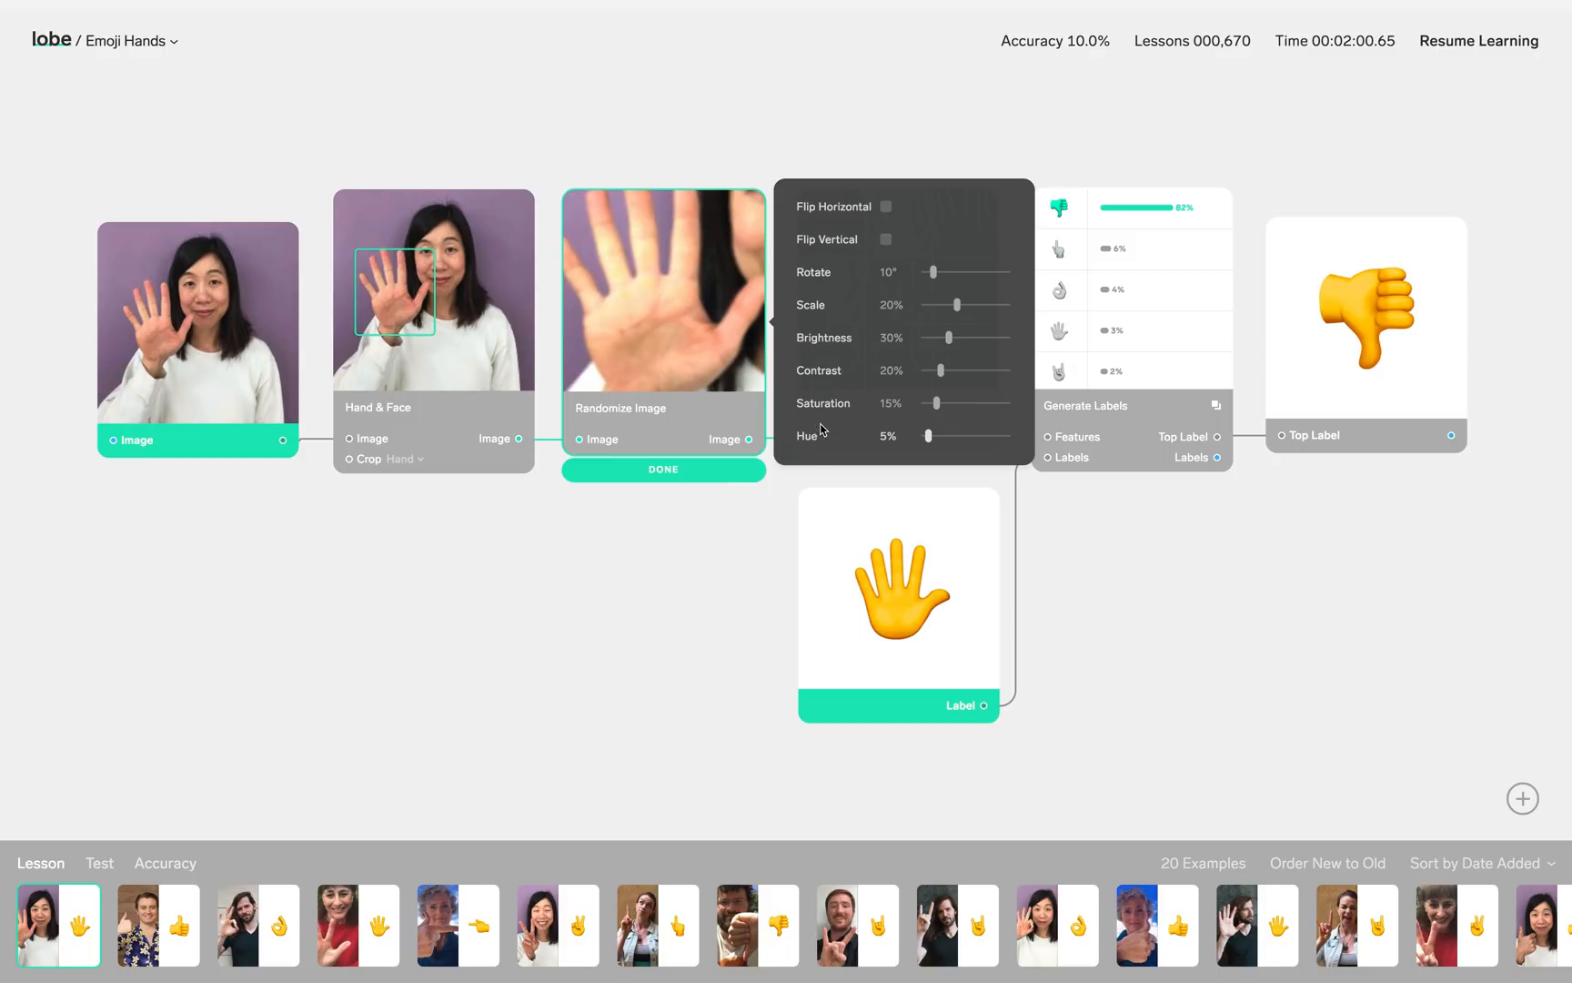
{"action": "mouse_move", "coordinate": [831, 337]}
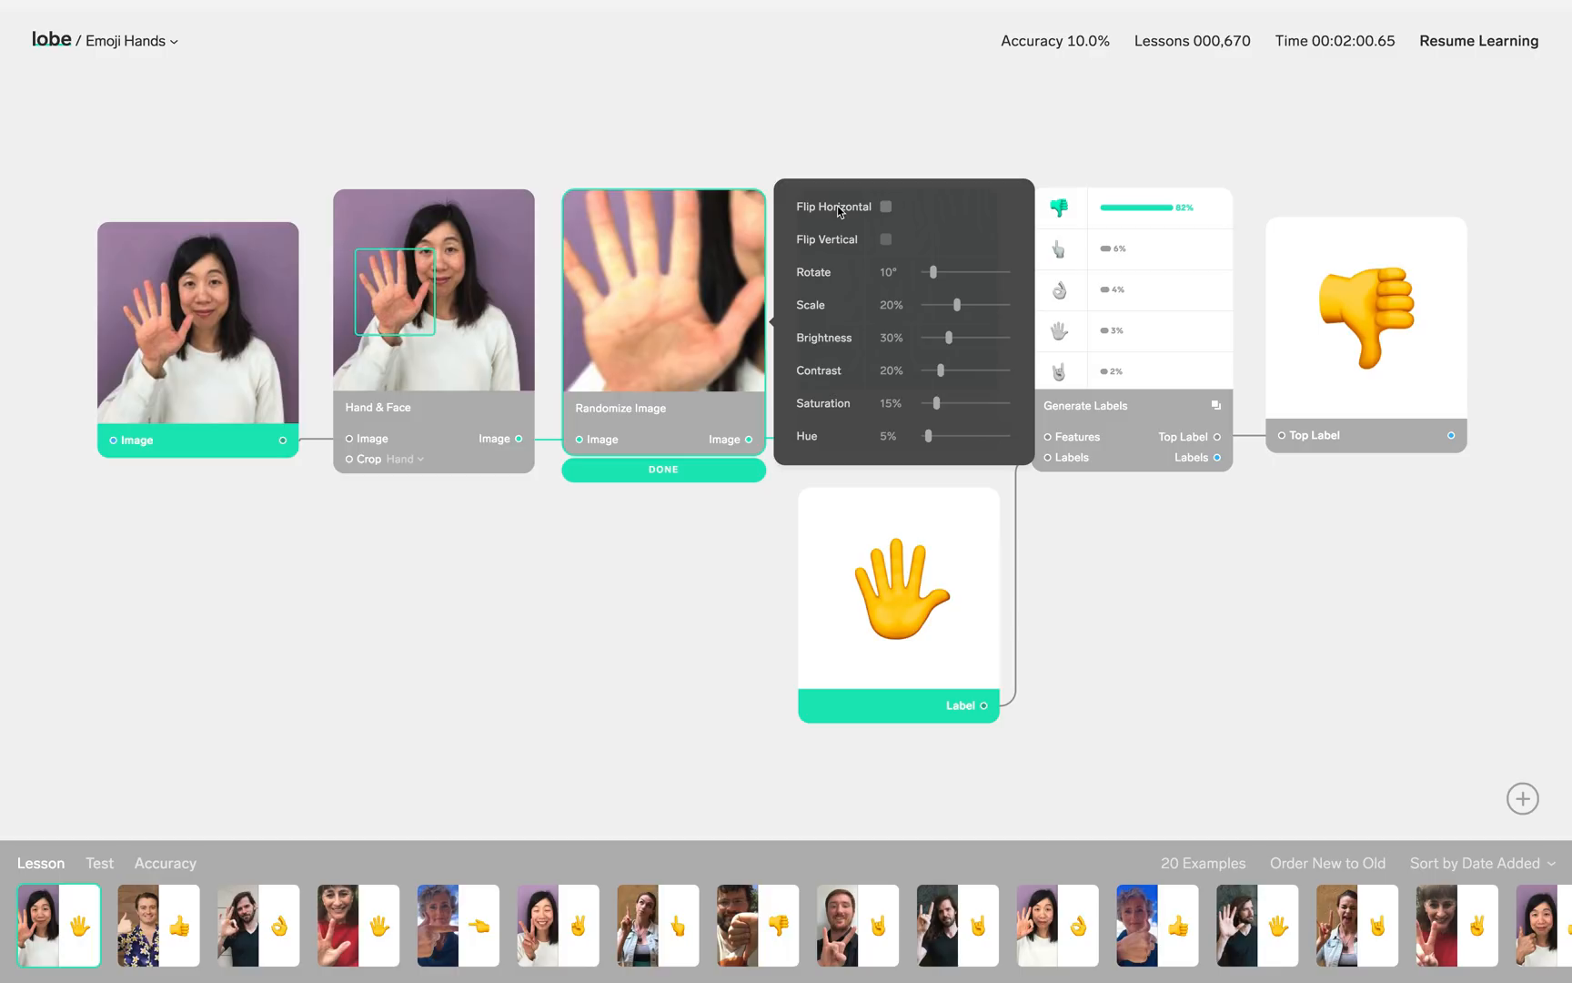
{"action": "left_click", "coordinate": [885, 206]}
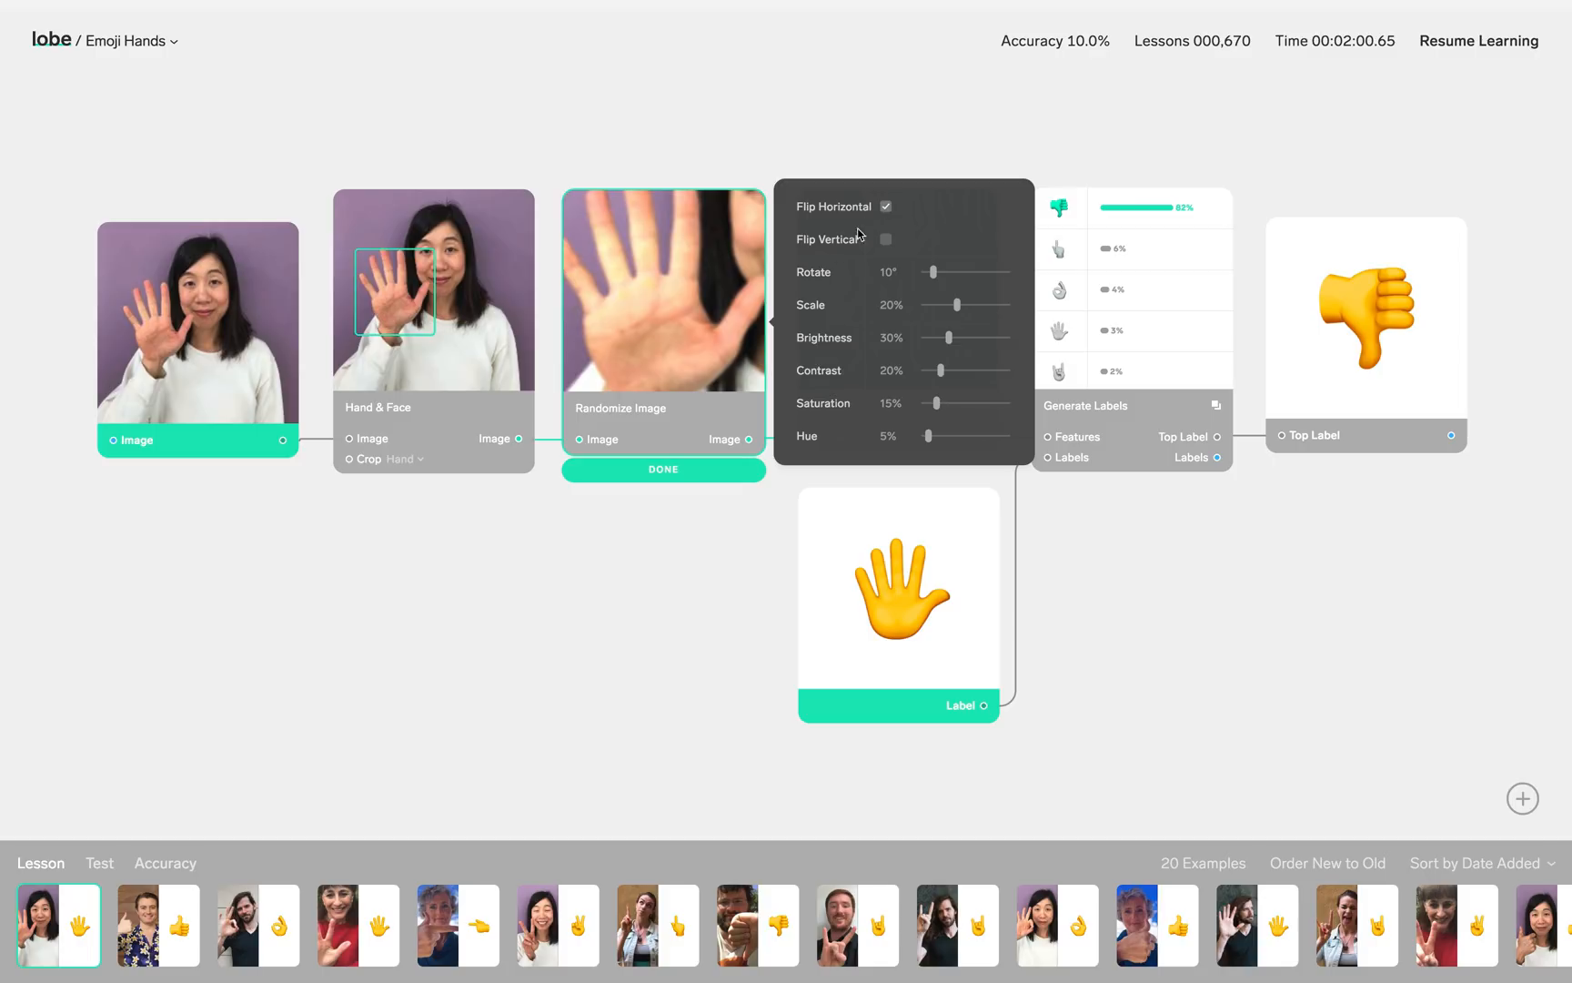
{"action": "left_click", "coordinate": [663, 470]}
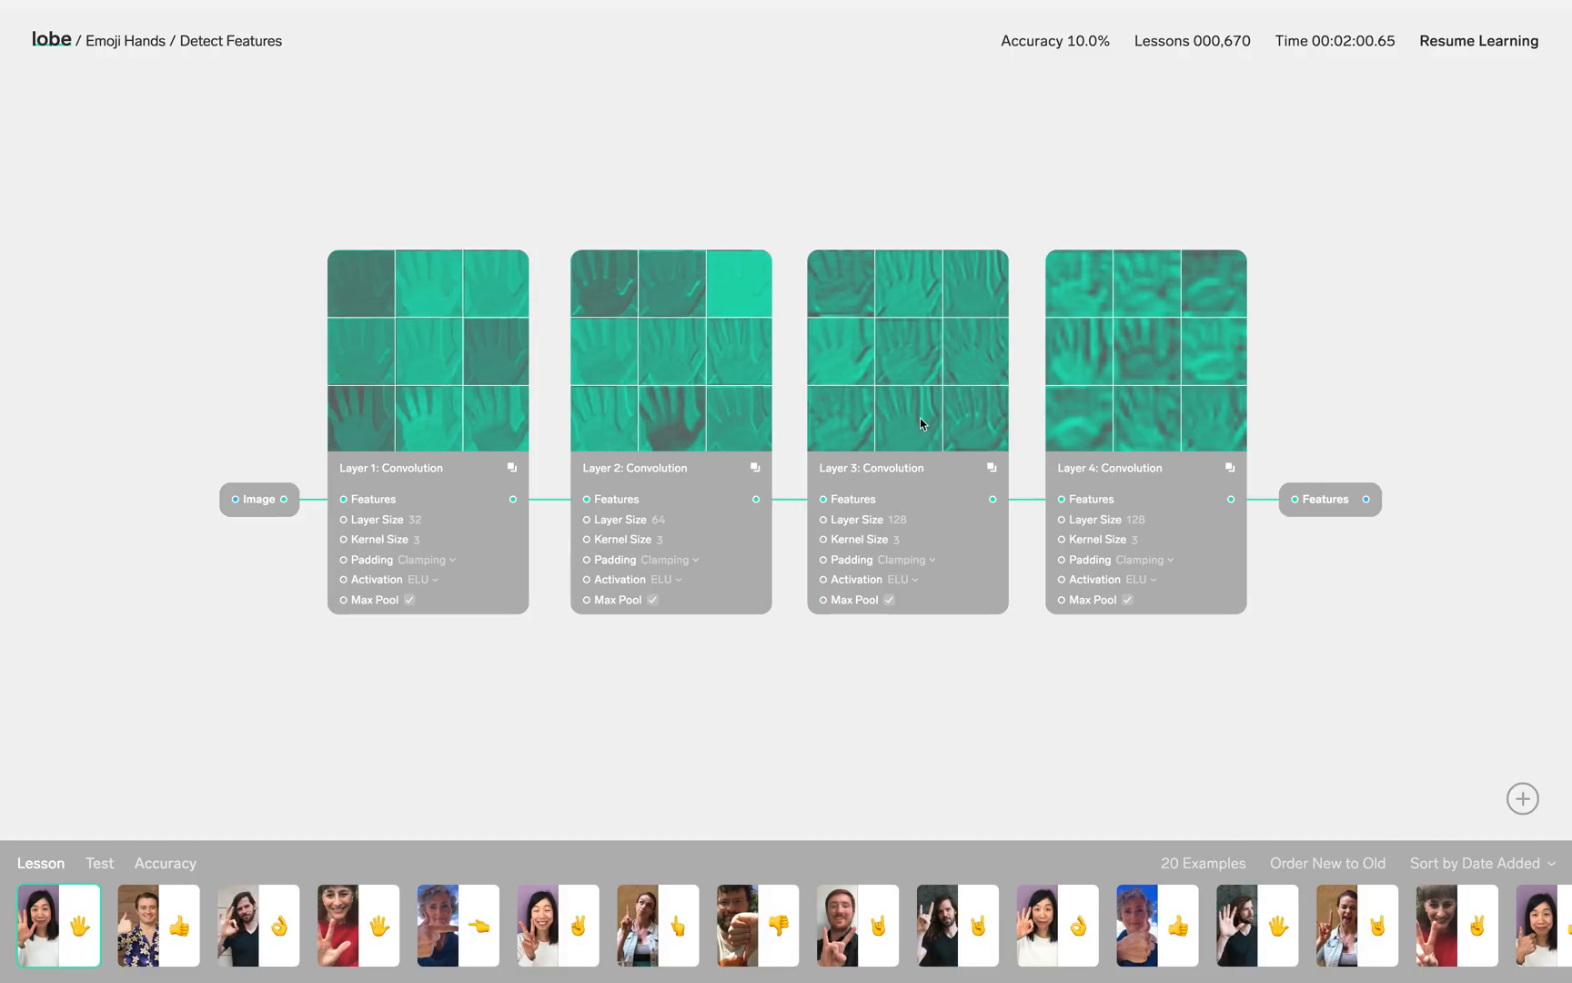
{"action": "mouse_move", "coordinate": [415, 333]}
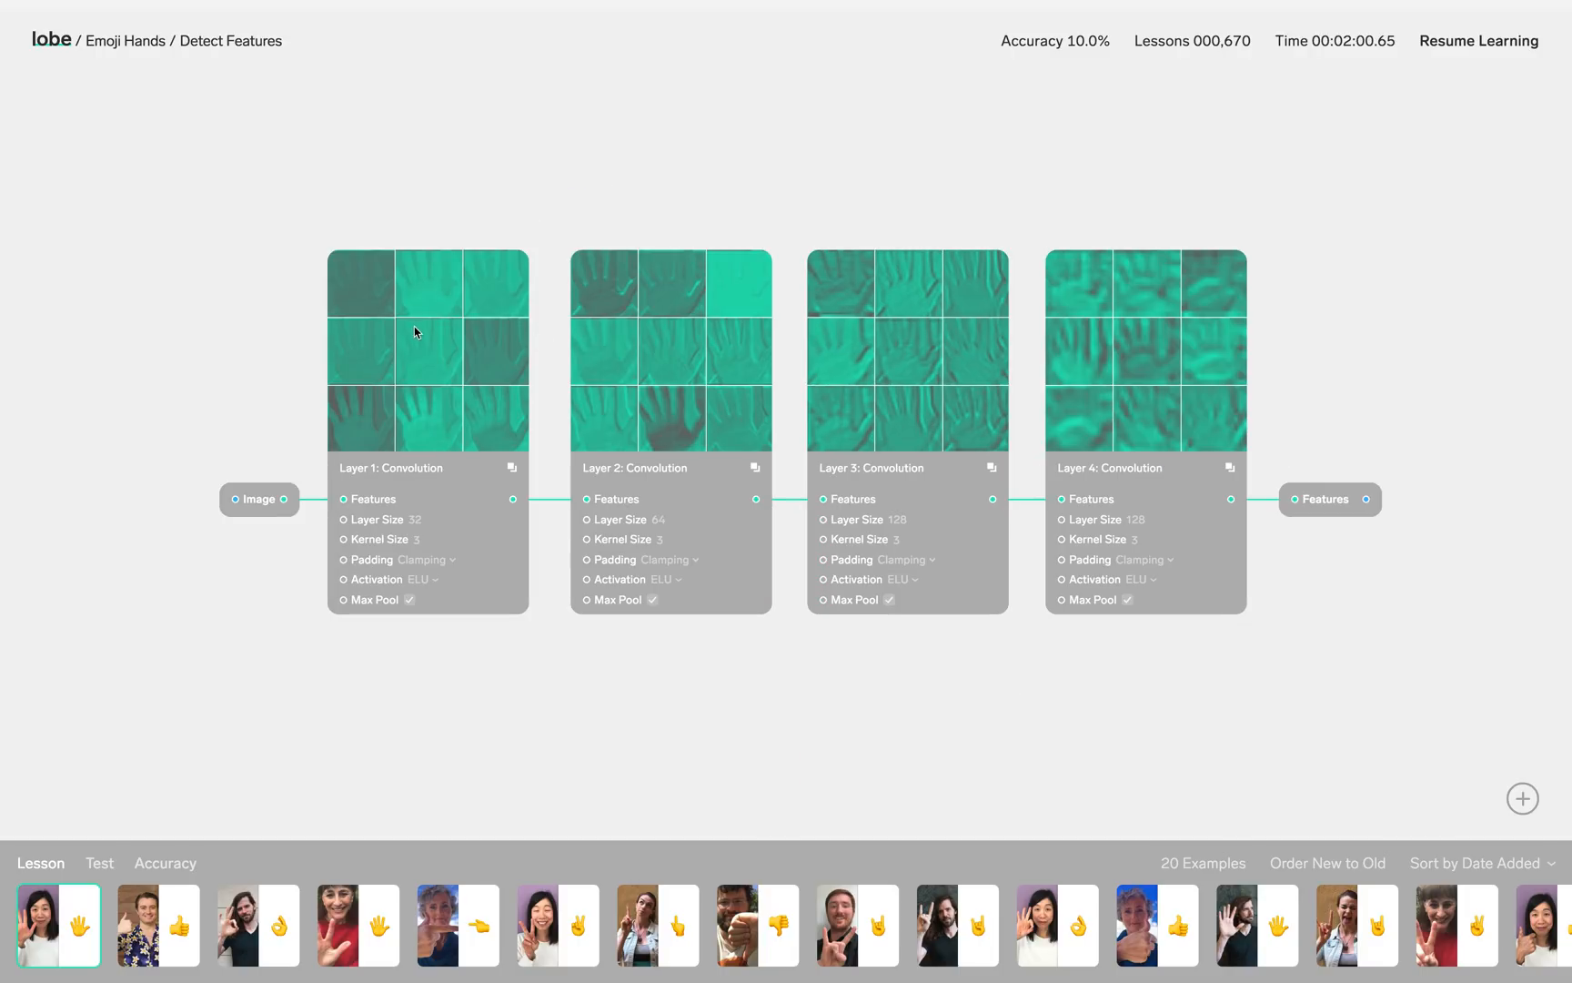
{"action": "mouse_move", "coordinate": [659, 342]}
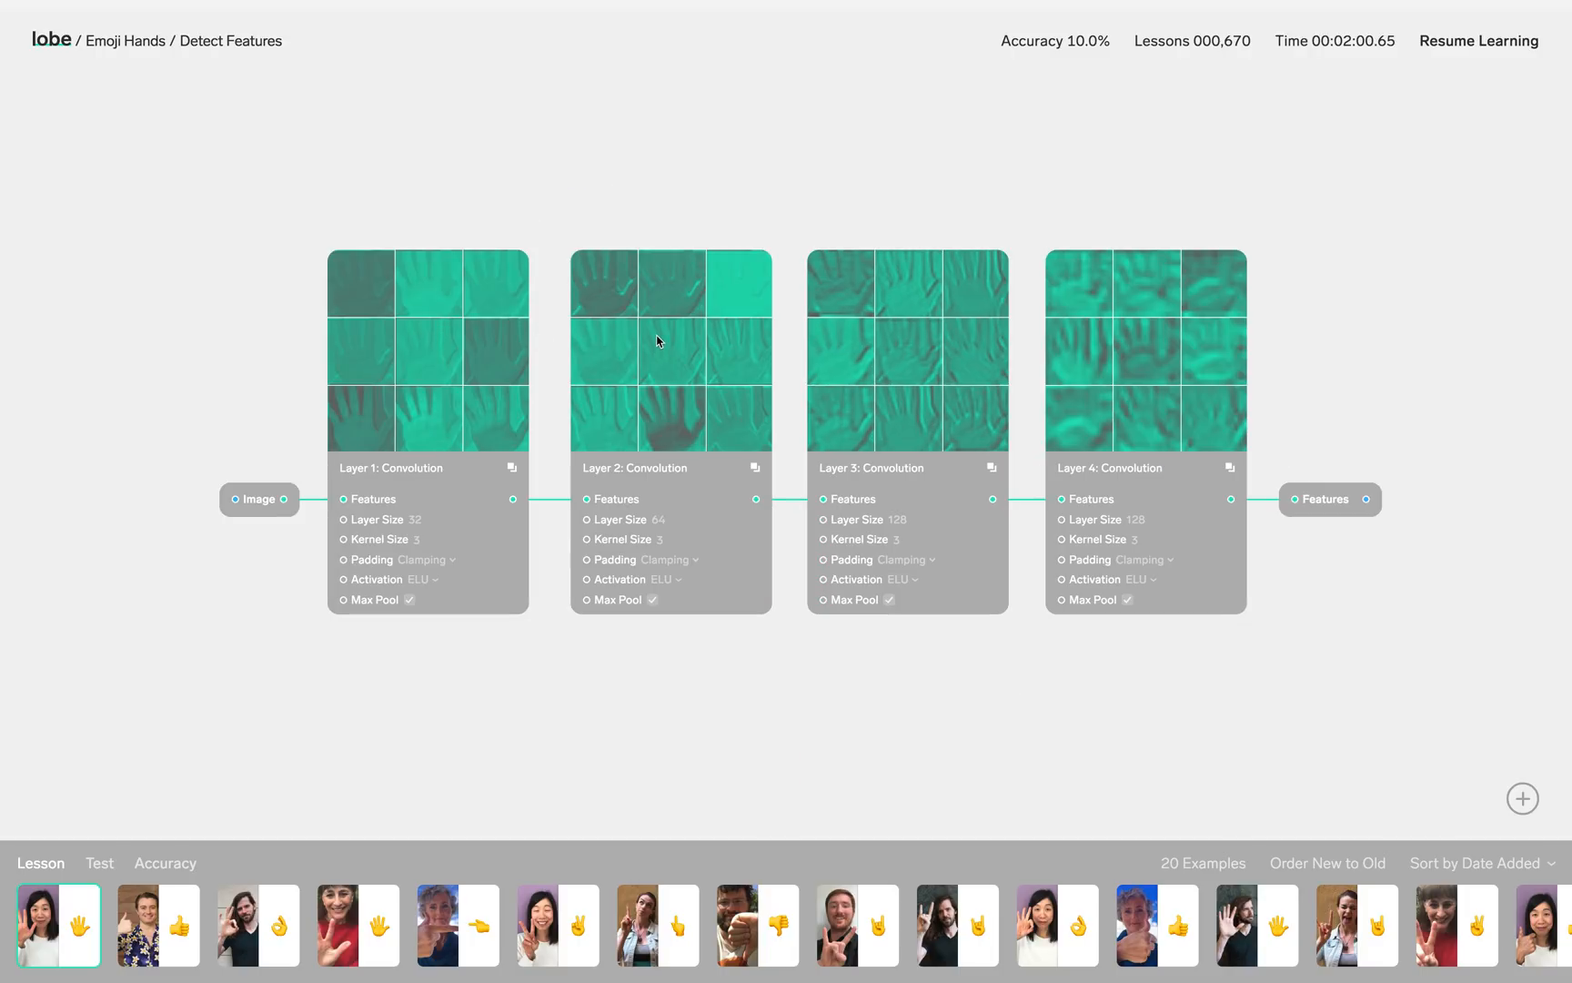
{"action": "mouse_move", "coordinate": [1146, 350]}
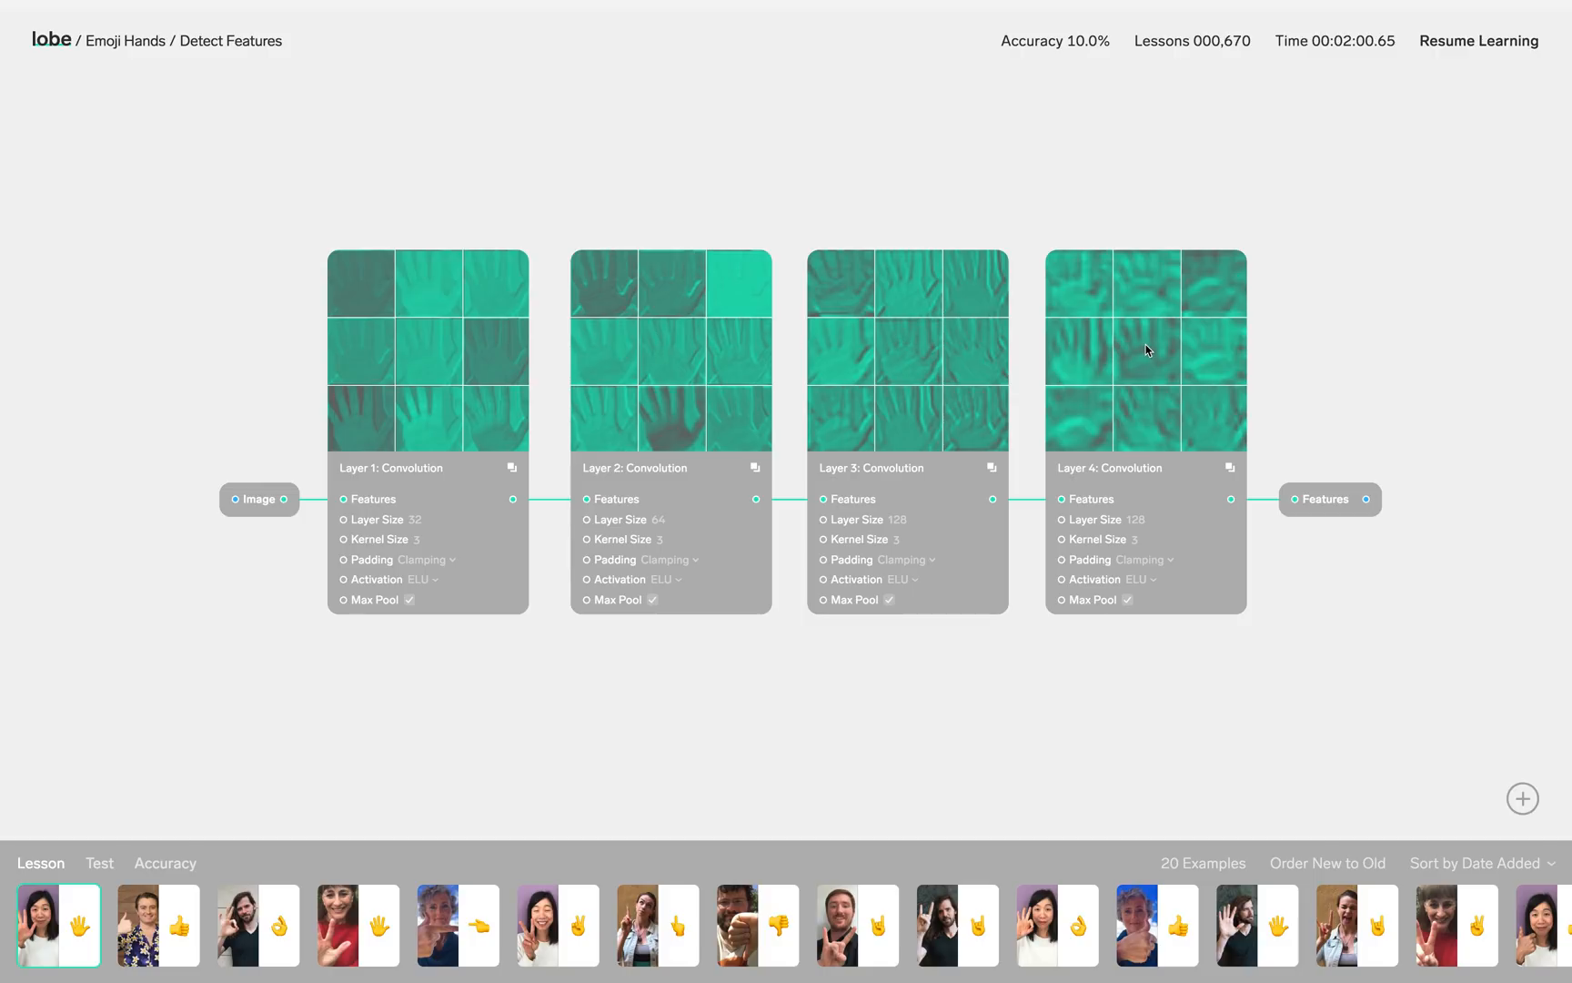
{"action": "mouse_move", "coordinate": [1038, 428]}
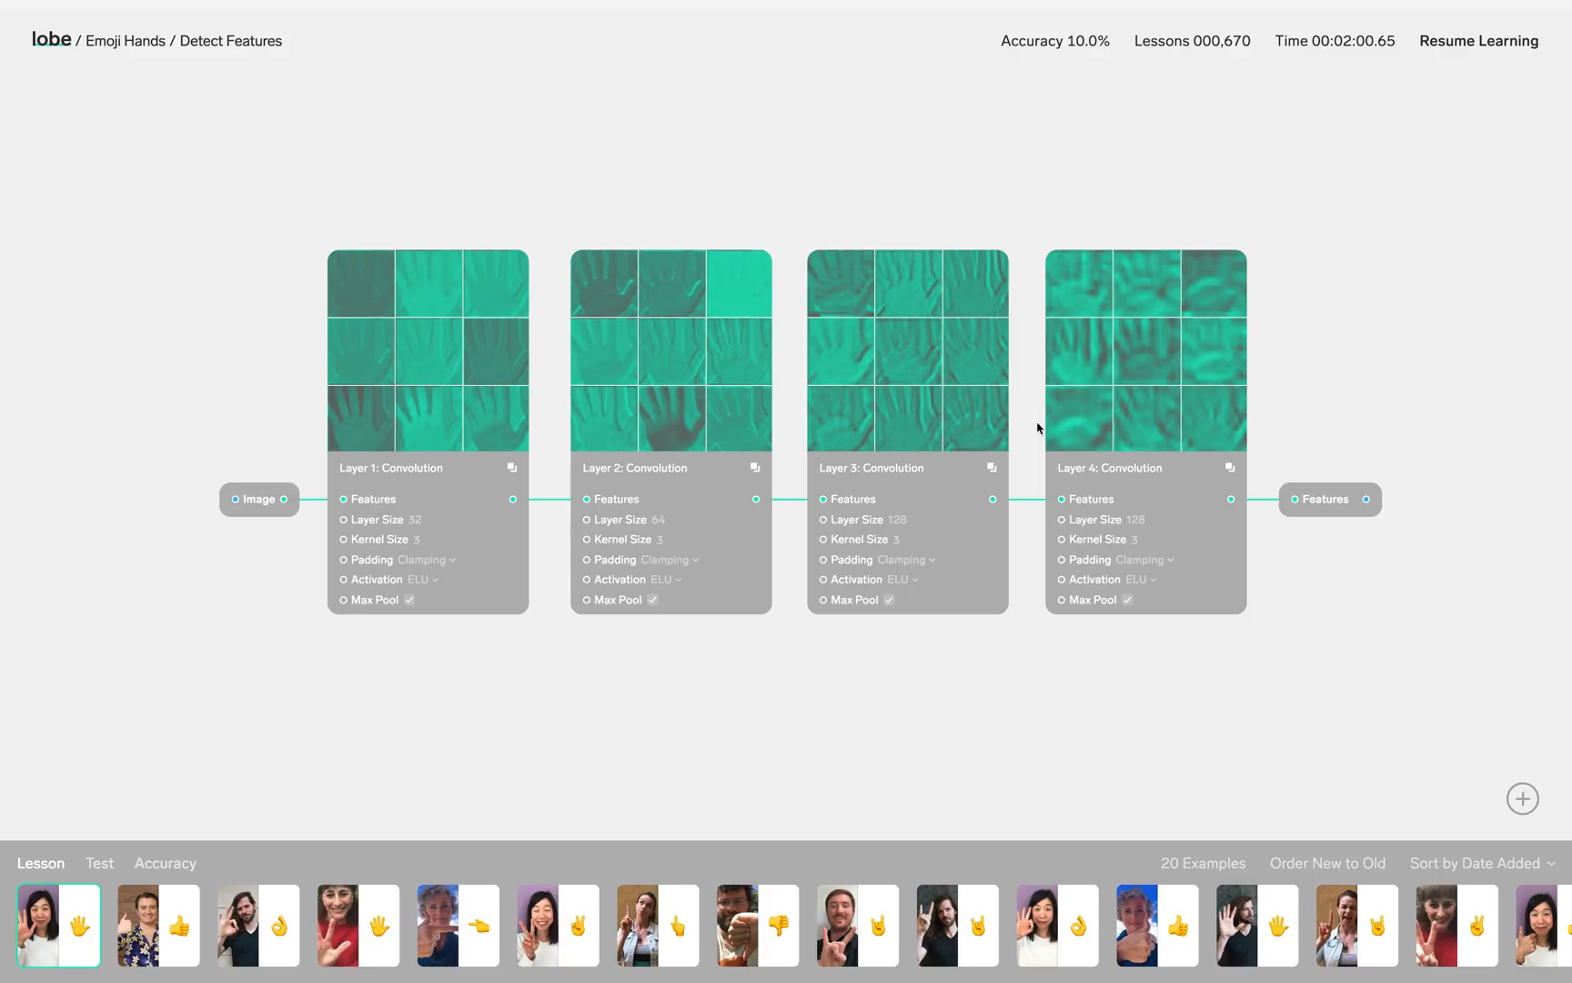
{"action": "mouse_move", "coordinate": [935, 551]}
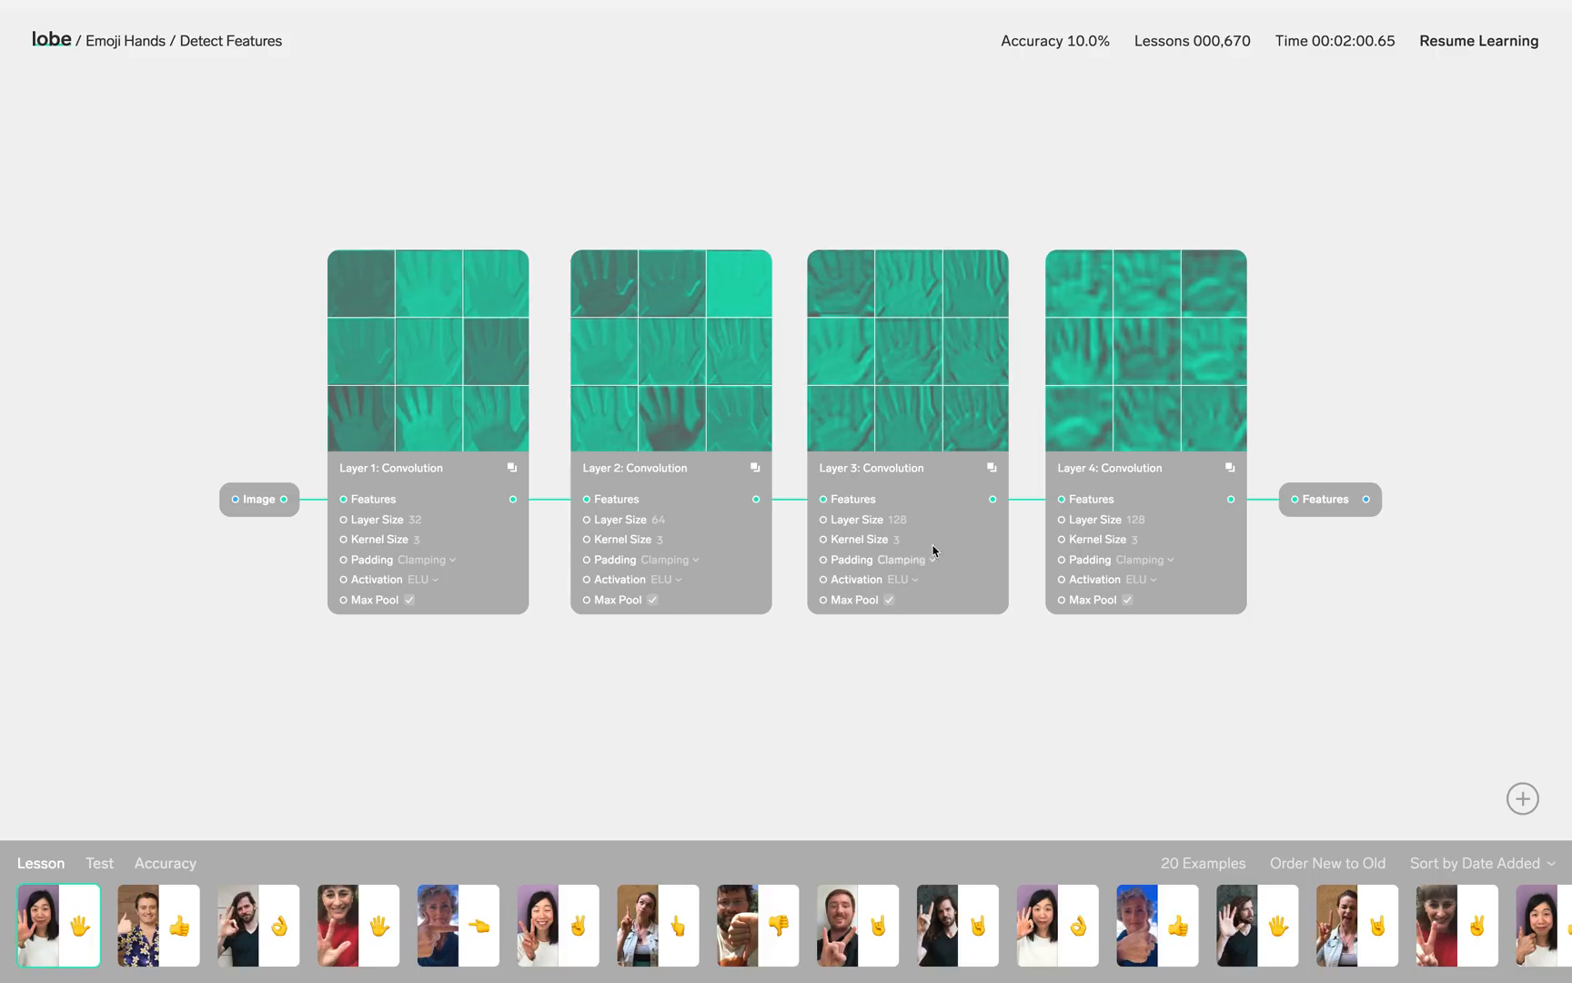
{"action": "mouse_move", "coordinate": [1110, 542]}
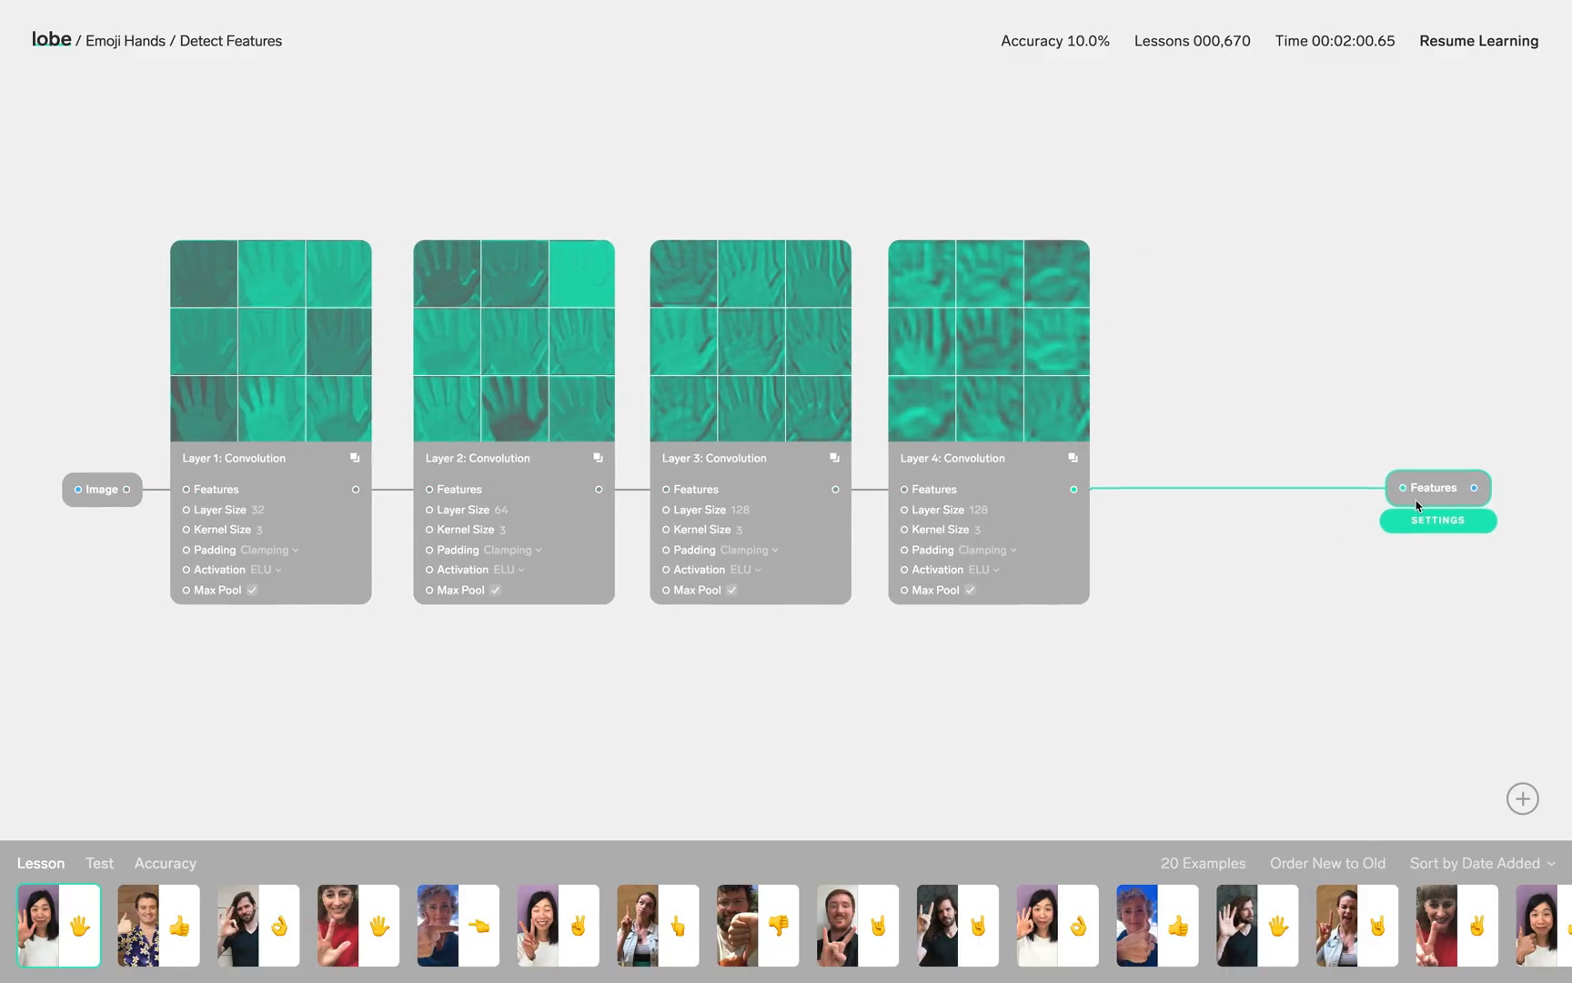
{"action": "mouse_move", "coordinate": [1523, 795]}
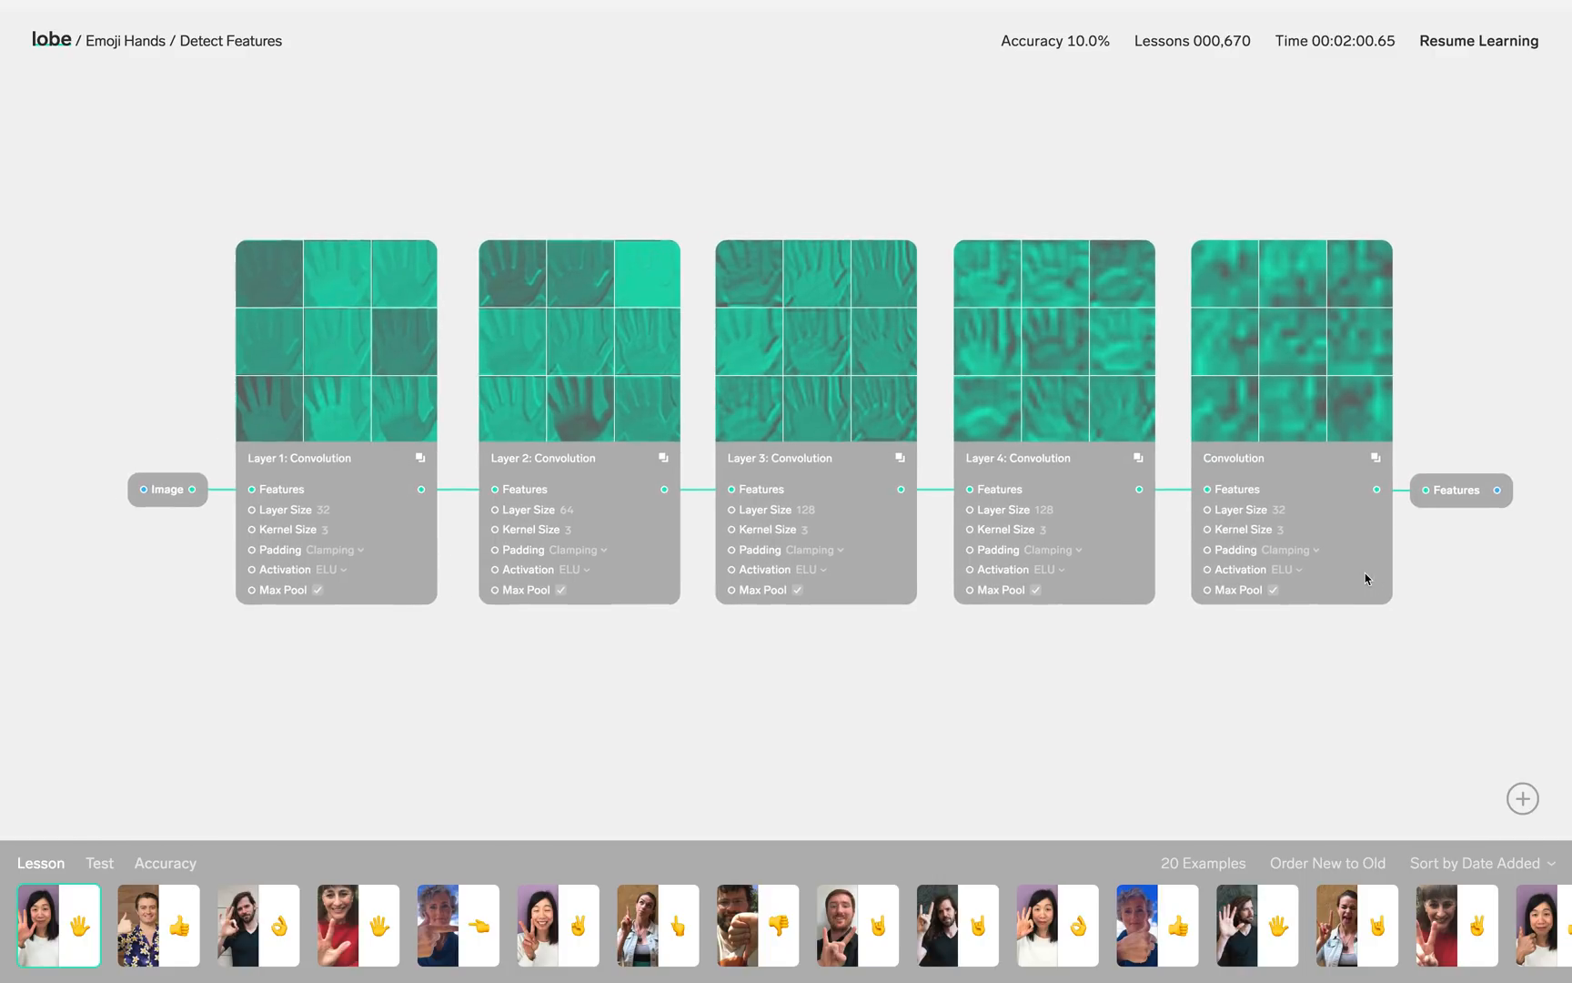
- Return from Detect Features with its new fifth convolution layer to the Emoji Hands pipeline
{"action": "left_click", "coordinate": [125, 40]}
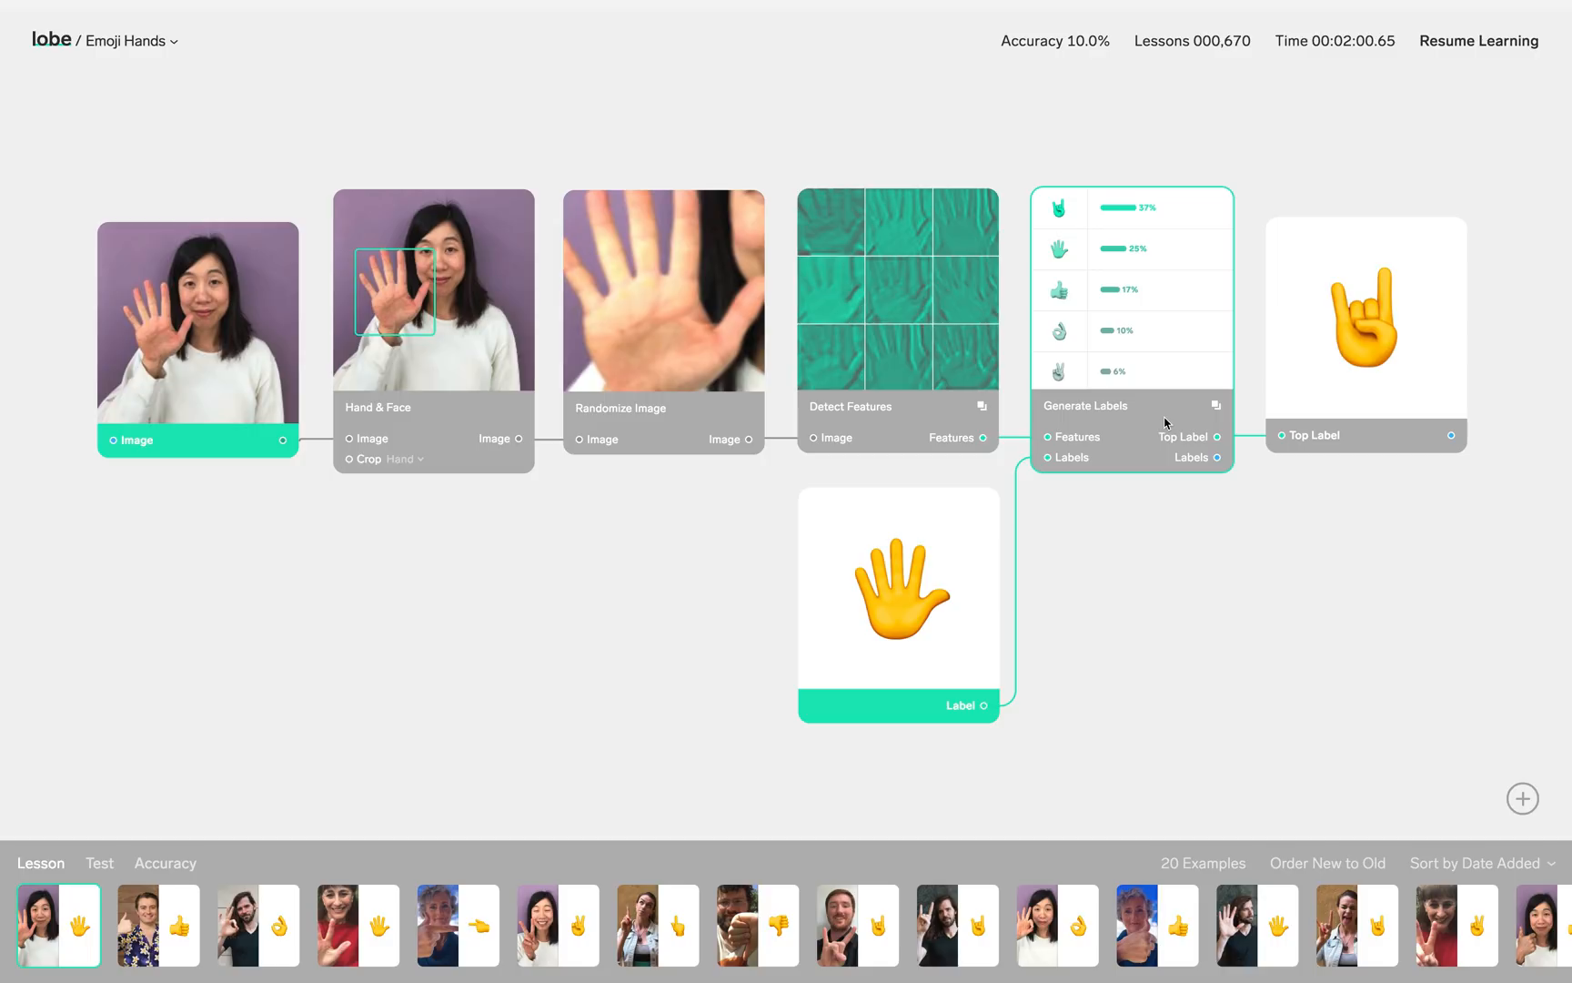
{"action": "mouse_move", "coordinate": [1045, 440]}
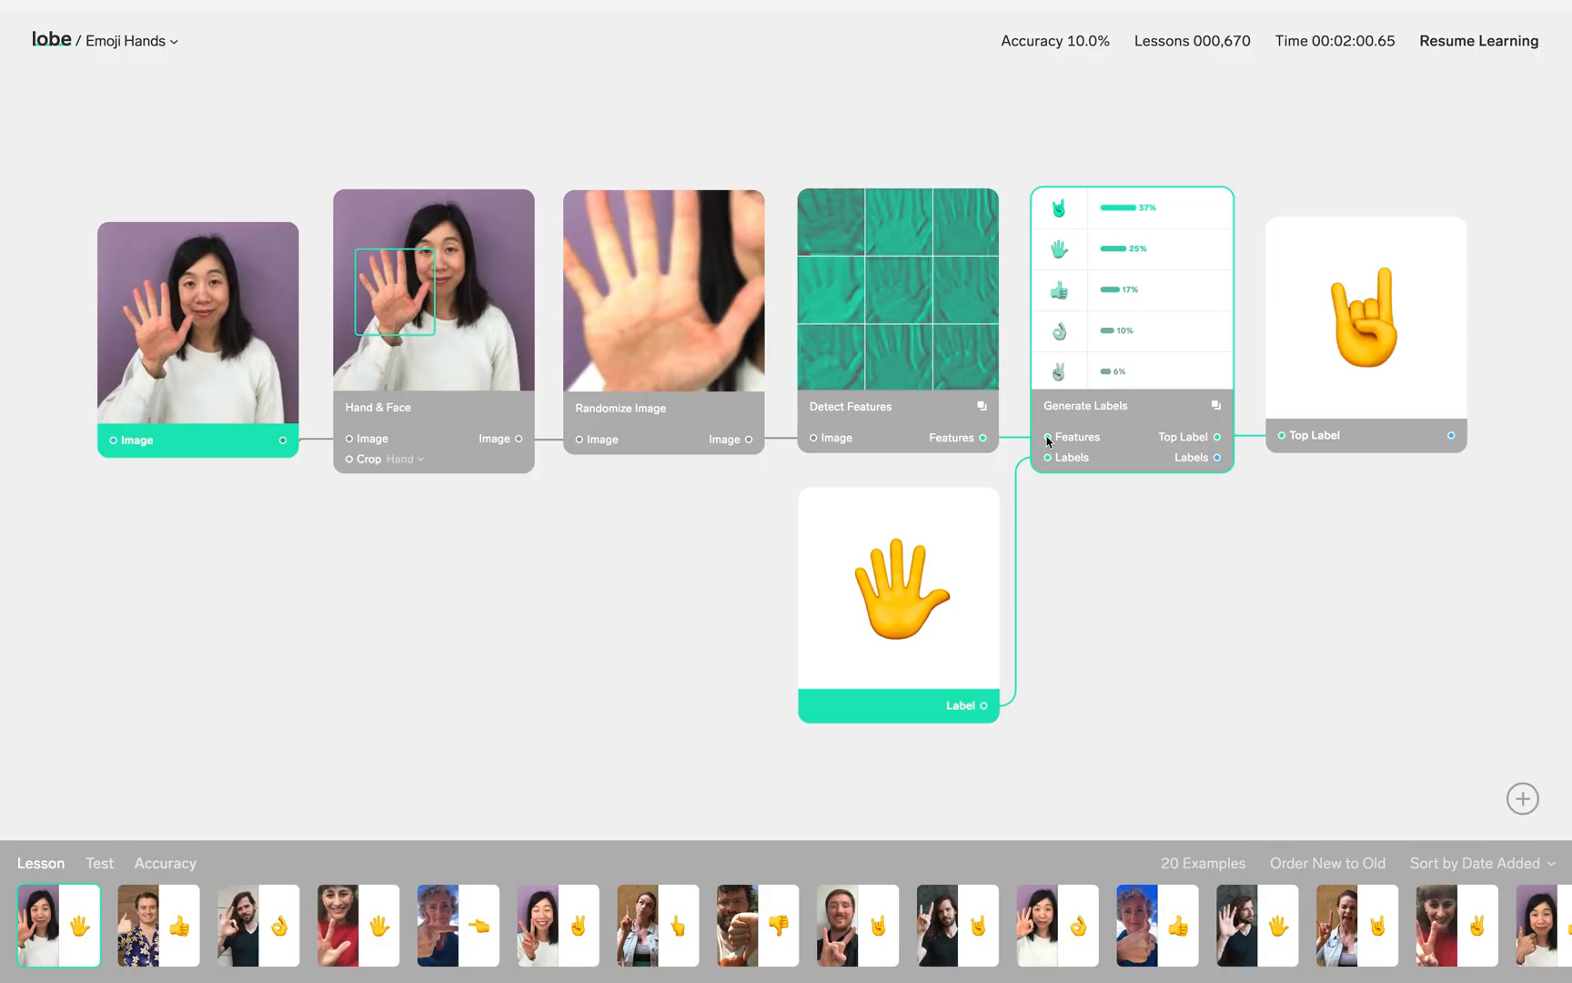
{"action": "mouse_move", "coordinate": [977, 569]}
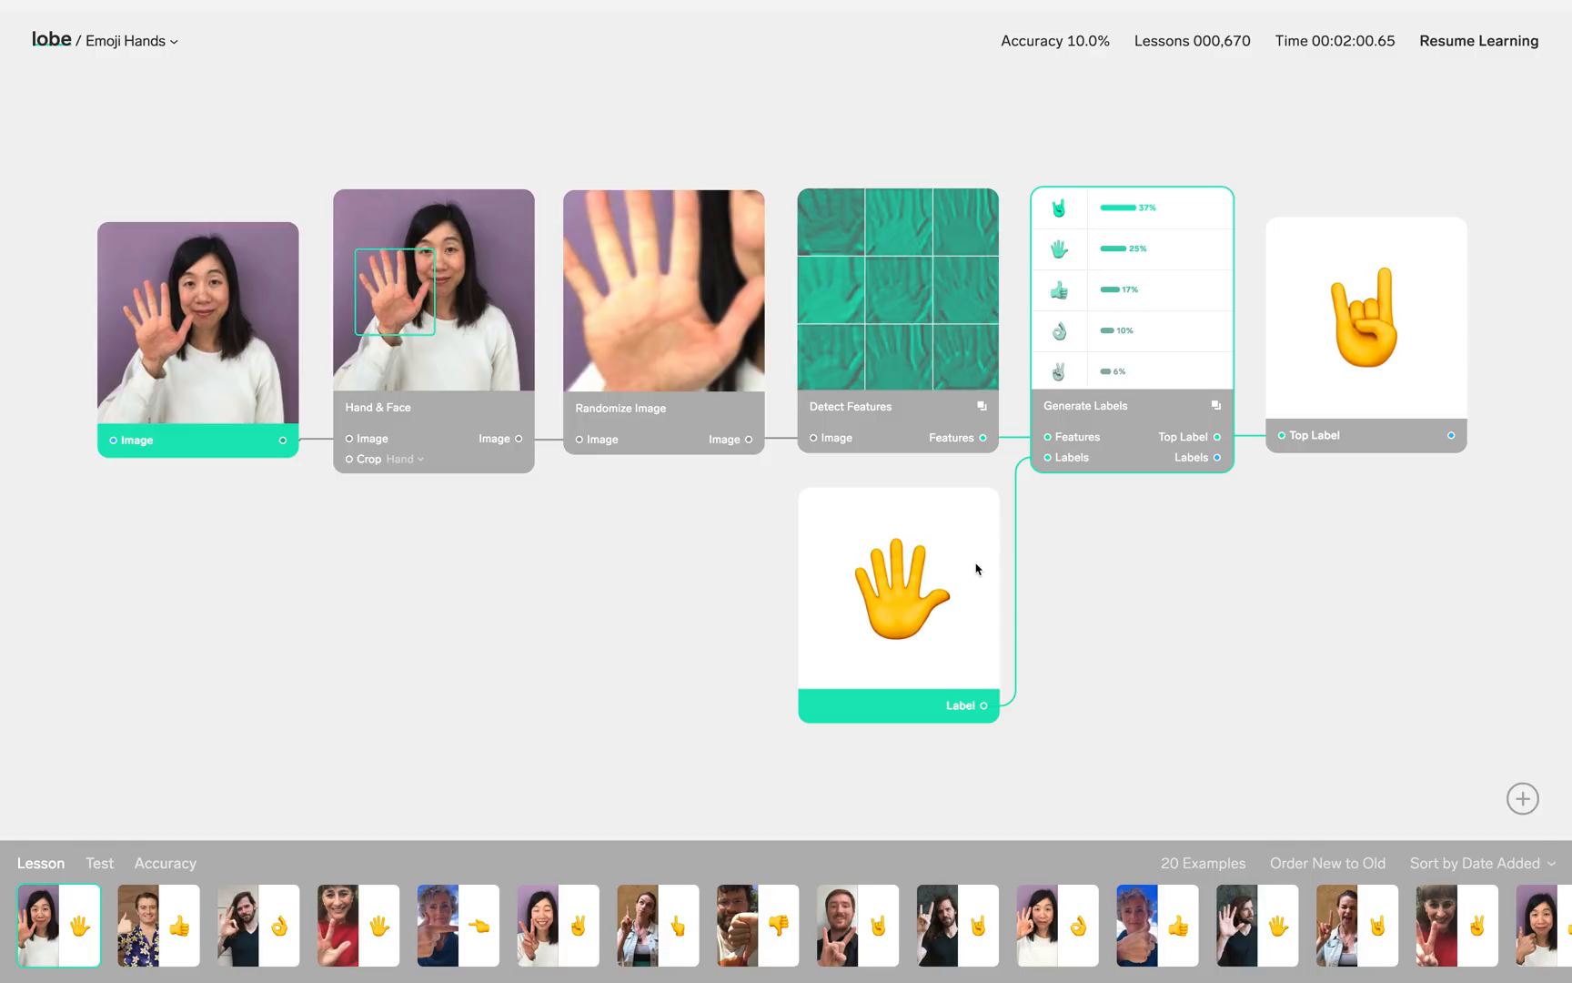
{"action": "mouse_move", "coordinate": [1059, 459]}
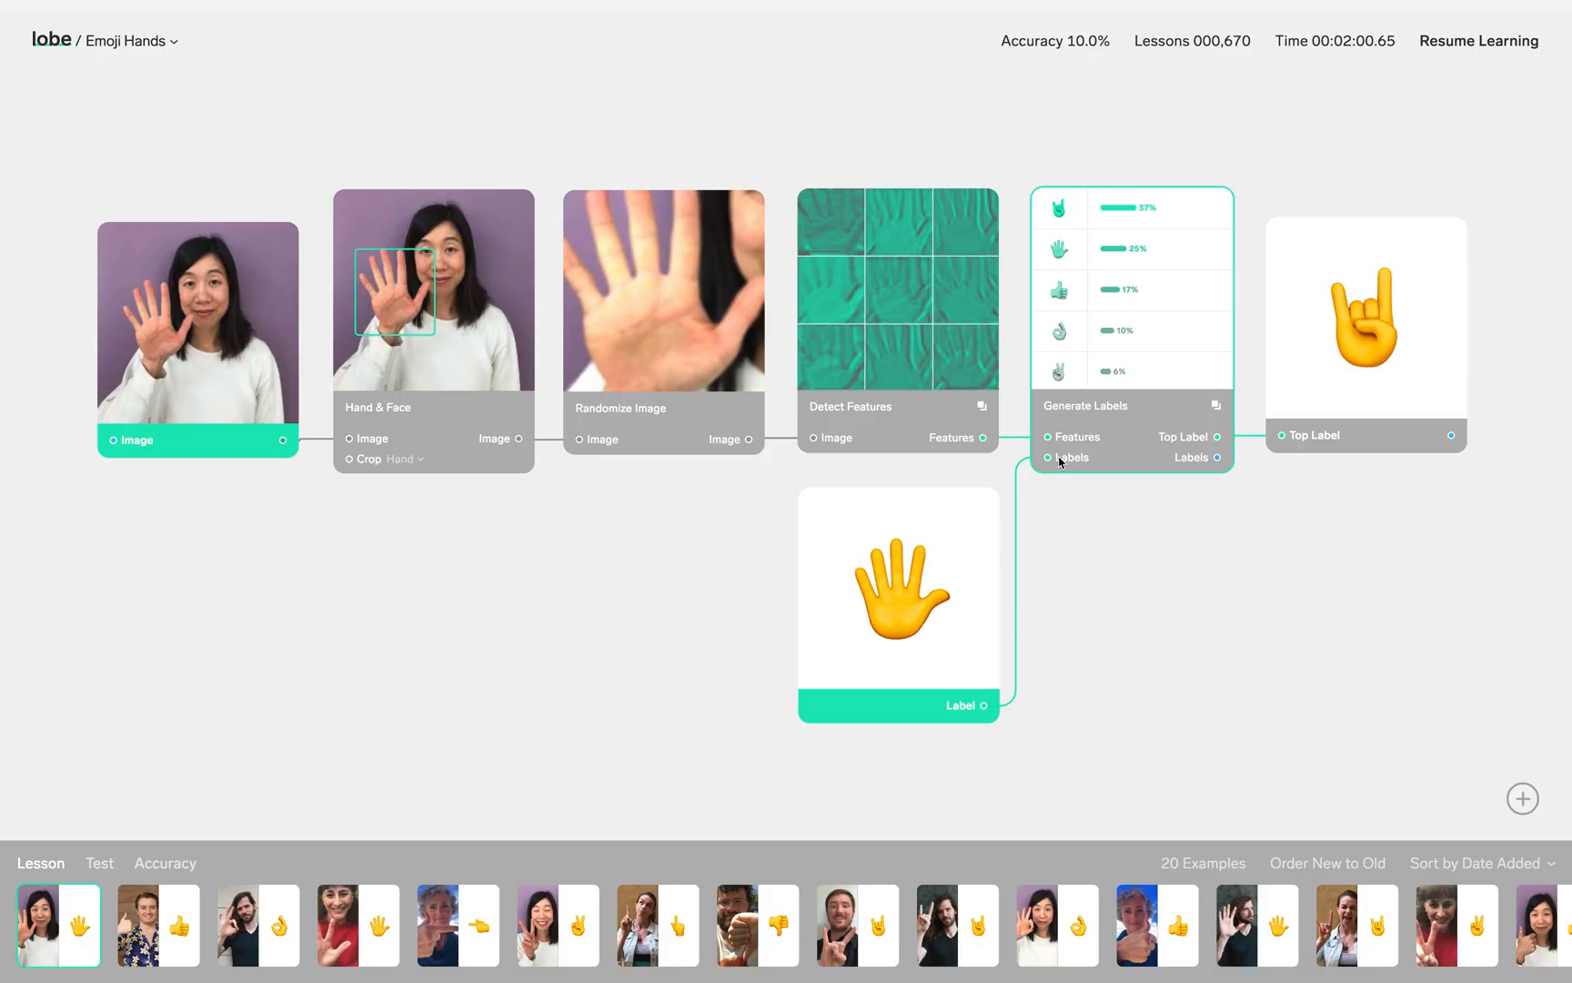
{"action": "mouse_move", "coordinate": [1140, 424]}
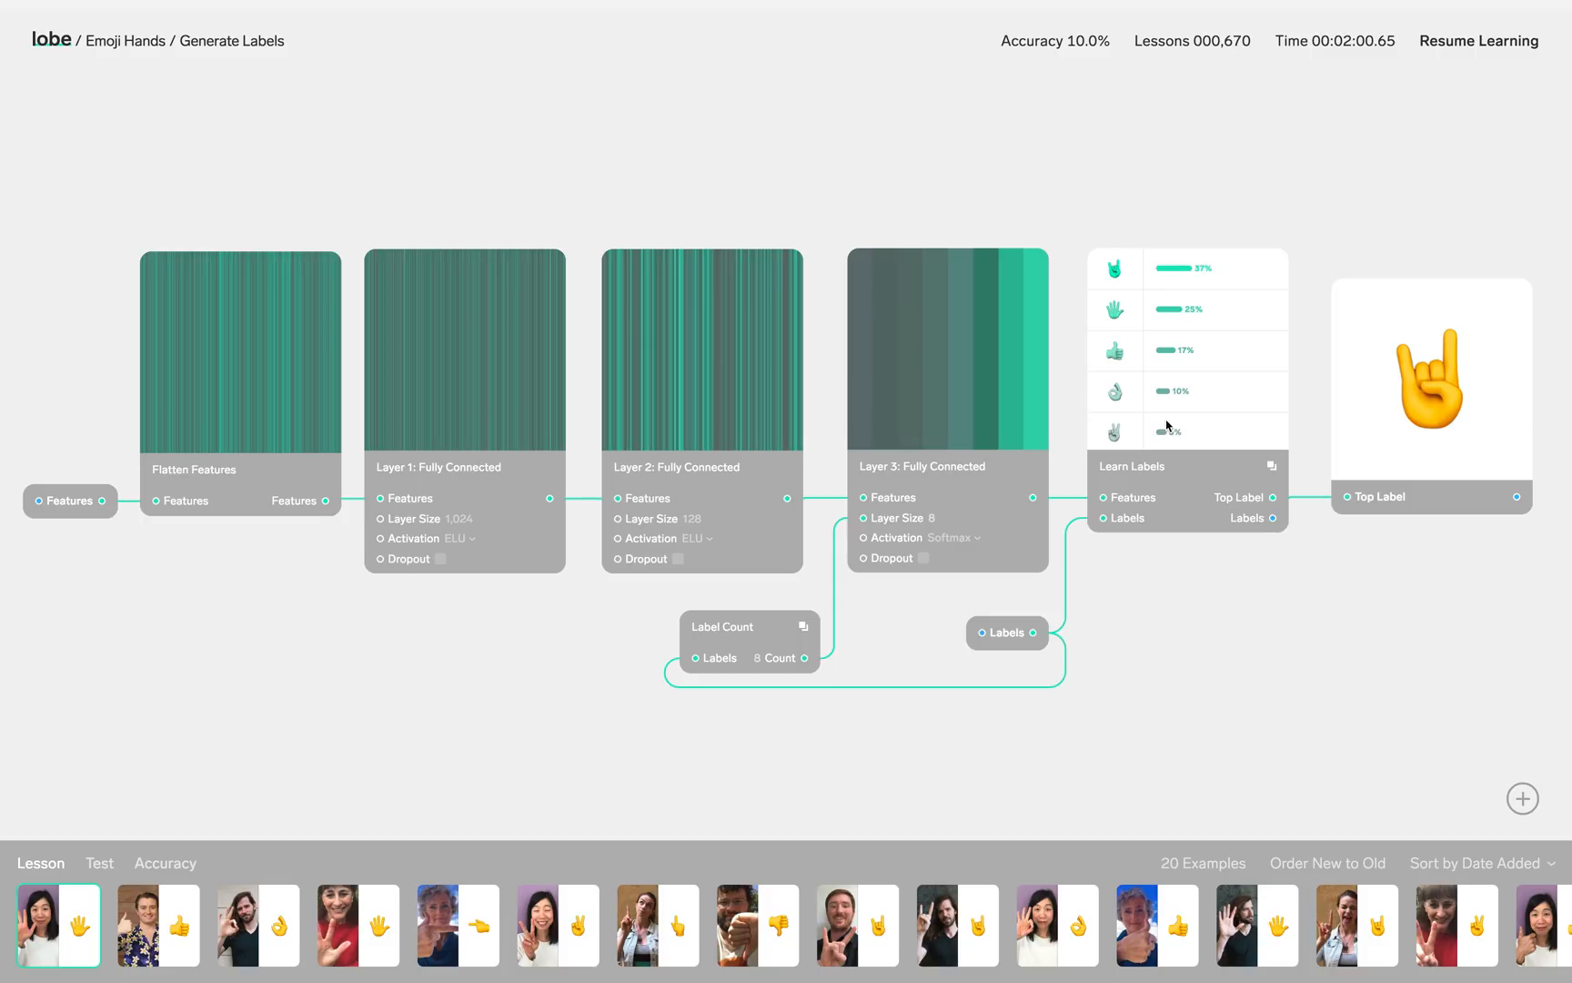
{"action": "mouse_move", "coordinate": [436, 392]}
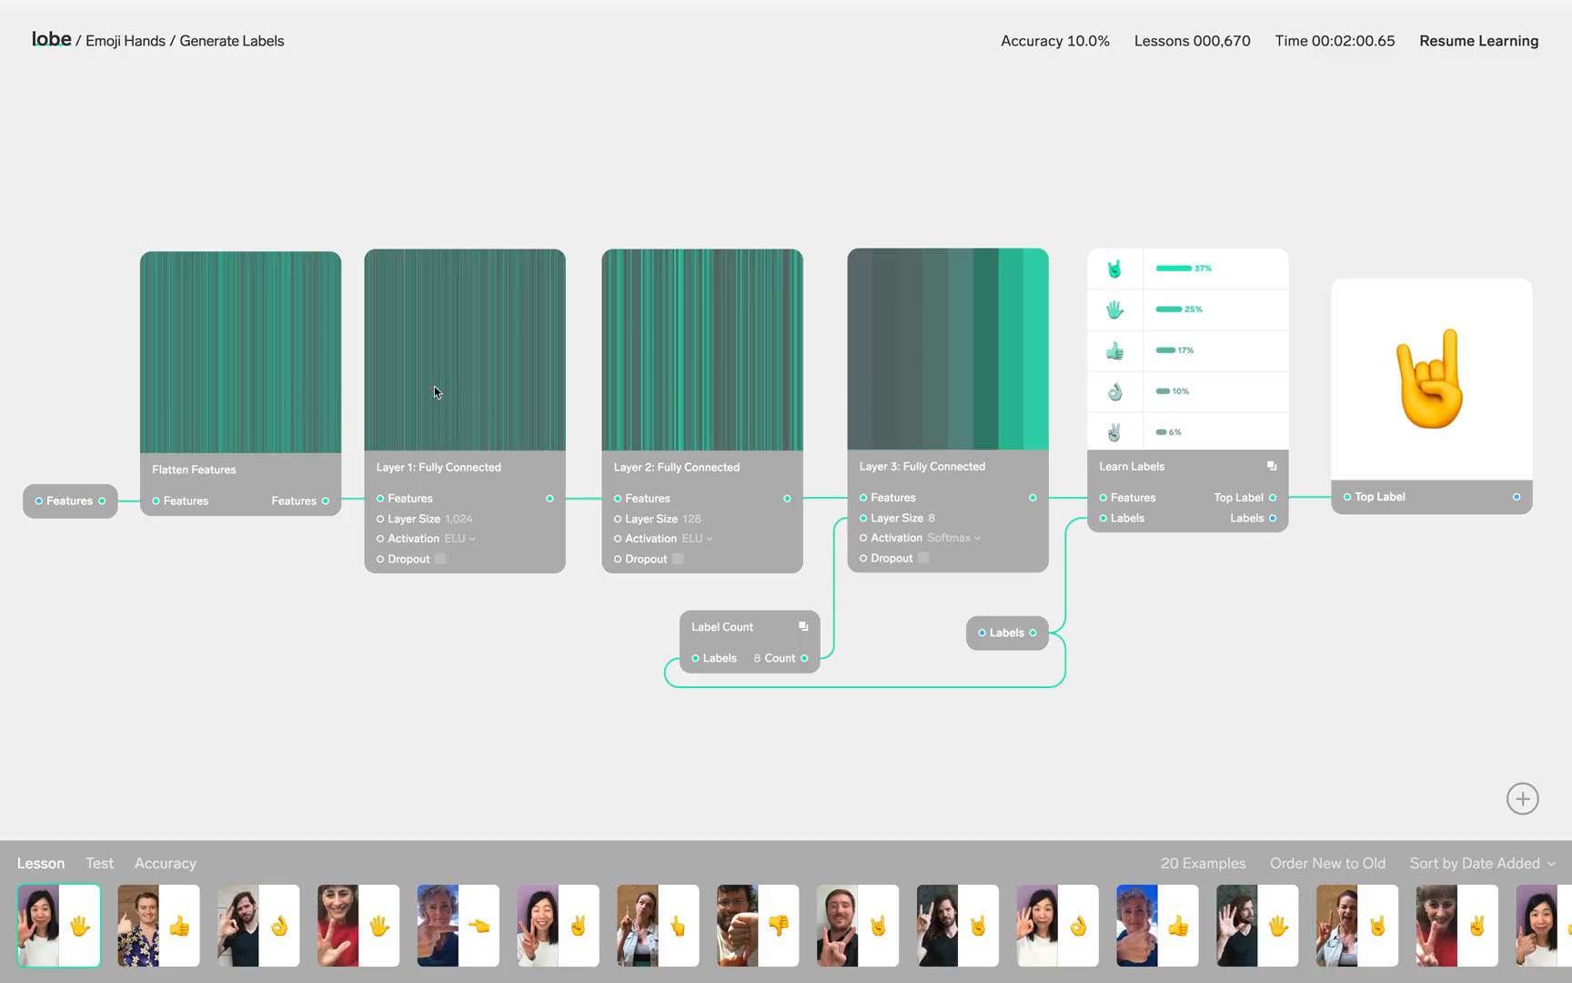
{"action": "mouse_move", "coordinate": [915, 360]}
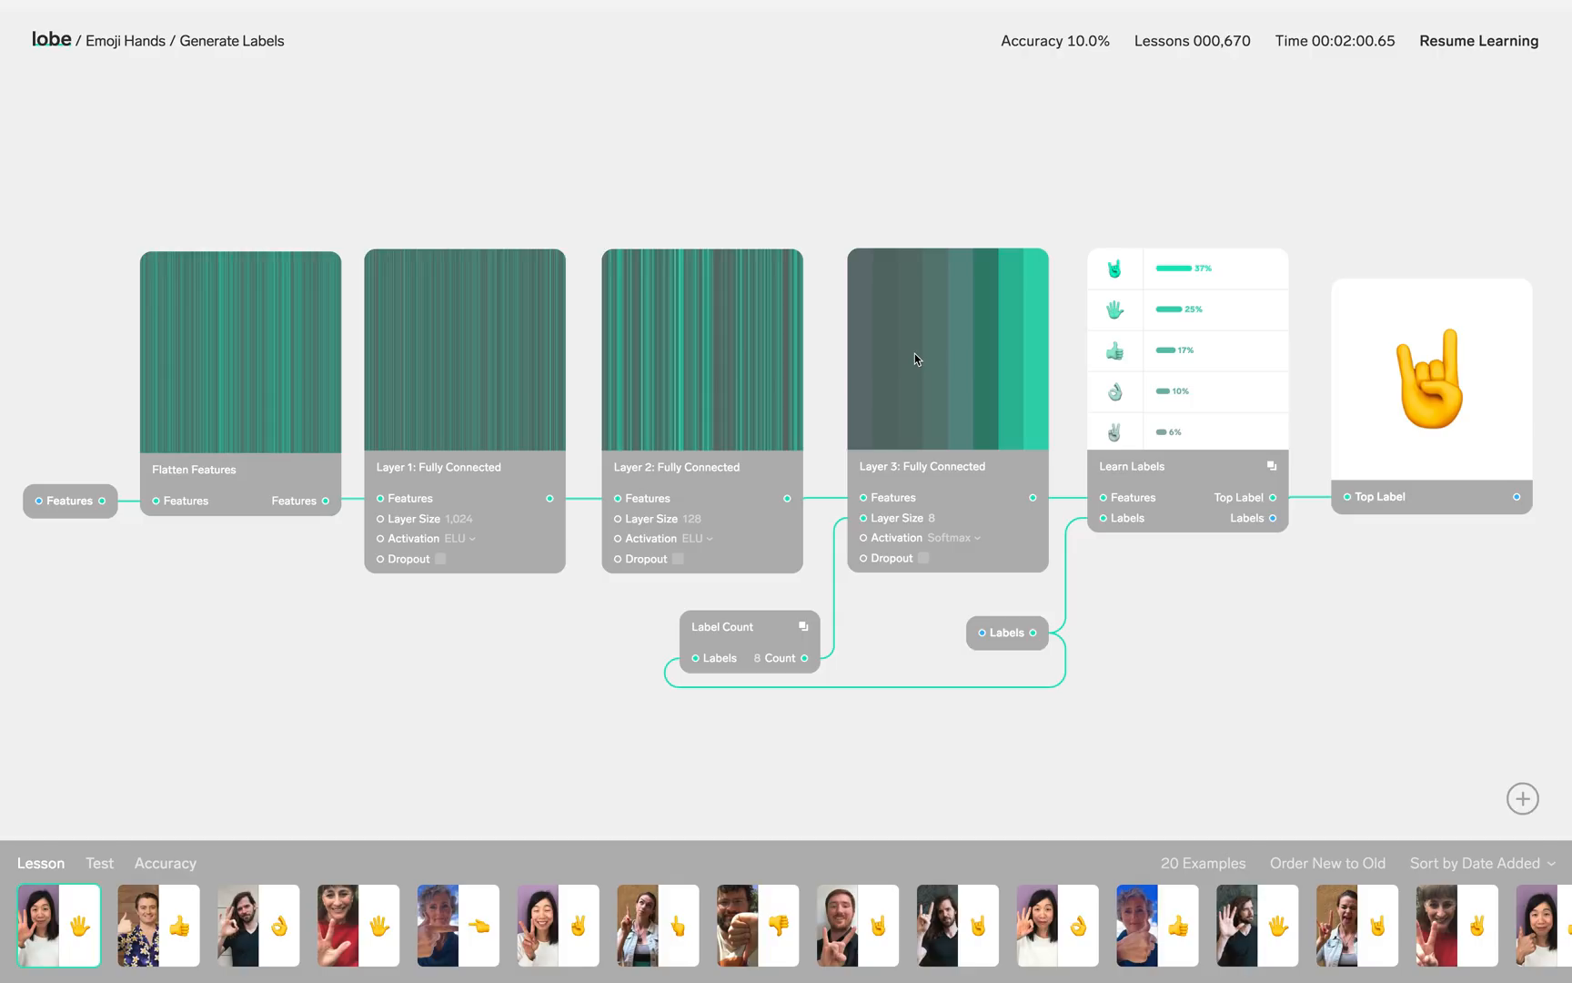
{"action": "mouse_move", "coordinate": [751, 426]}
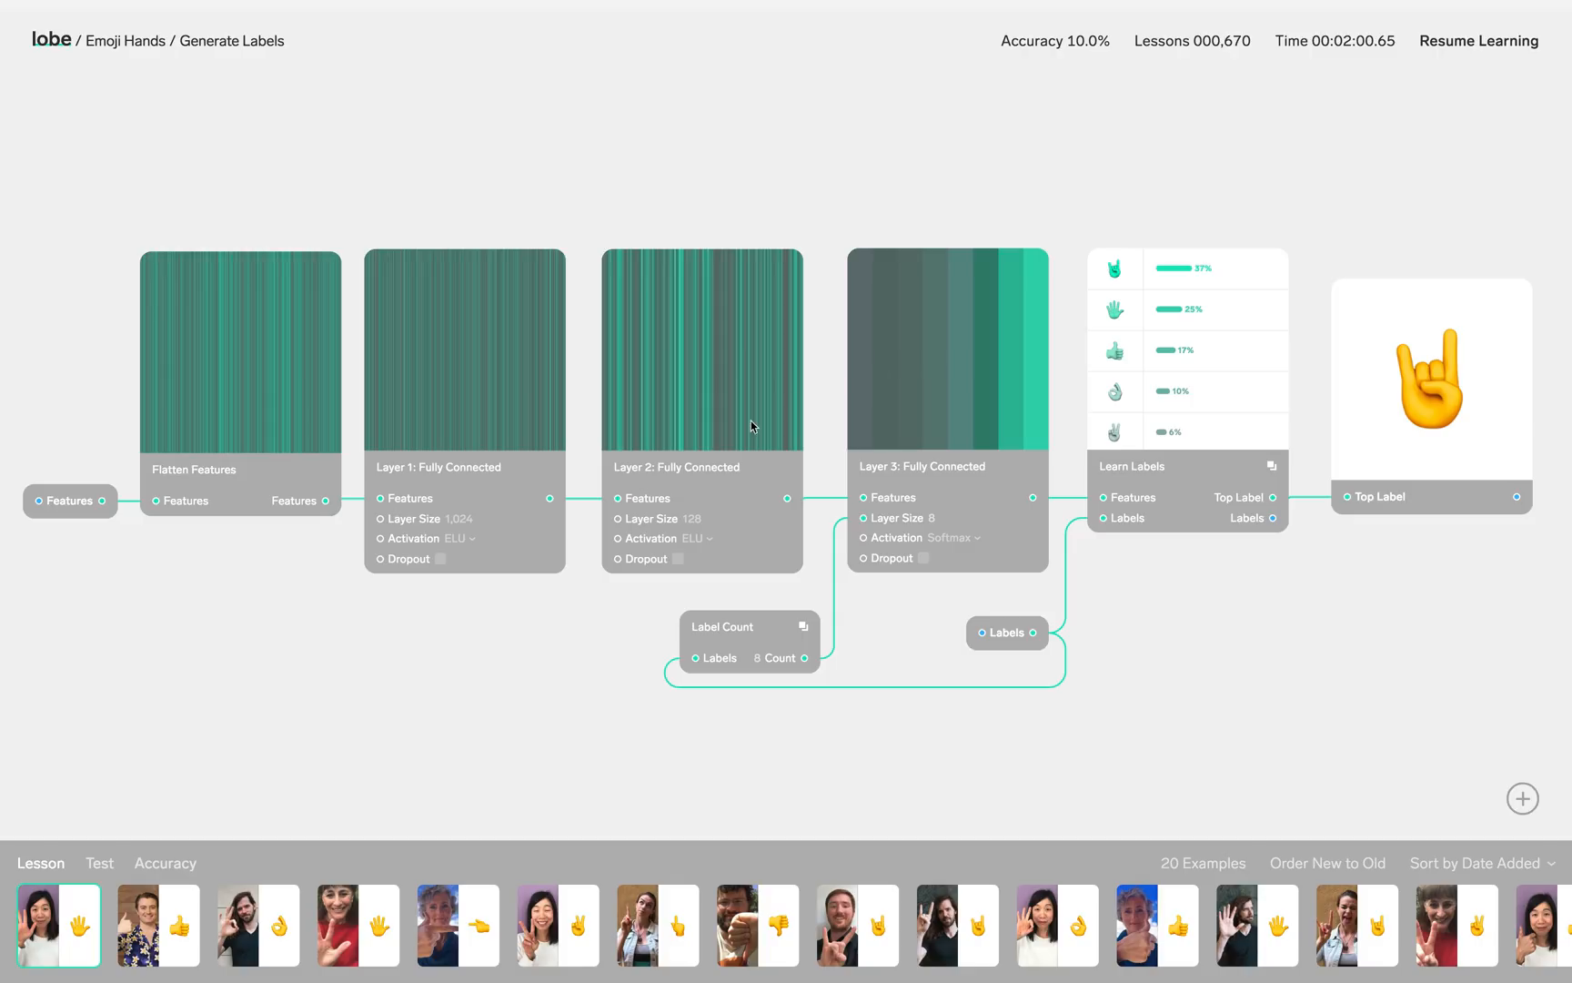
- Enlarge Layer 2's Layer Size in Generate Labels by dragging its slider right
{"action": "left_click", "coordinate": [703, 467]}
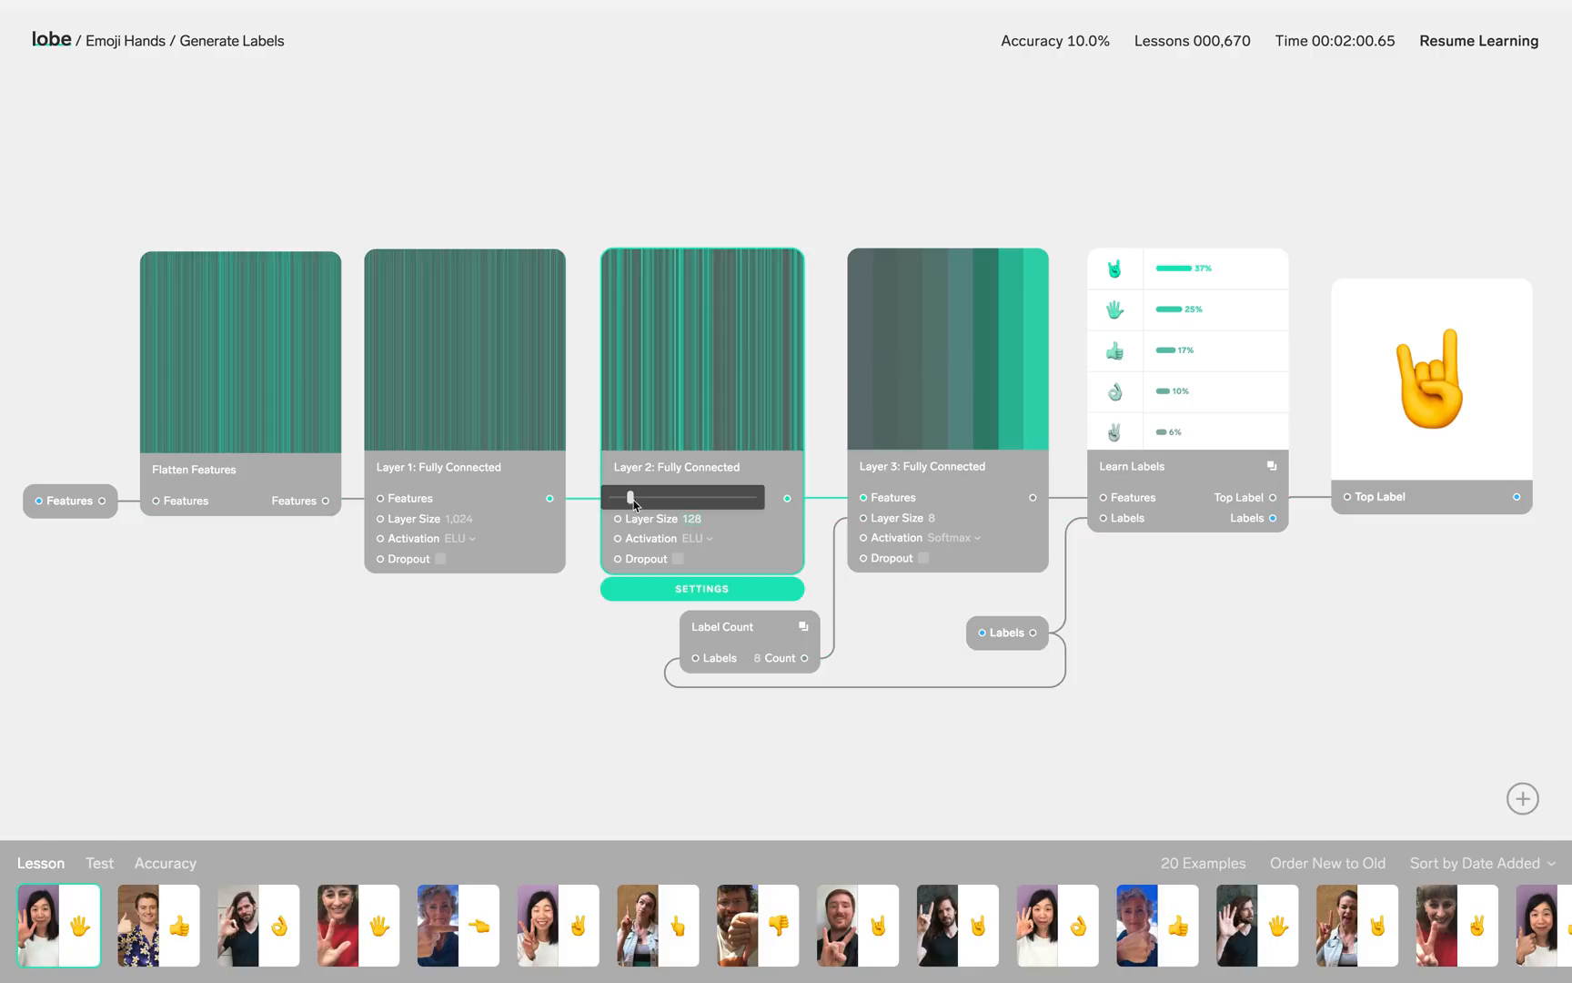
{"action": "left_click_drag", "start_coordinate": [632, 498], "coordinate": [787, 498]}
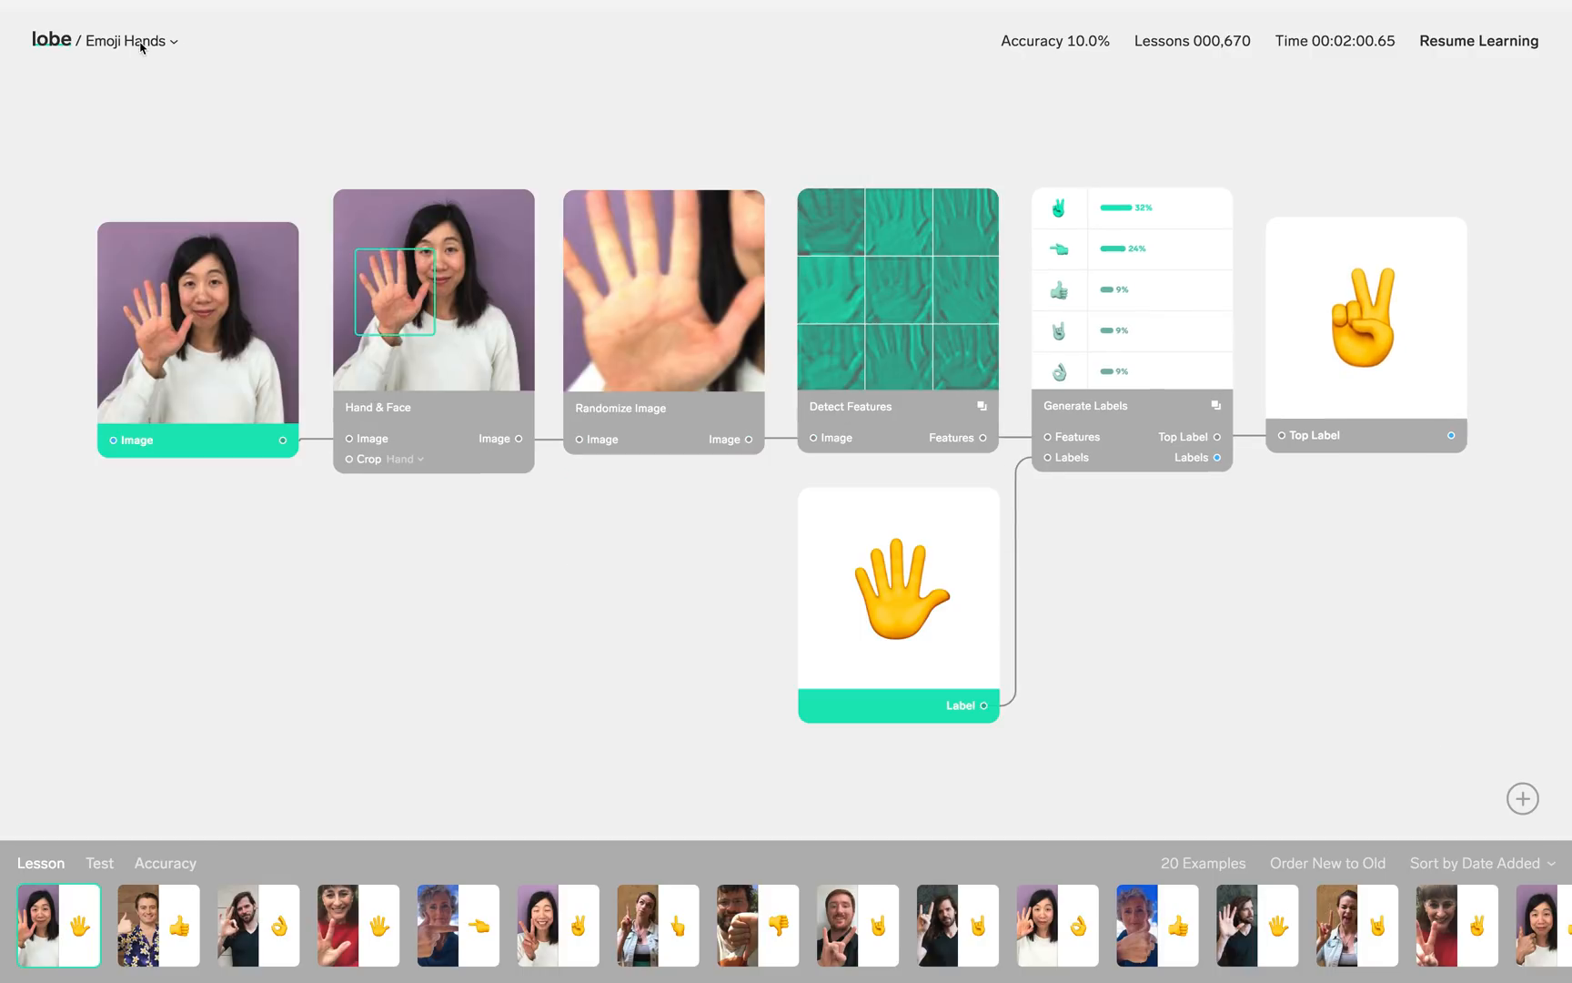
{"action": "mouse_move", "coordinate": [310, 76]}
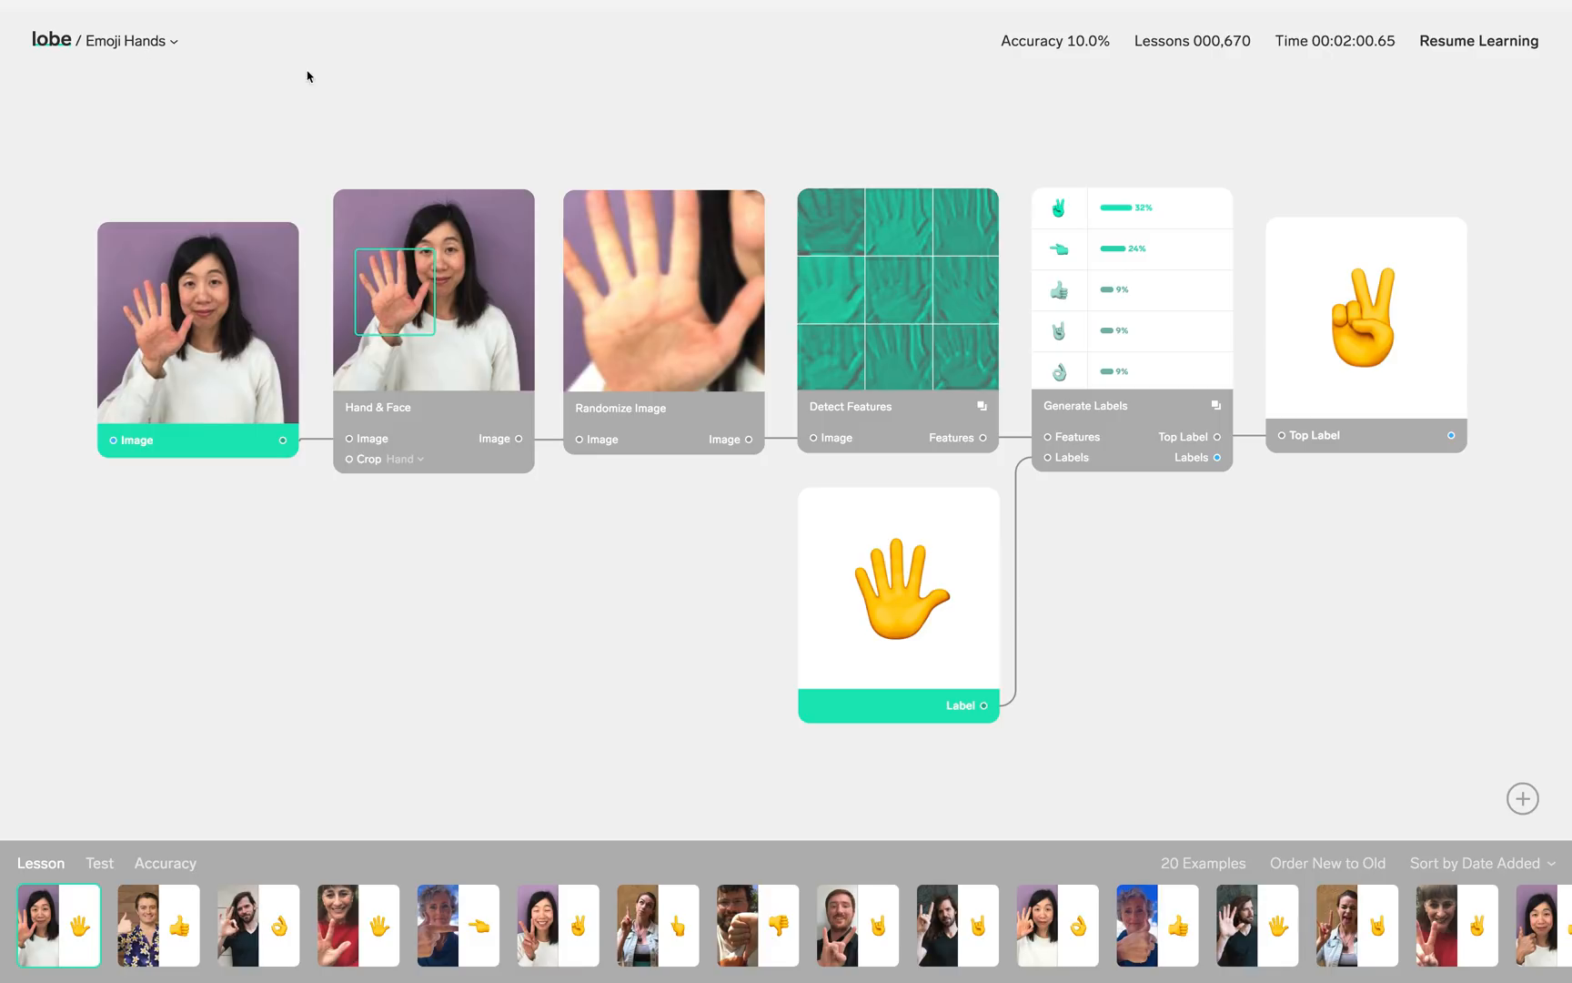
- Resume Emoji Hands training past 674 lessons, then go back to the Projects list
{"action": "left_click", "coordinate": [1479, 40]}
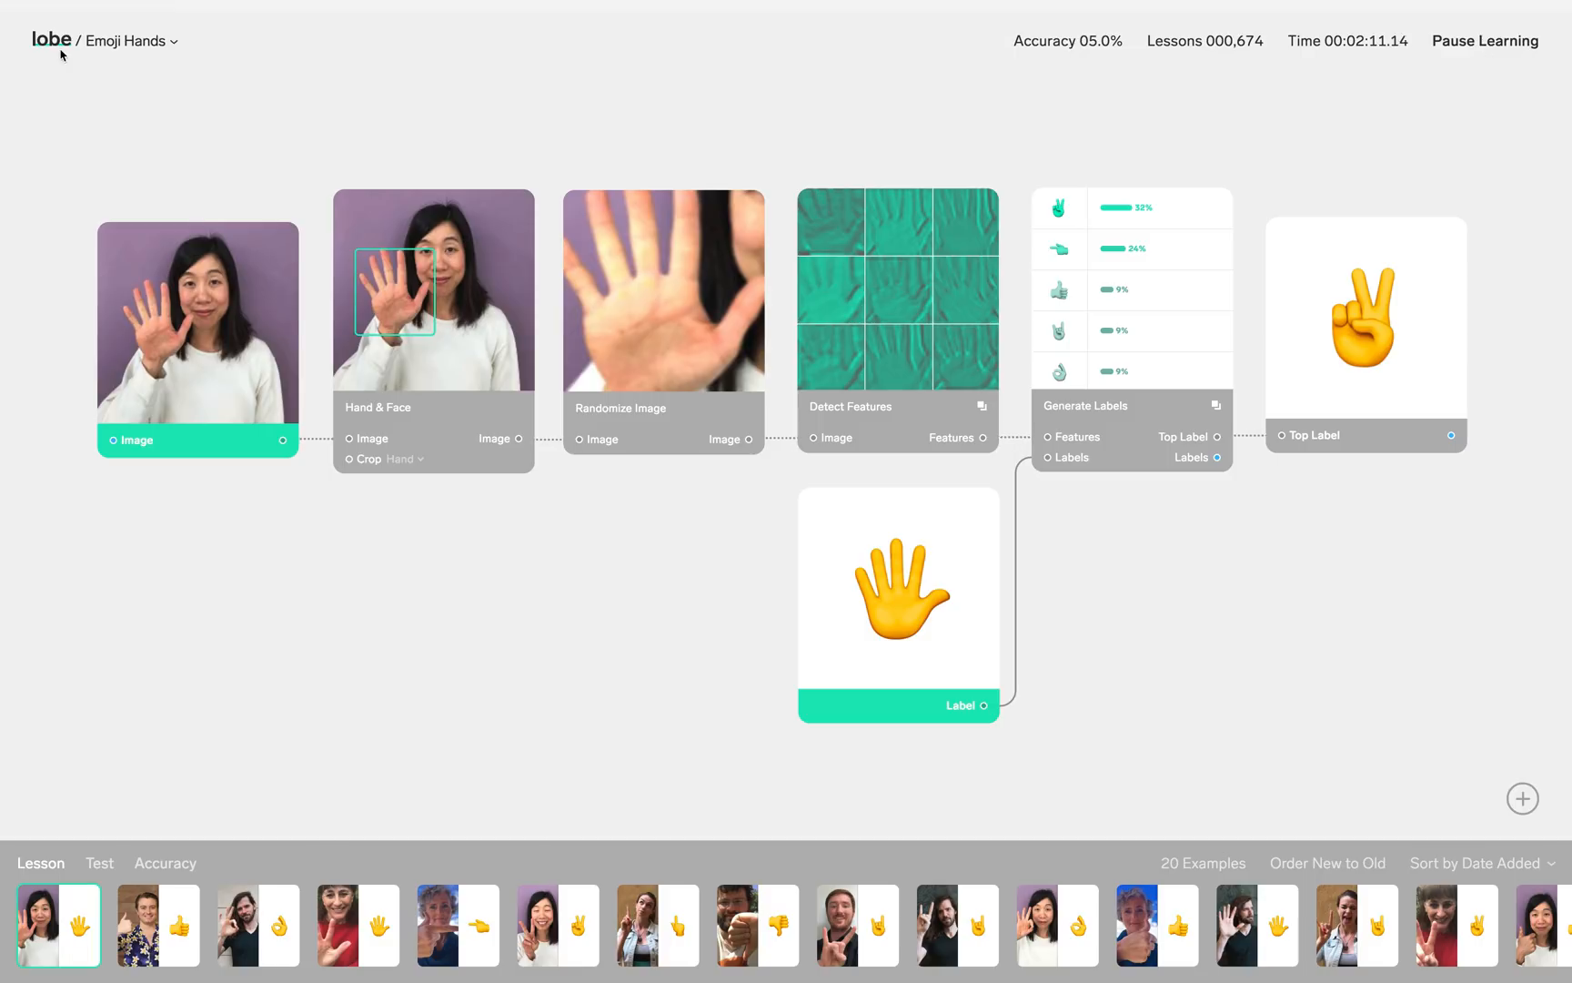
{"action": "left_click", "coordinate": [51, 39]}
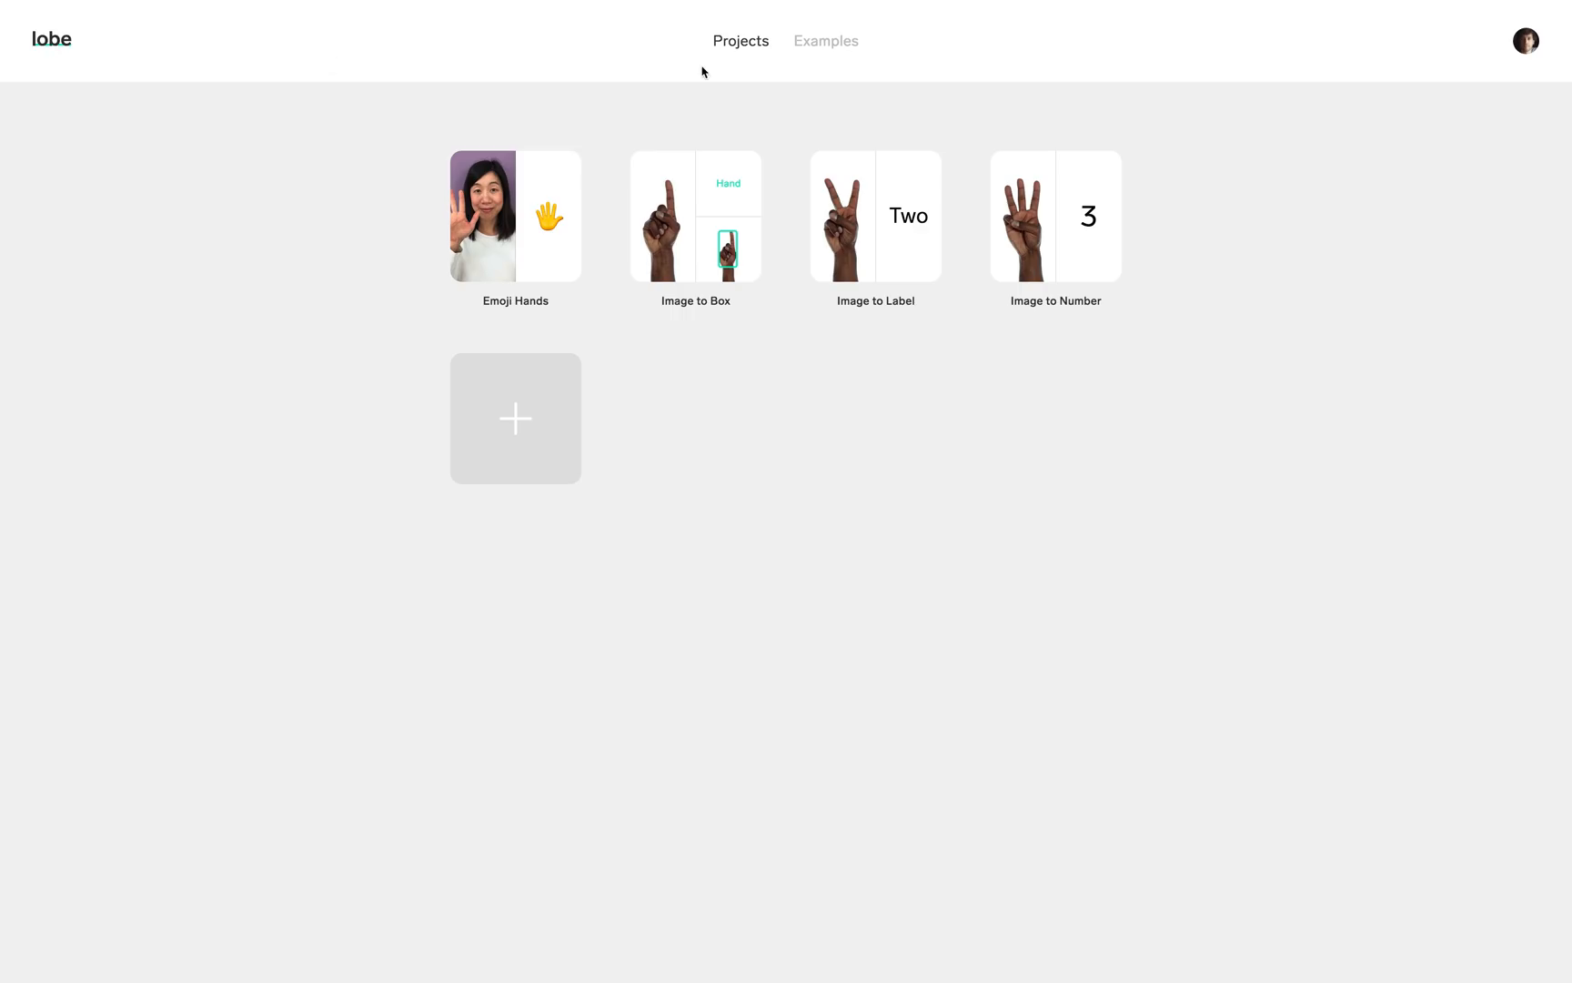
- Load the trained Emoji Hands example and feed it live webcam images from the Lesson strip
{"action": "left_click", "coordinate": [826, 41]}
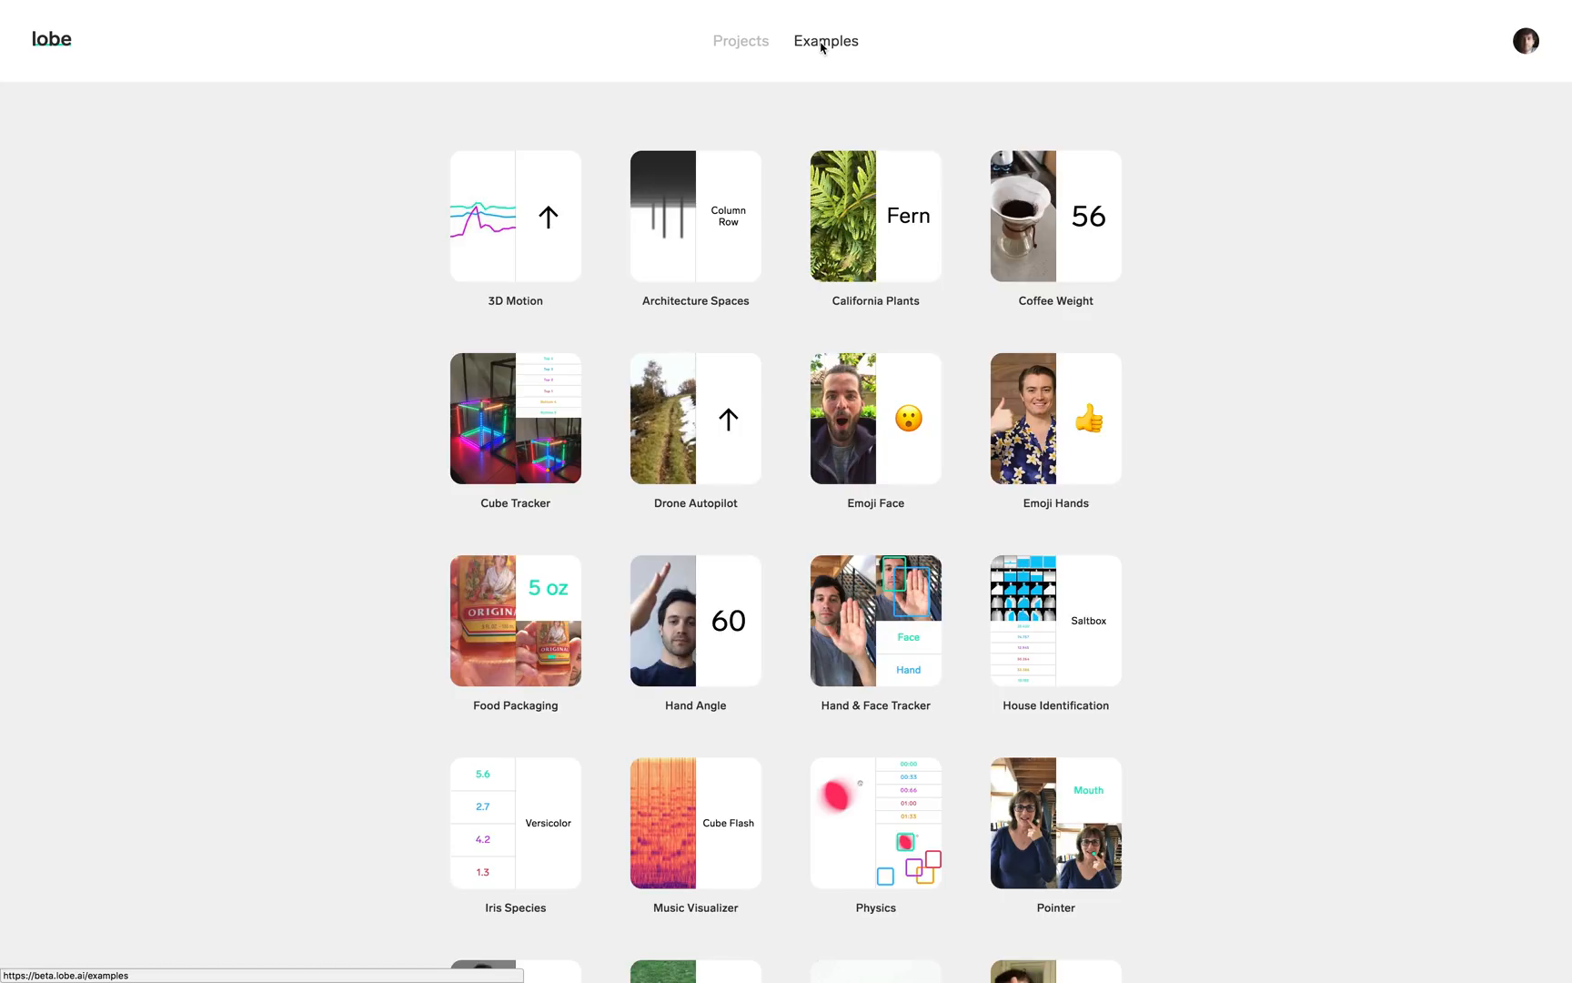
{"action": "left_click", "coordinate": [1055, 417]}
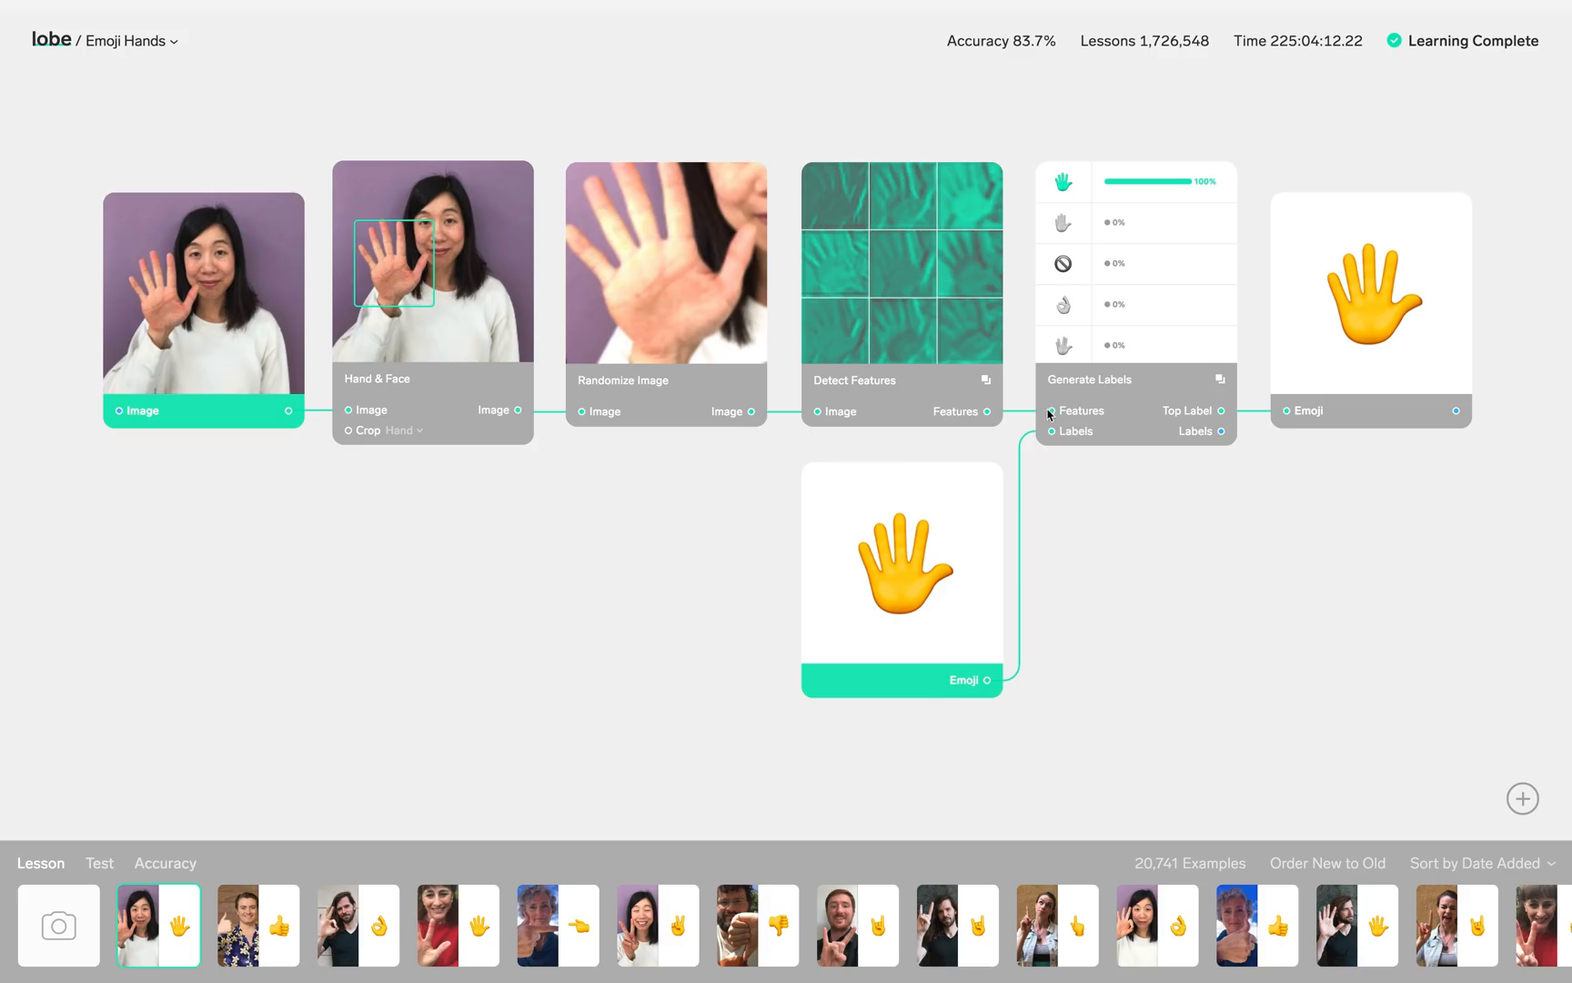
{"action": "left_click", "coordinate": [58, 926]}
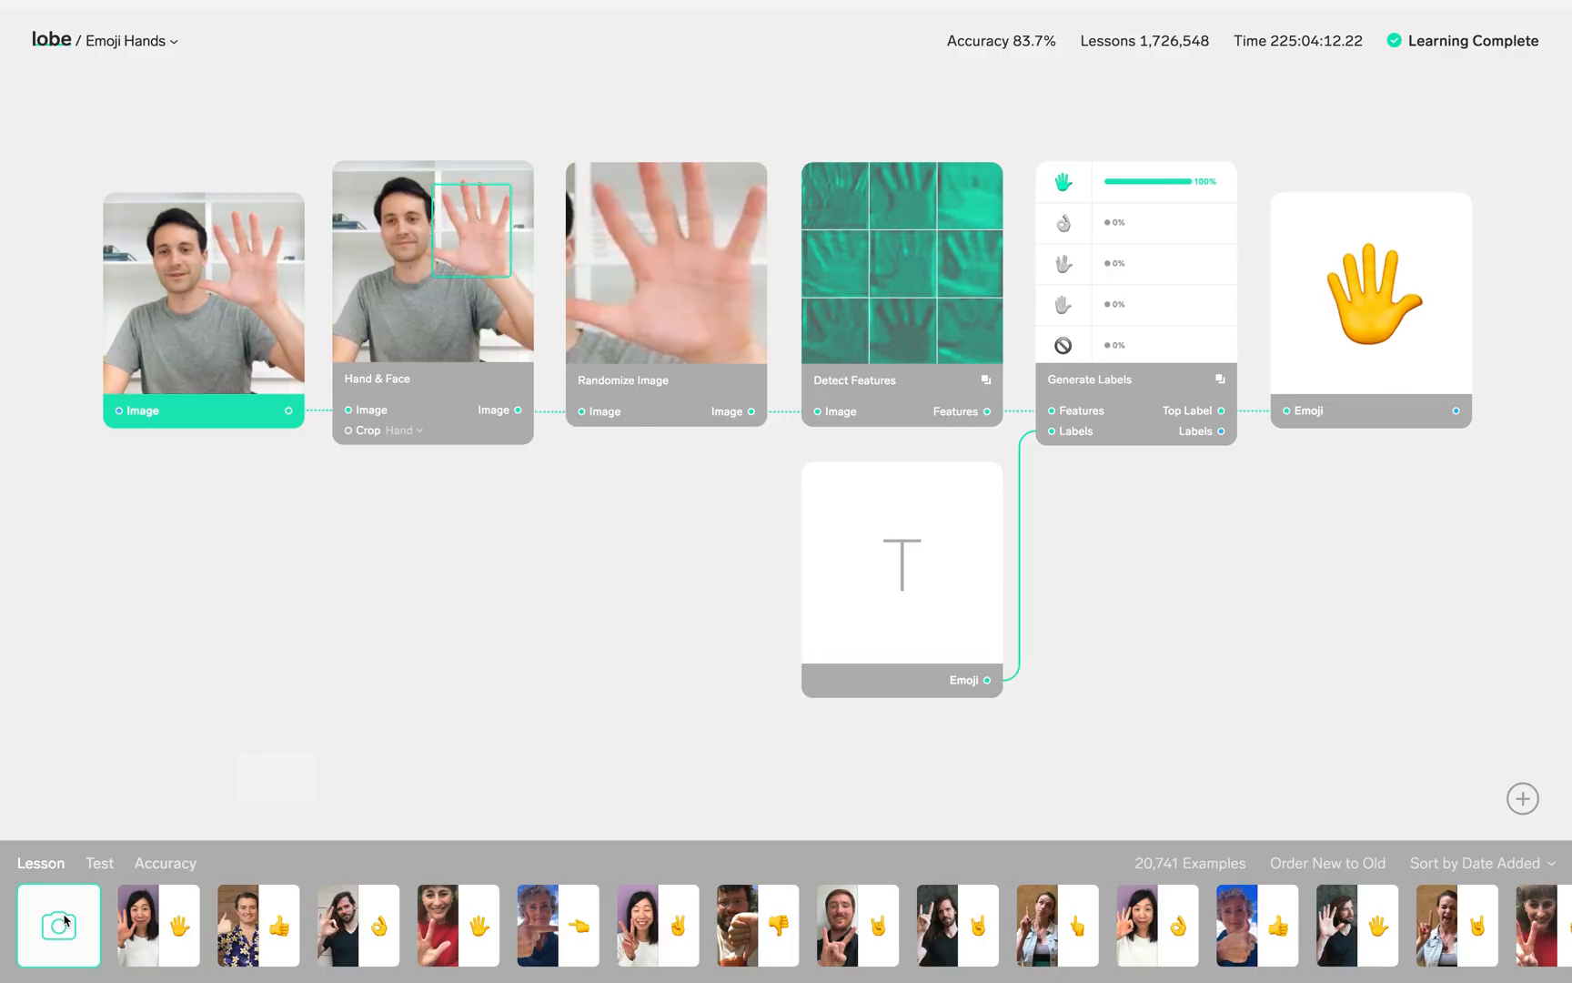